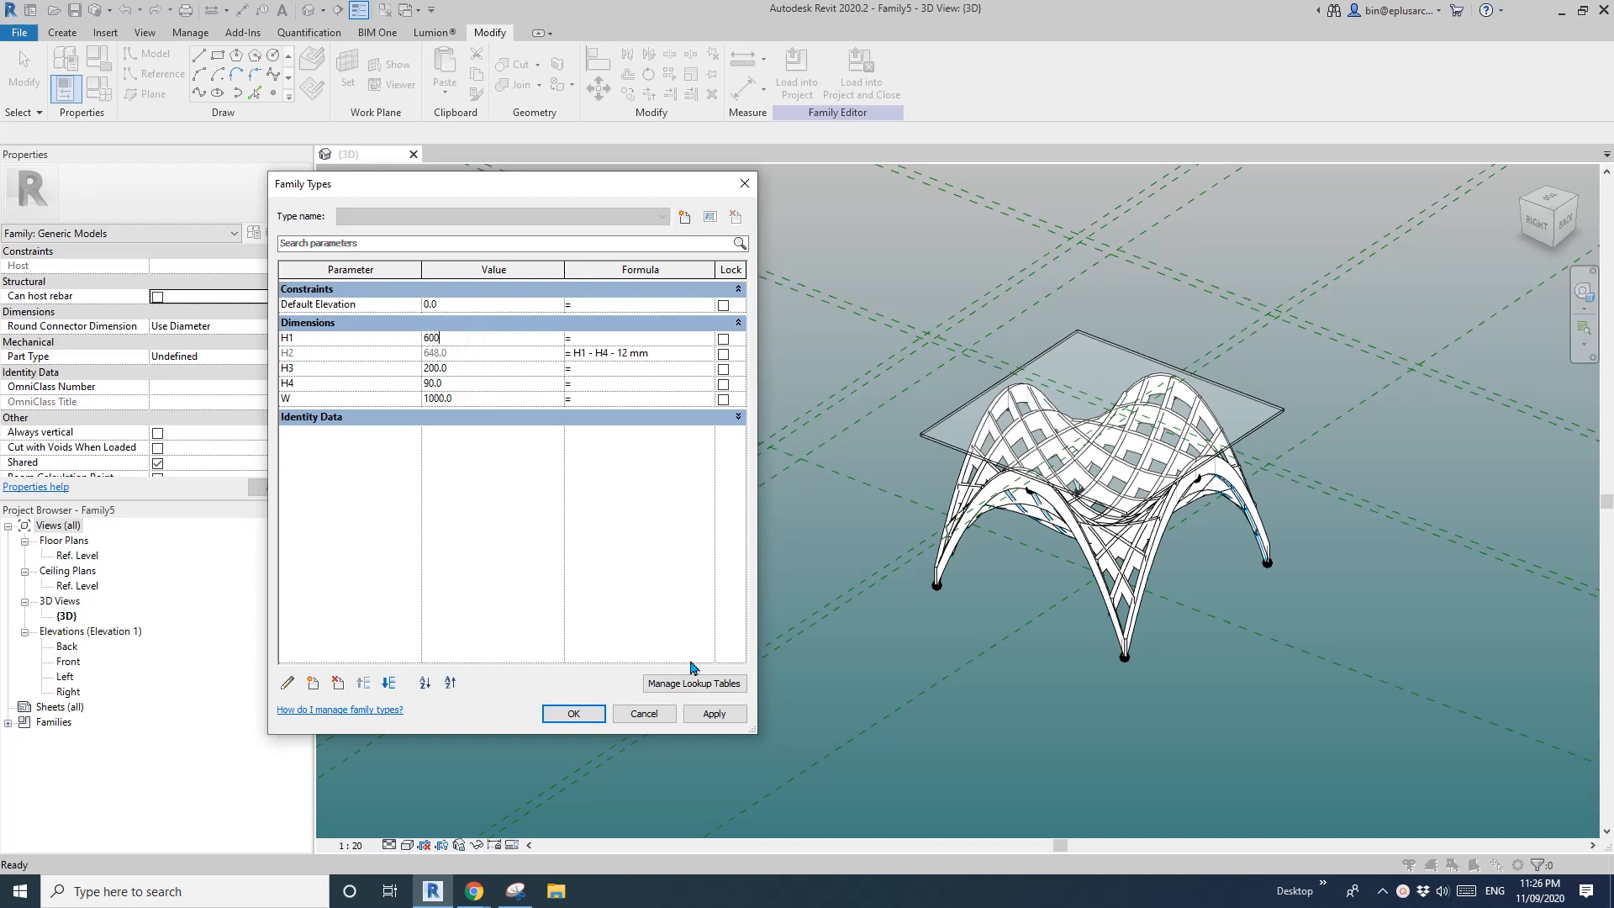
# - Change the family's width parameter W from 1000 to 750 and apply it to the table
pyautogui.click(713, 713)
pyautogui.write('7')
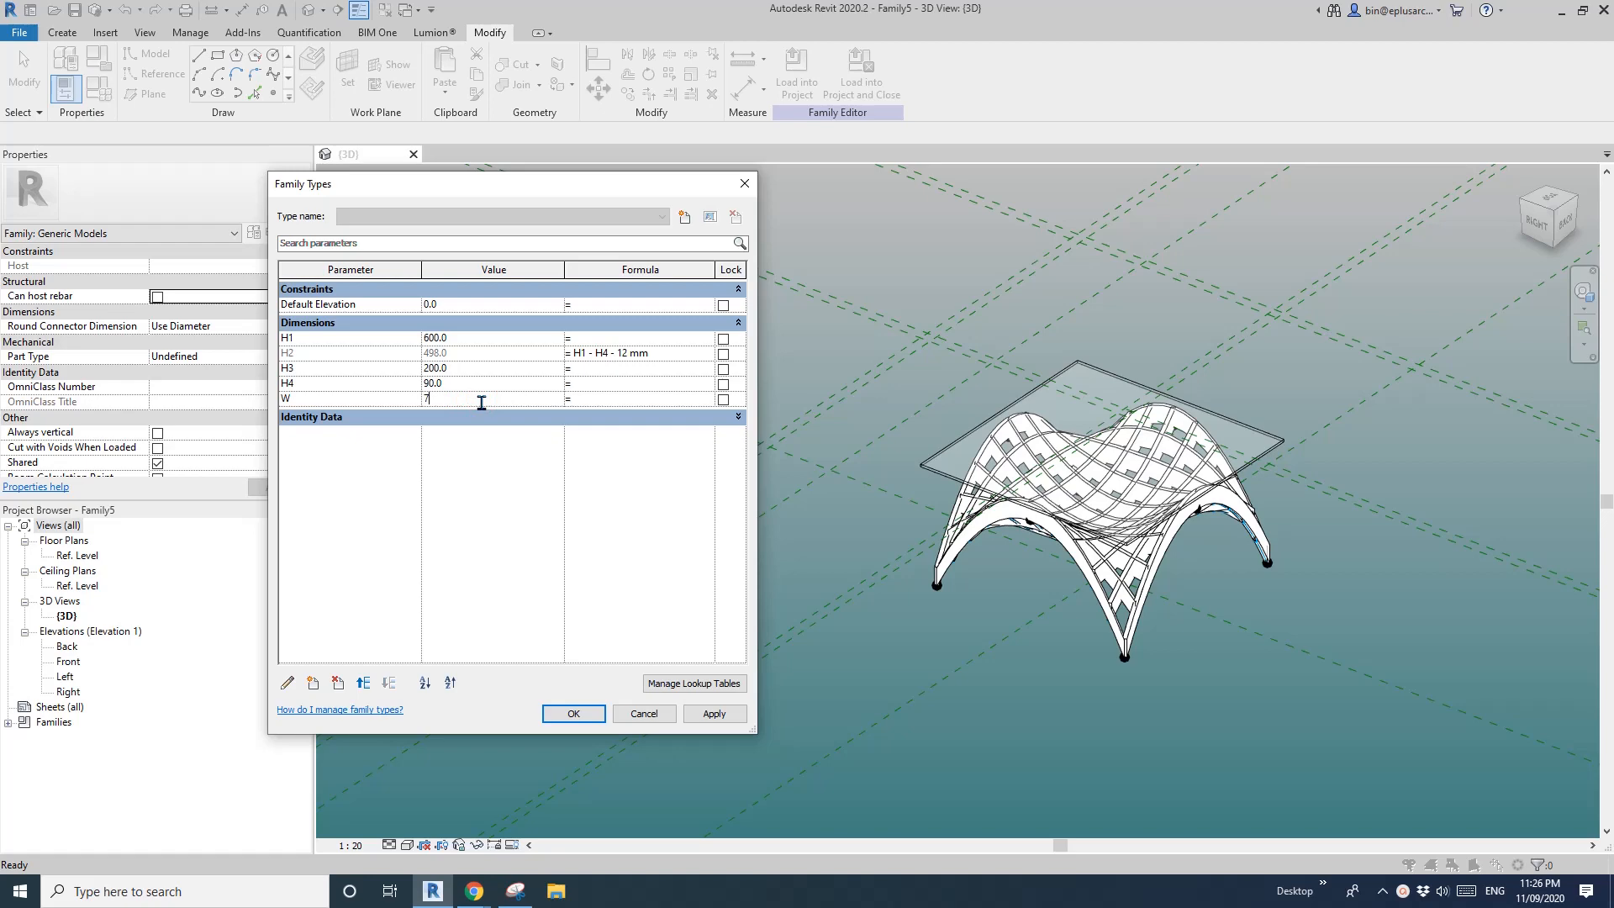
pyautogui.click(715, 712)
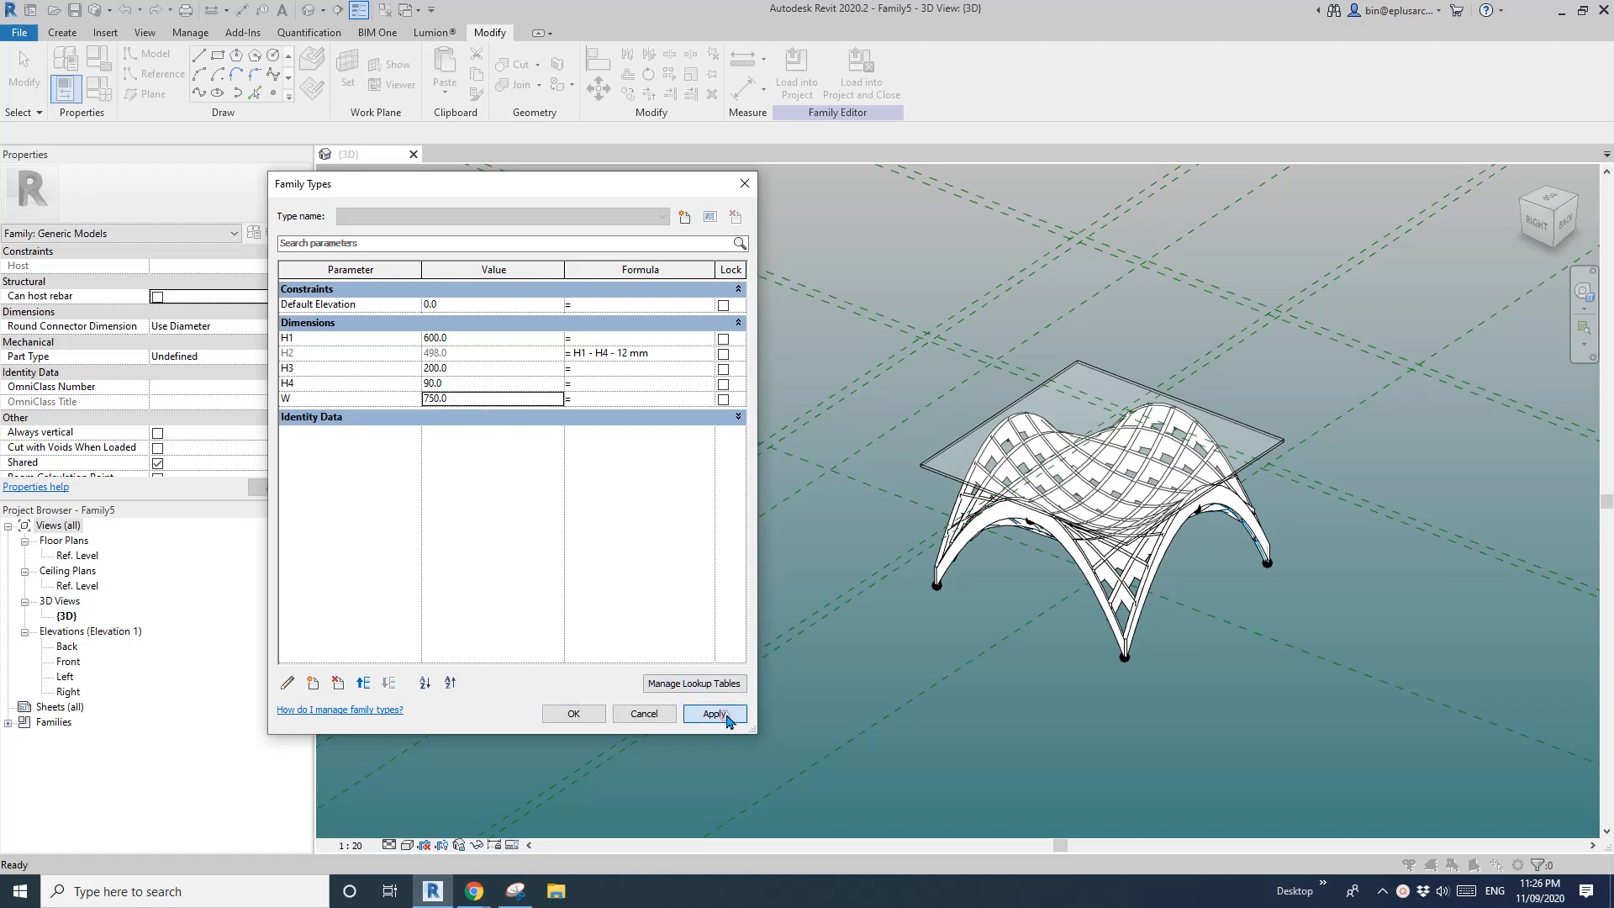
pyautogui.click(713, 713)
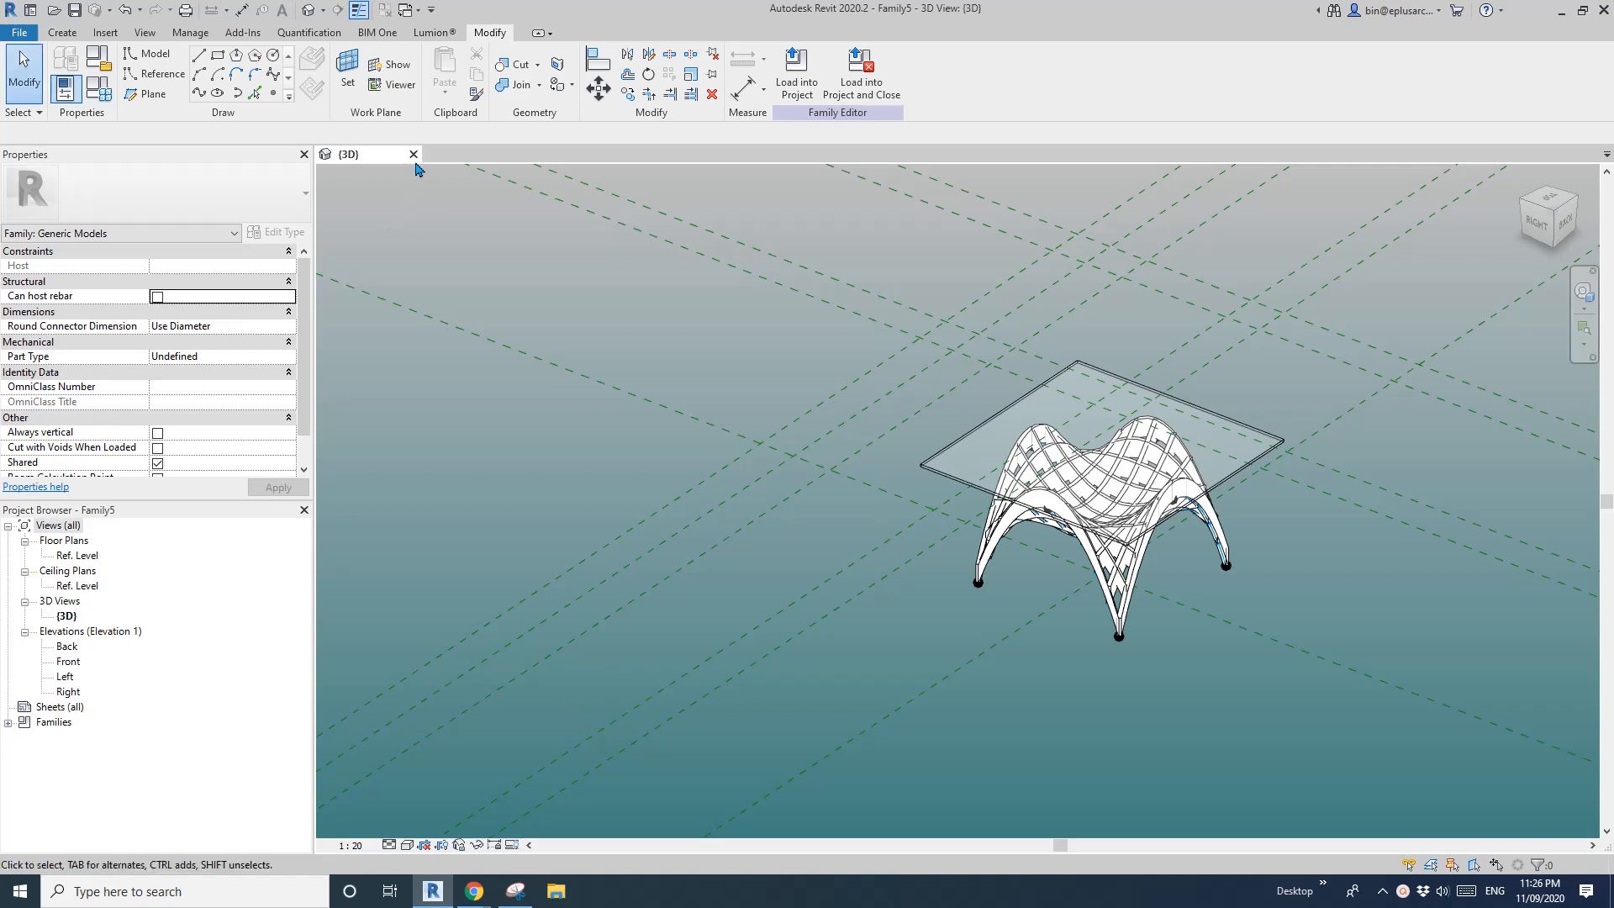
# - Create a new family from Metric Generic Model Adaptive.rft and show its Ref. Level floor plan
pyautogui.click(28, 11)
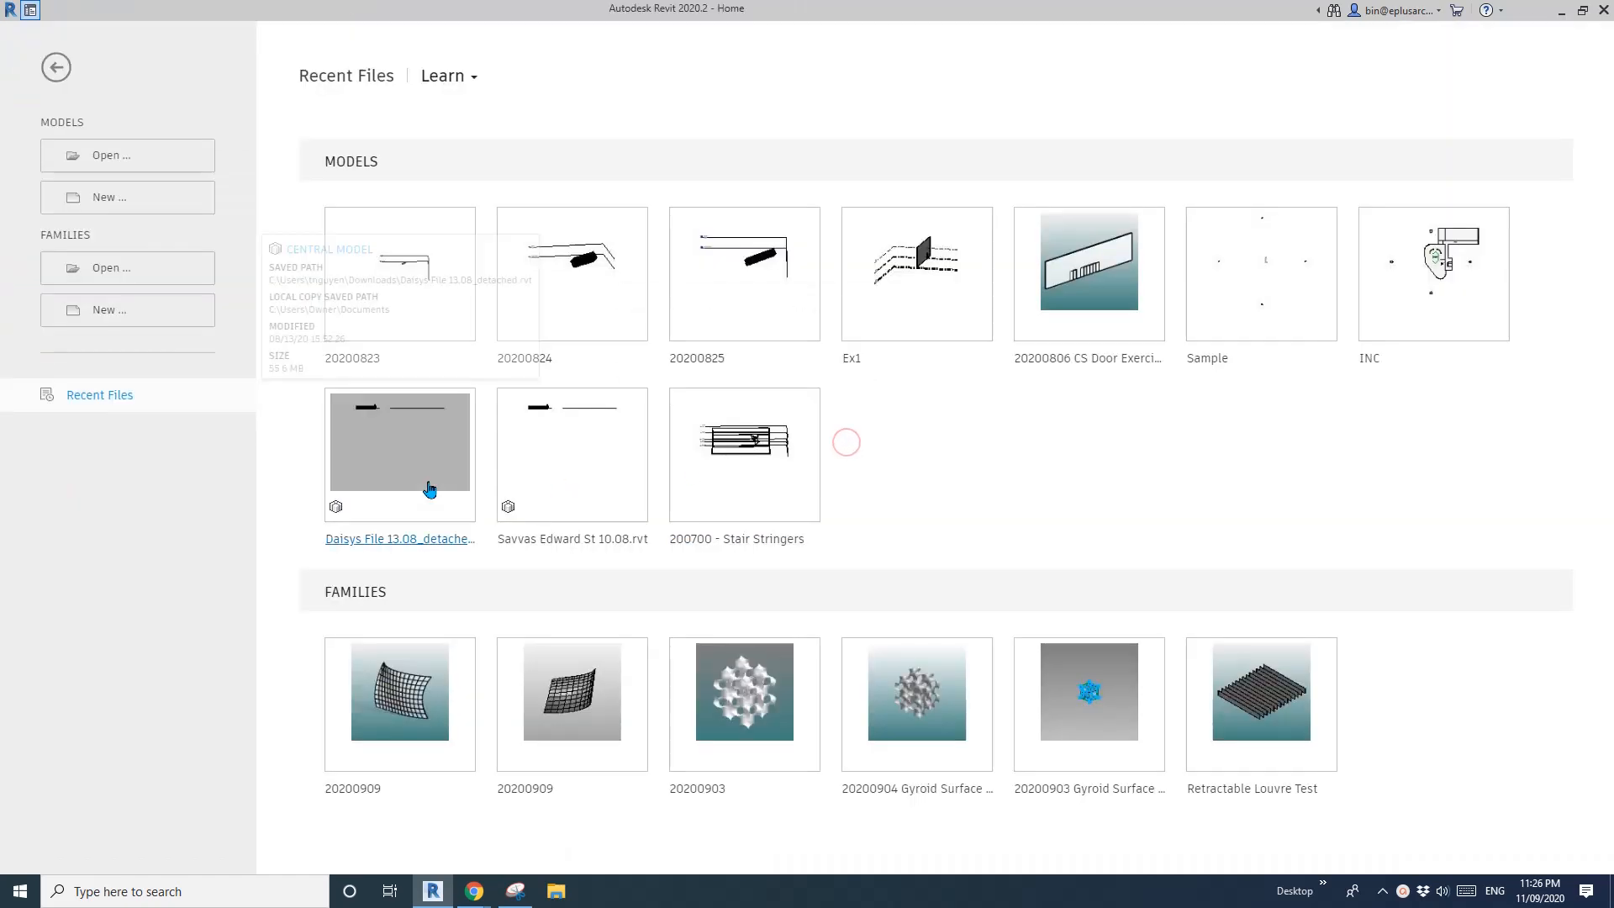
pyautogui.click(108, 309)
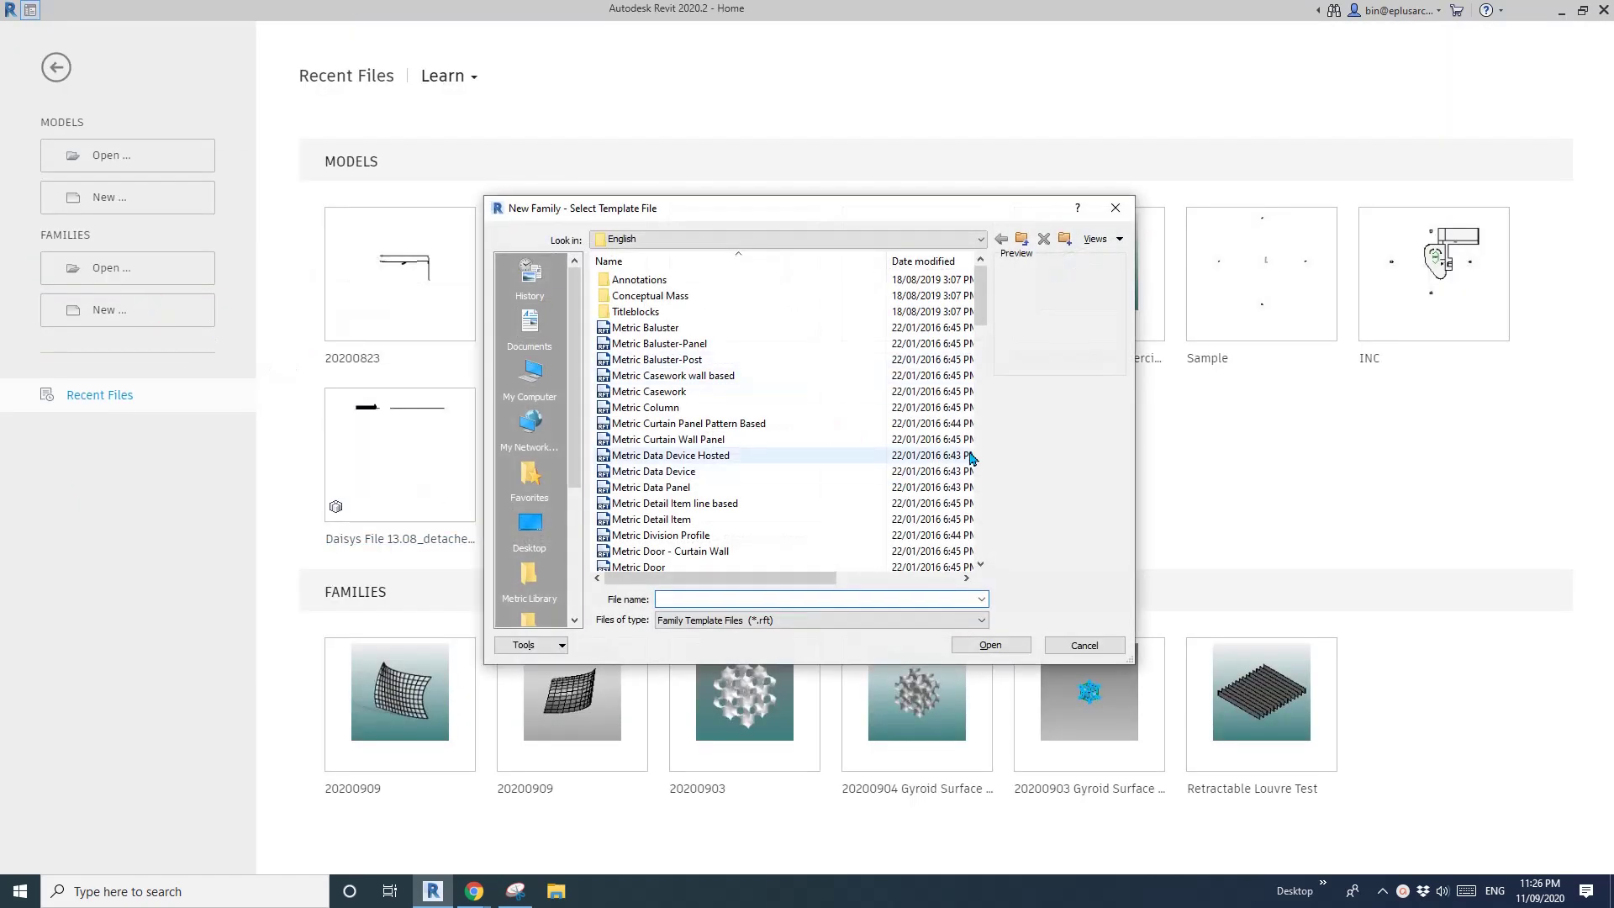
pyautogui.click(677, 503)
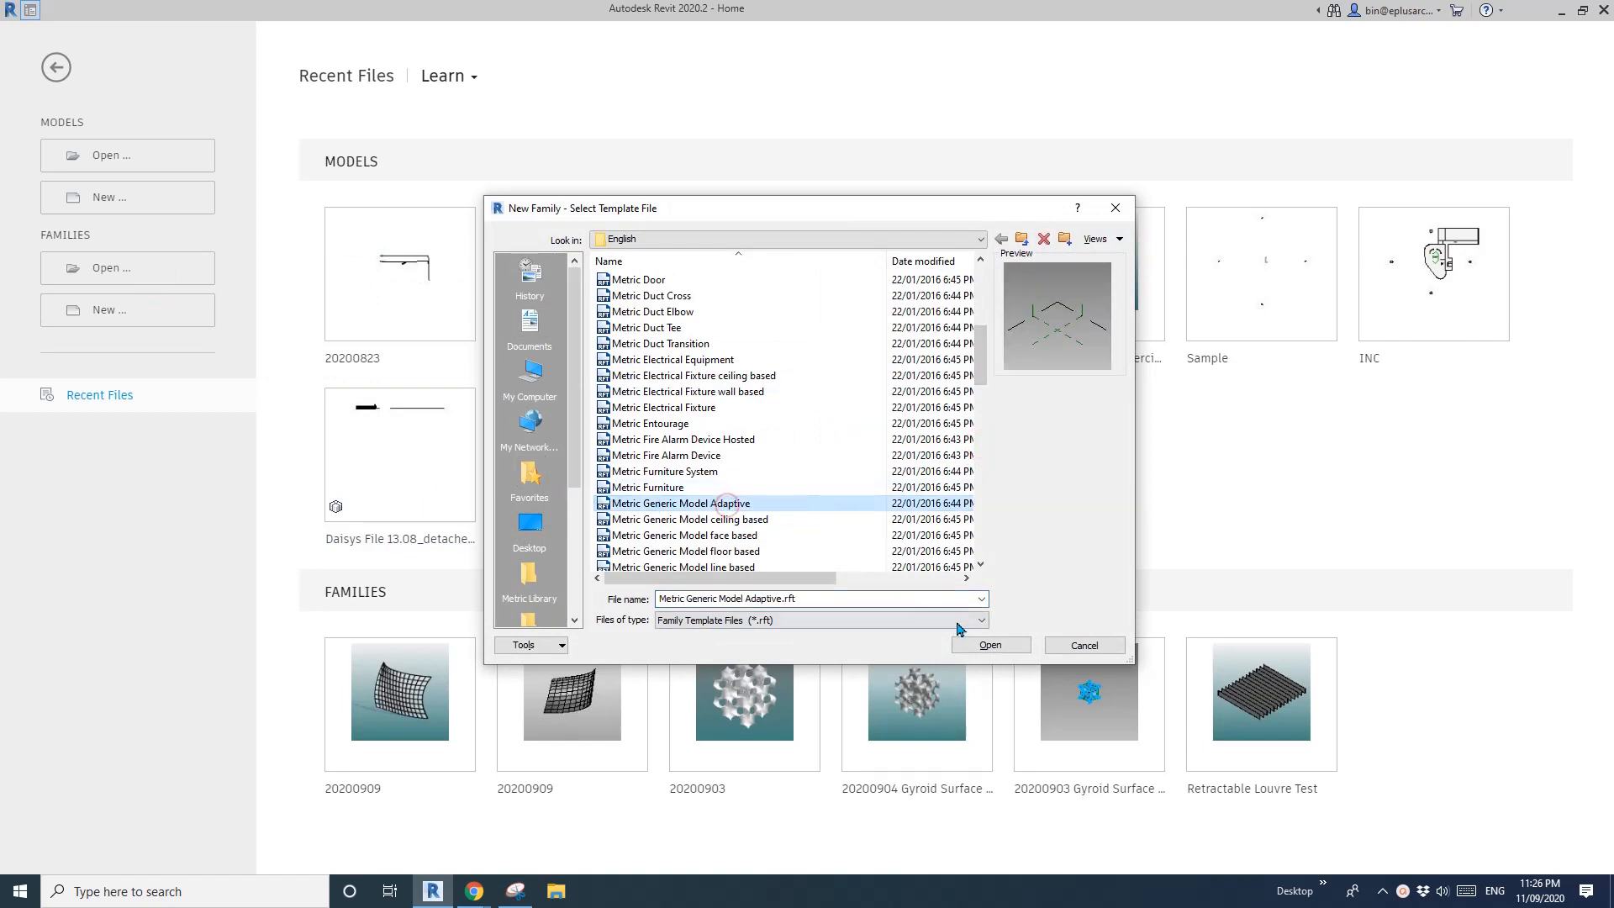
pyautogui.click(989, 645)
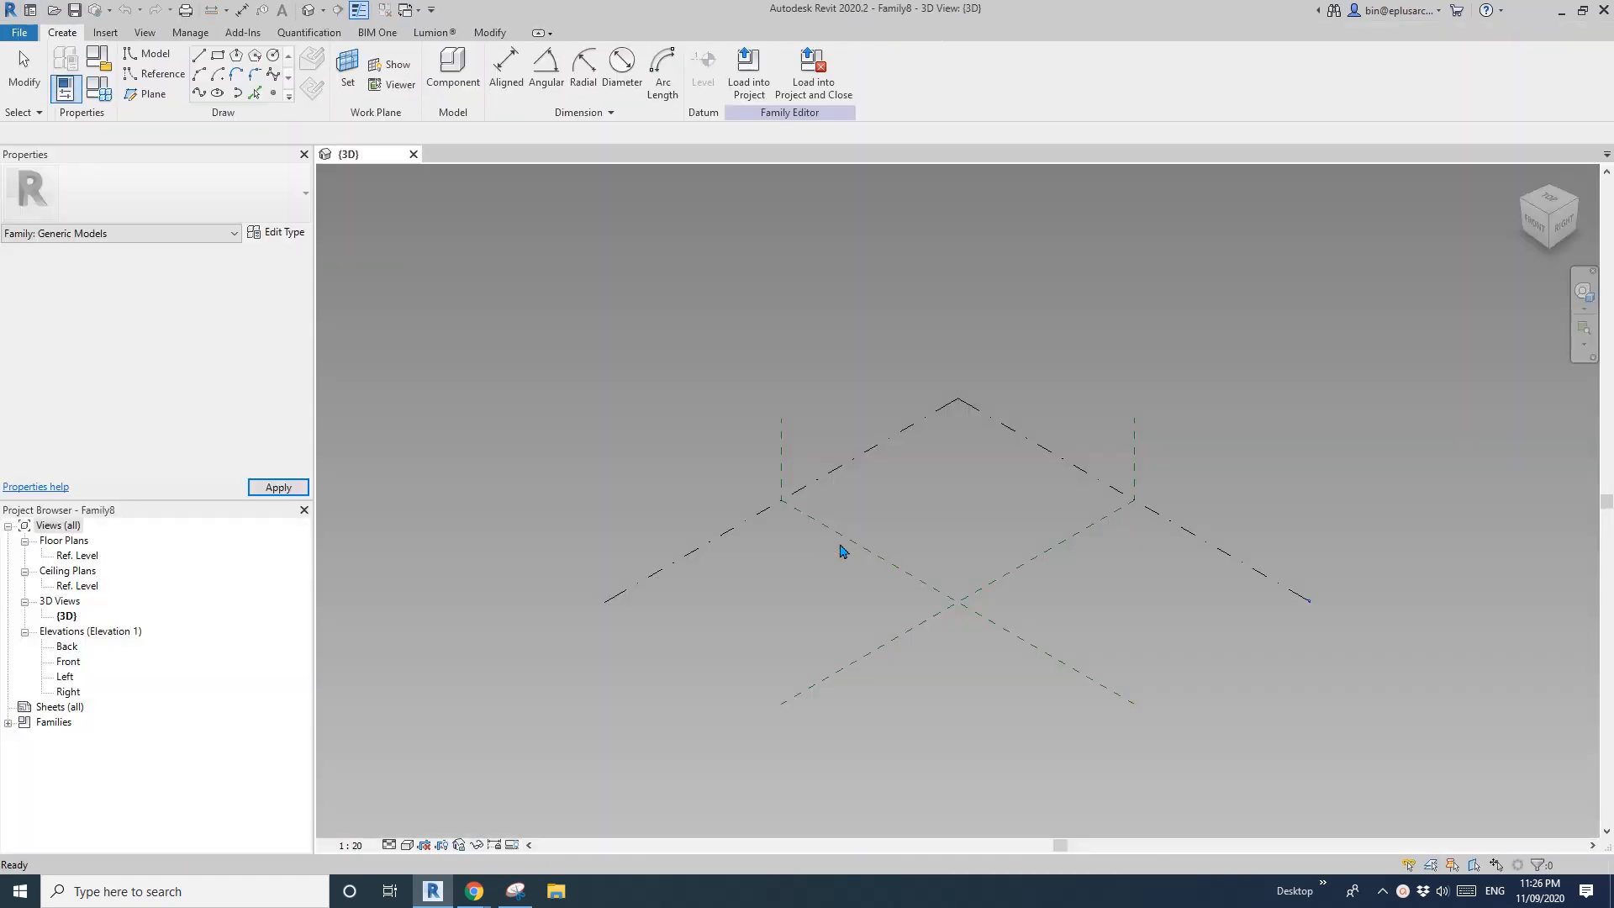
pyautogui.doubleClick(77, 554)
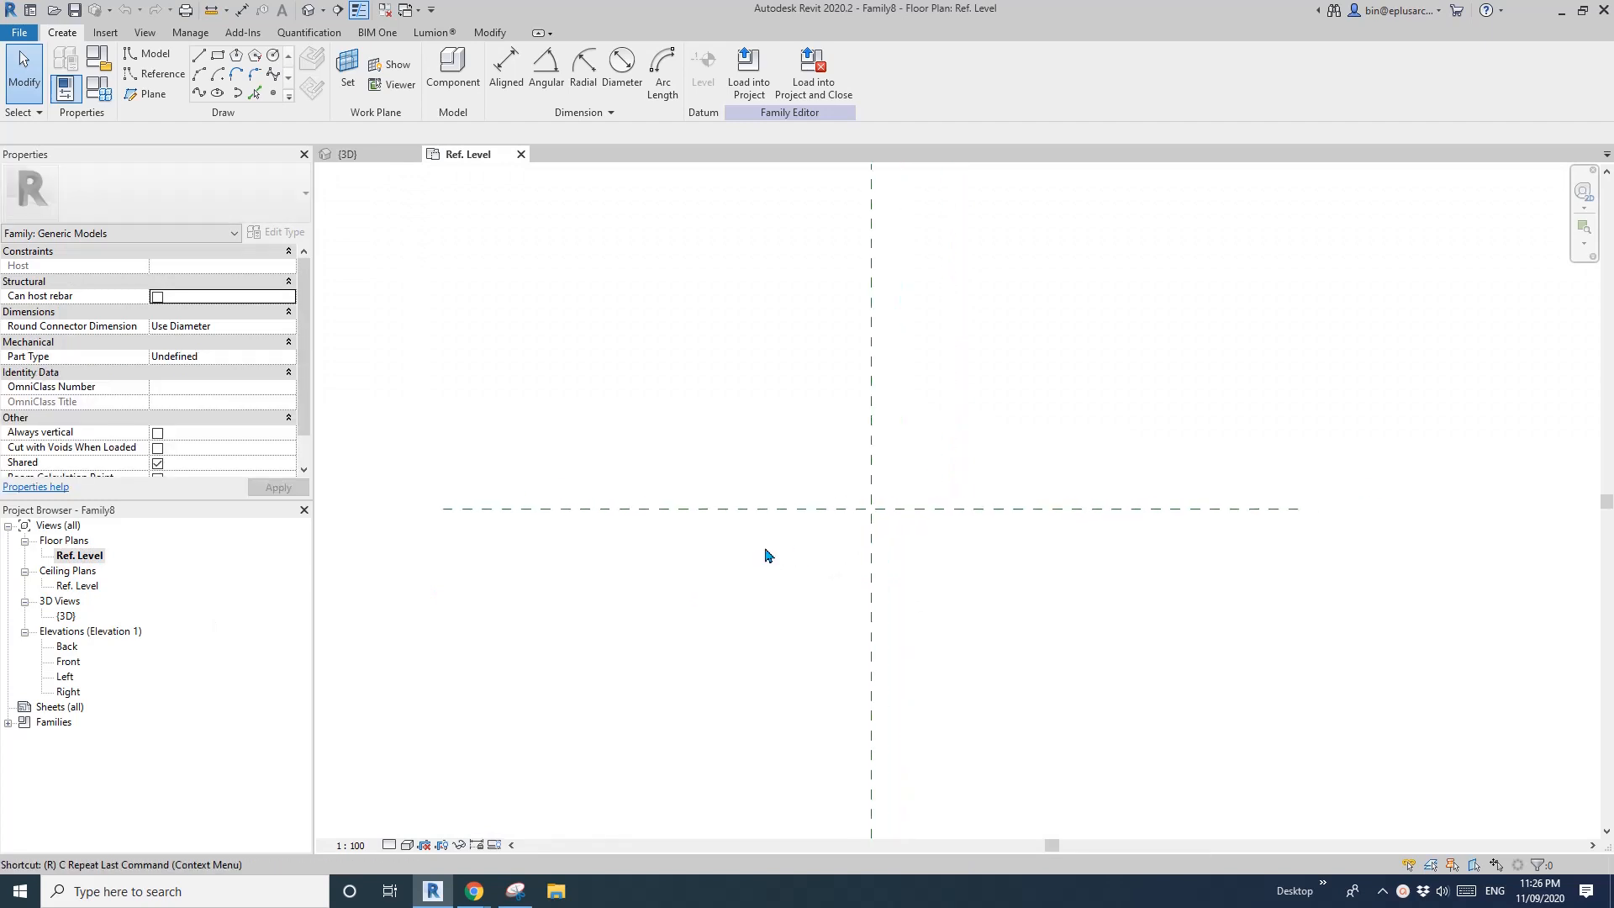
# - Add EQ-dimensioned reference planes and label the 1000 overall dimension with new parameter W
pyautogui.click(152, 94)
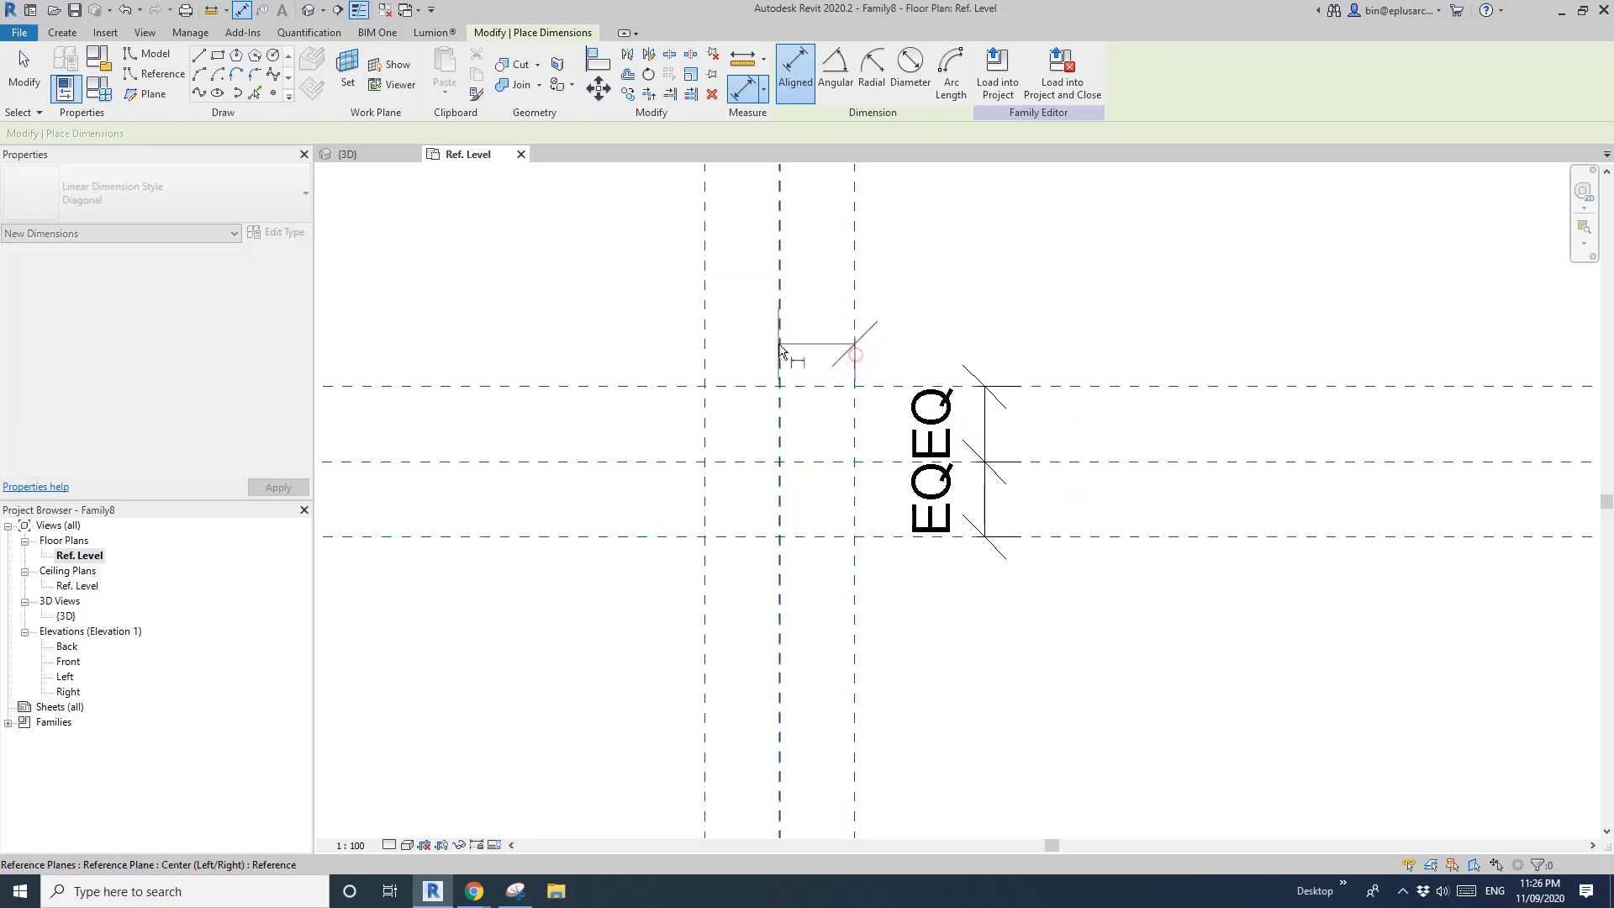
pyautogui.click(797, 360)
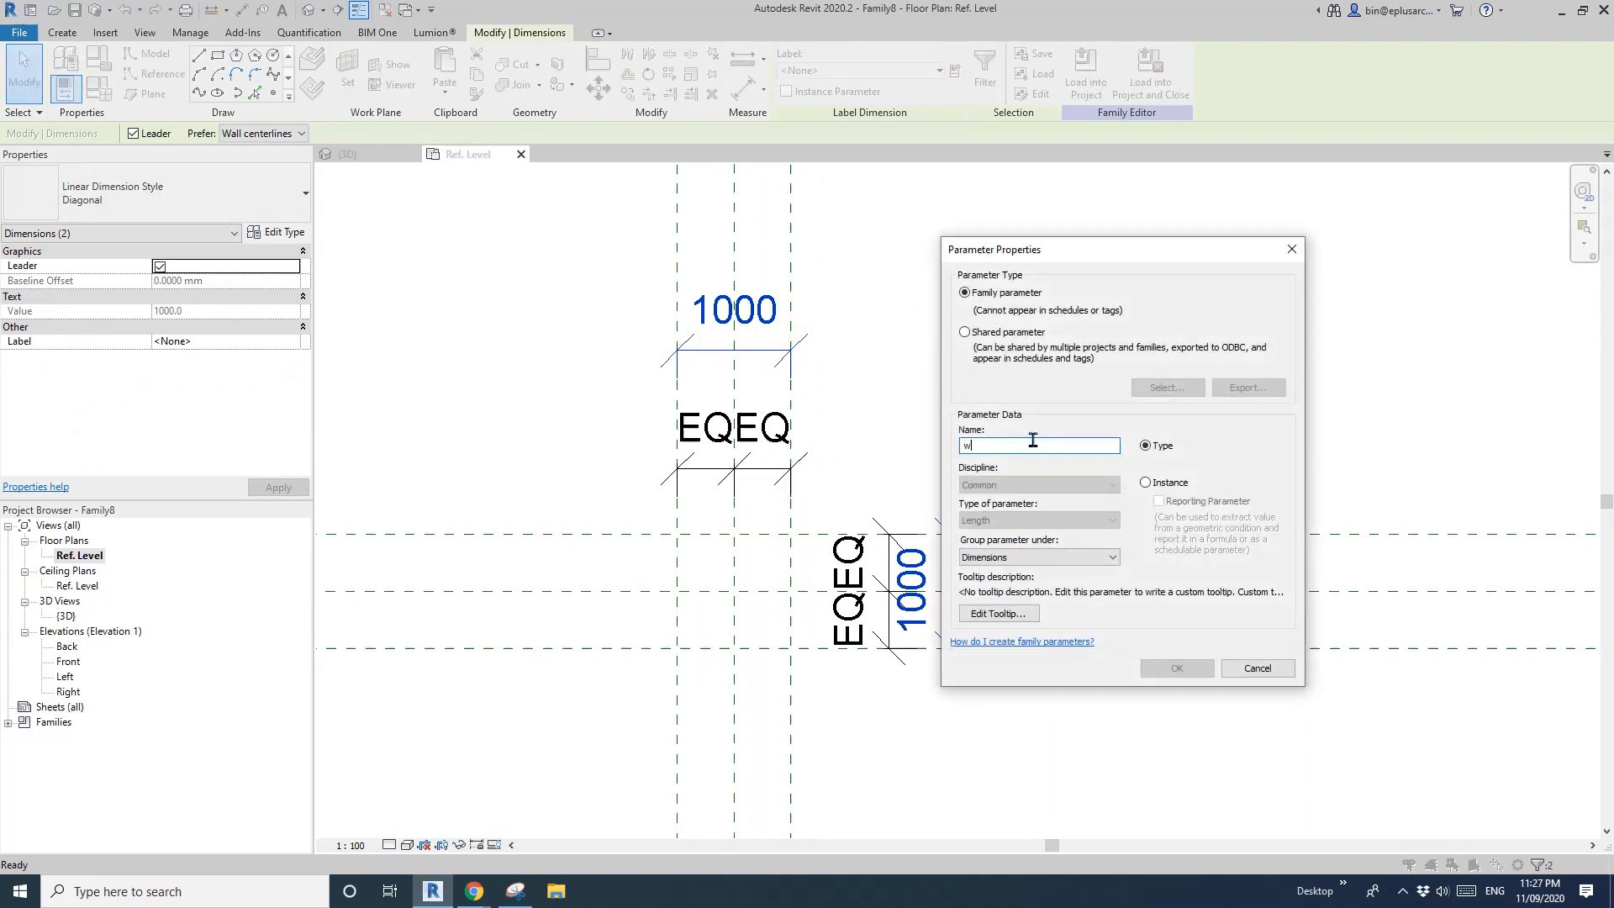
pyautogui.click(1145, 482)
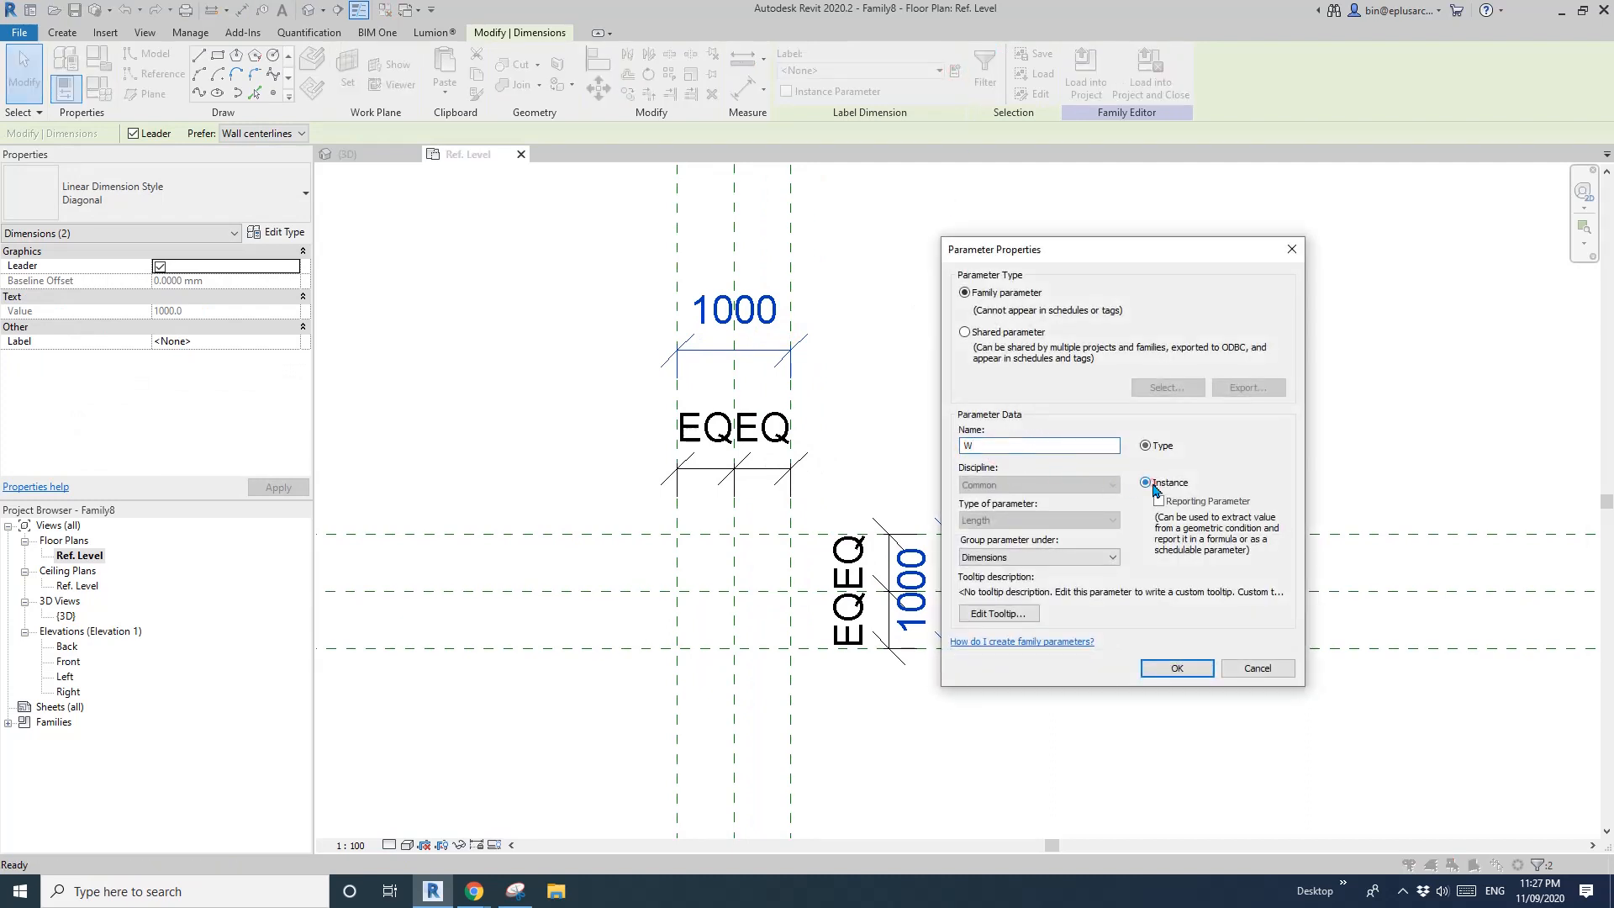
pyautogui.click(1175, 668)
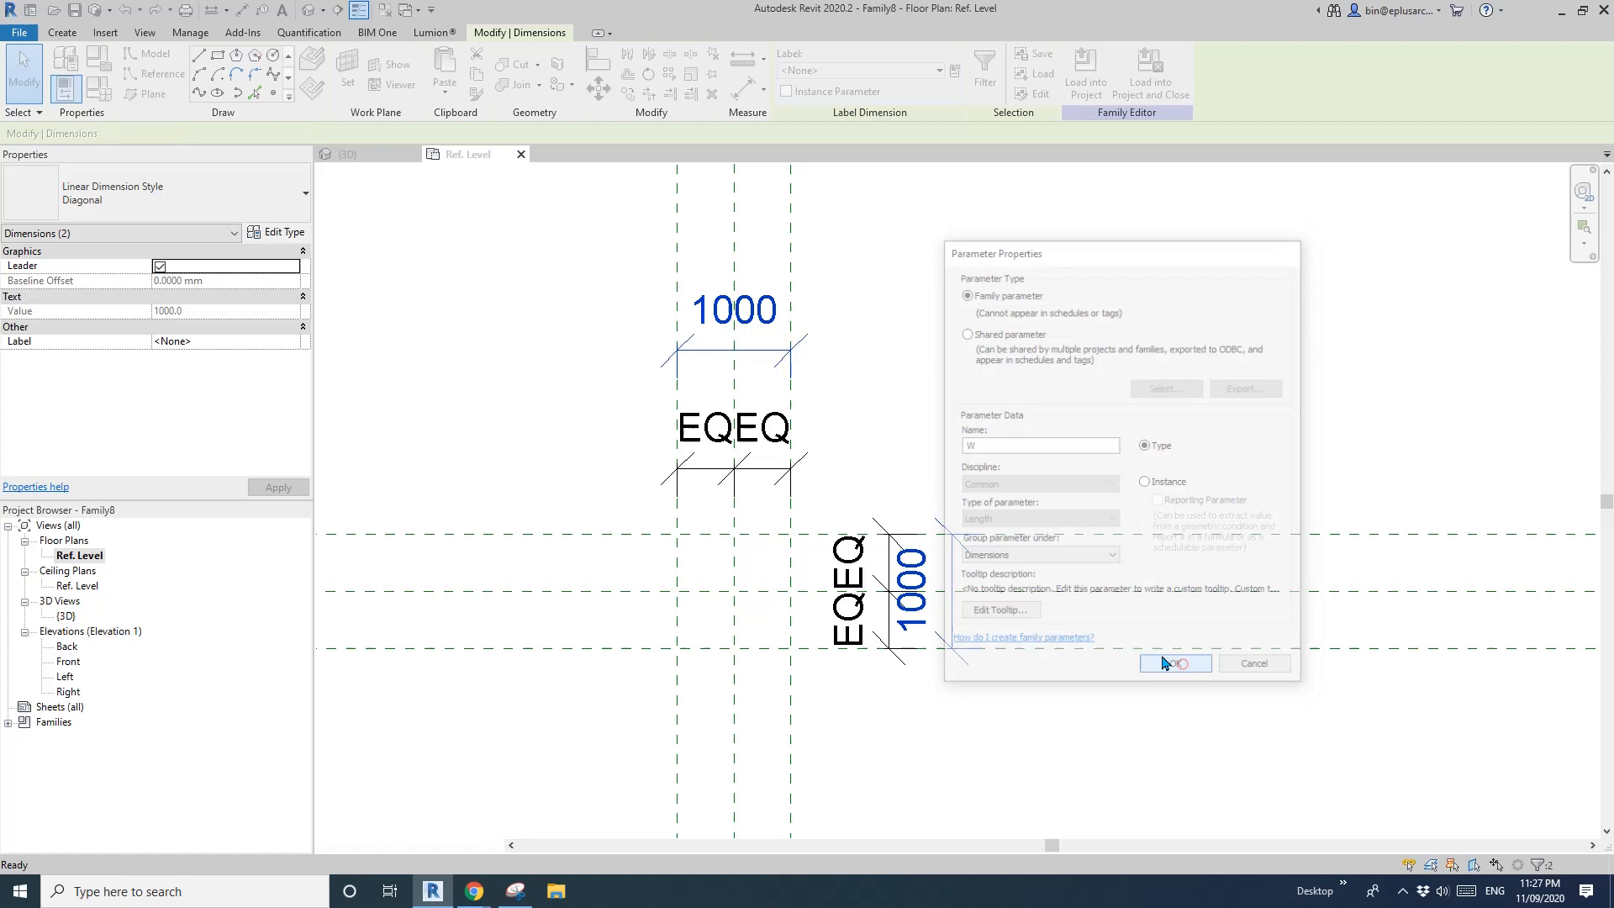
# - Place reference points on Ref. Level at the nine plane intersections and view them in 3D
pyautogui.click(1172, 662)
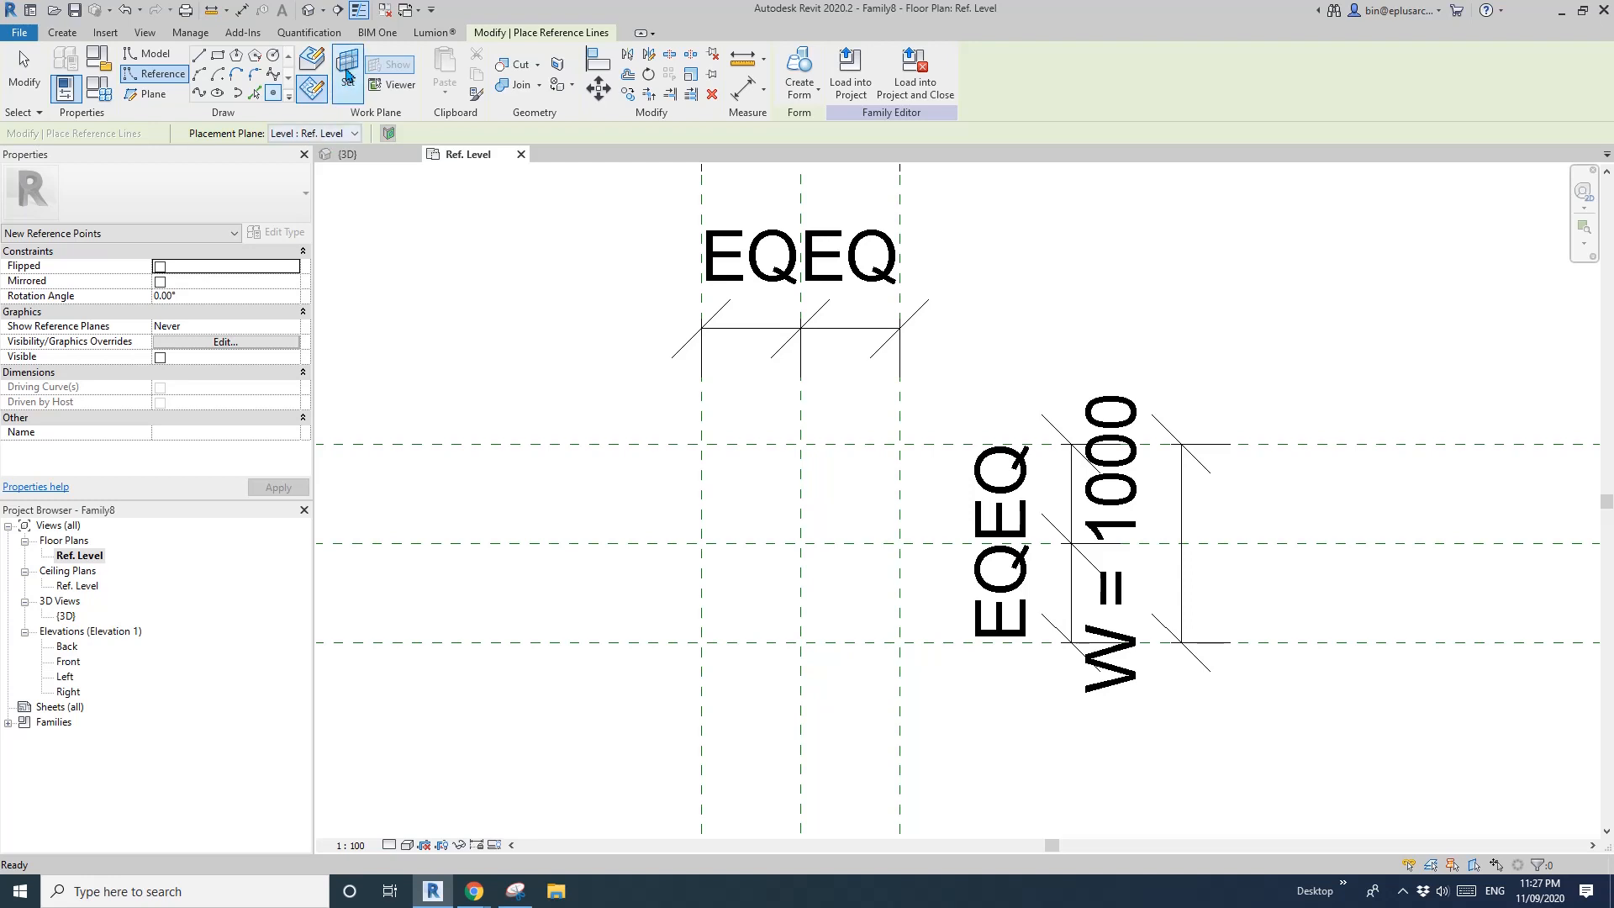
pyautogui.click(346, 73)
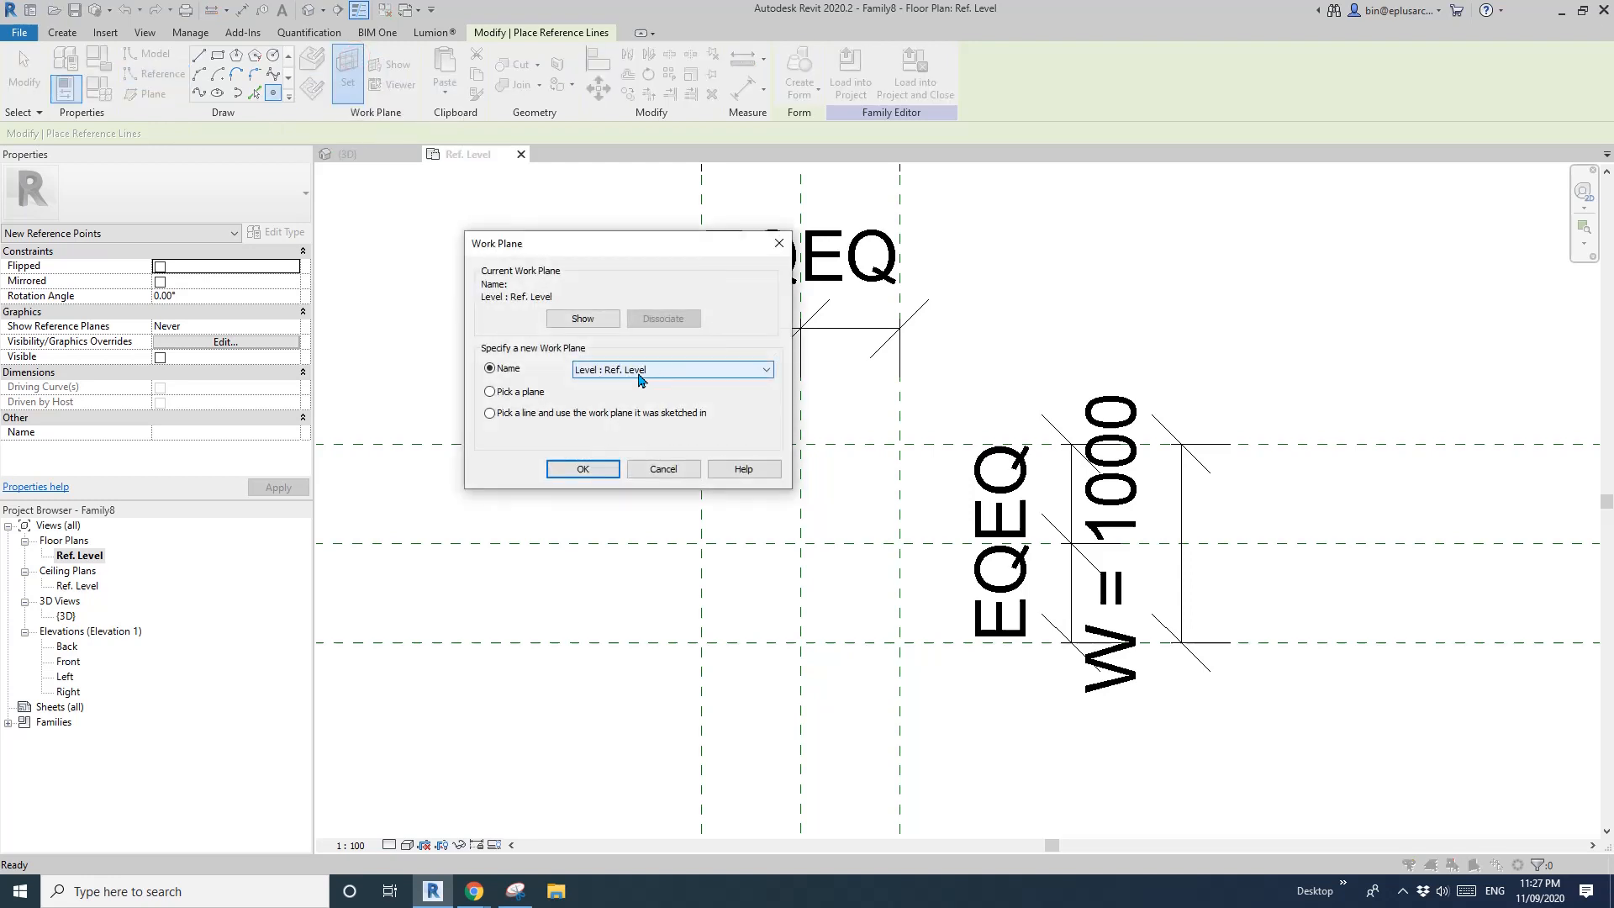
pyautogui.click(582, 469)
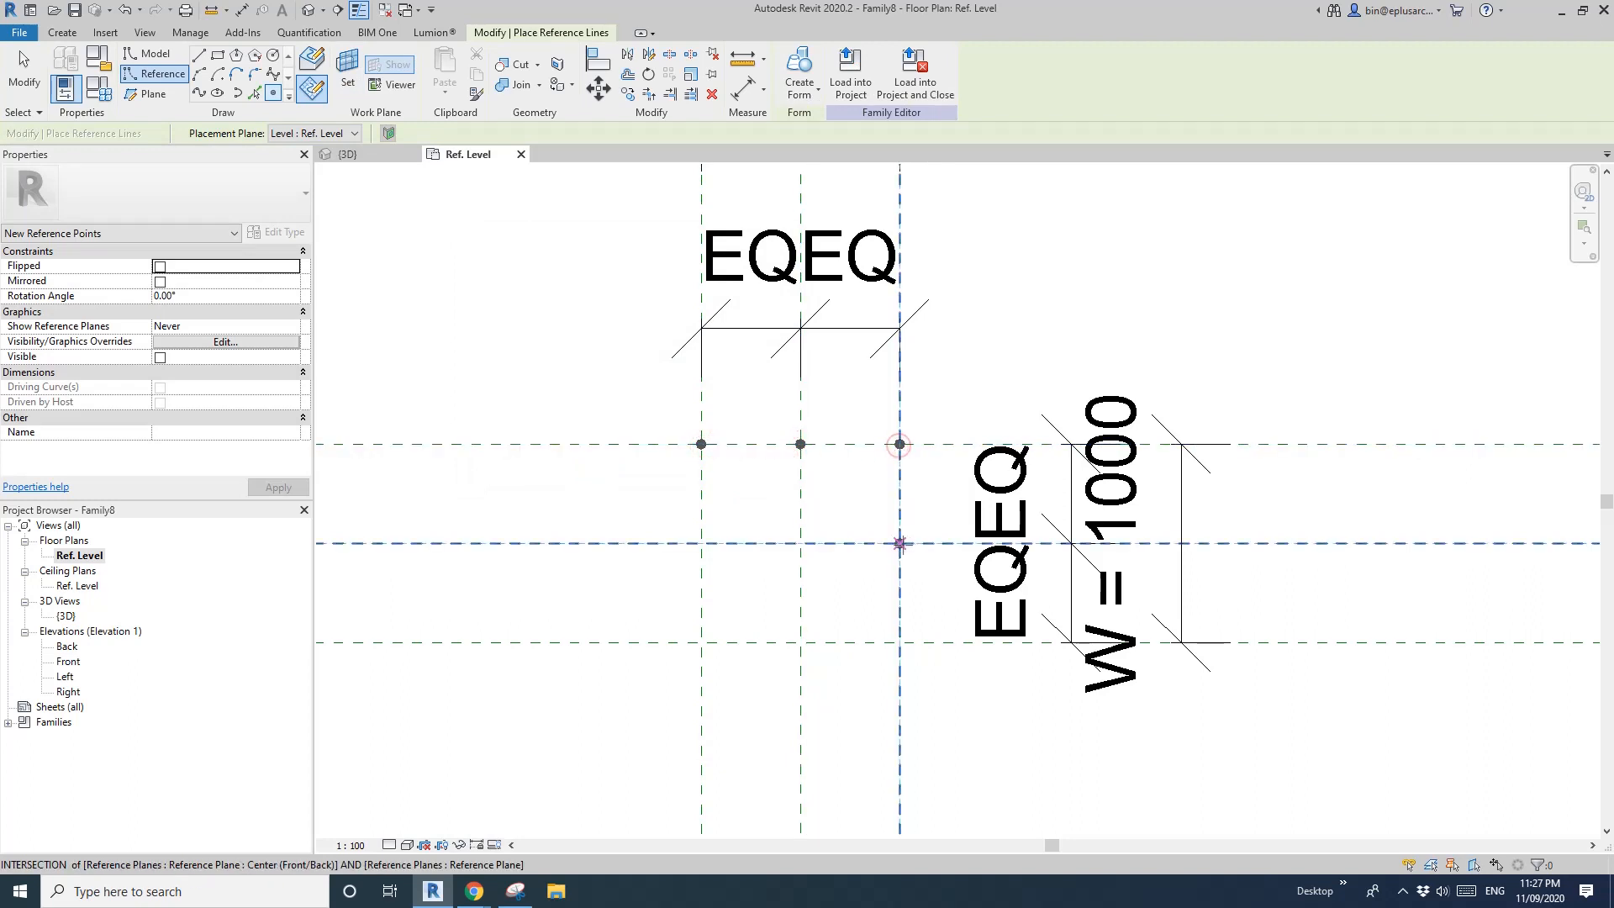
pyautogui.moveTo(800, 642)
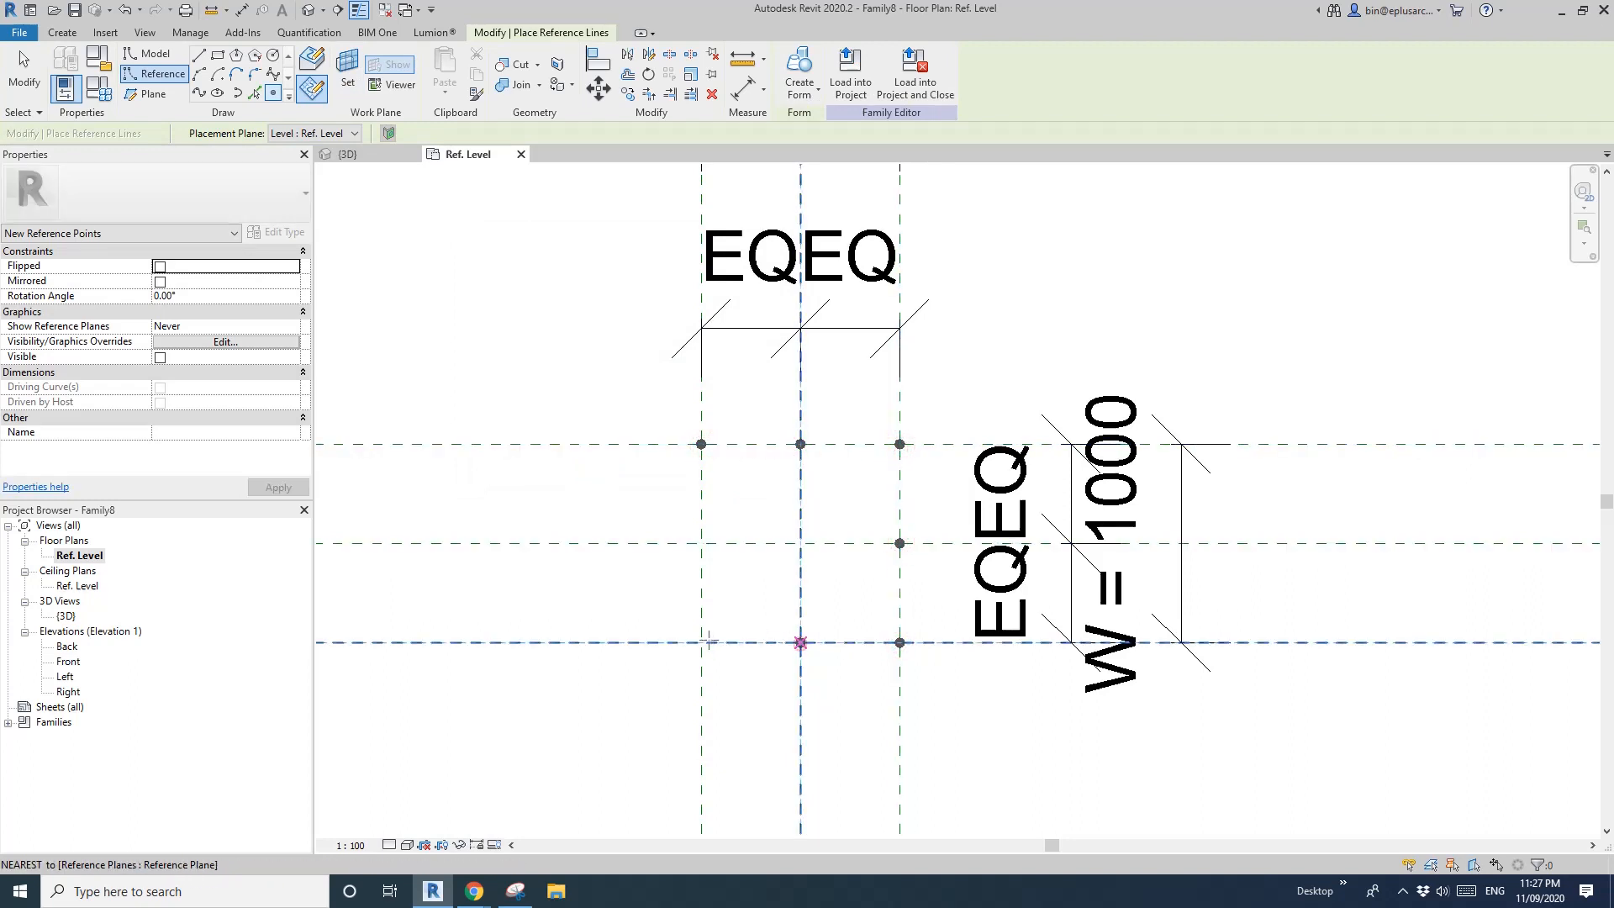
pyautogui.moveTo(805, 543)
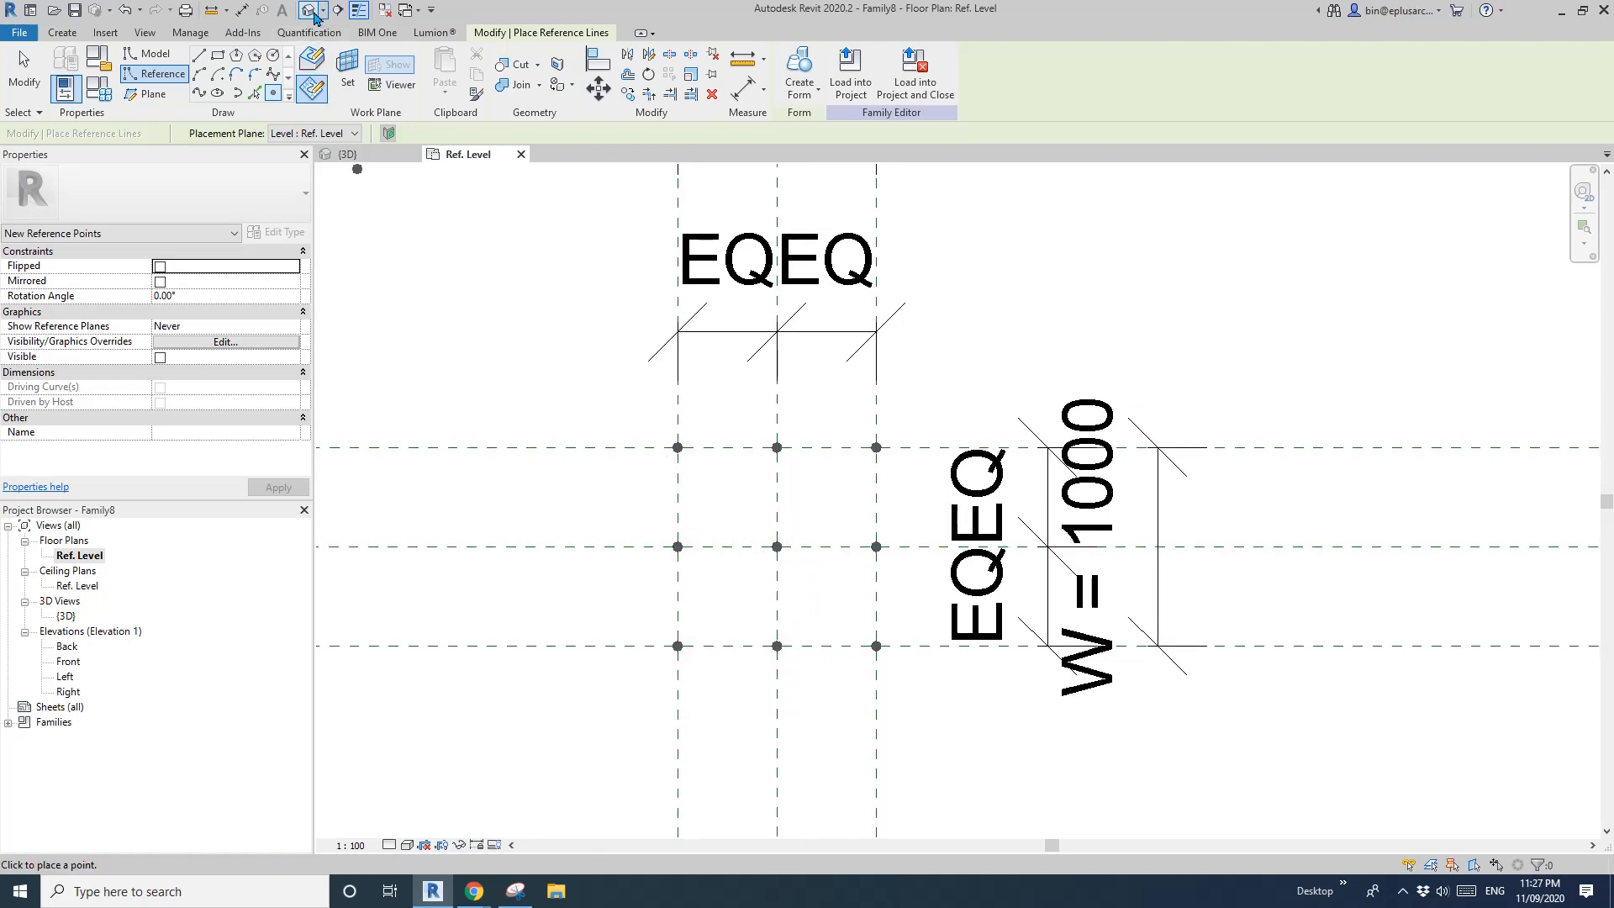
pyautogui.click(347, 154)
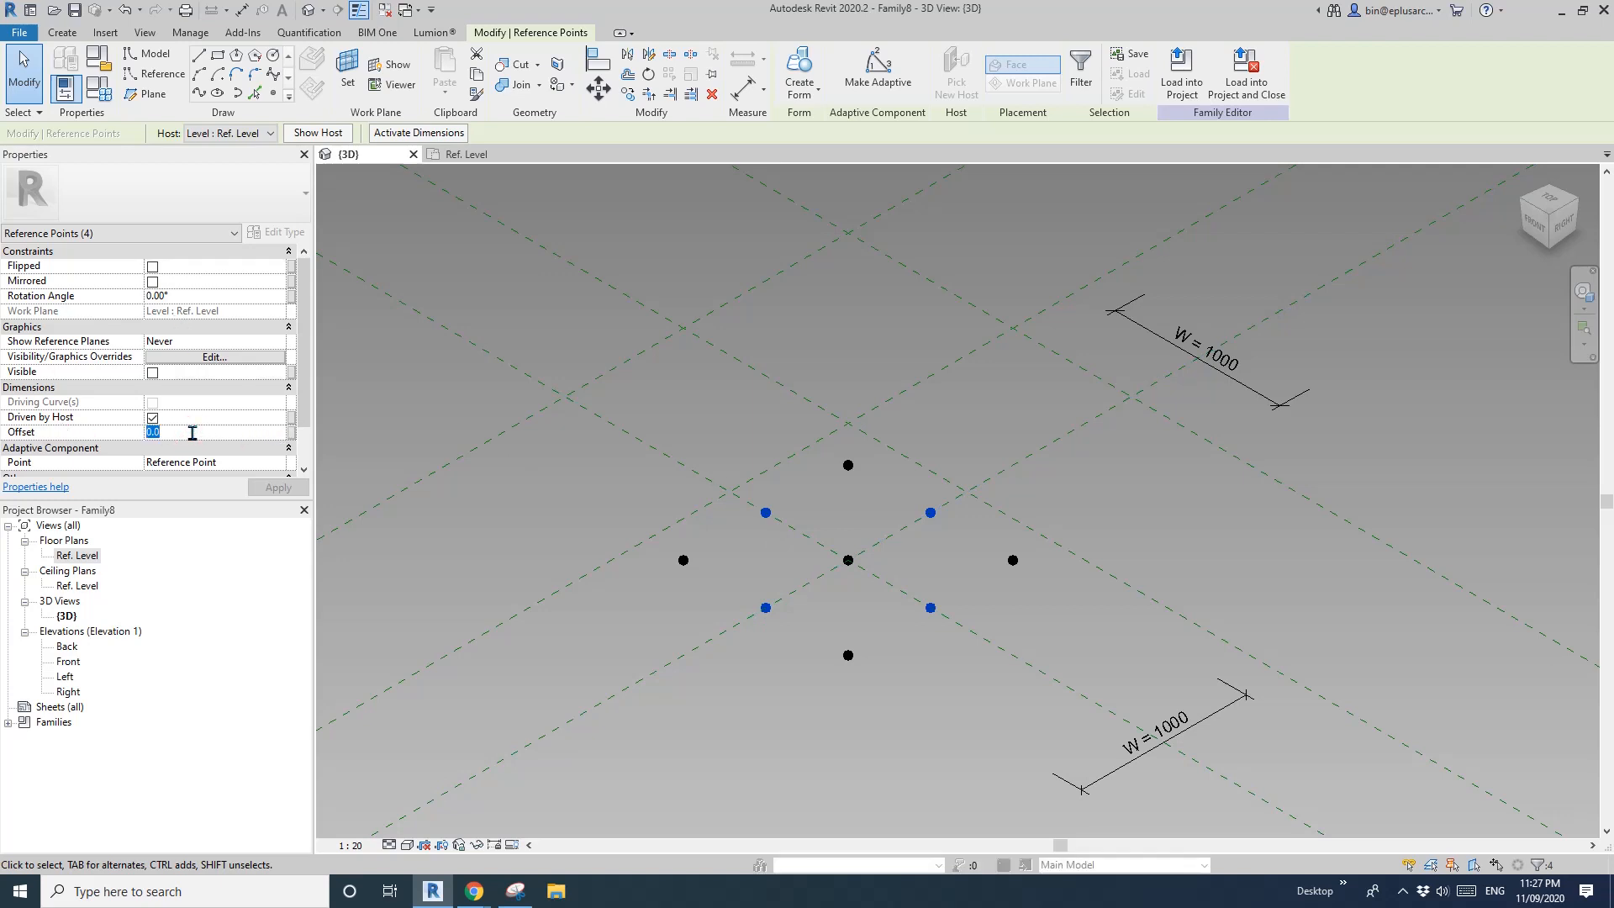
# - Raise four reference points with an offset driven by a new H2 parameter
pyautogui.write('600')
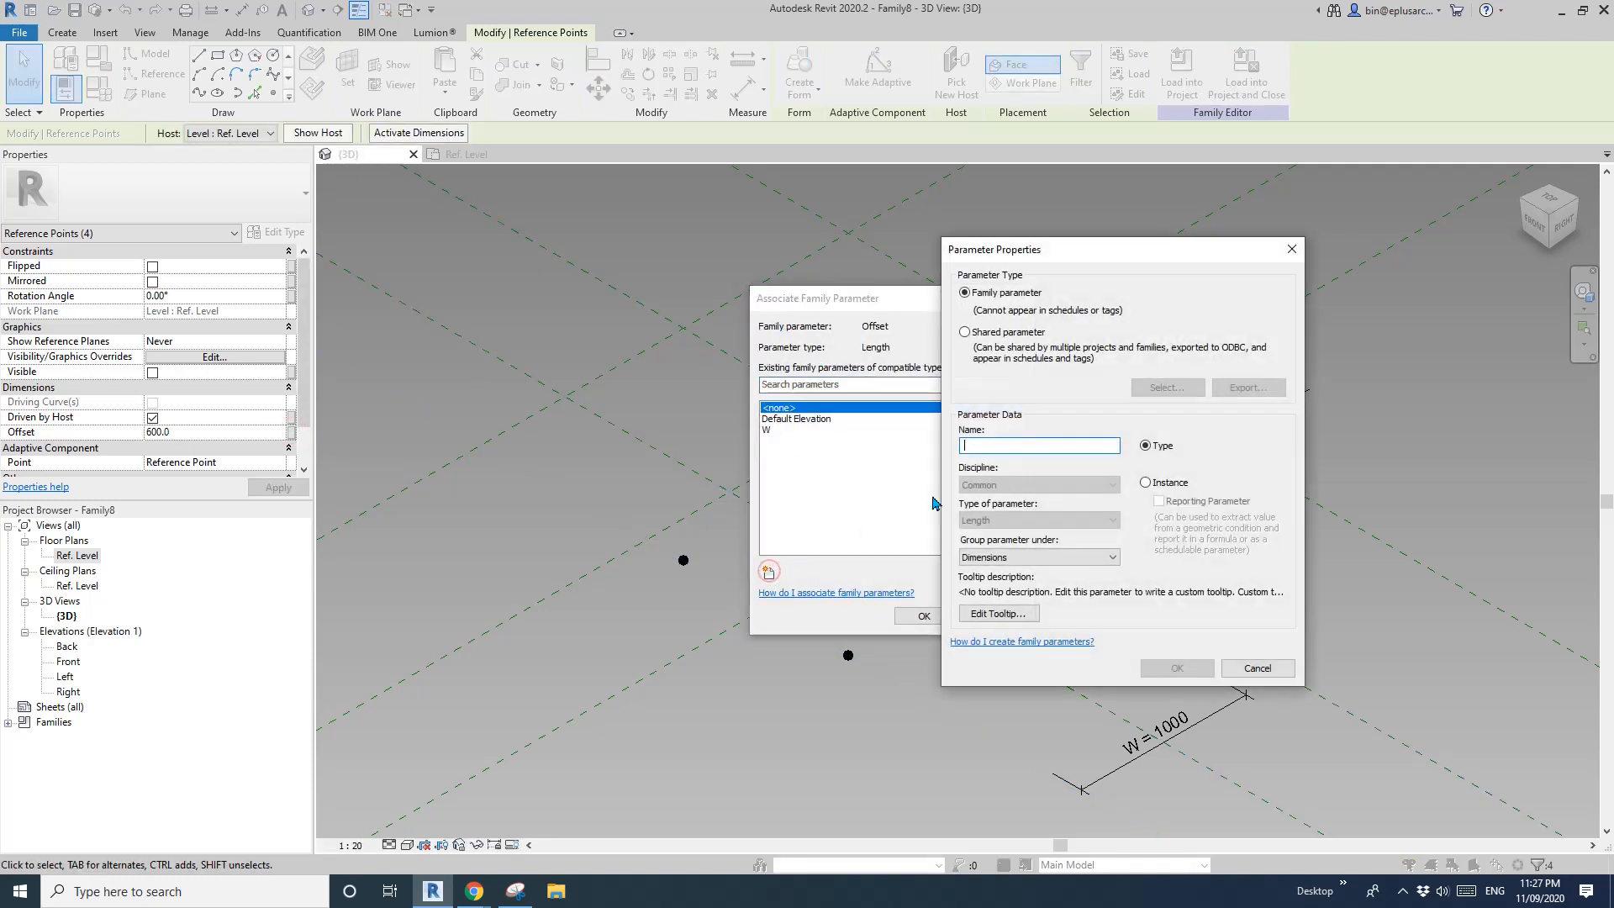
pyautogui.write('W')
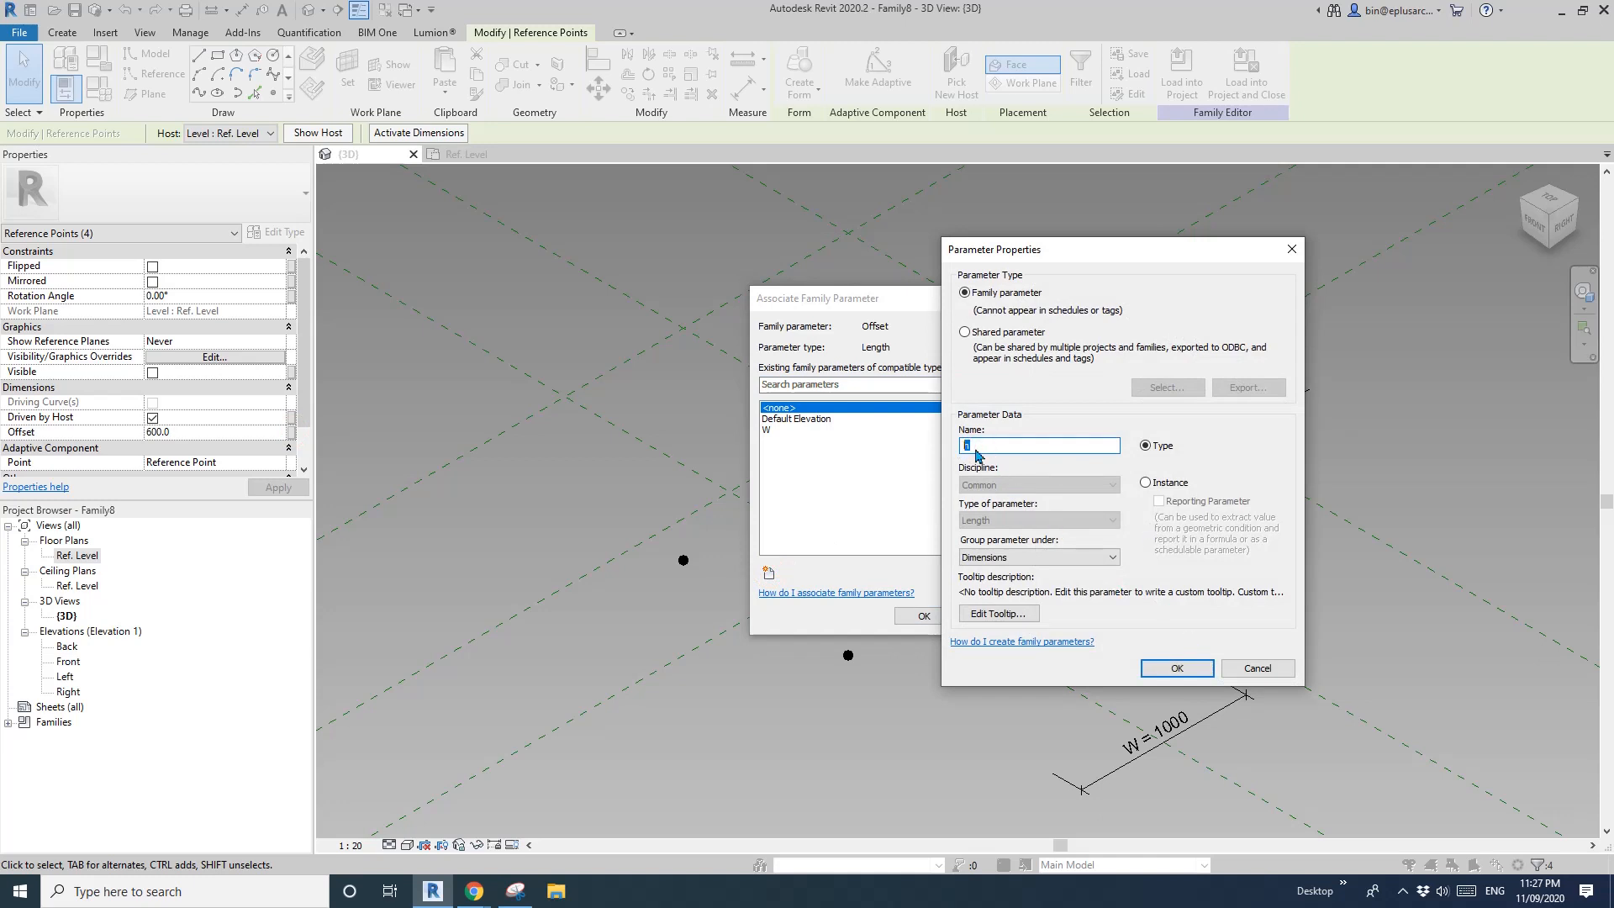
pyautogui.write('H2')
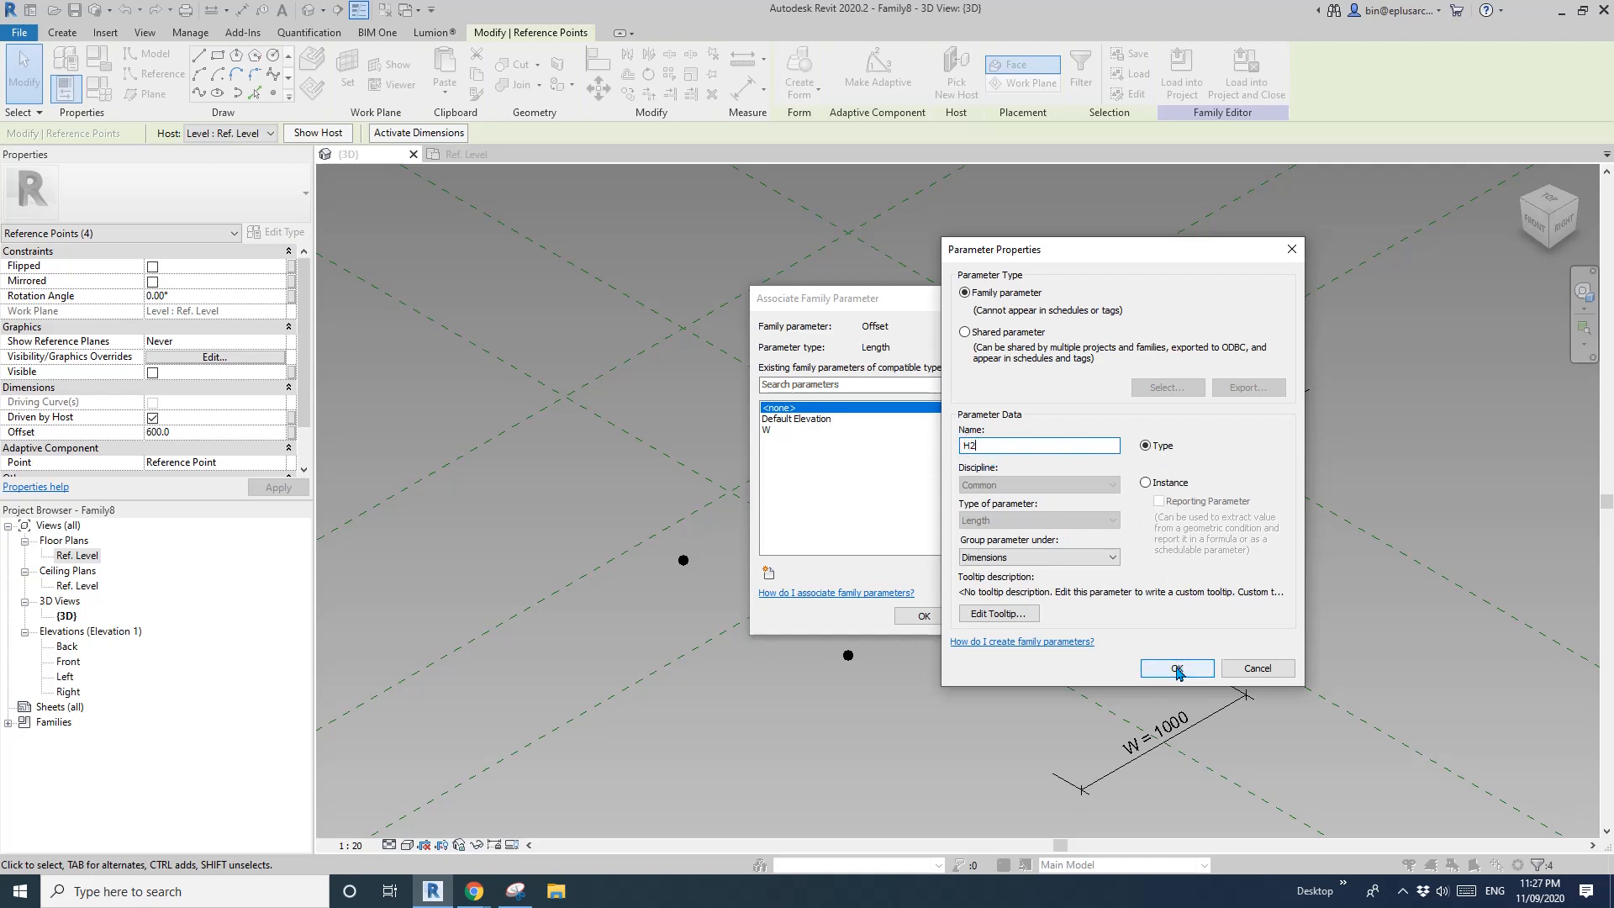
pyautogui.click(1177, 667)
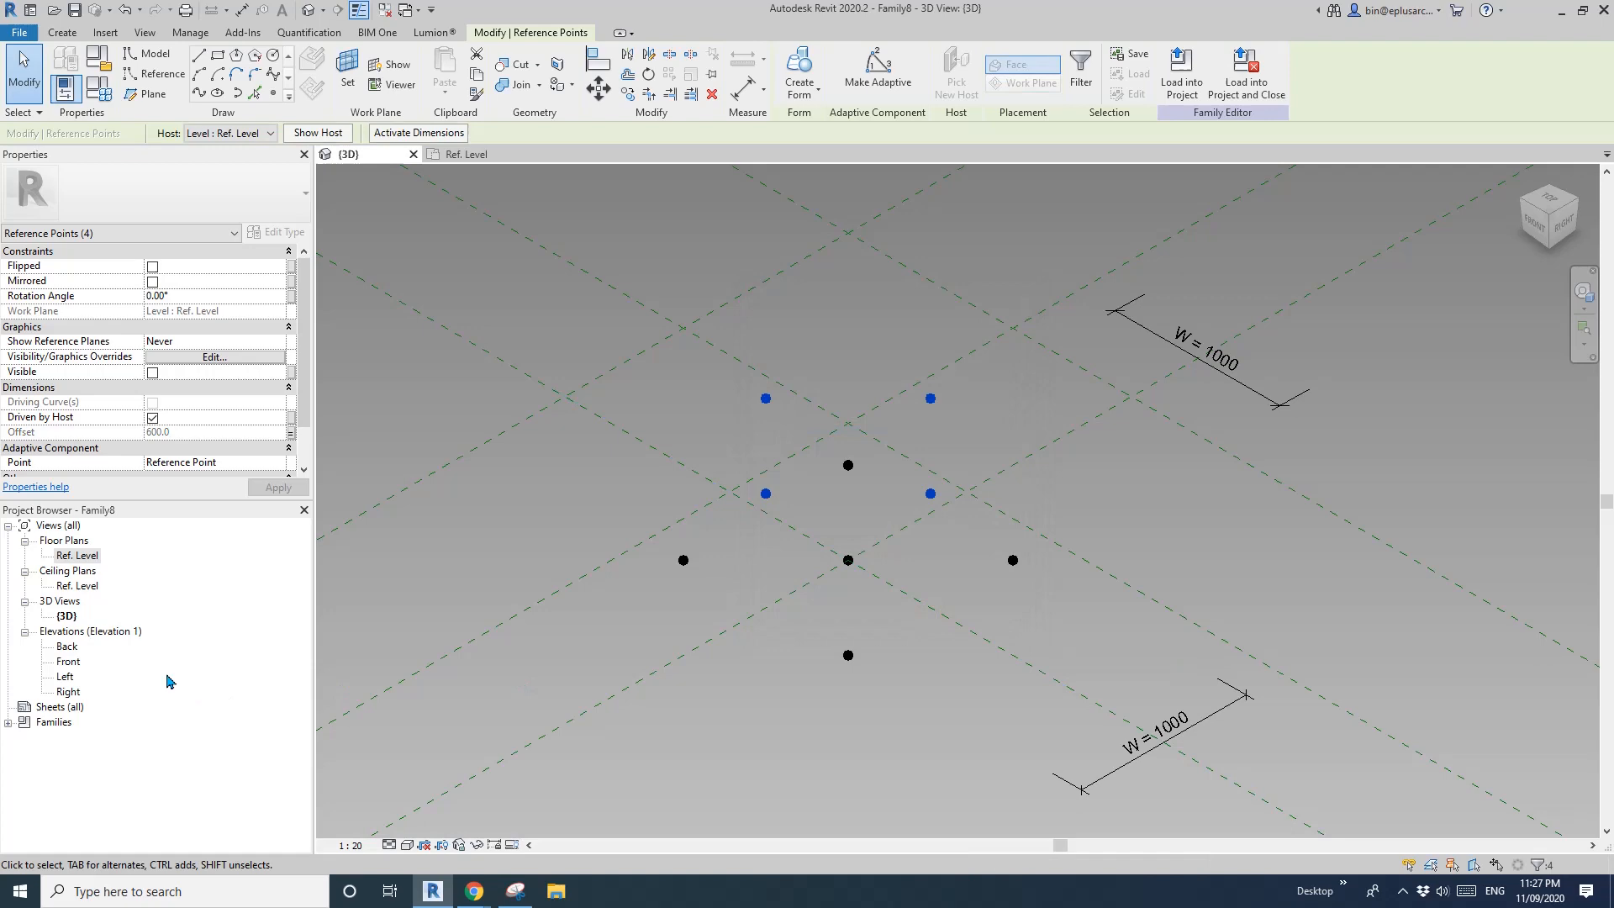
# - In the Front elevation, add a horizontal reference plane dimensioned H1 = 1093
pyautogui.doubleClick(67, 661)
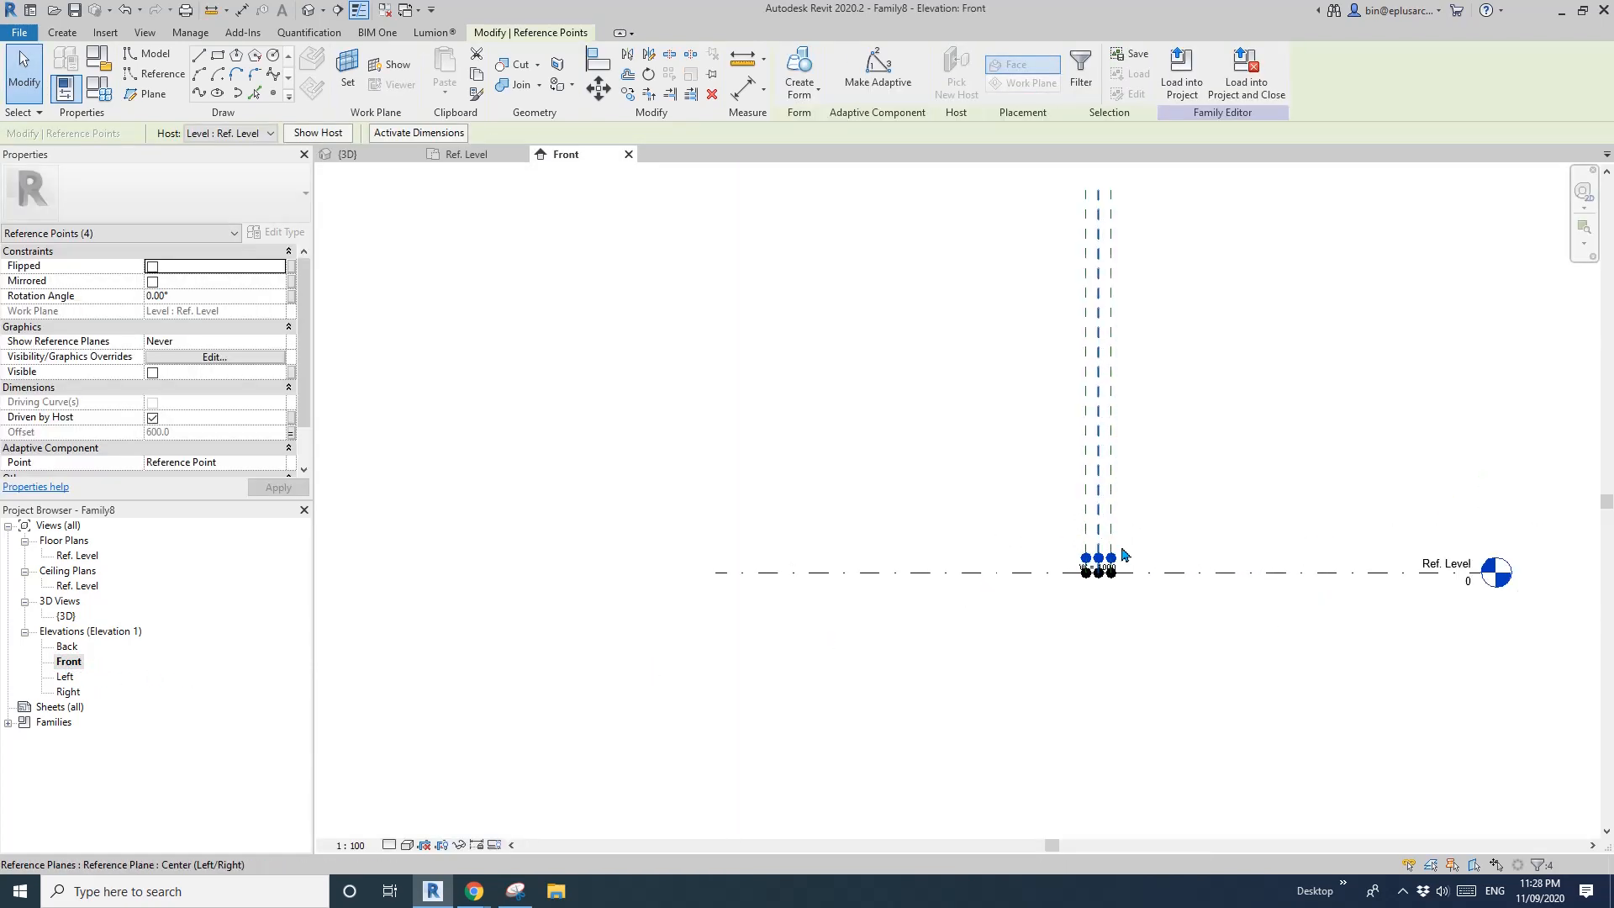
pyautogui.click(153, 95)
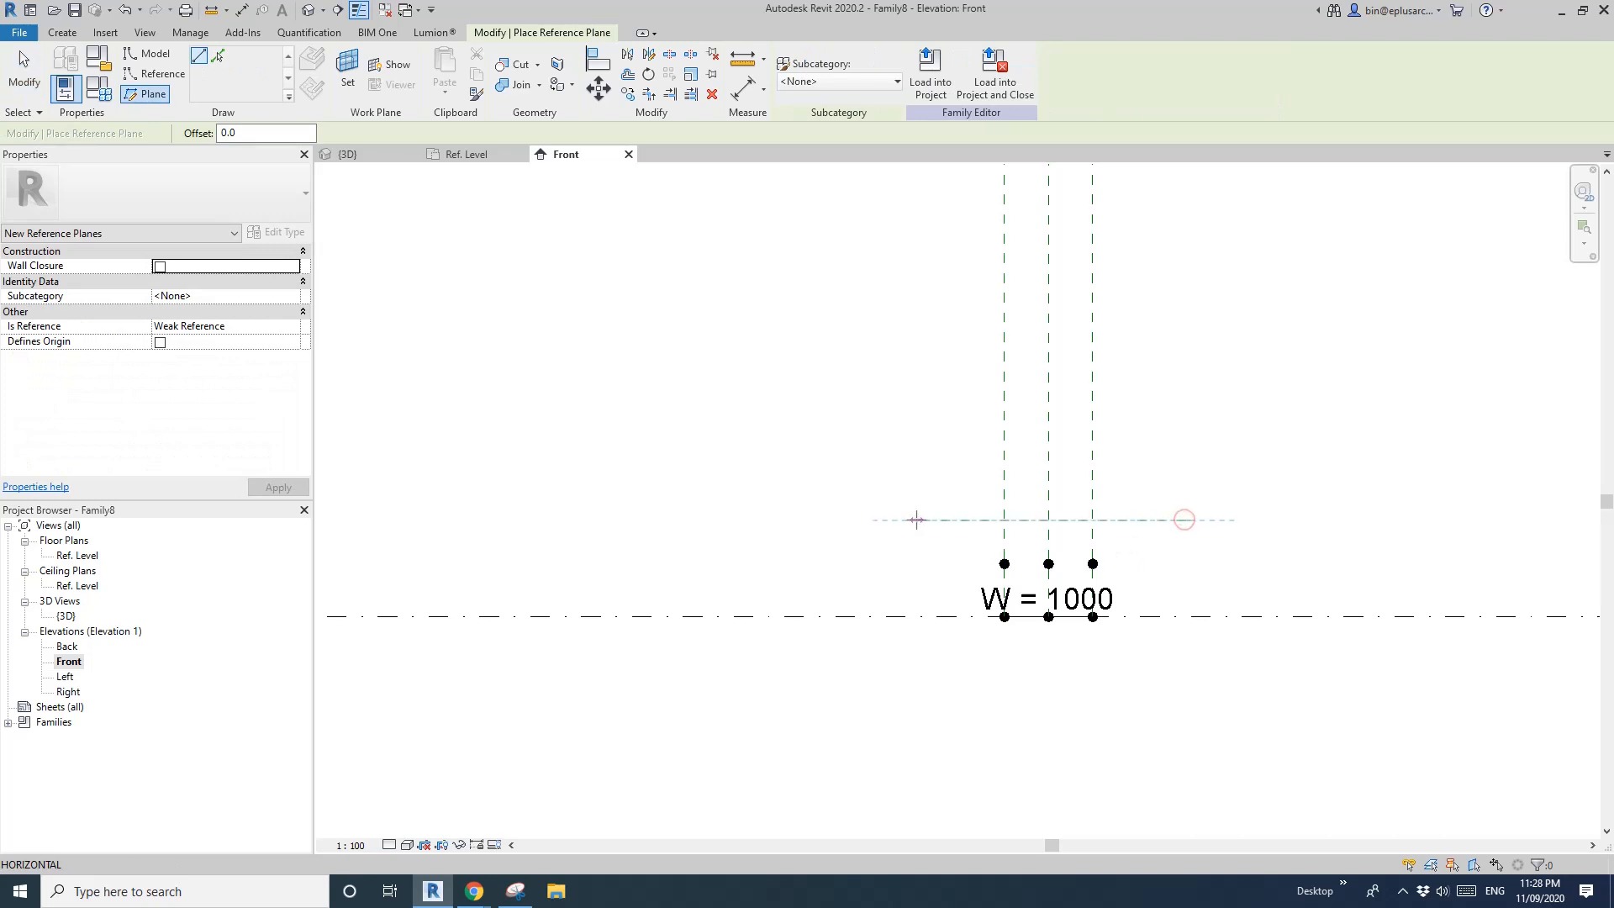
pyautogui.click(793, 67)
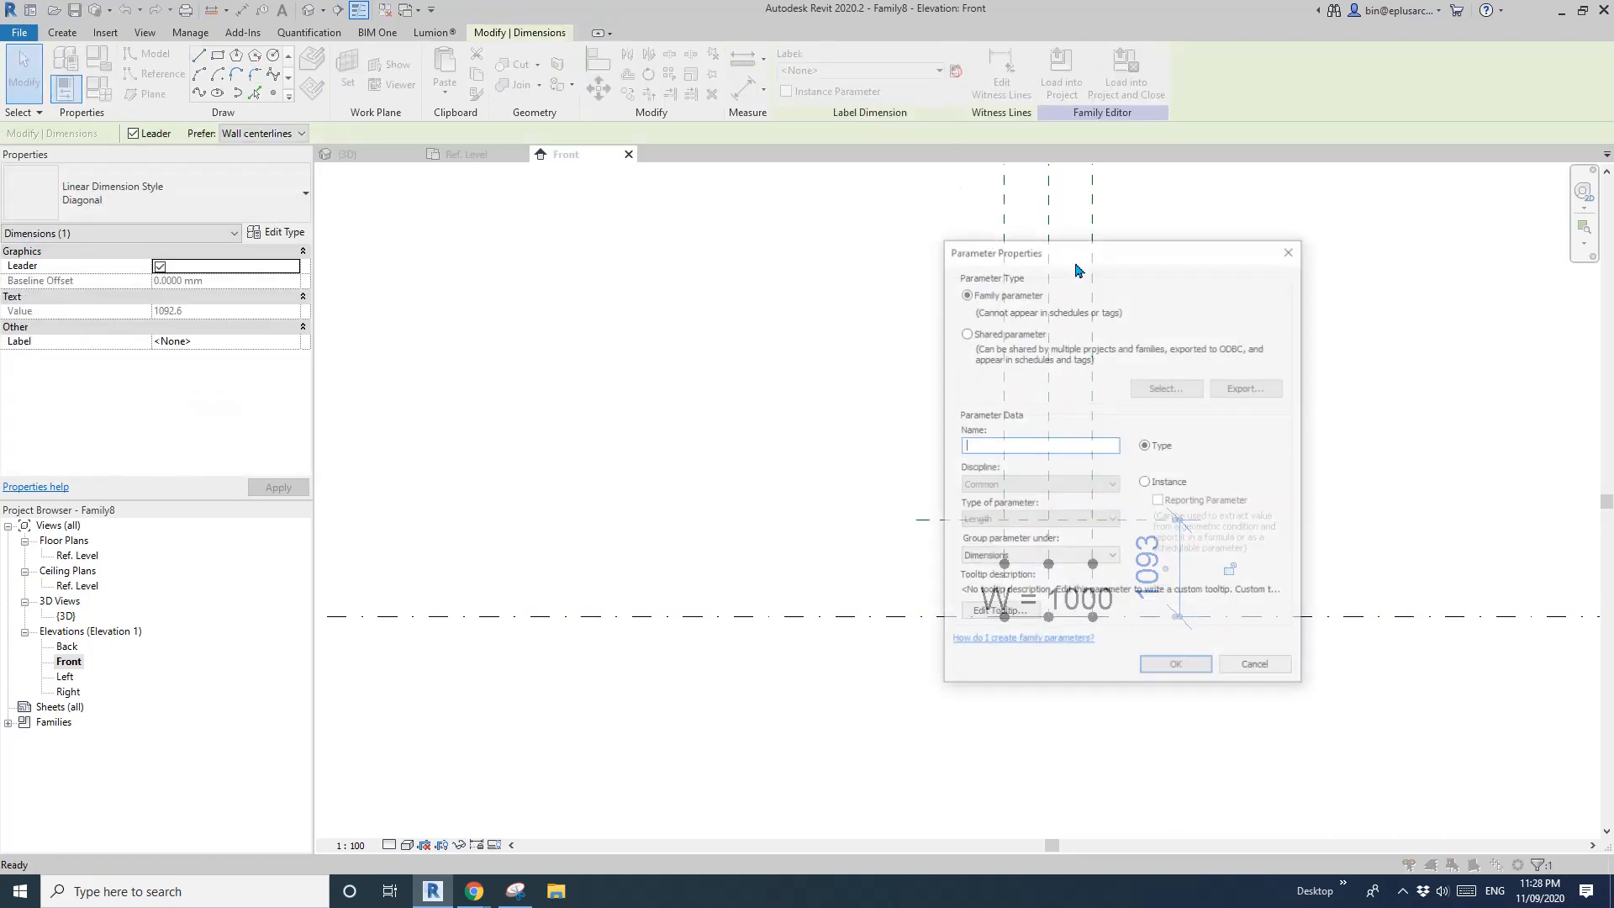
pyautogui.write('H1')
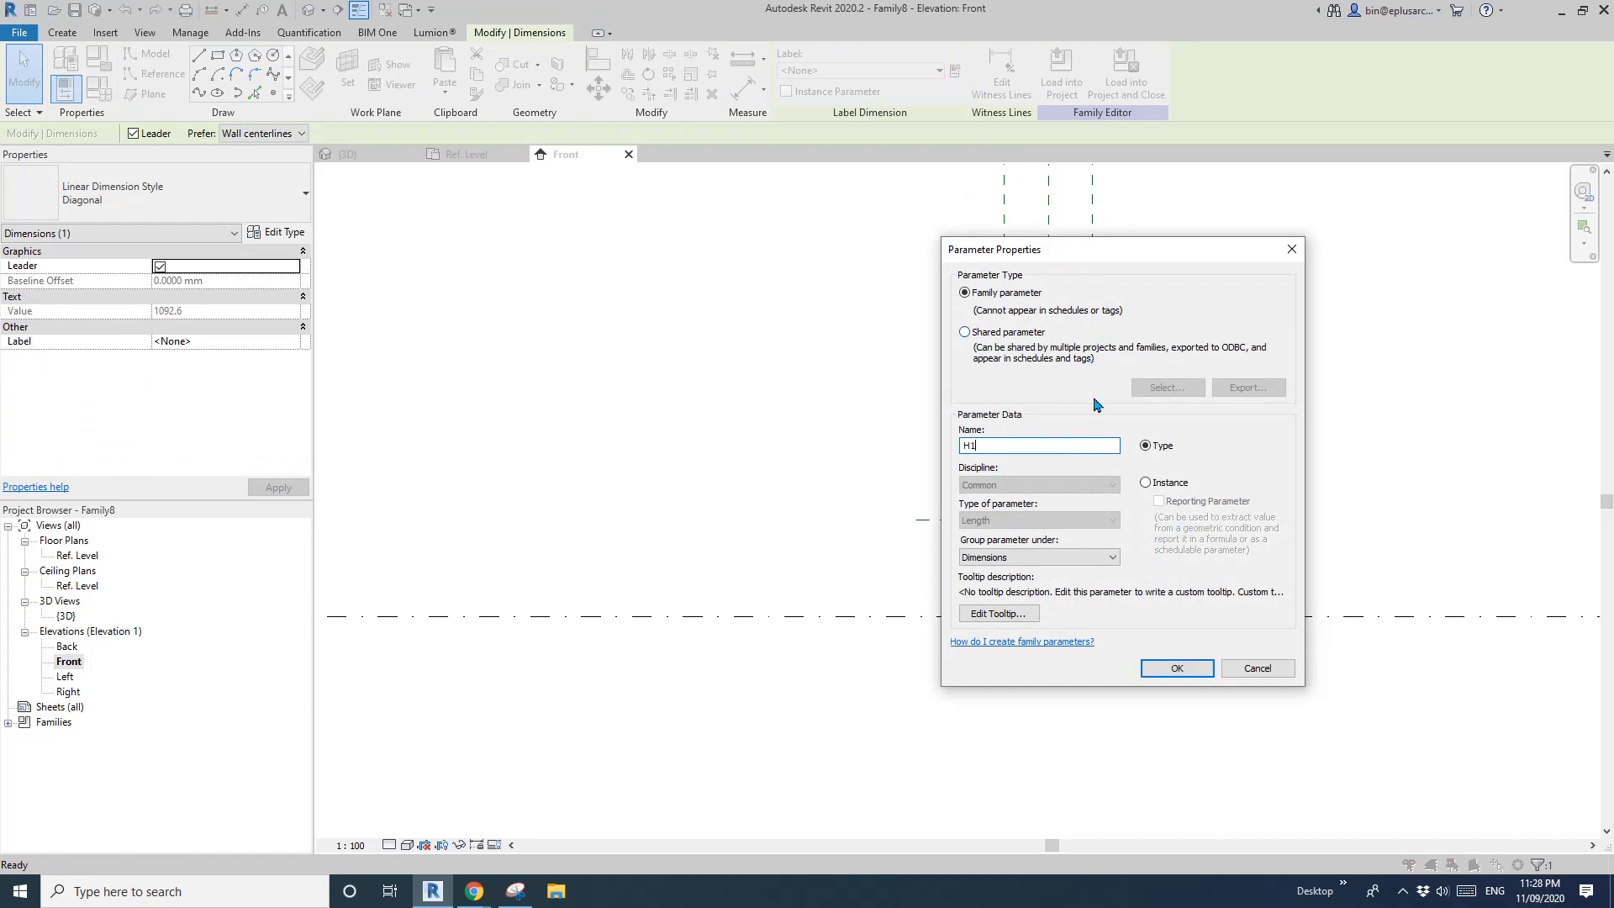
pyautogui.click(1175, 667)
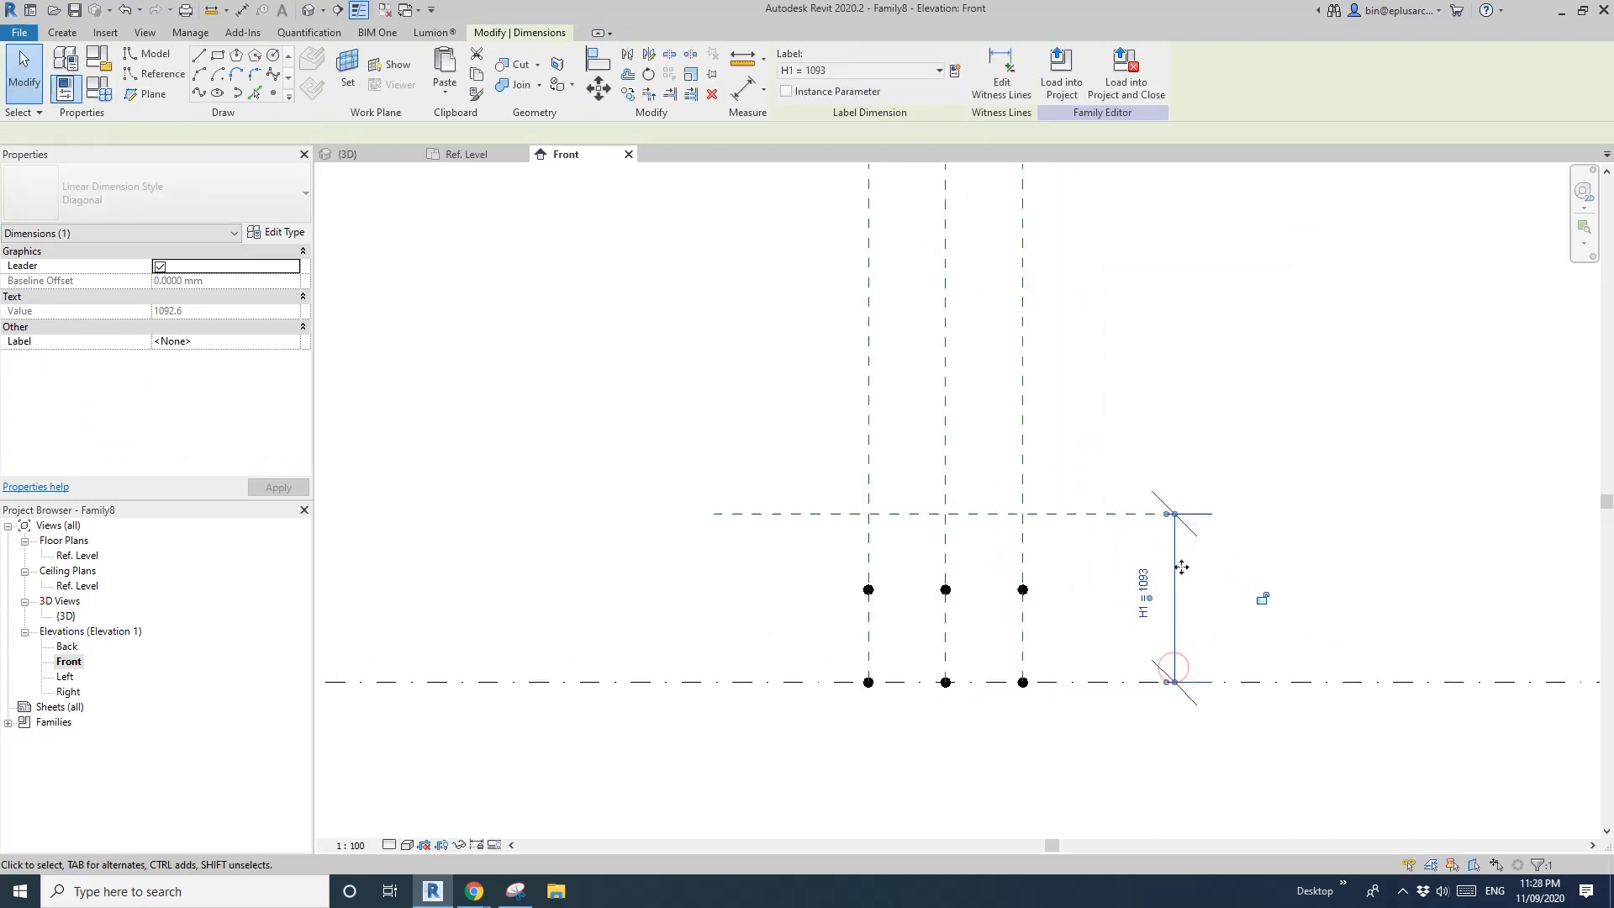
pyautogui.click(867, 590)
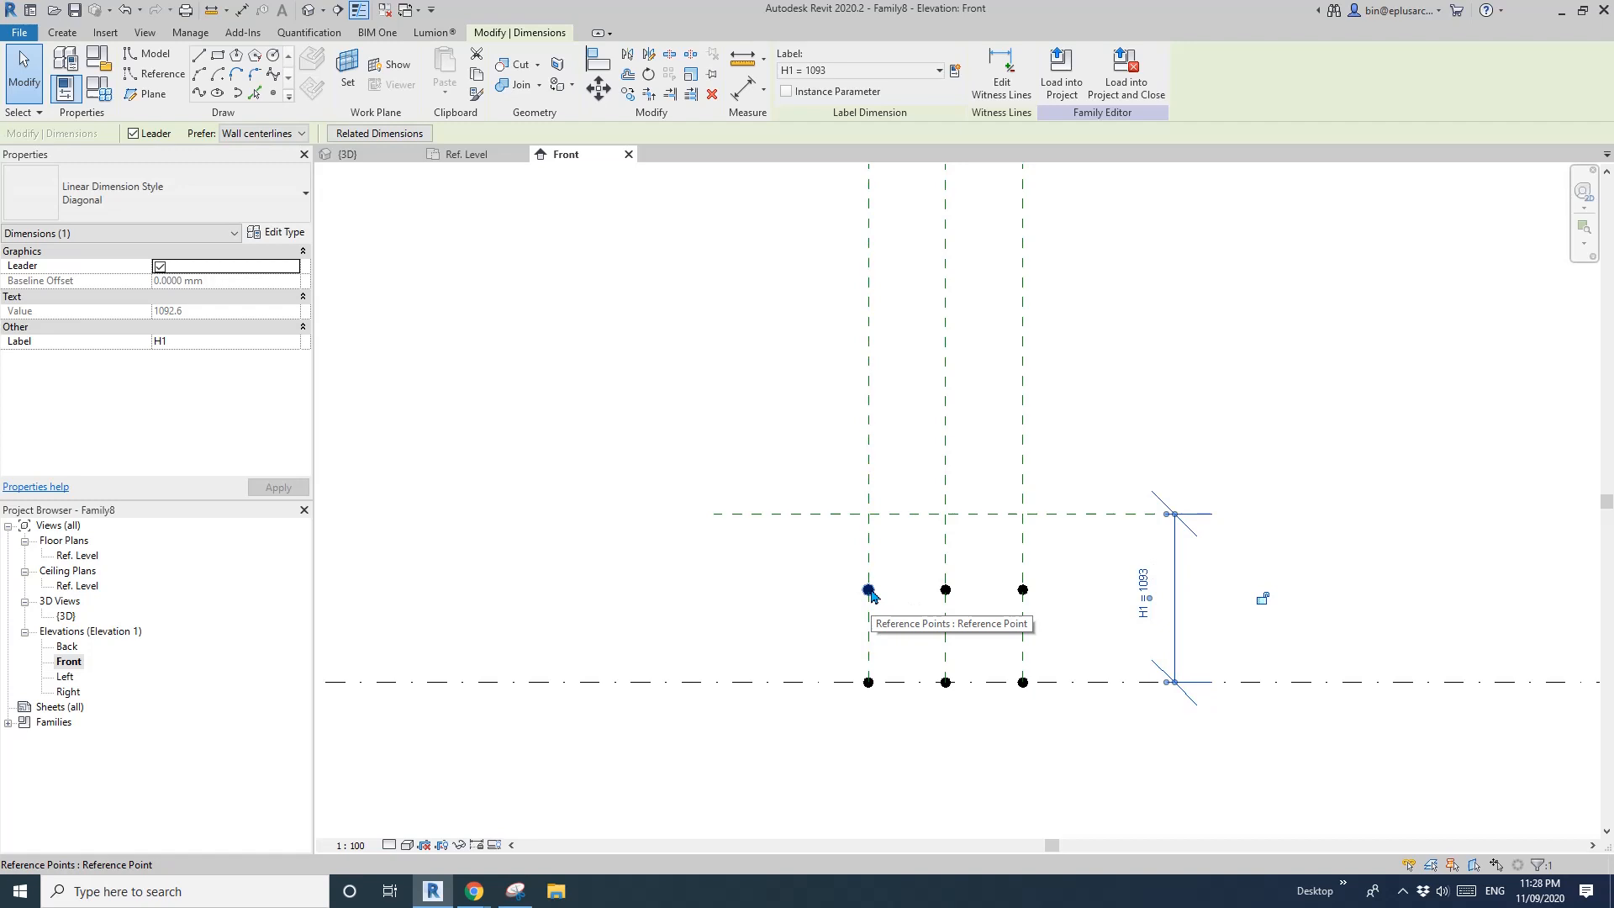
pyautogui.moveTo(880, 582)
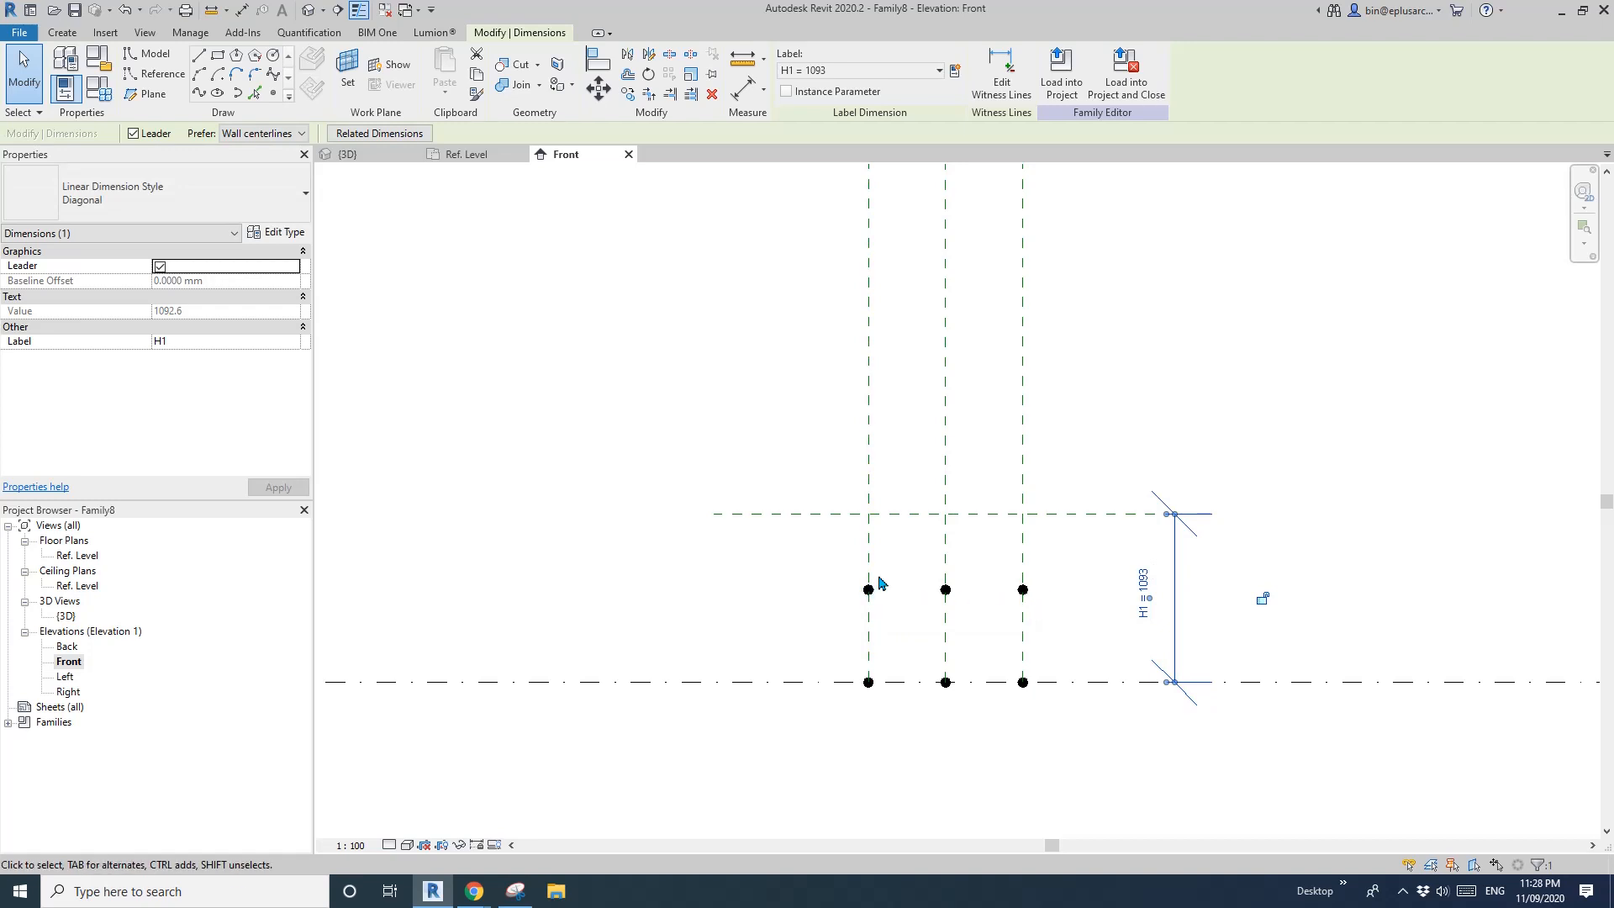
pyautogui.moveTo(82, 567)
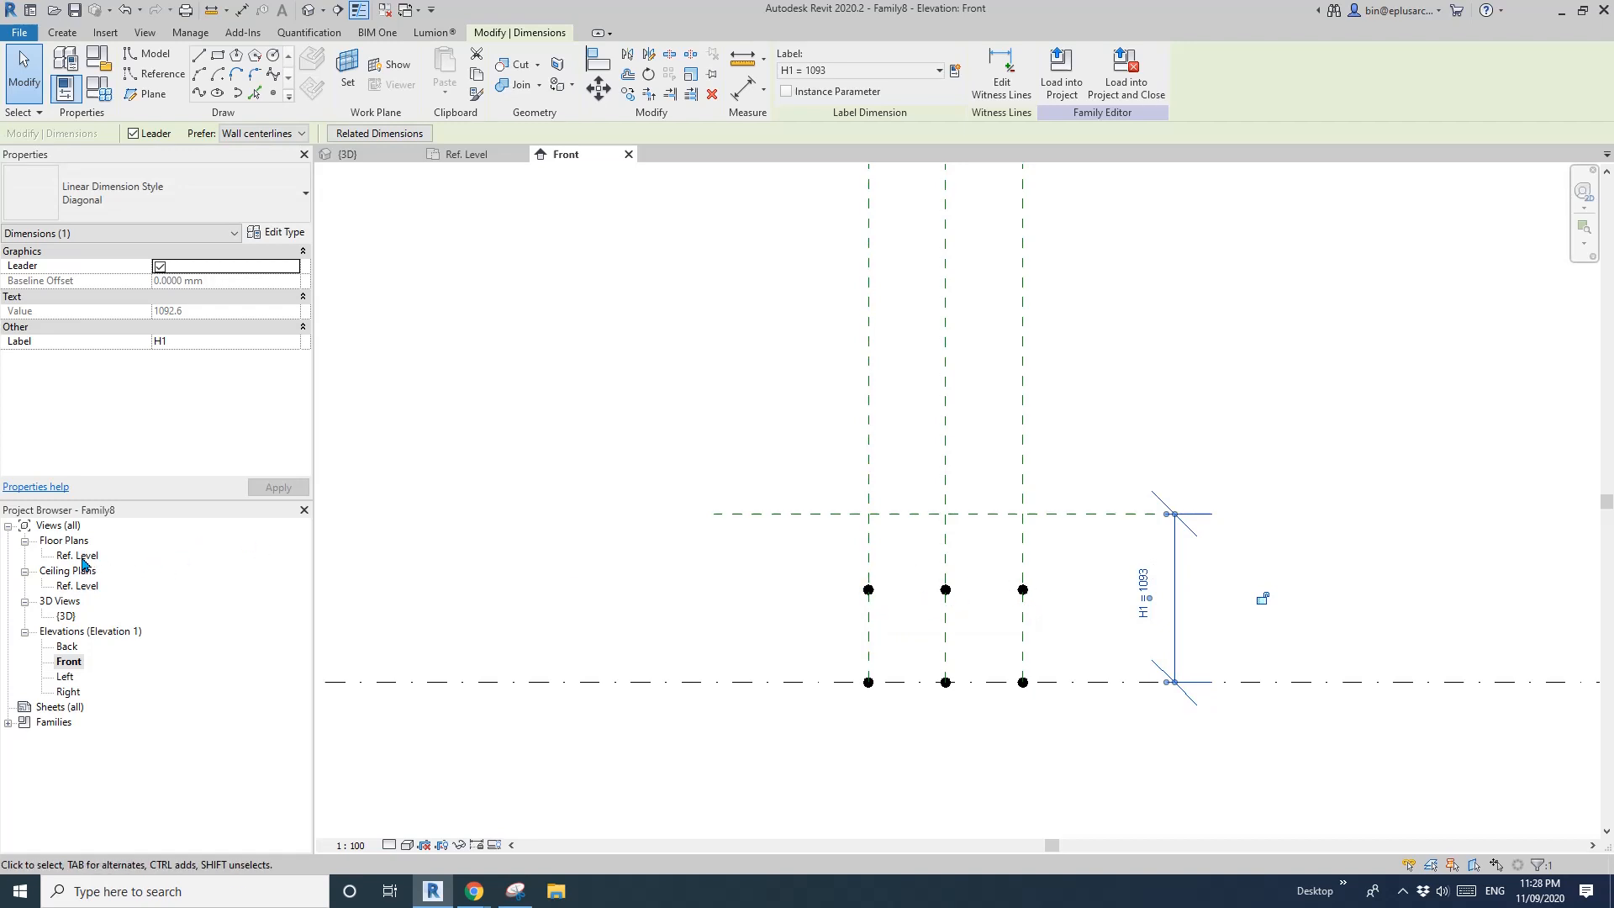
# - Link the central reference point's offset to a new family parameter H3
pyautogui.click(350, 153)
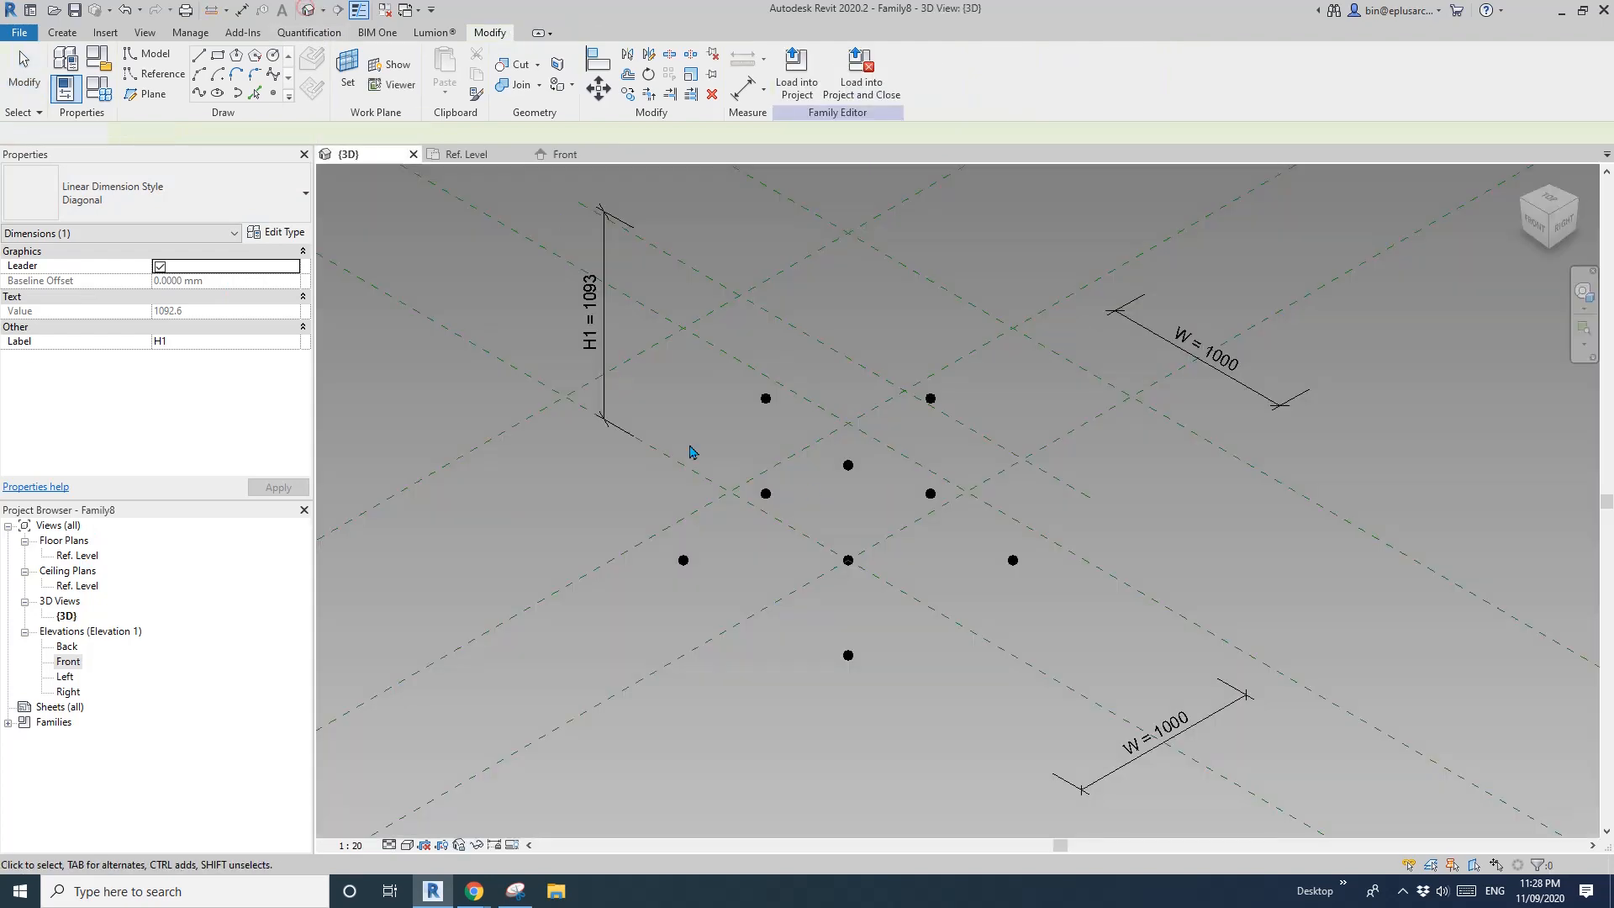
pyautogui.click(820, 633)
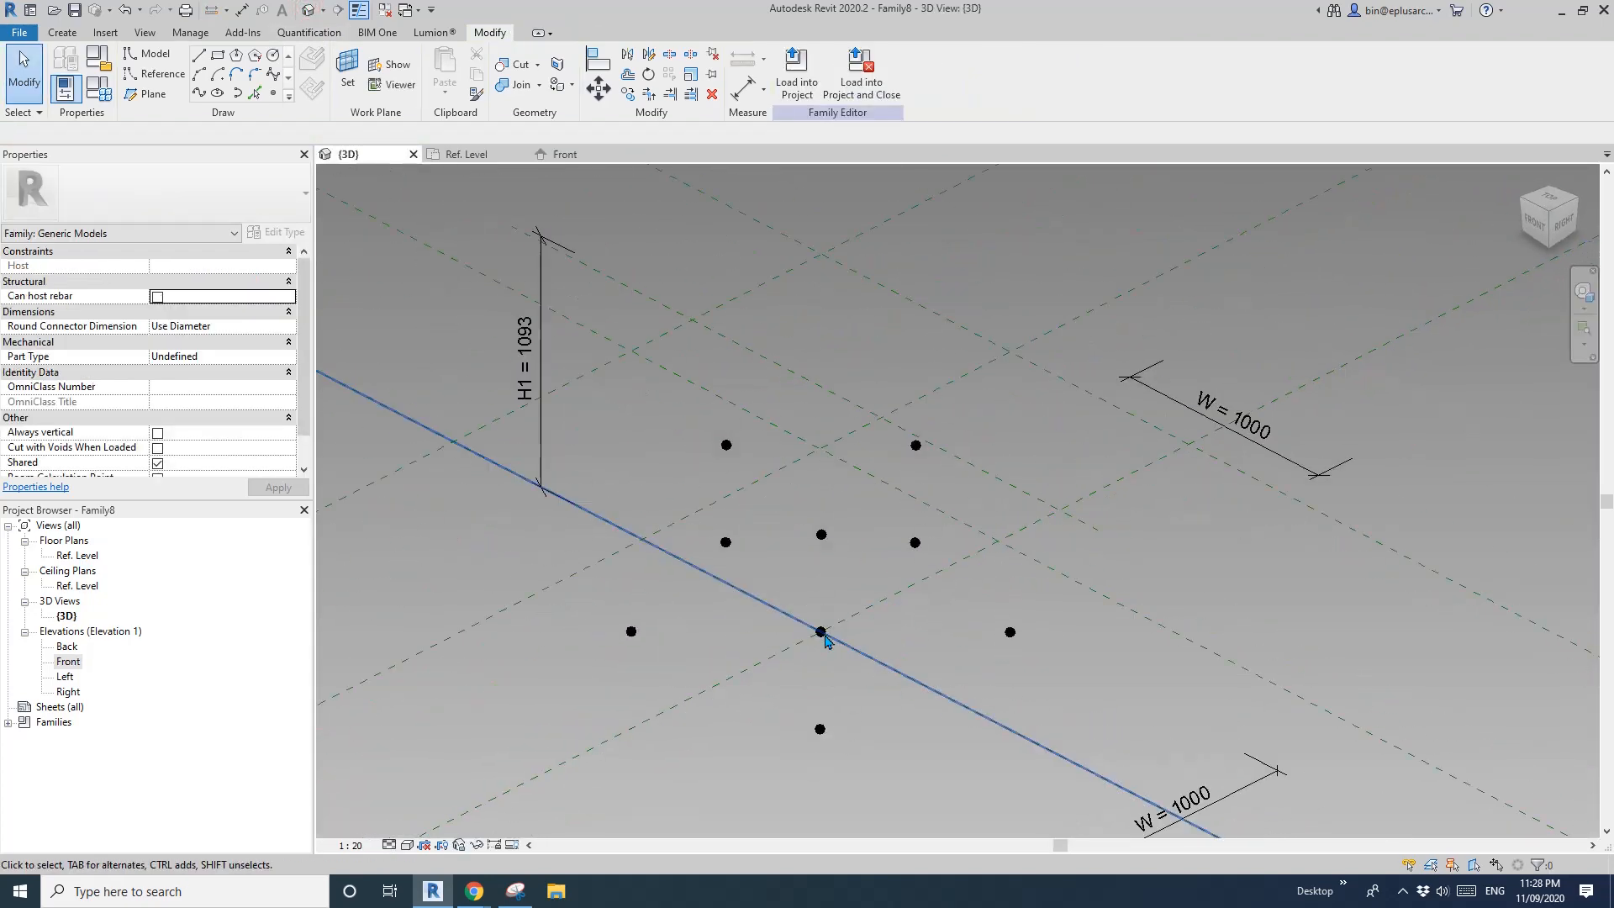
pyautogui.click(820, 632)
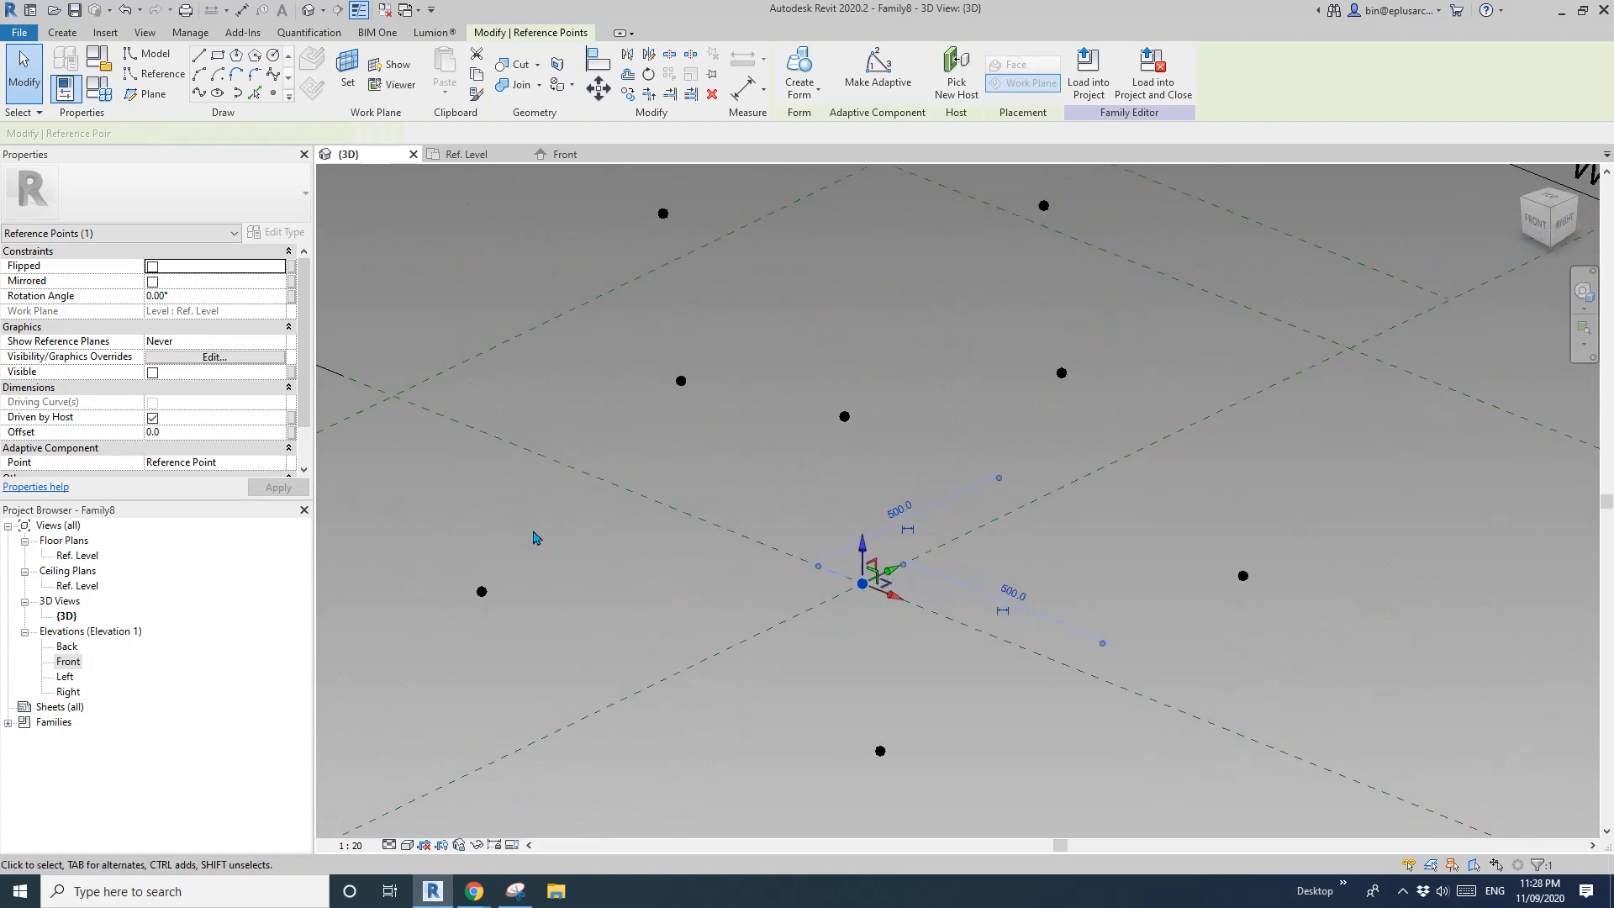
pyautogui.click(291, 432)
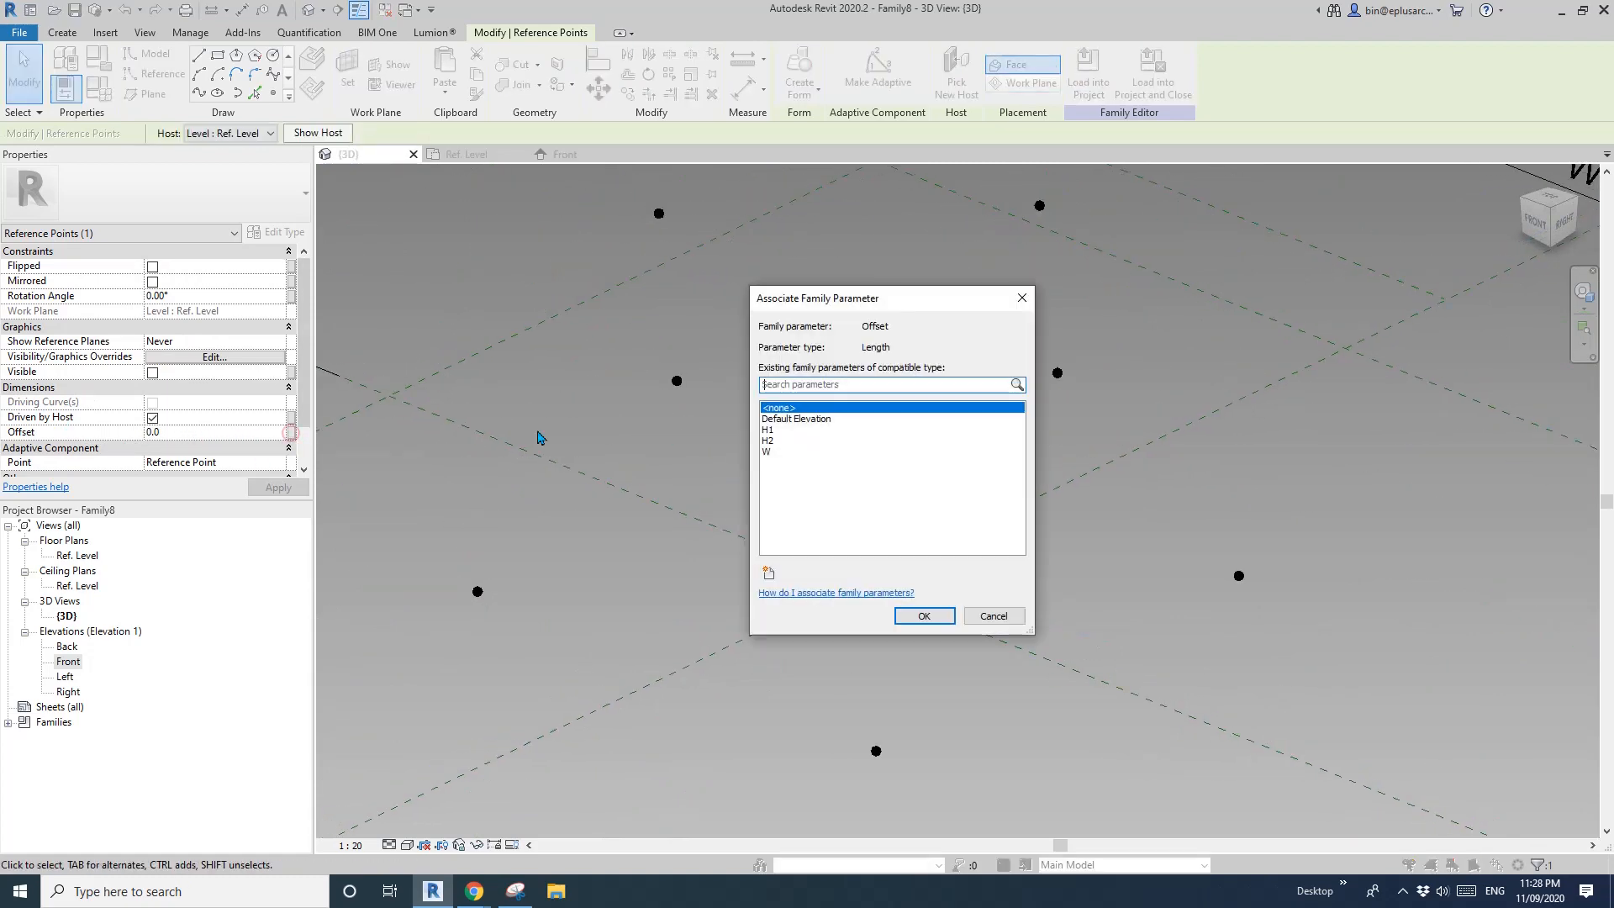
pyautogui.click(766, 573)
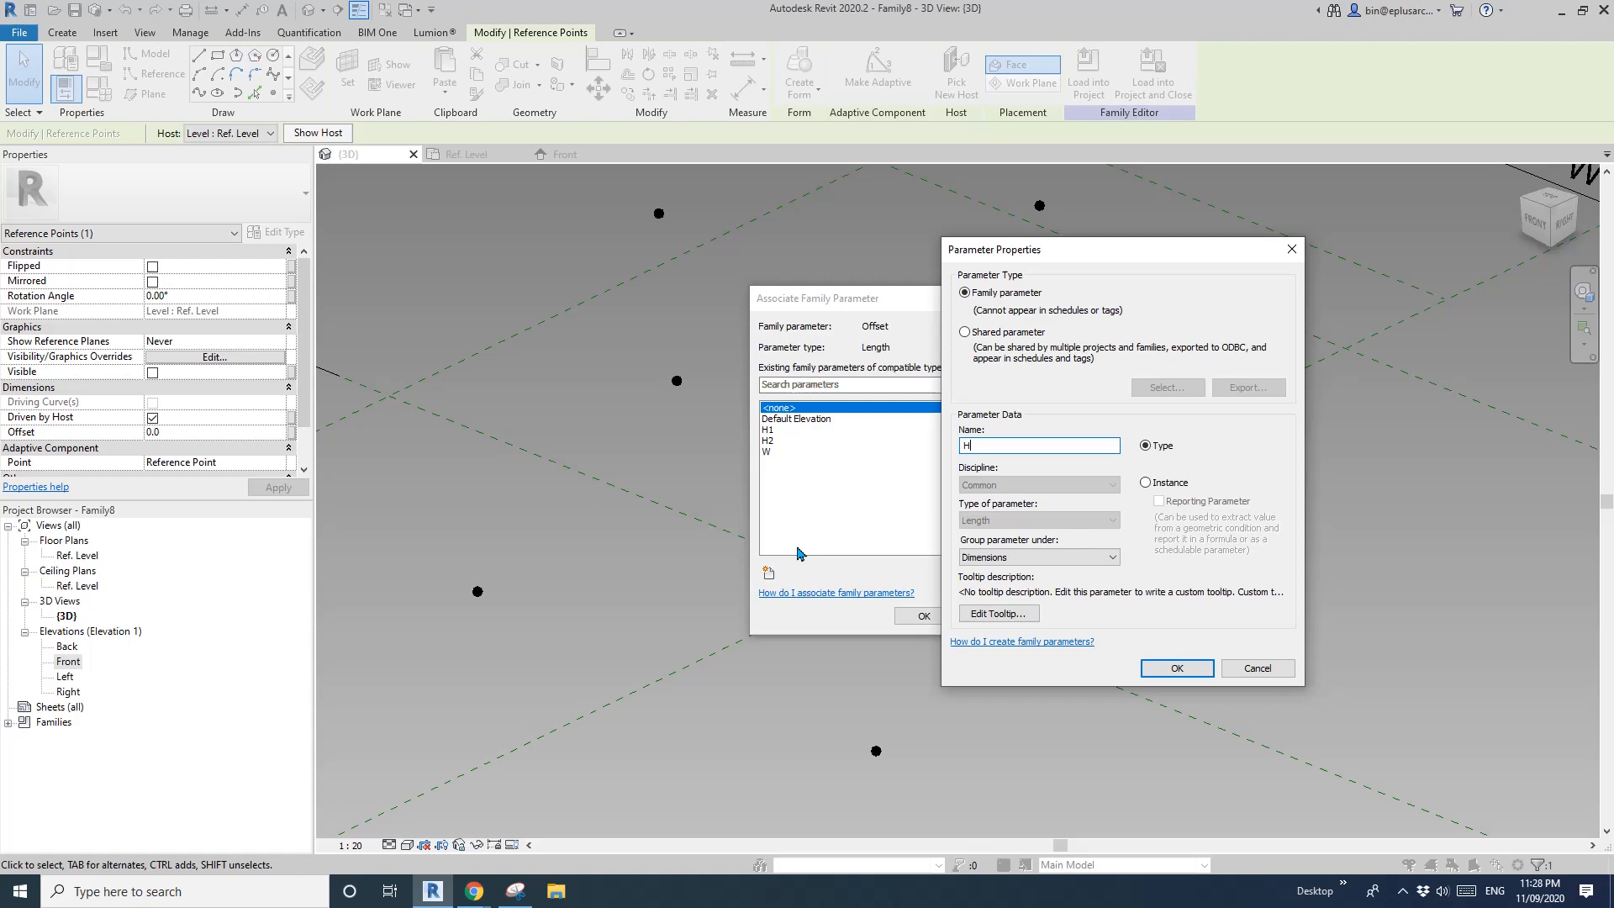
pyautogui.write('3')
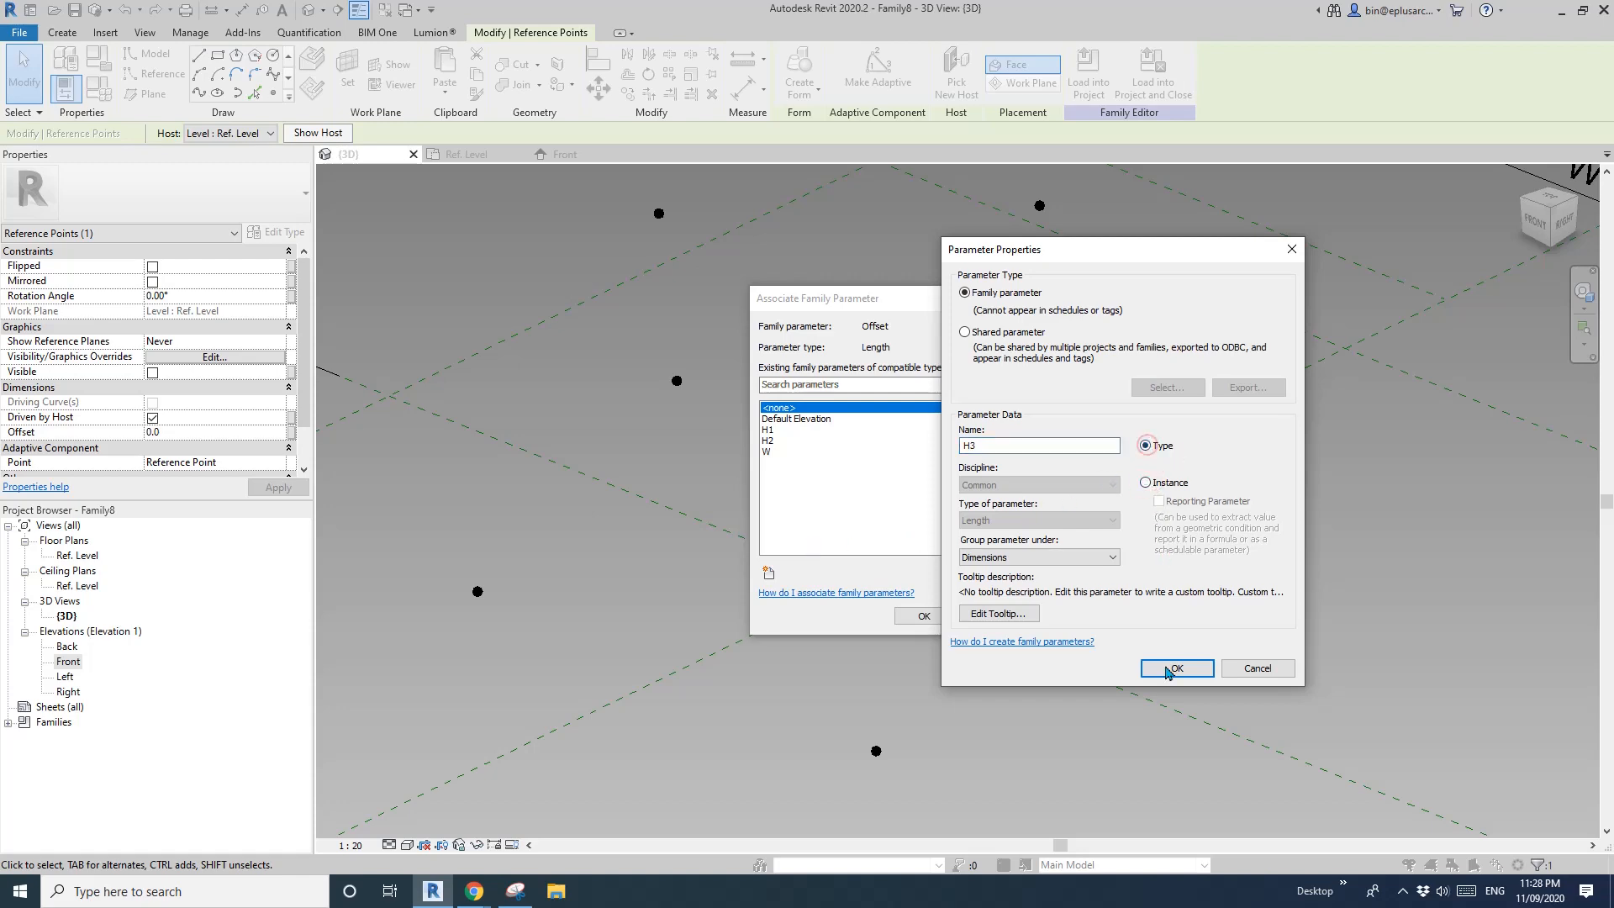
pyautogui.click(1175, 668)
pyautogui.write('200')
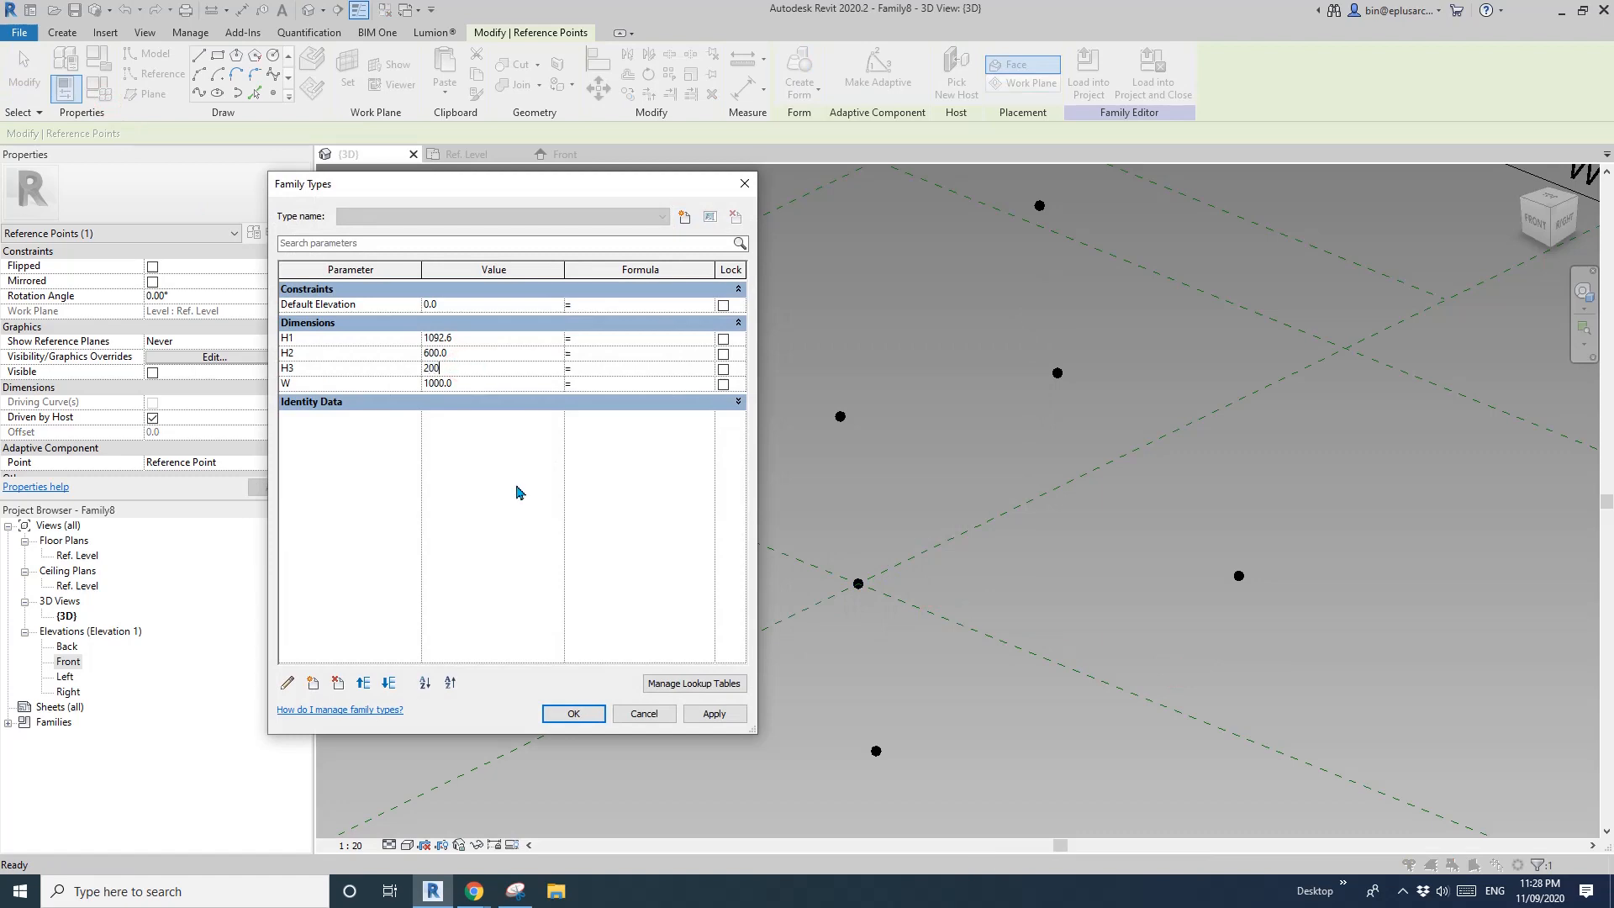
# - Set H3 to 200, then draw three splines through the points and make them reference lines
pyautogui.click(573, 713)
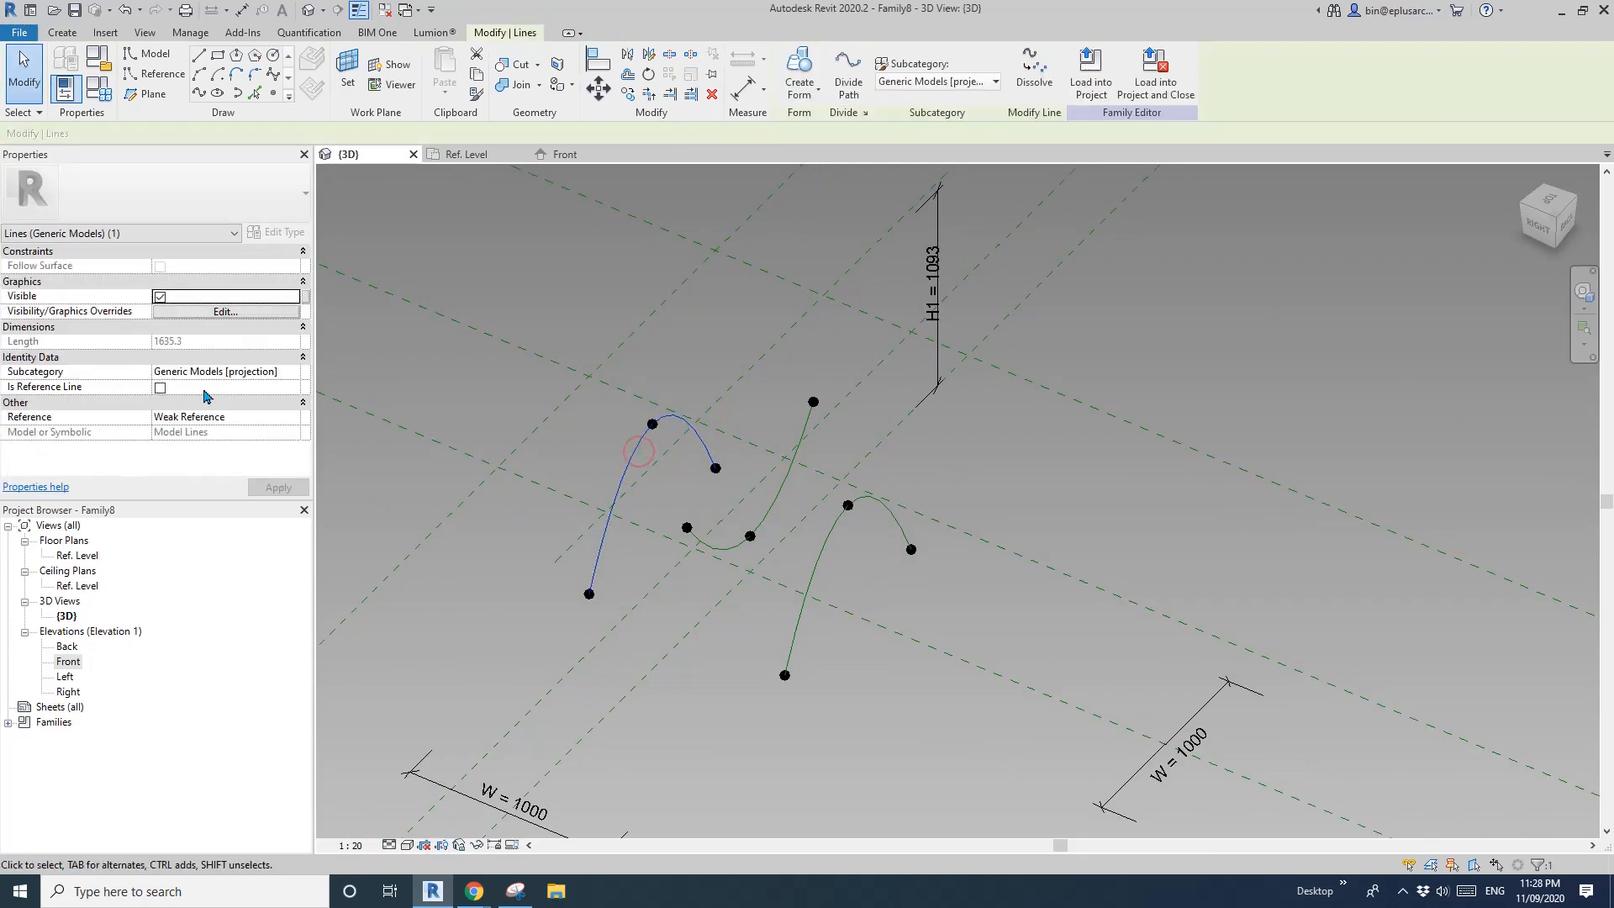
pyautogui.click(737, 360)
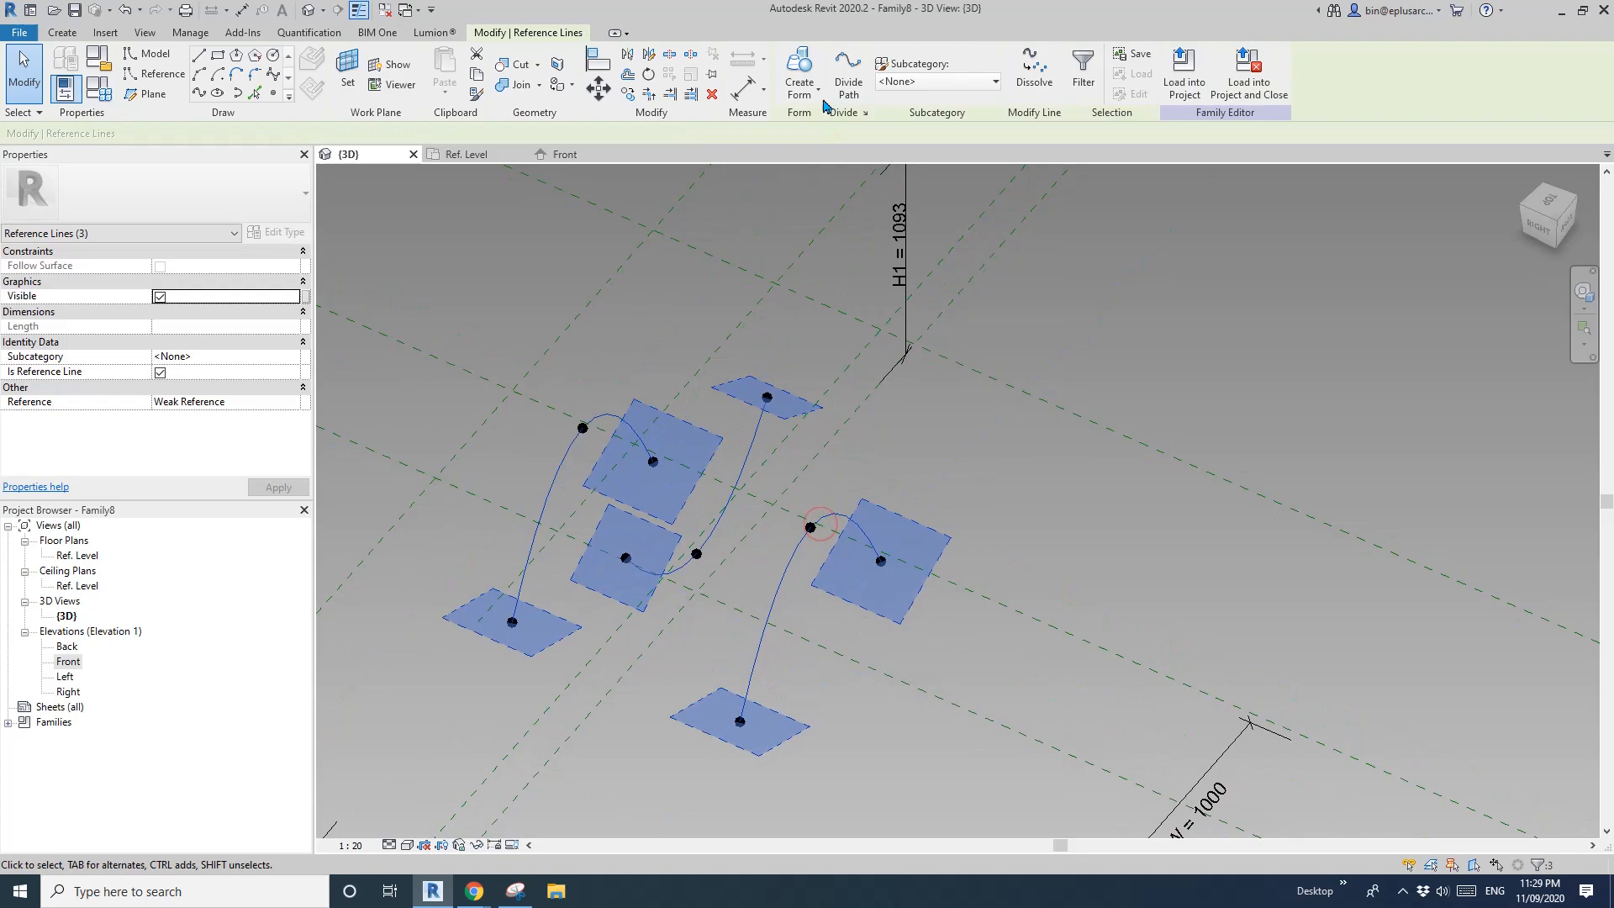
# - Form a surface from the three curves, divide it 10 by 10 and display its nodes
pyautogui.click(800, 73)
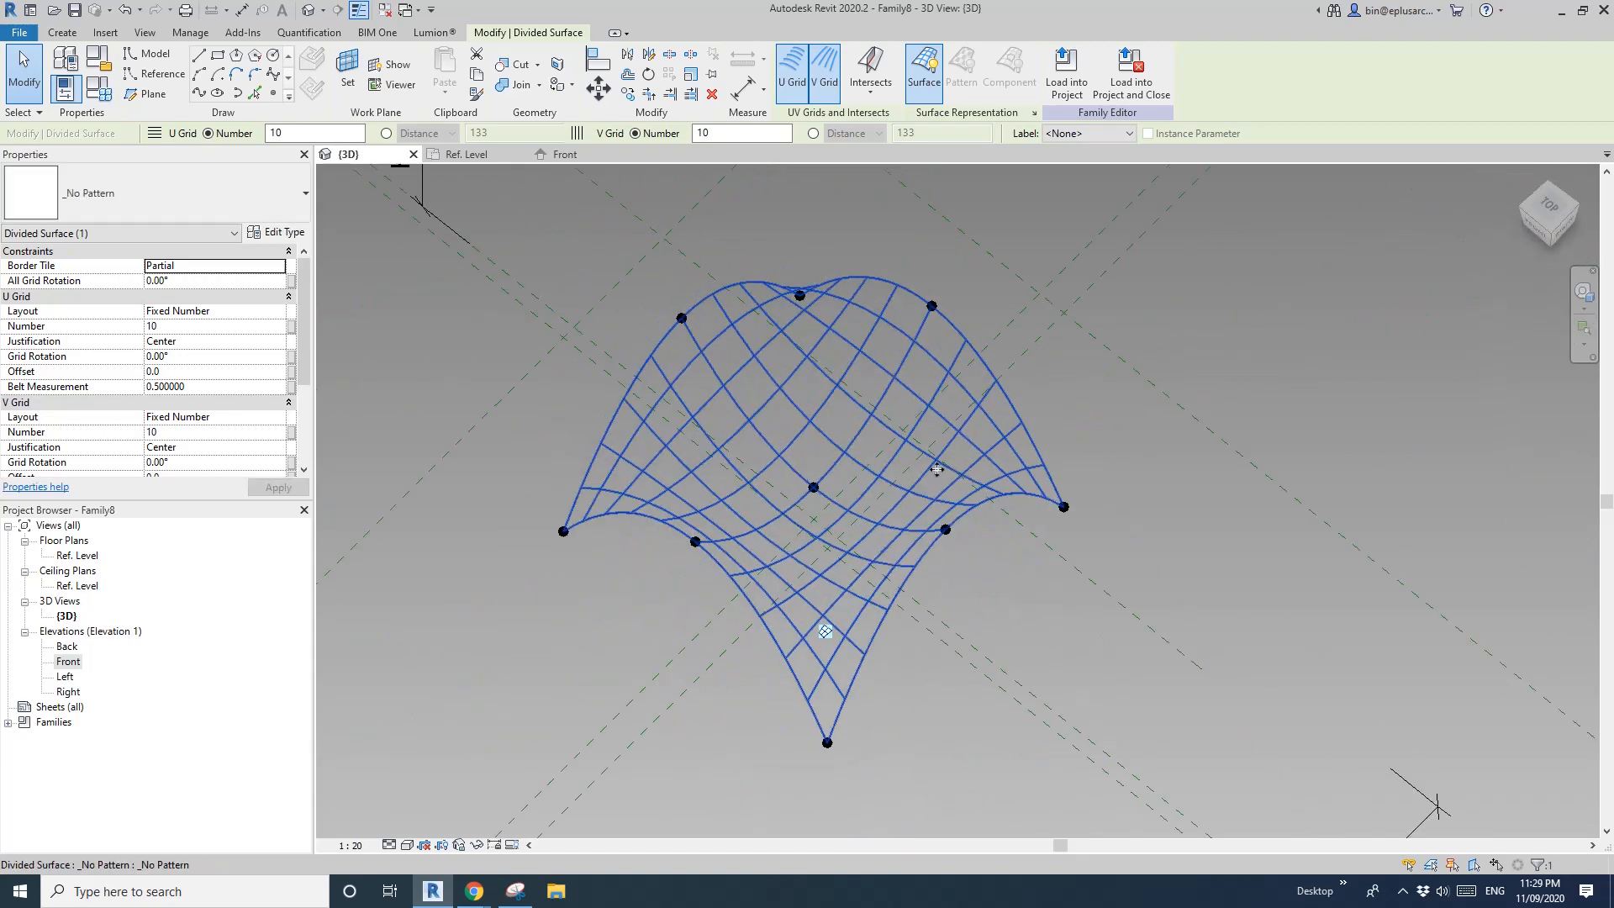
pyautogui.click(1033, 113)
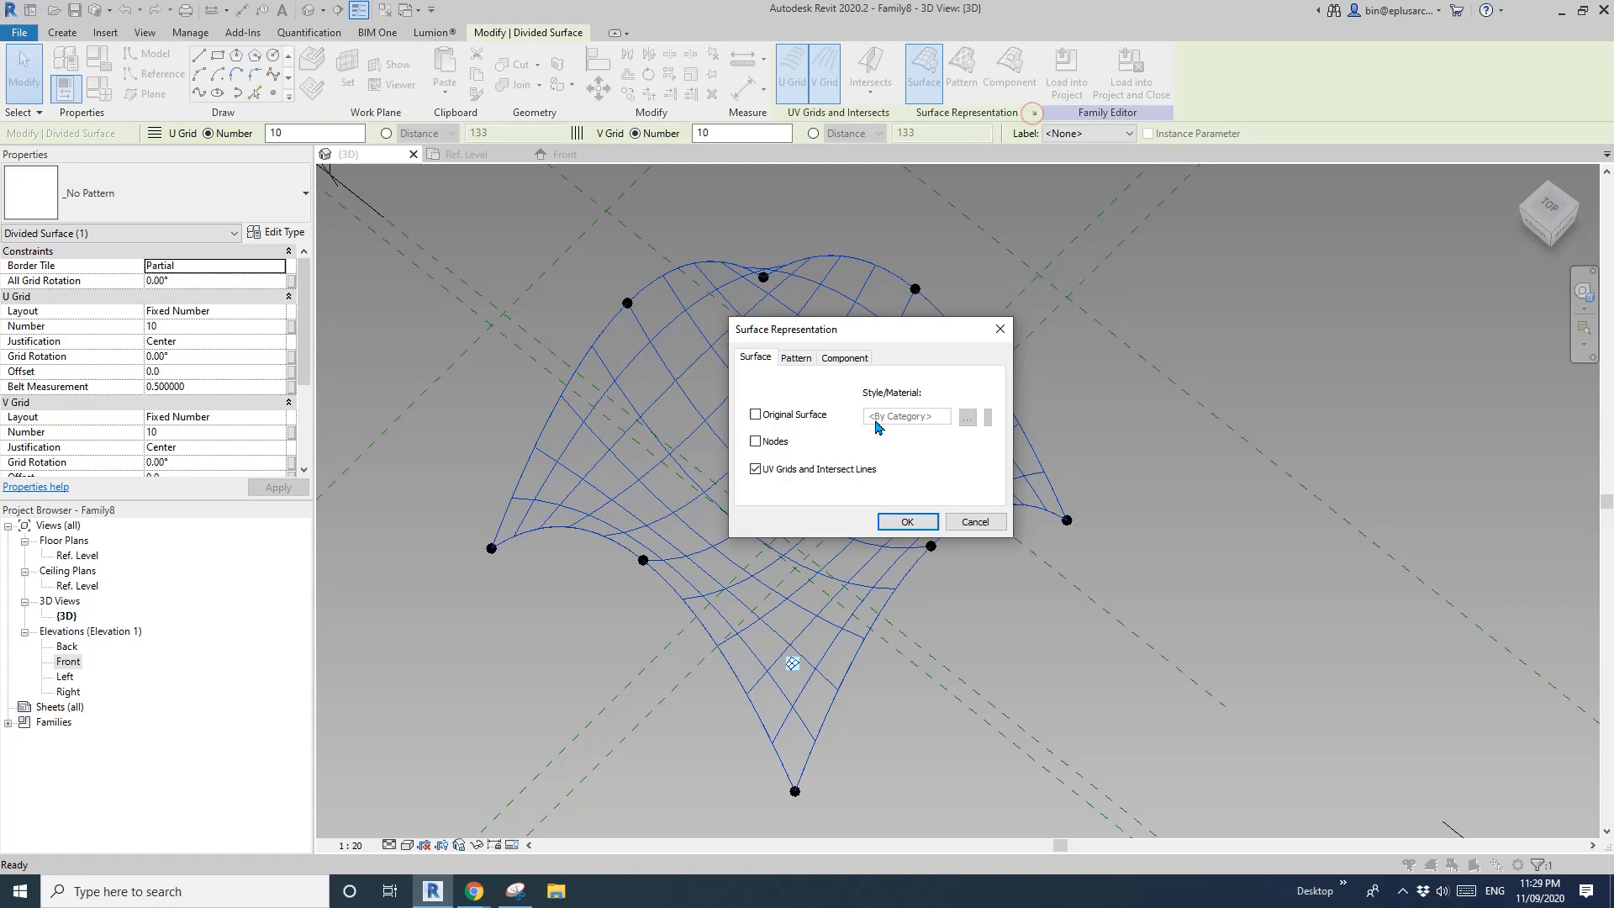
pyautogui.click(904, 521)
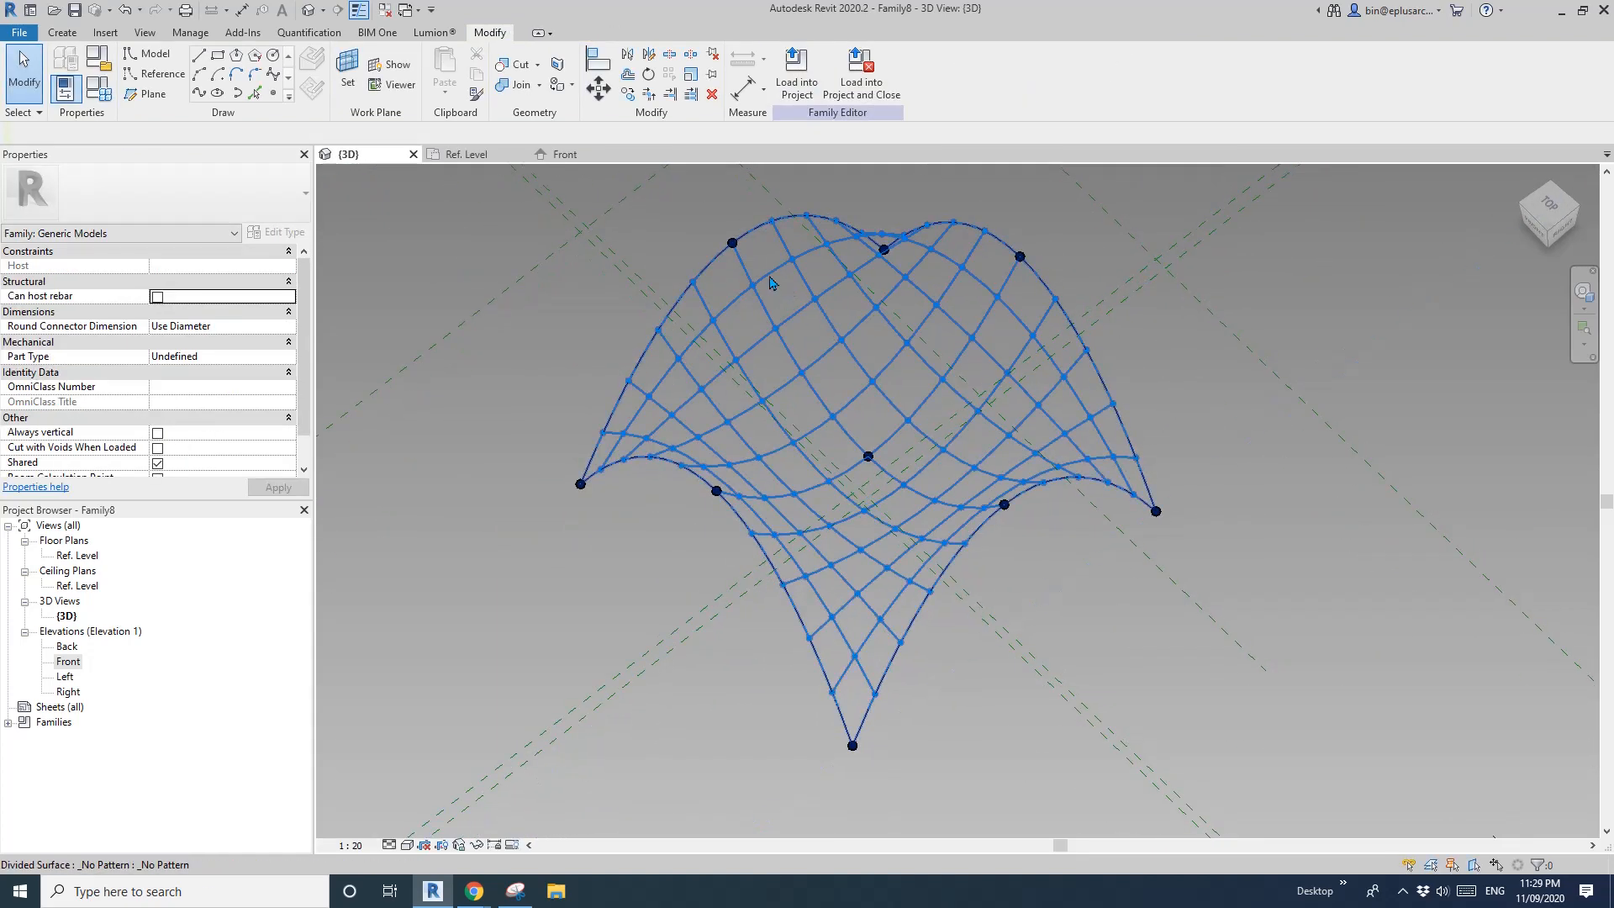
pyautogui.click(882, 474)
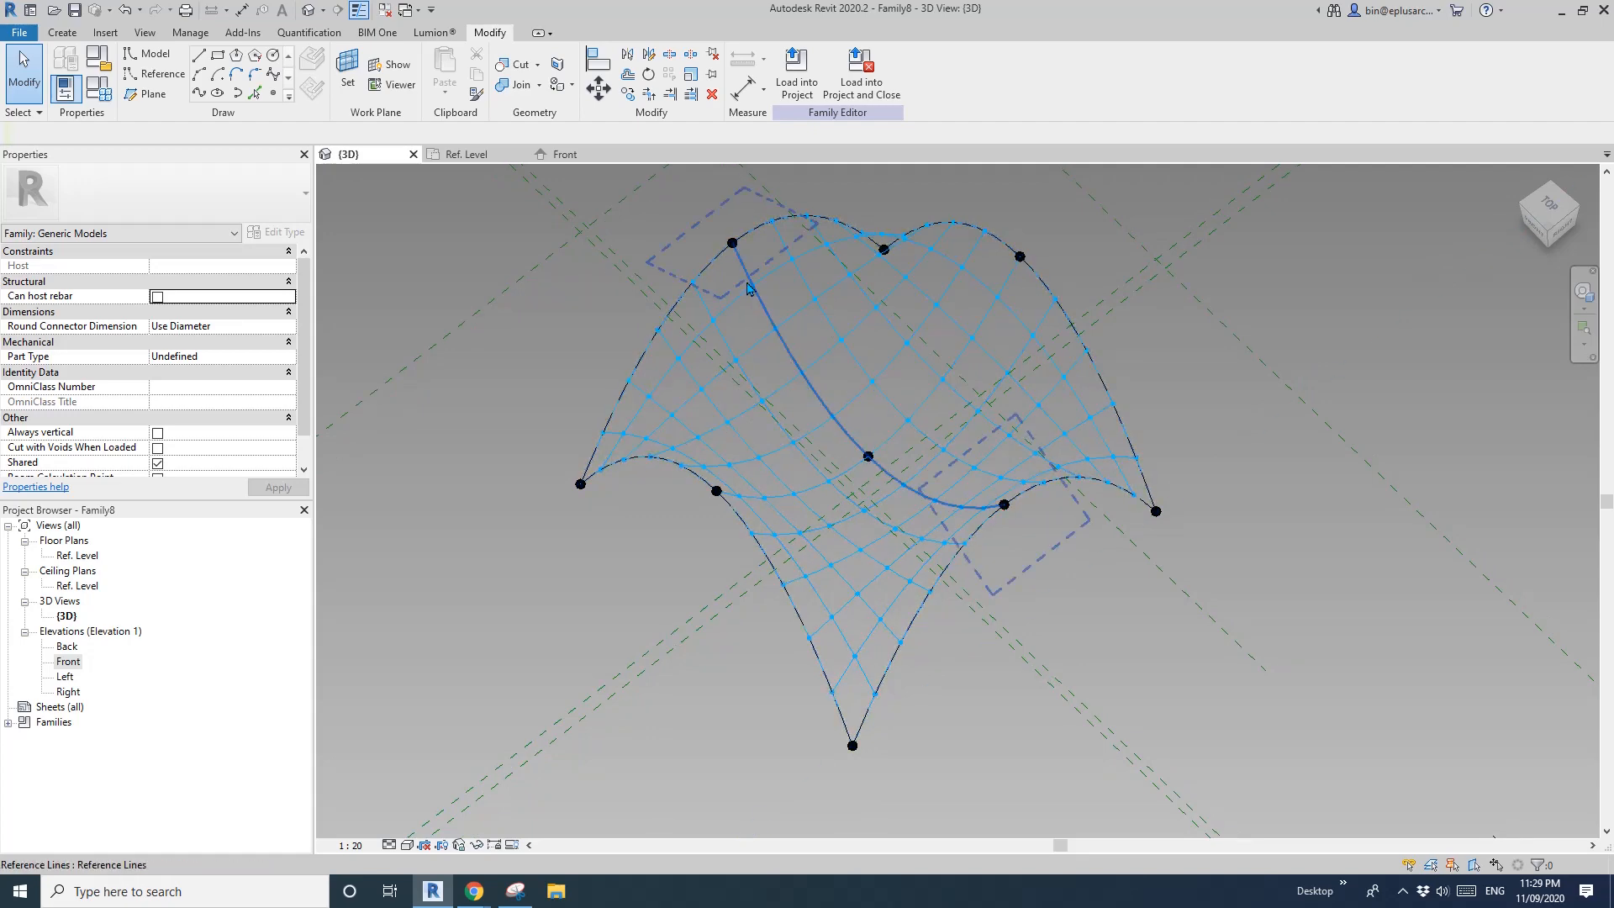
# - Create a second adaptive family with three adaptive points joined by a reference line
pyautogui.click(17, 32)
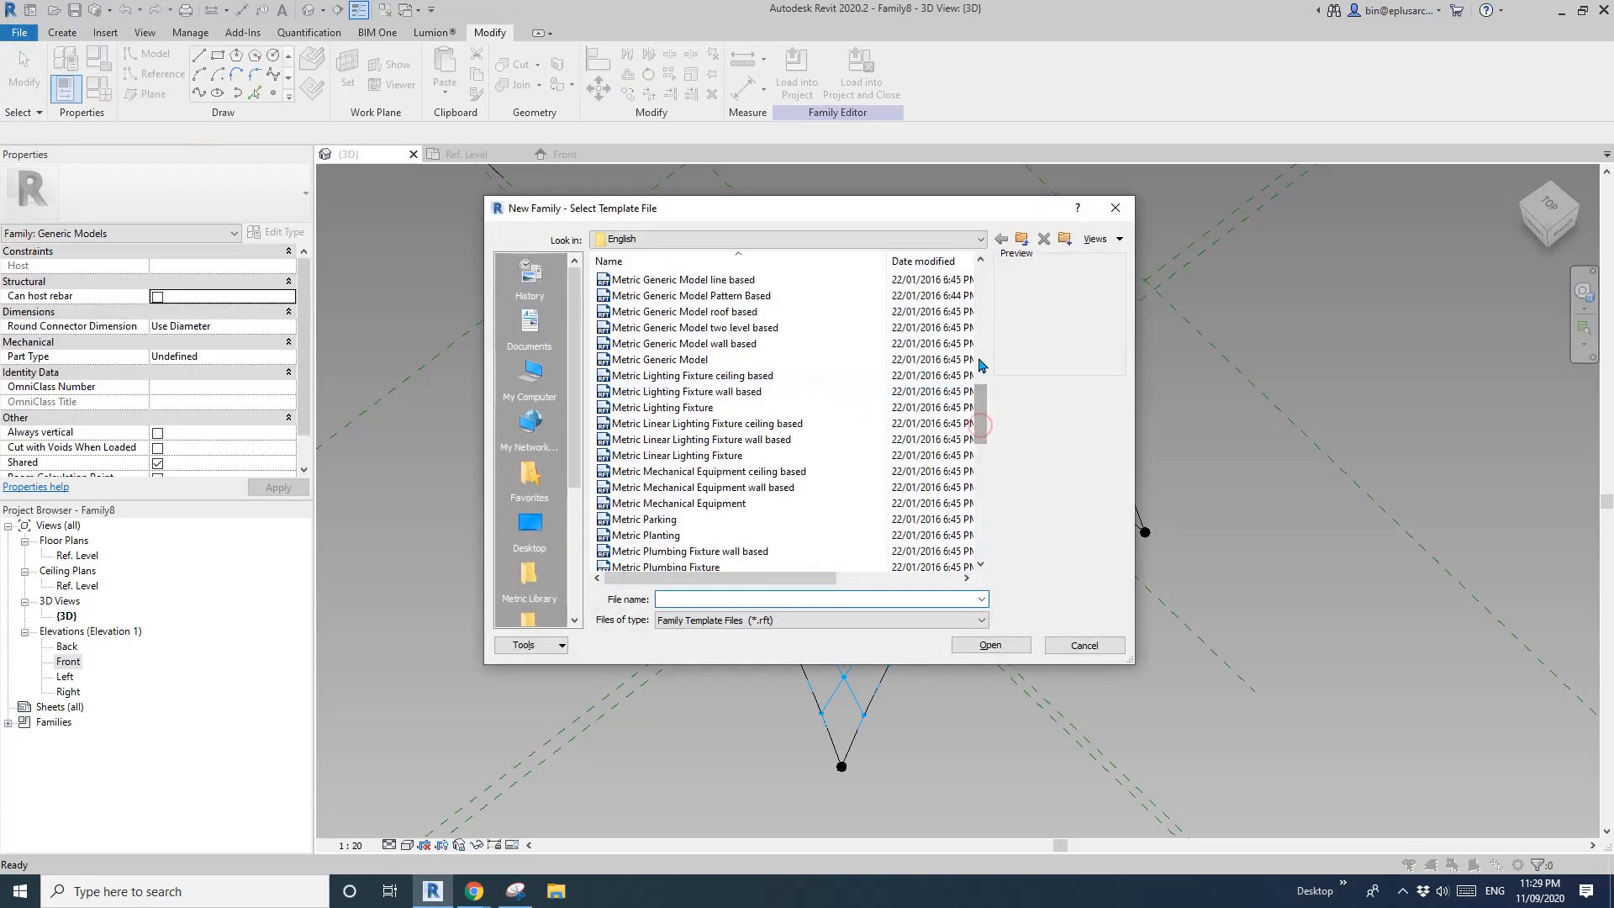
pyautogui.click(680, 501)
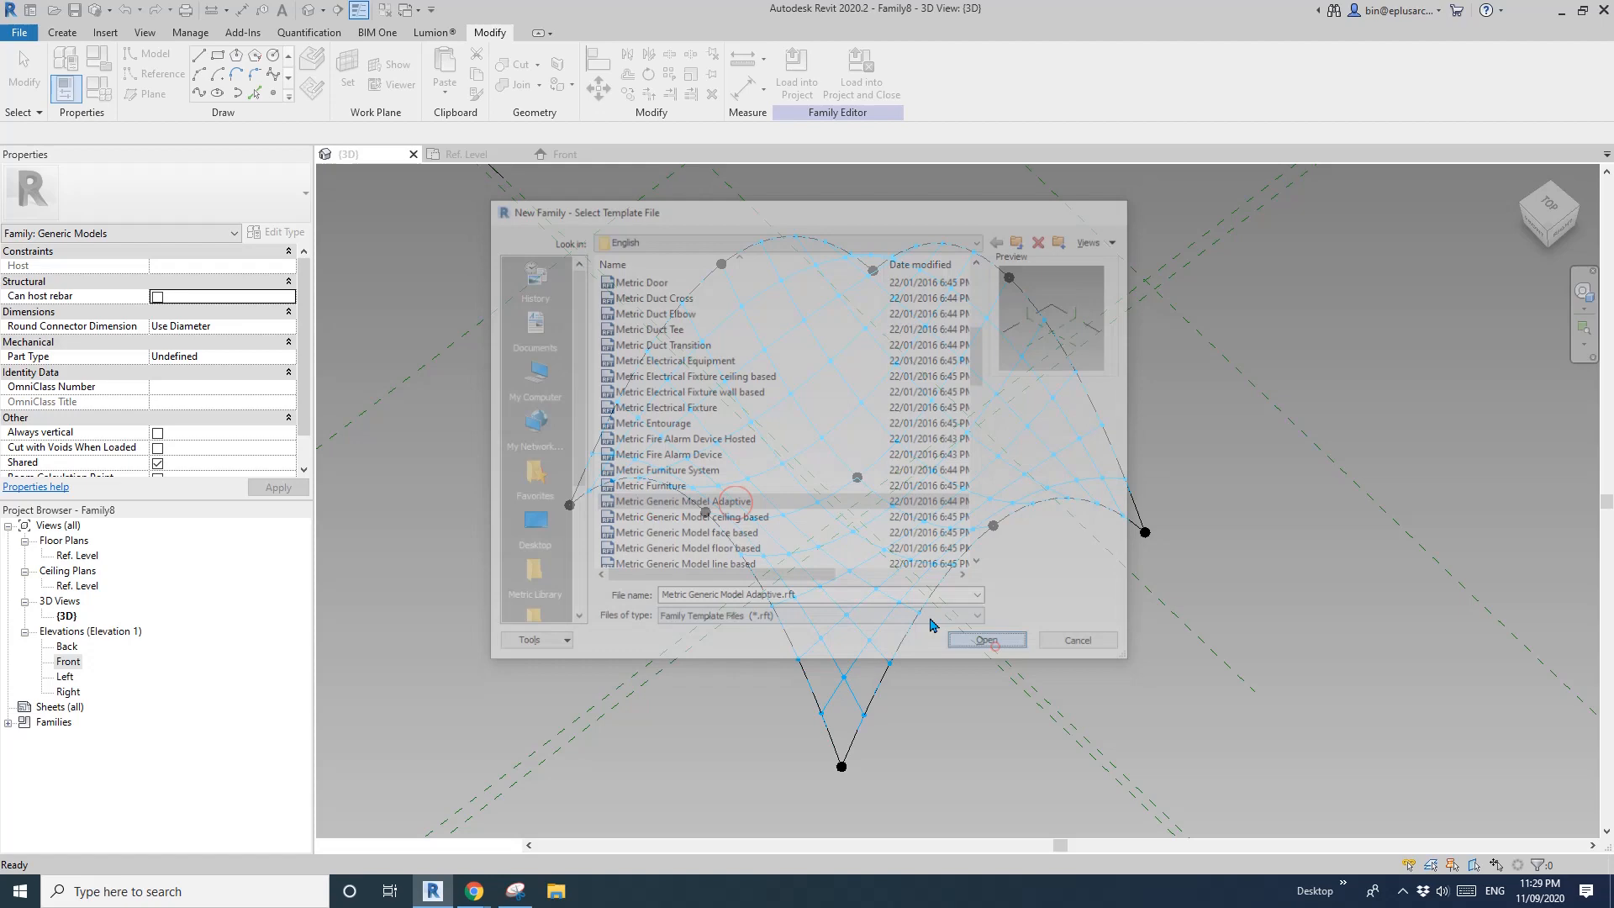
pyautogui.click(984, 638)
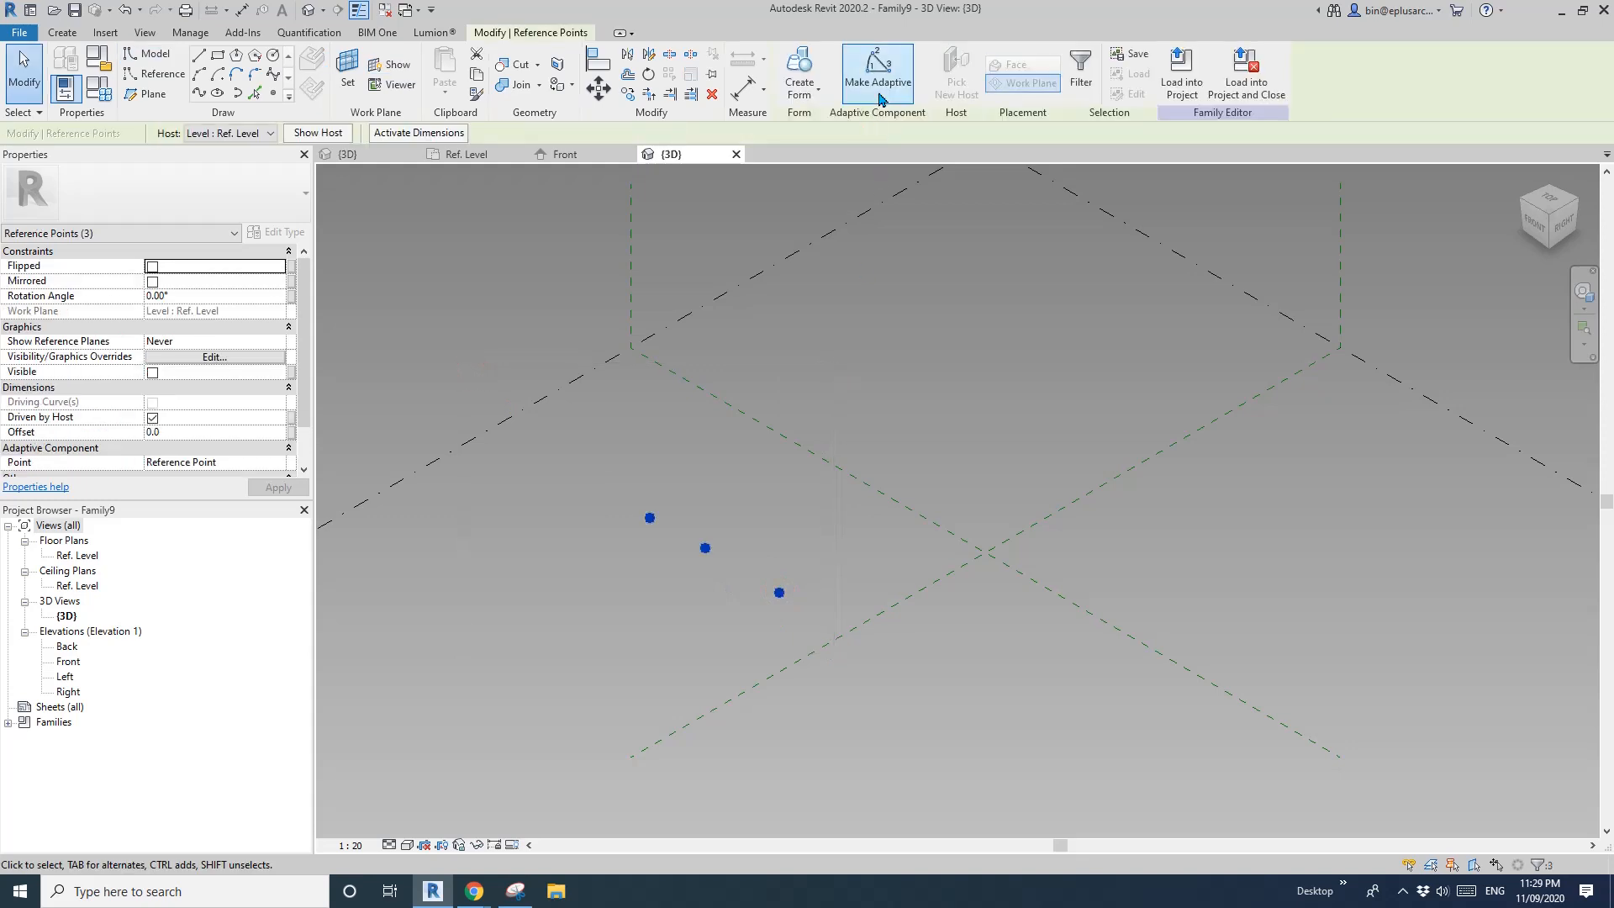
pyautogui.click(876, 74)
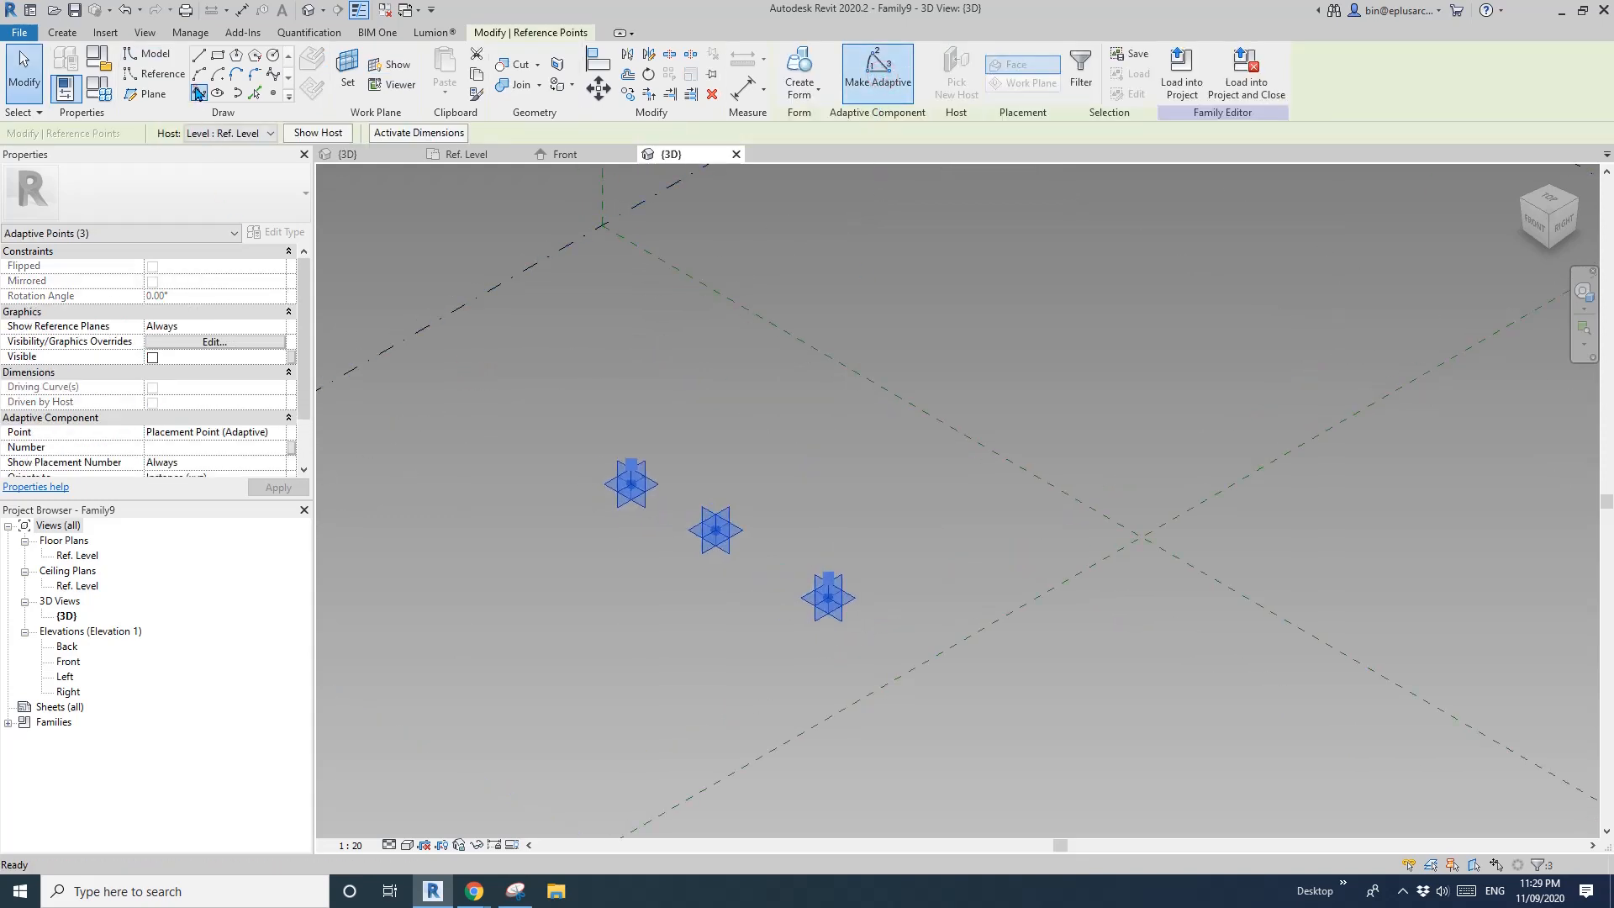
pyautogui.click(674, 505)
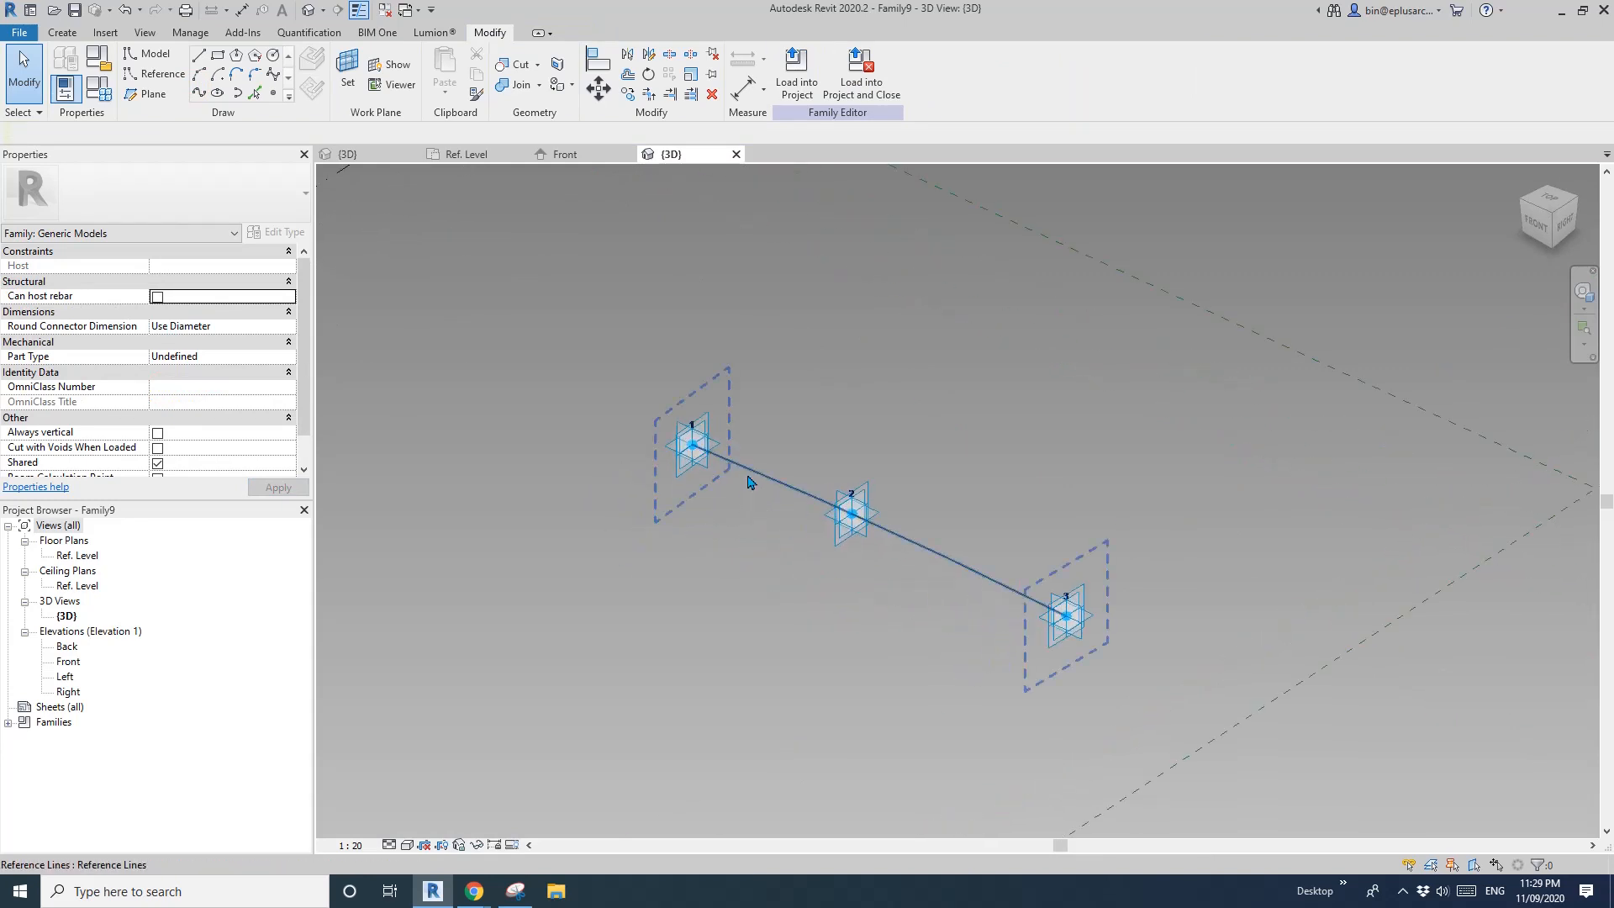
pyautogui.moveTo(734, 469)
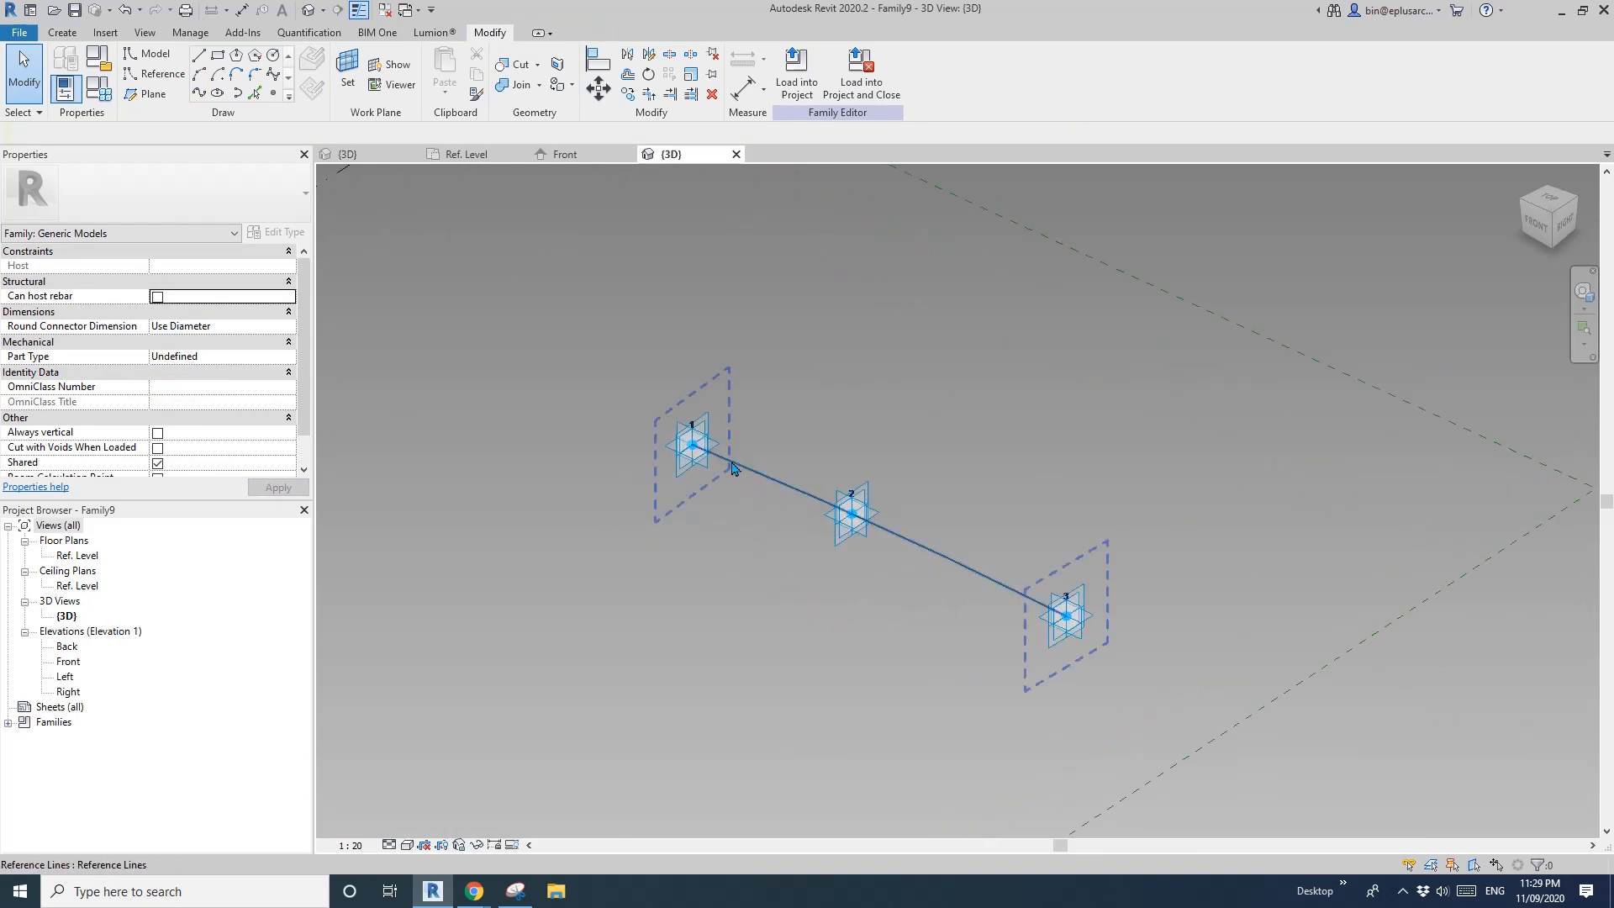
pyautogui.click(732, 450)
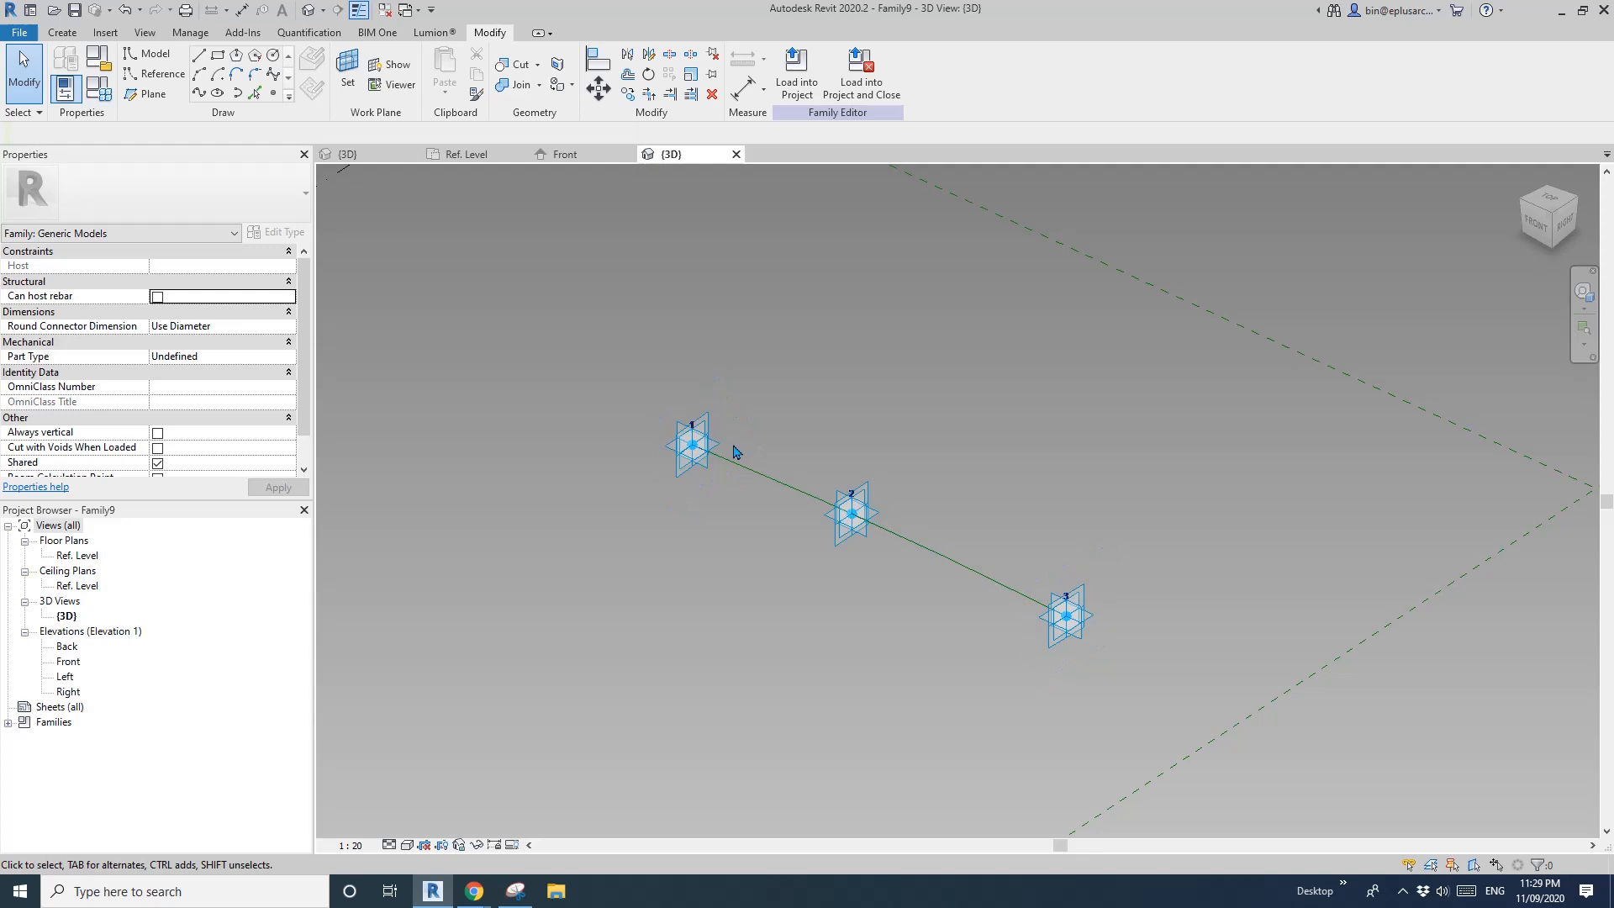
# - Create a third adaptive family, Family10, and place one point made adaptive
pyautogui.click(16, 32)
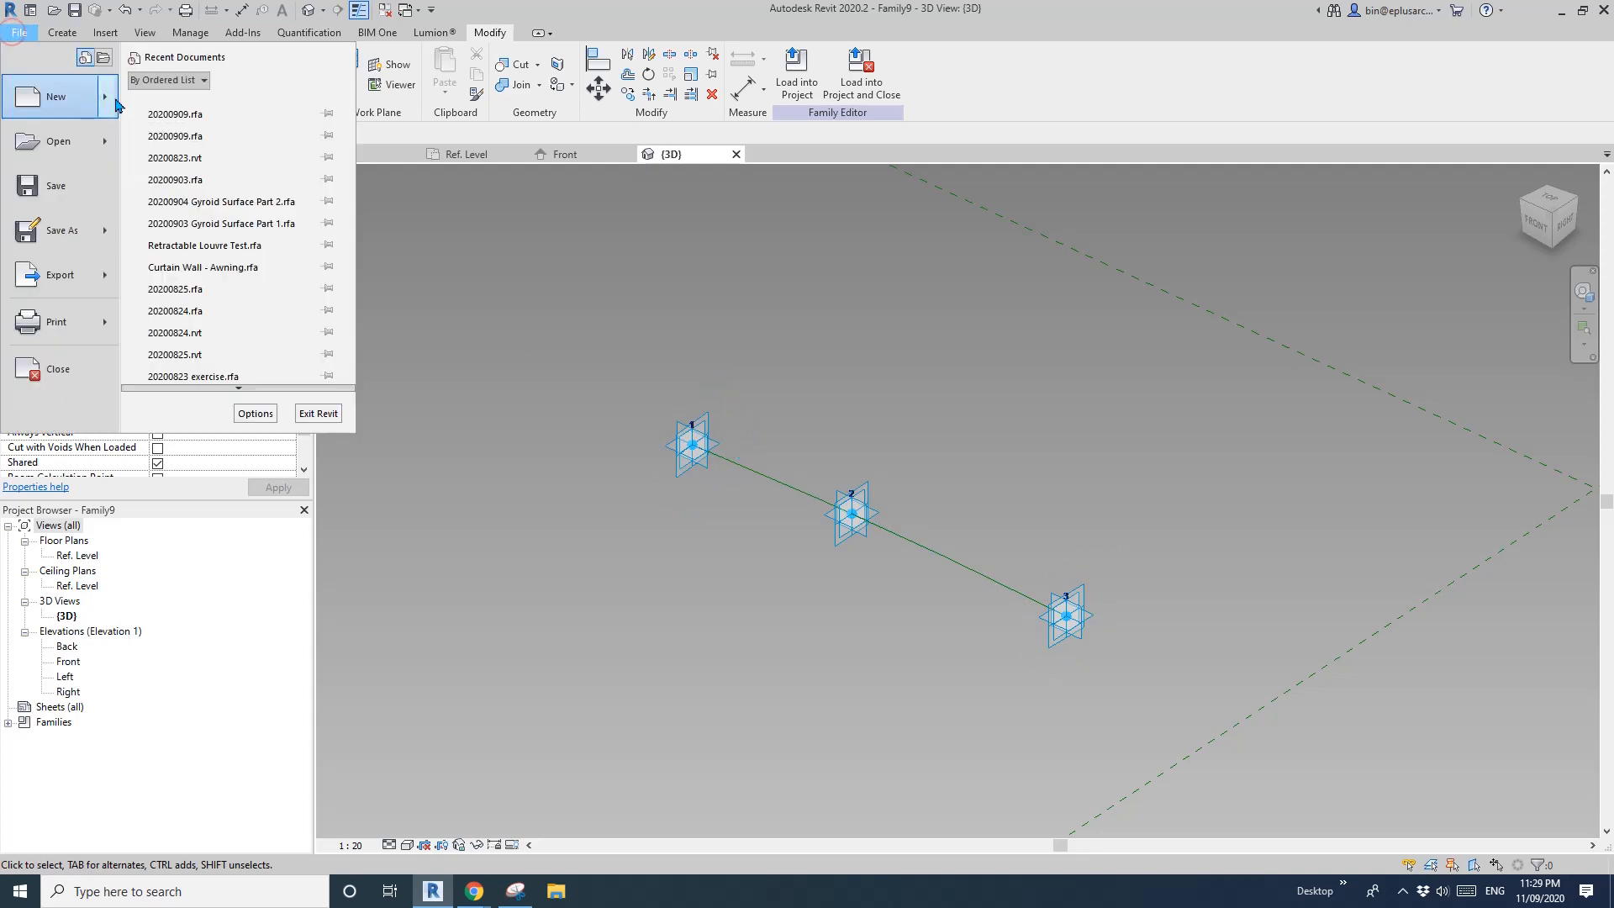
pyautogui.click(53, 96)
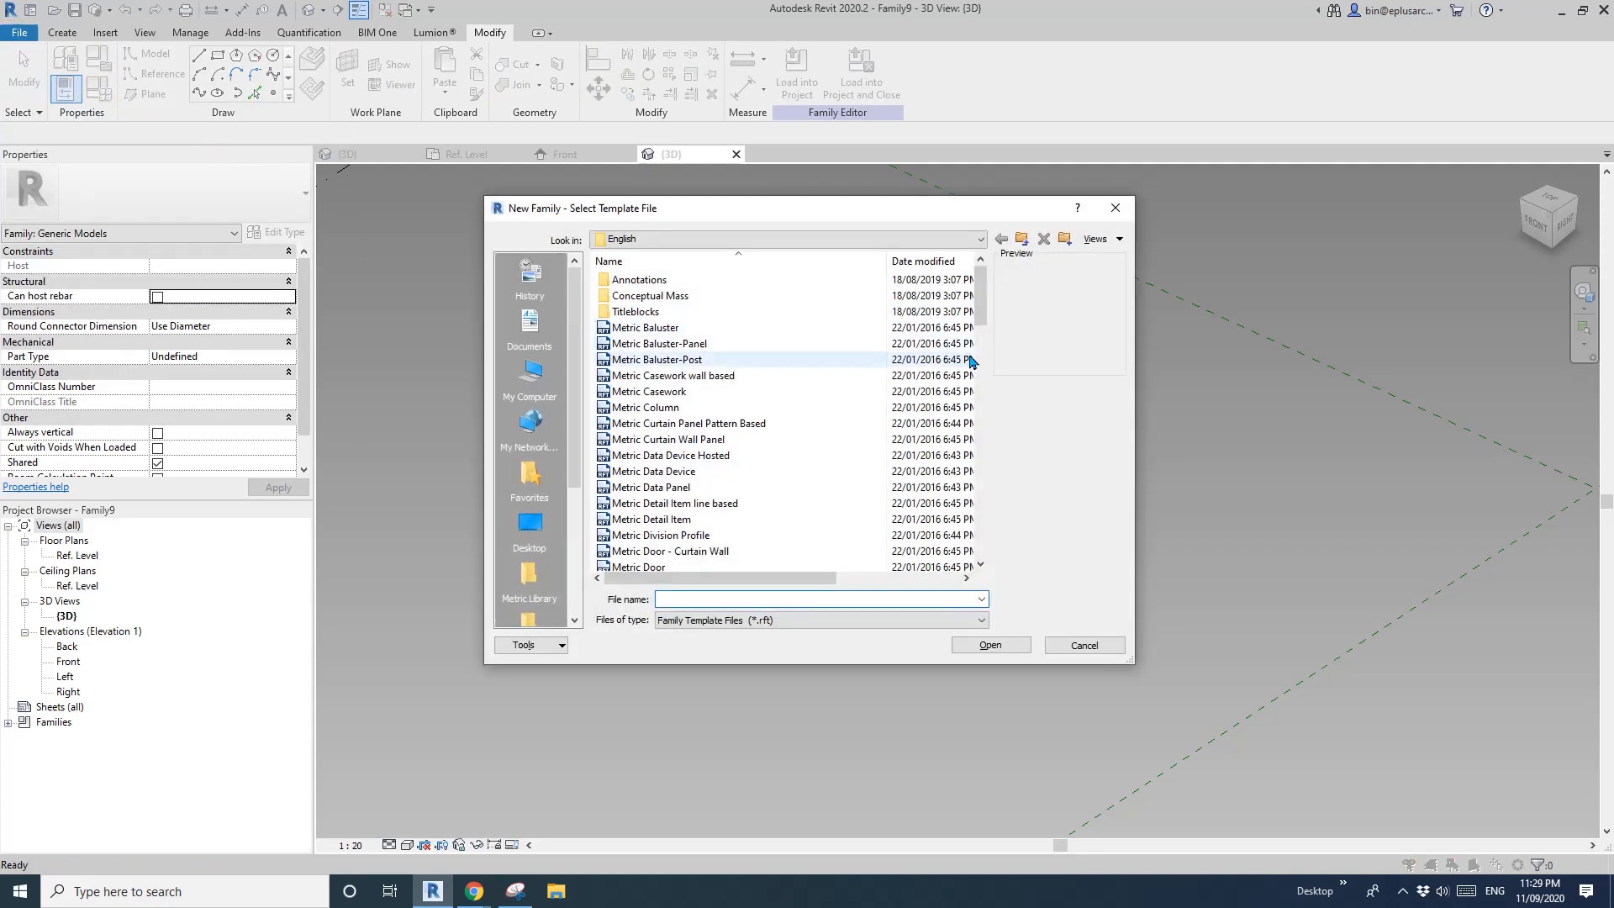
pyautogui.click(678, 503)
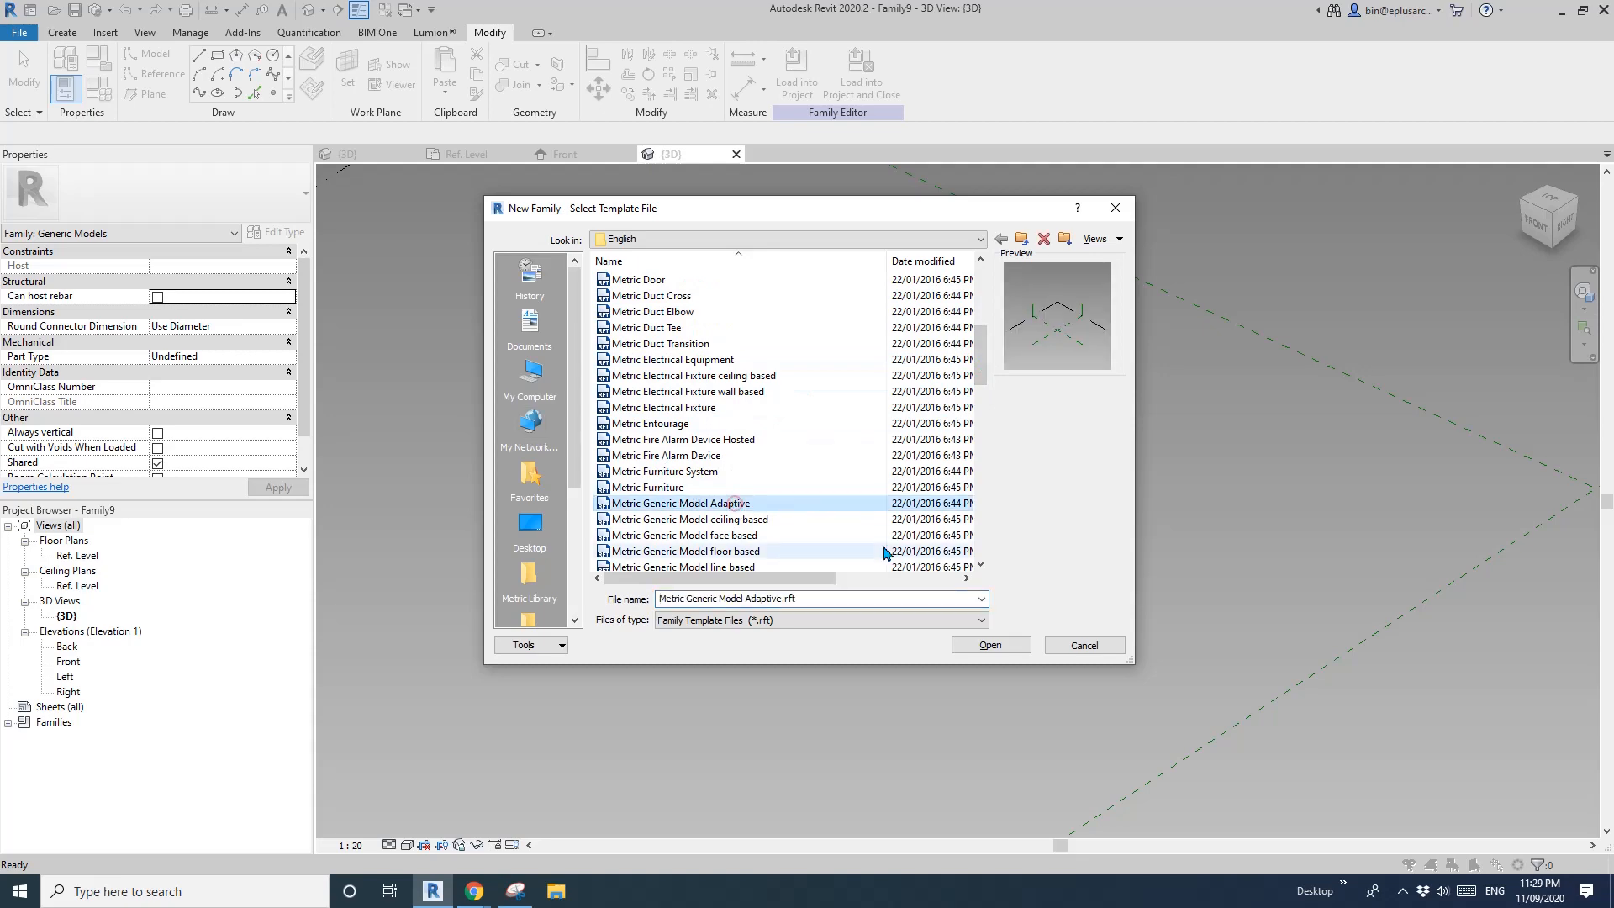
pyautogui.click(988, 644)
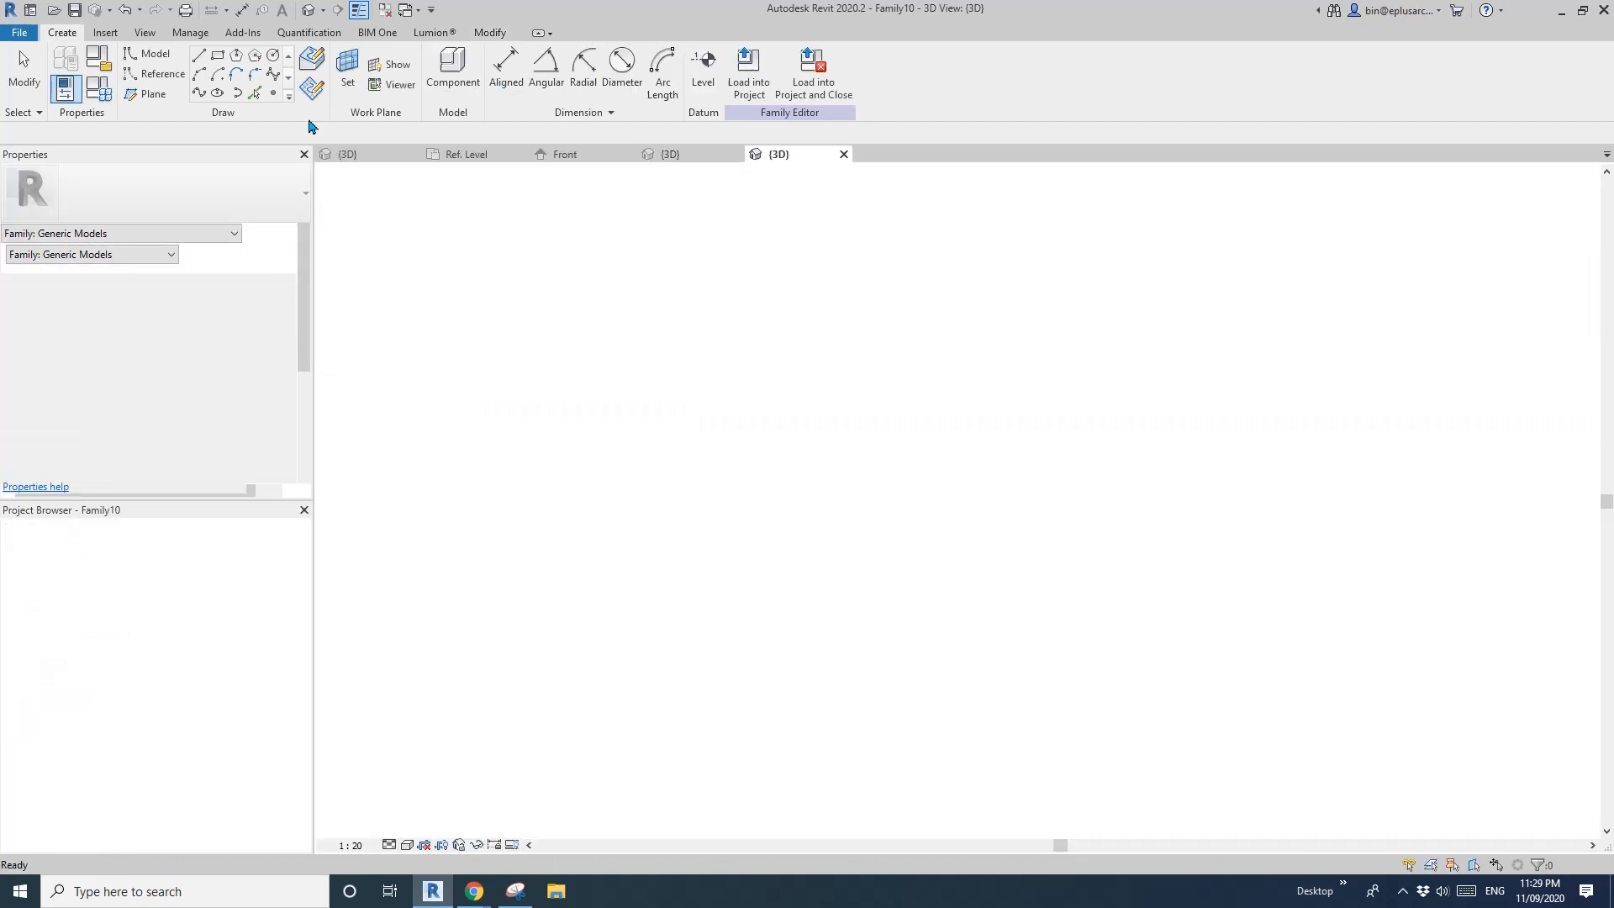
pyautogui.click(828, 600)
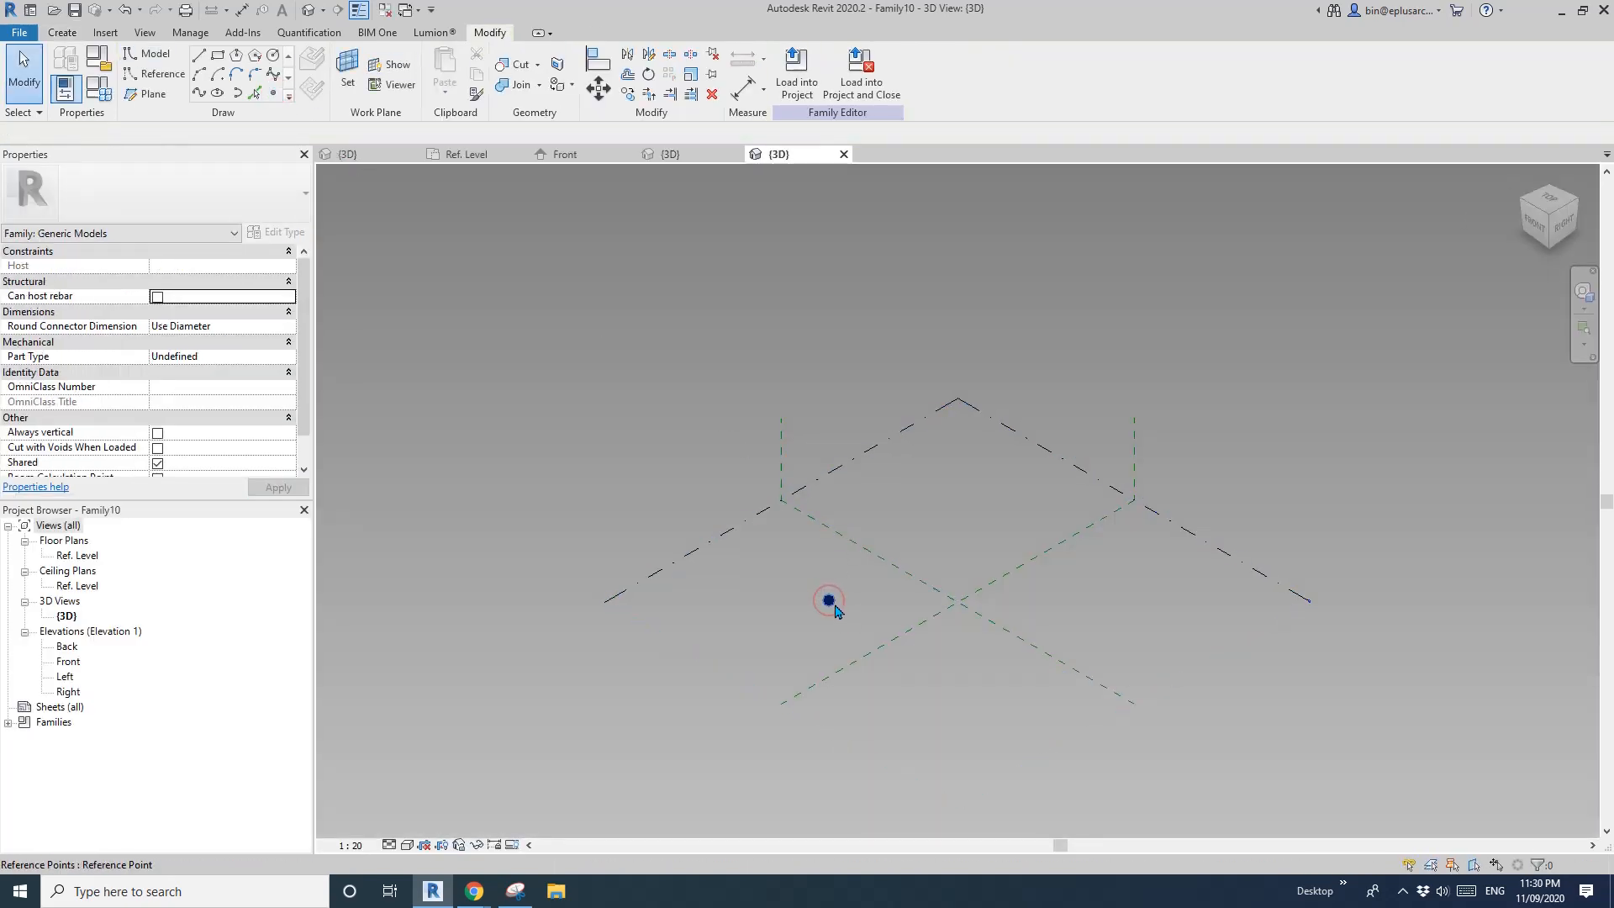
pyautogui.click(829, 600)
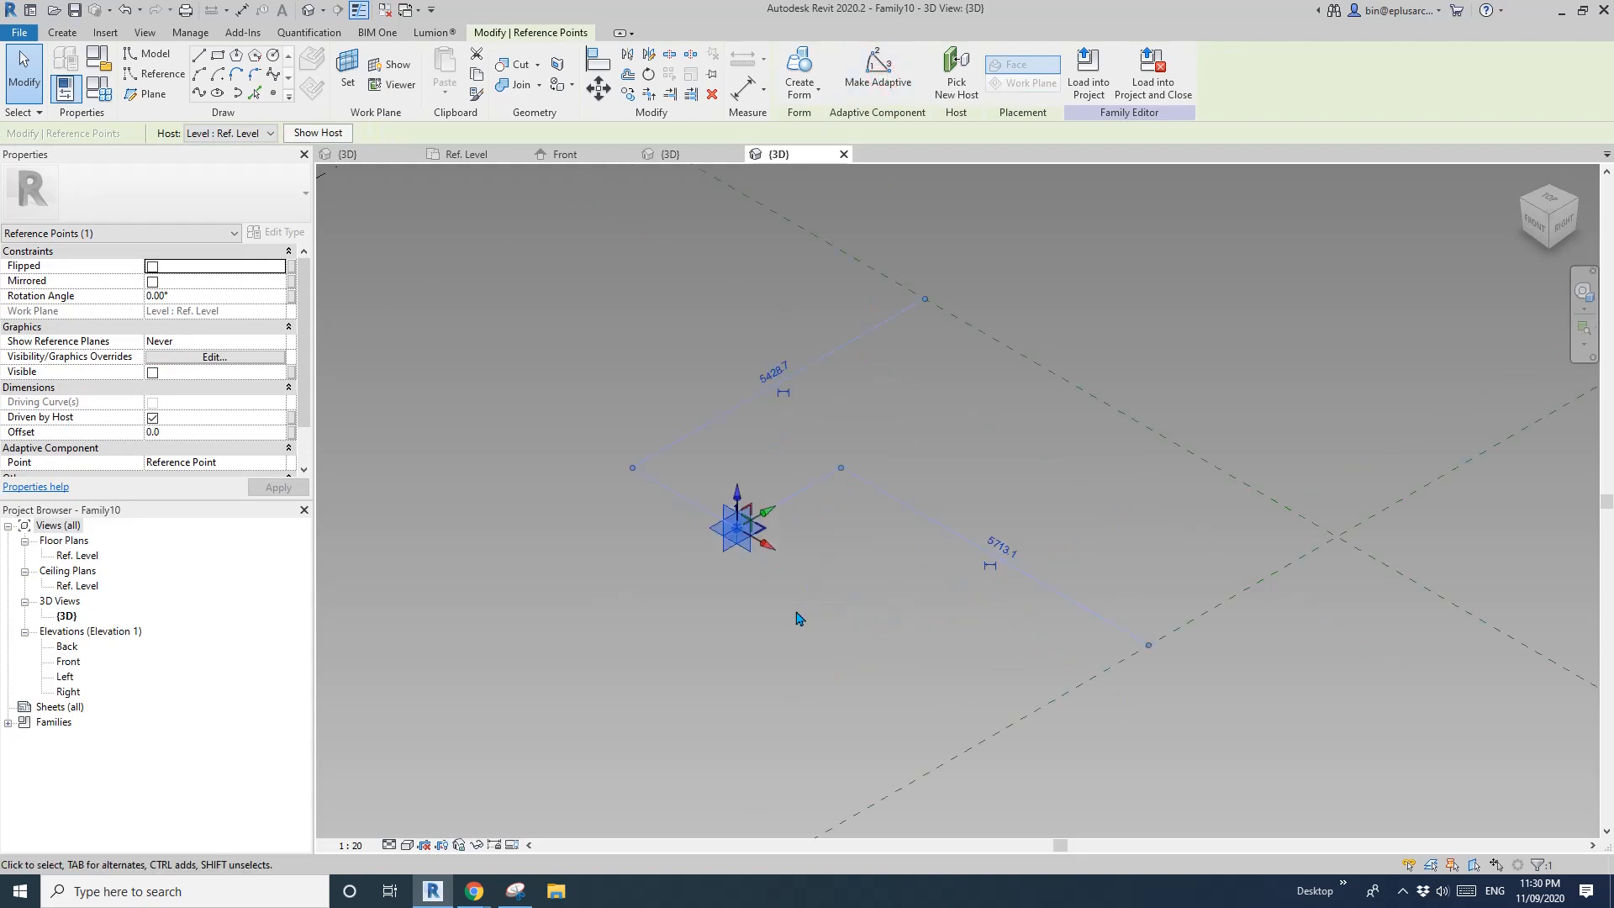
pyautogui.click(875, 72)
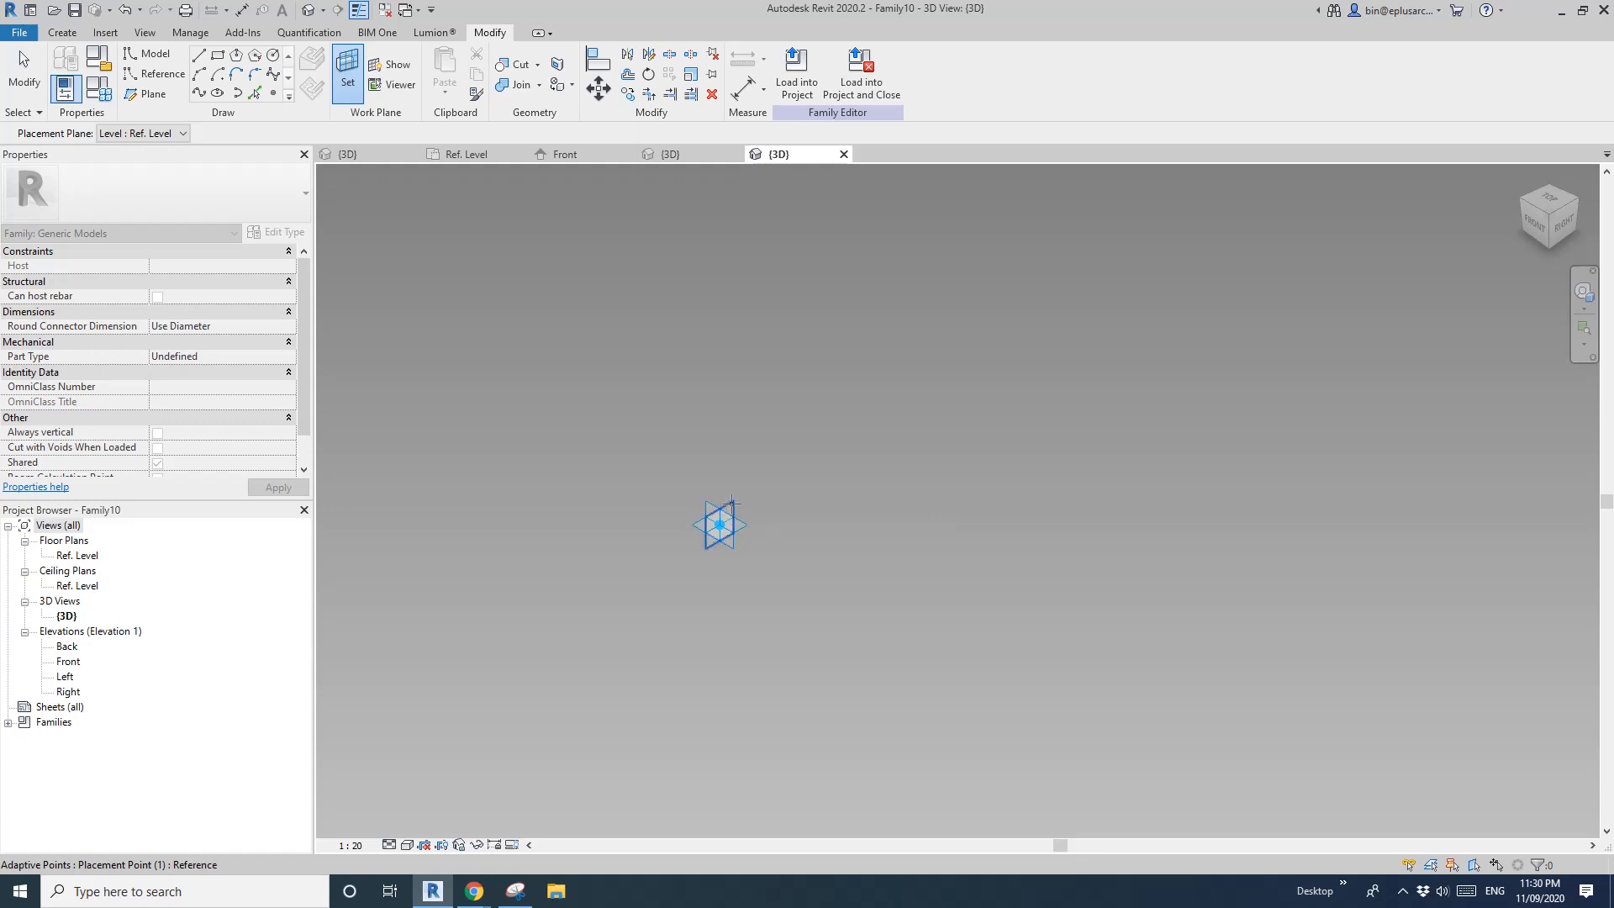
# - Draw a tall, narrow model-line rectangle from the adaptive point and dimension its 120 height
pyautogui.click(153, 54)
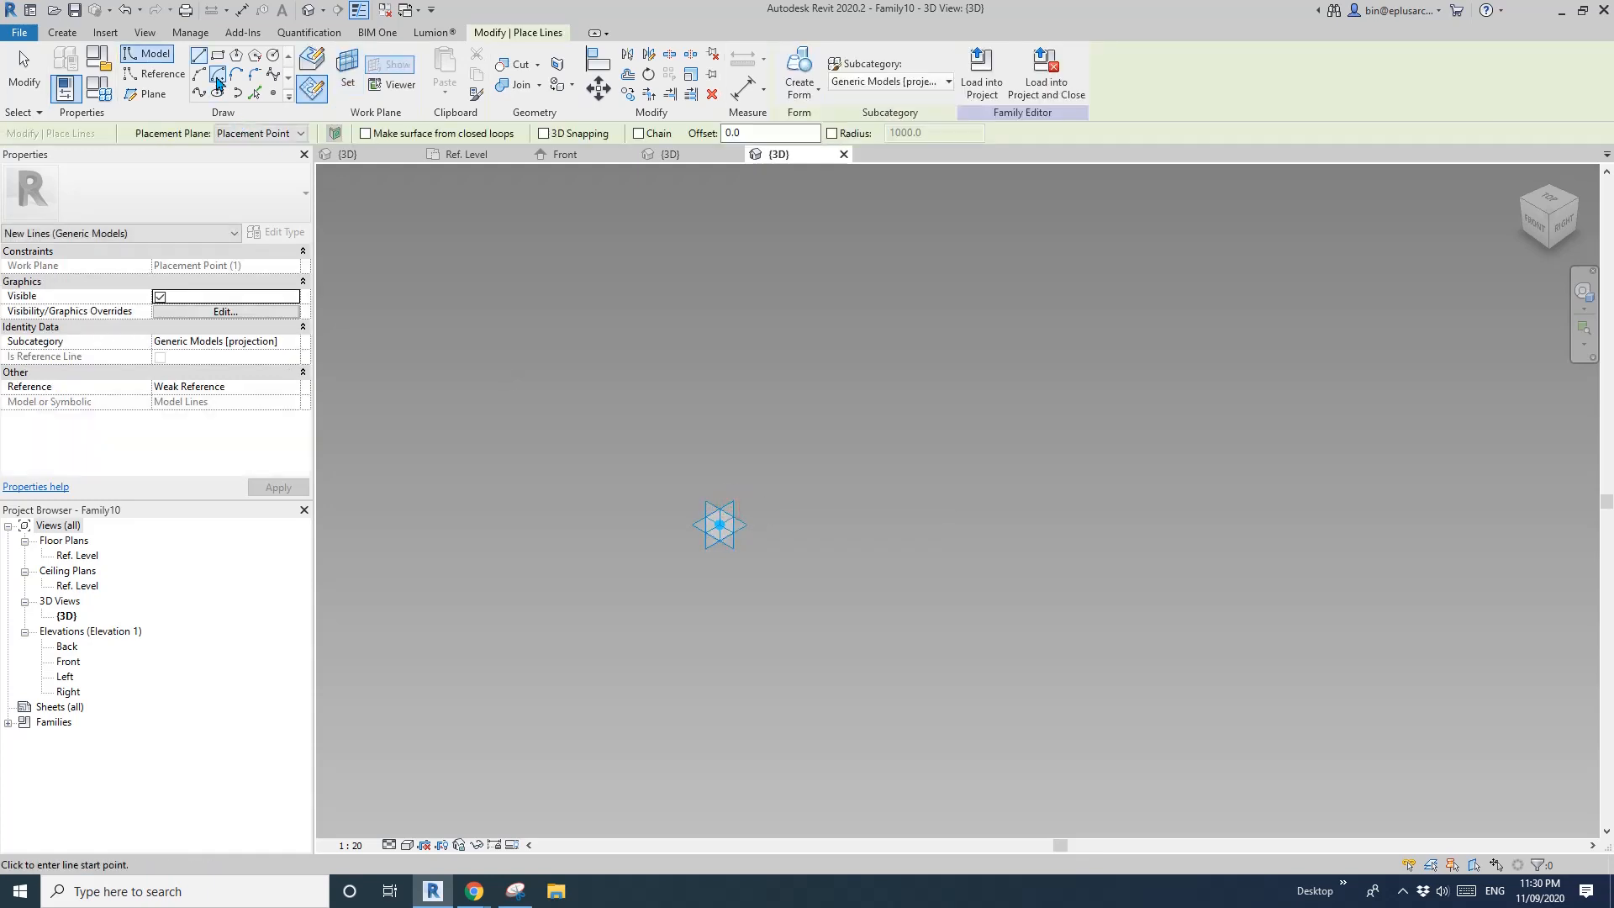
pyautogui.moveTo(217, 76)
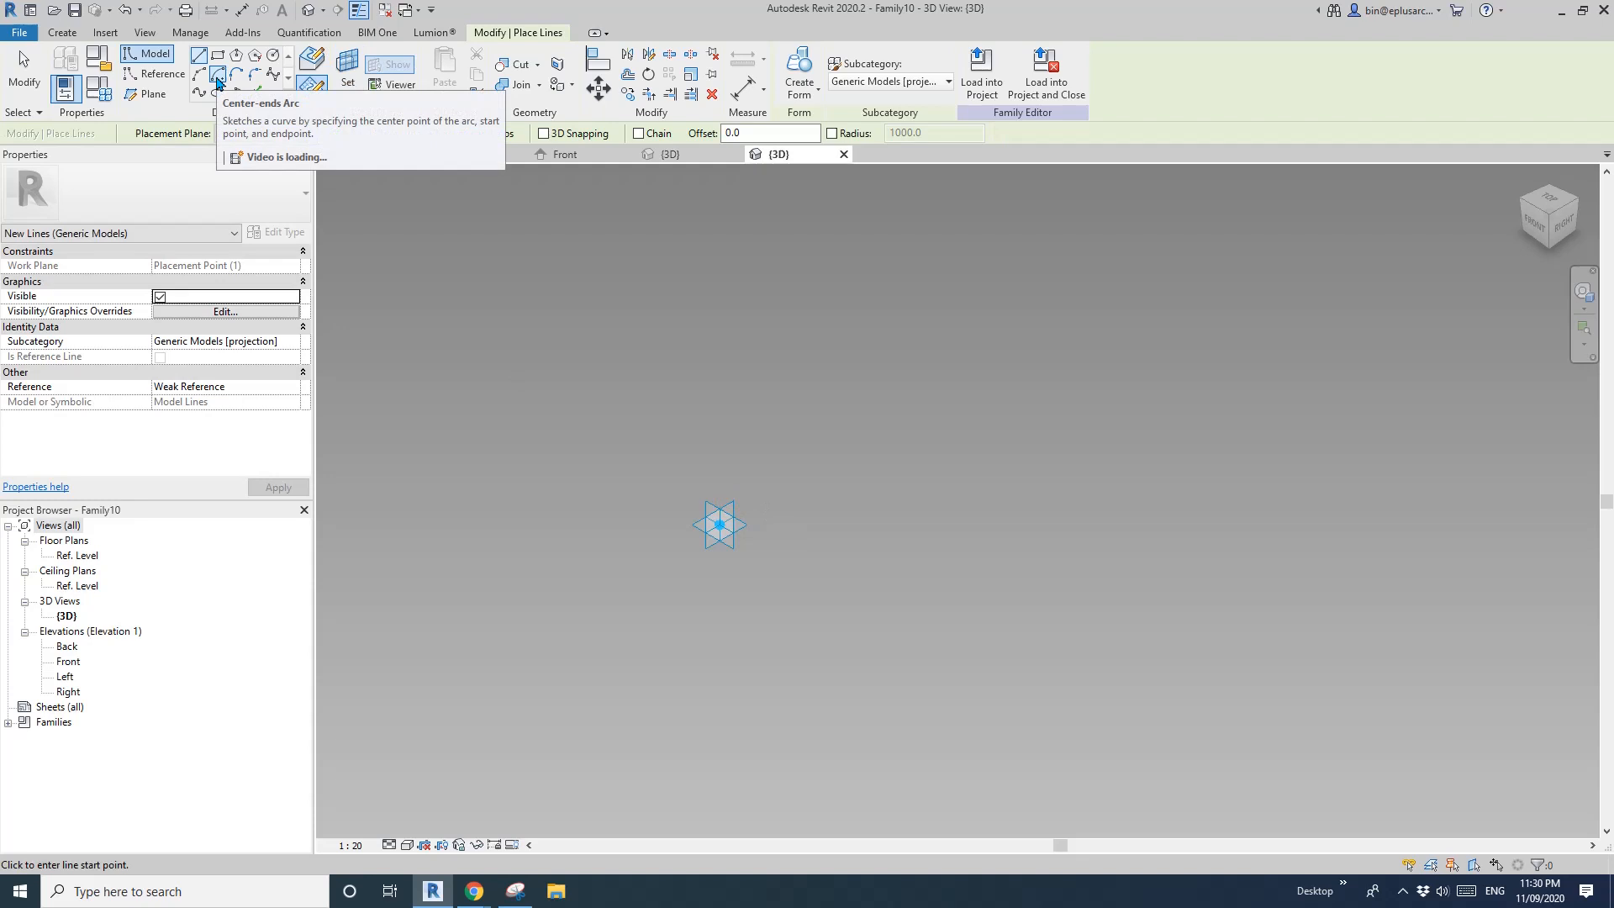
pyautogui.click(216, 57)
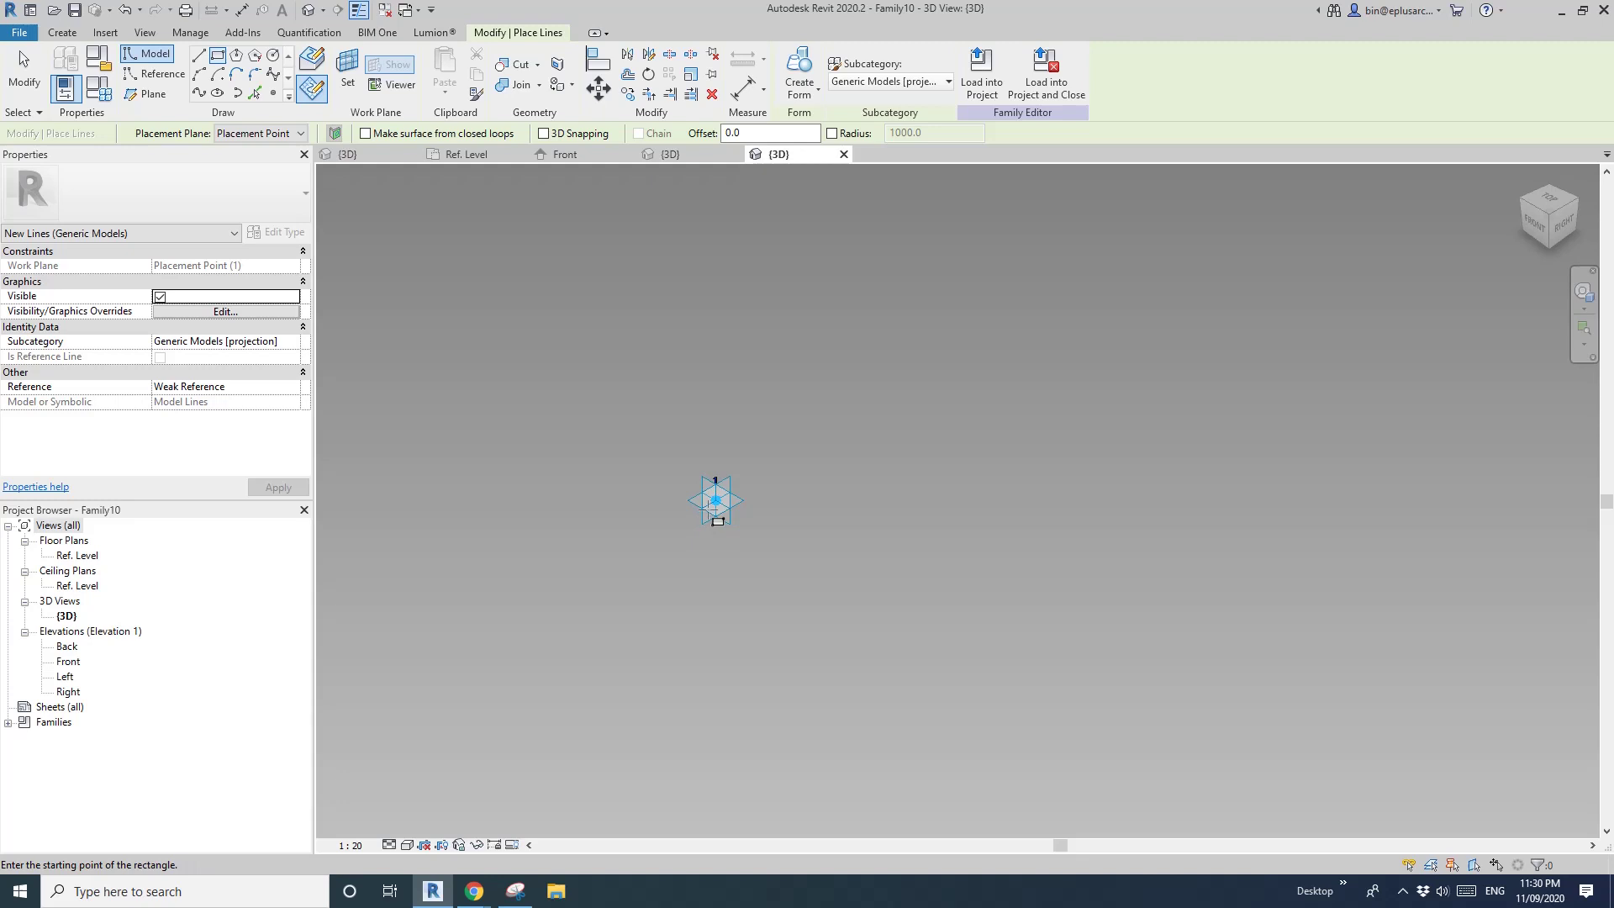
pyautogui.click(716, 501)
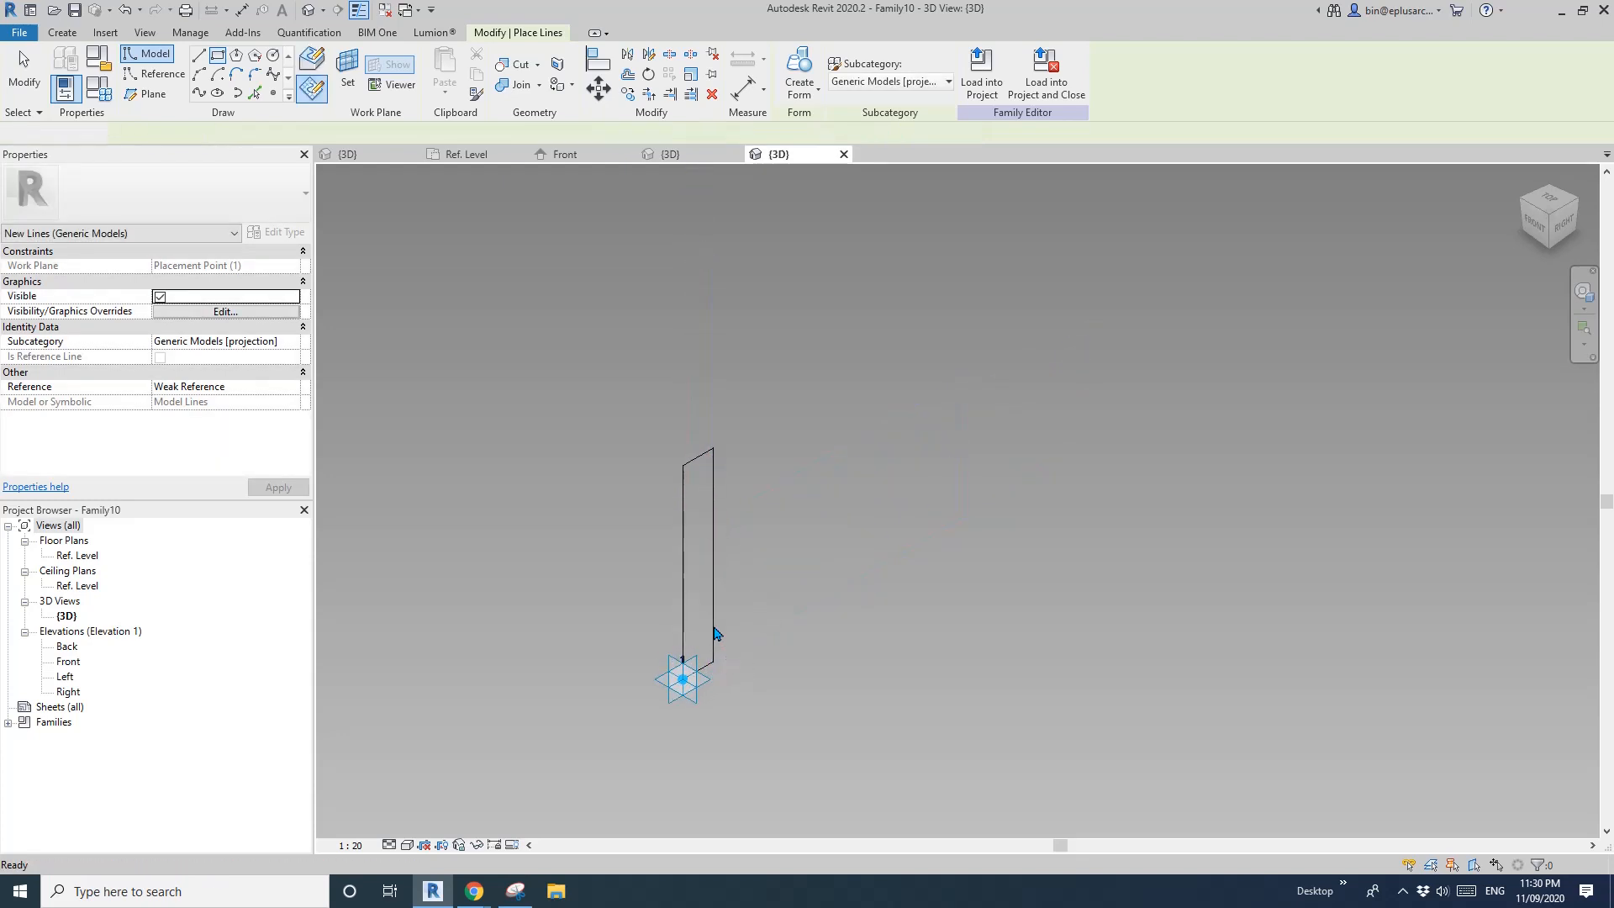
pyautogui.click(699, 545)
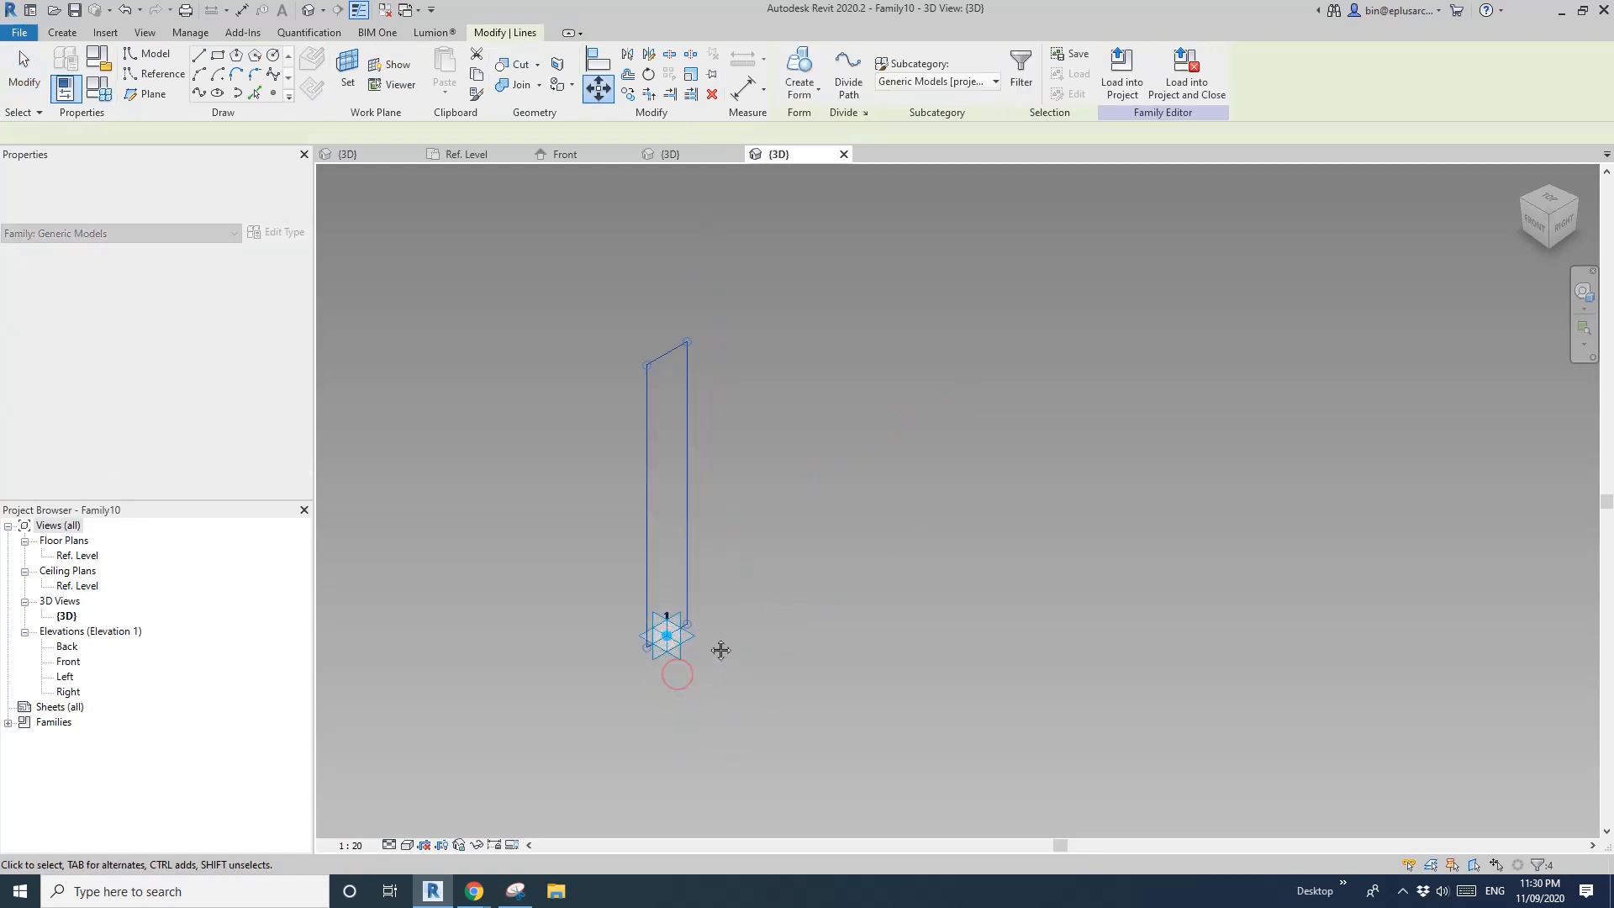
pyautogui.click(674, 464)
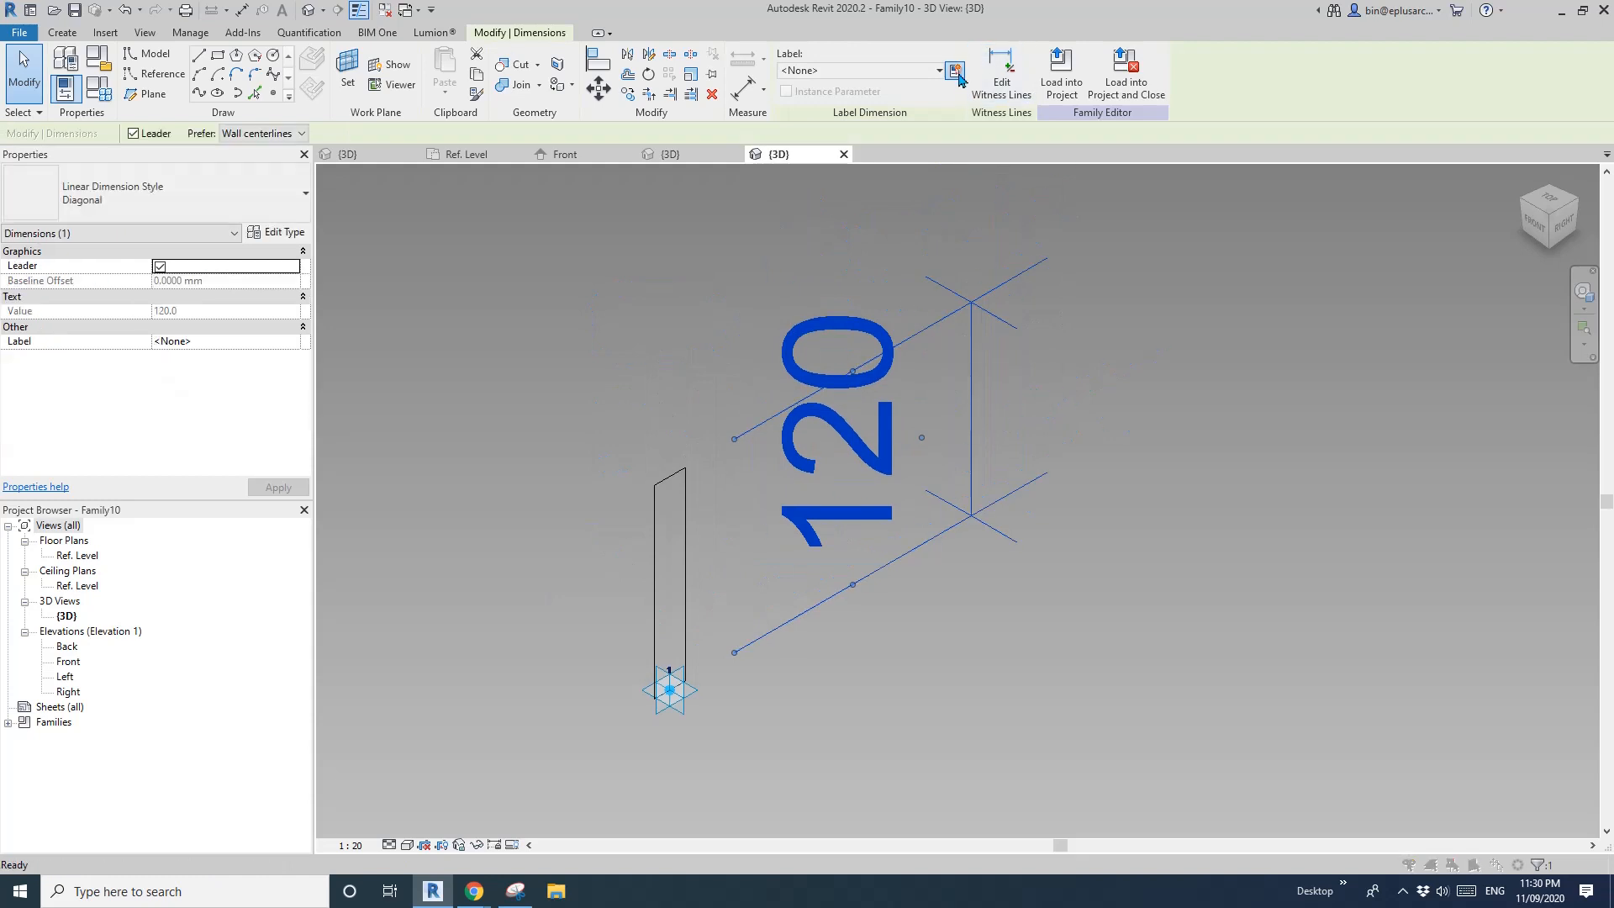
# - Drive the 120 dimension with a new type parameter named H4
pyautogui.click(955, 72)
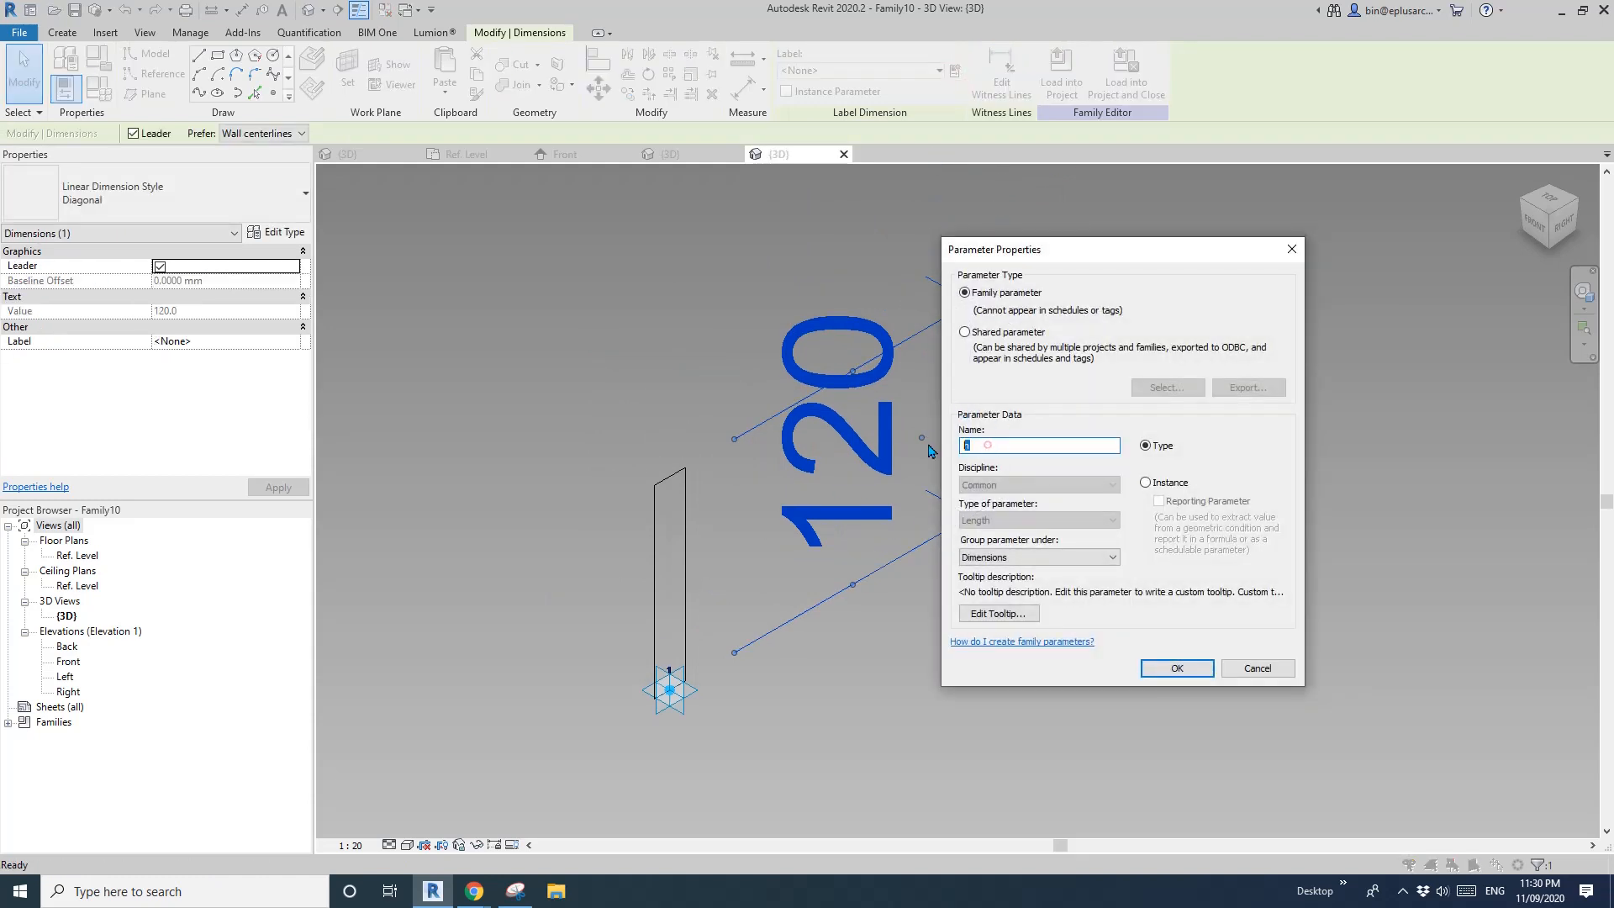
pyautogui.write('H4')
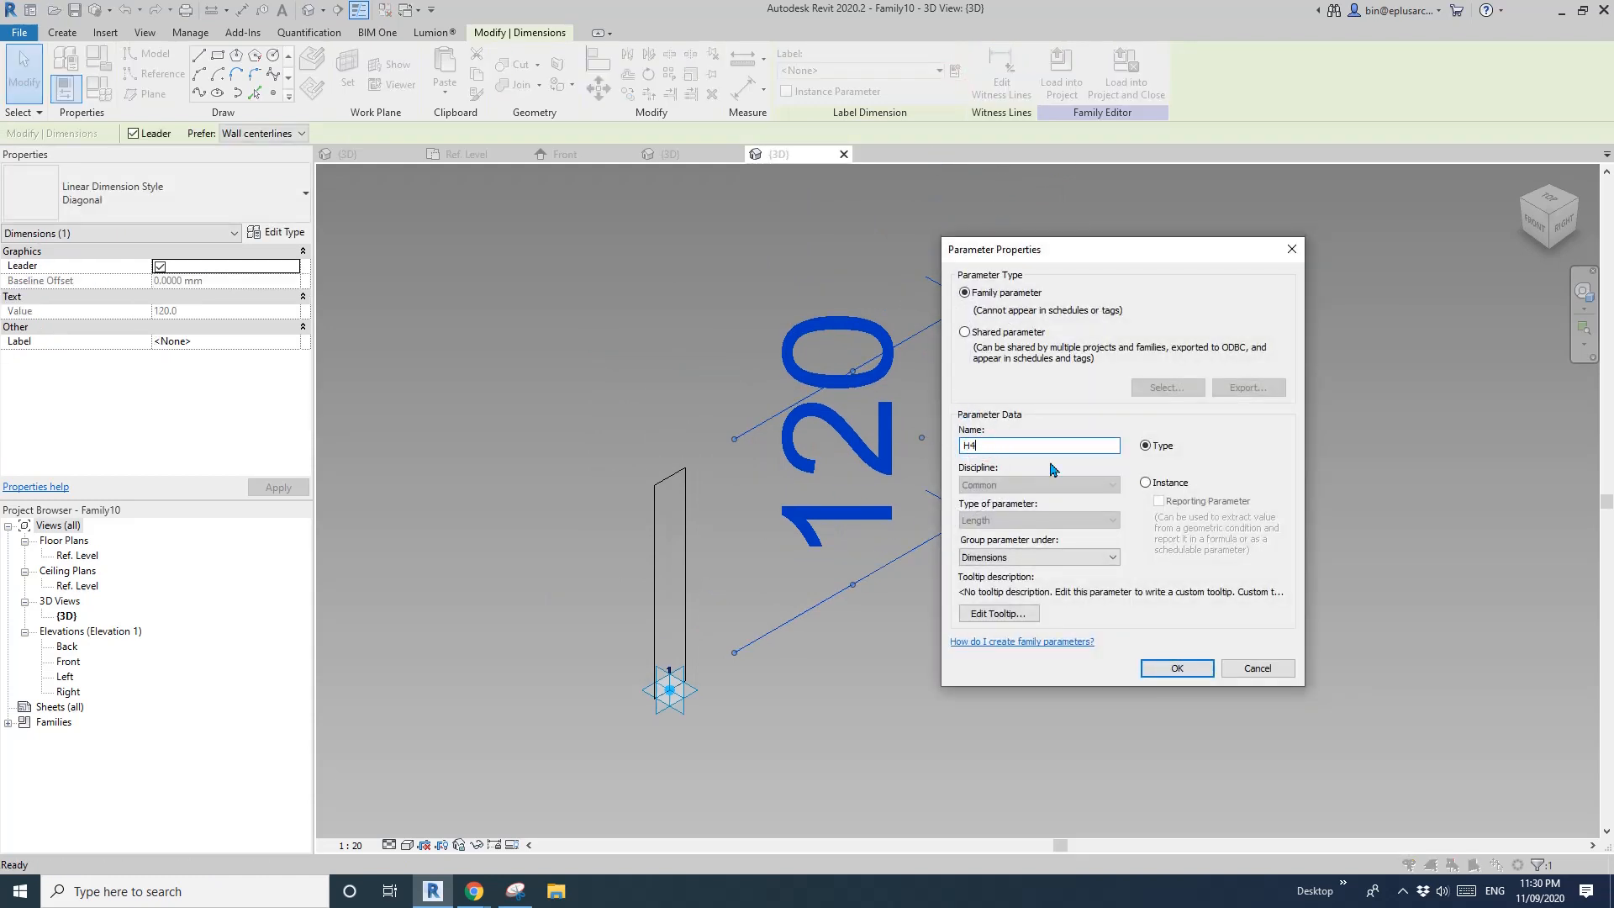
pyautogui.moveTo(1232, 696)
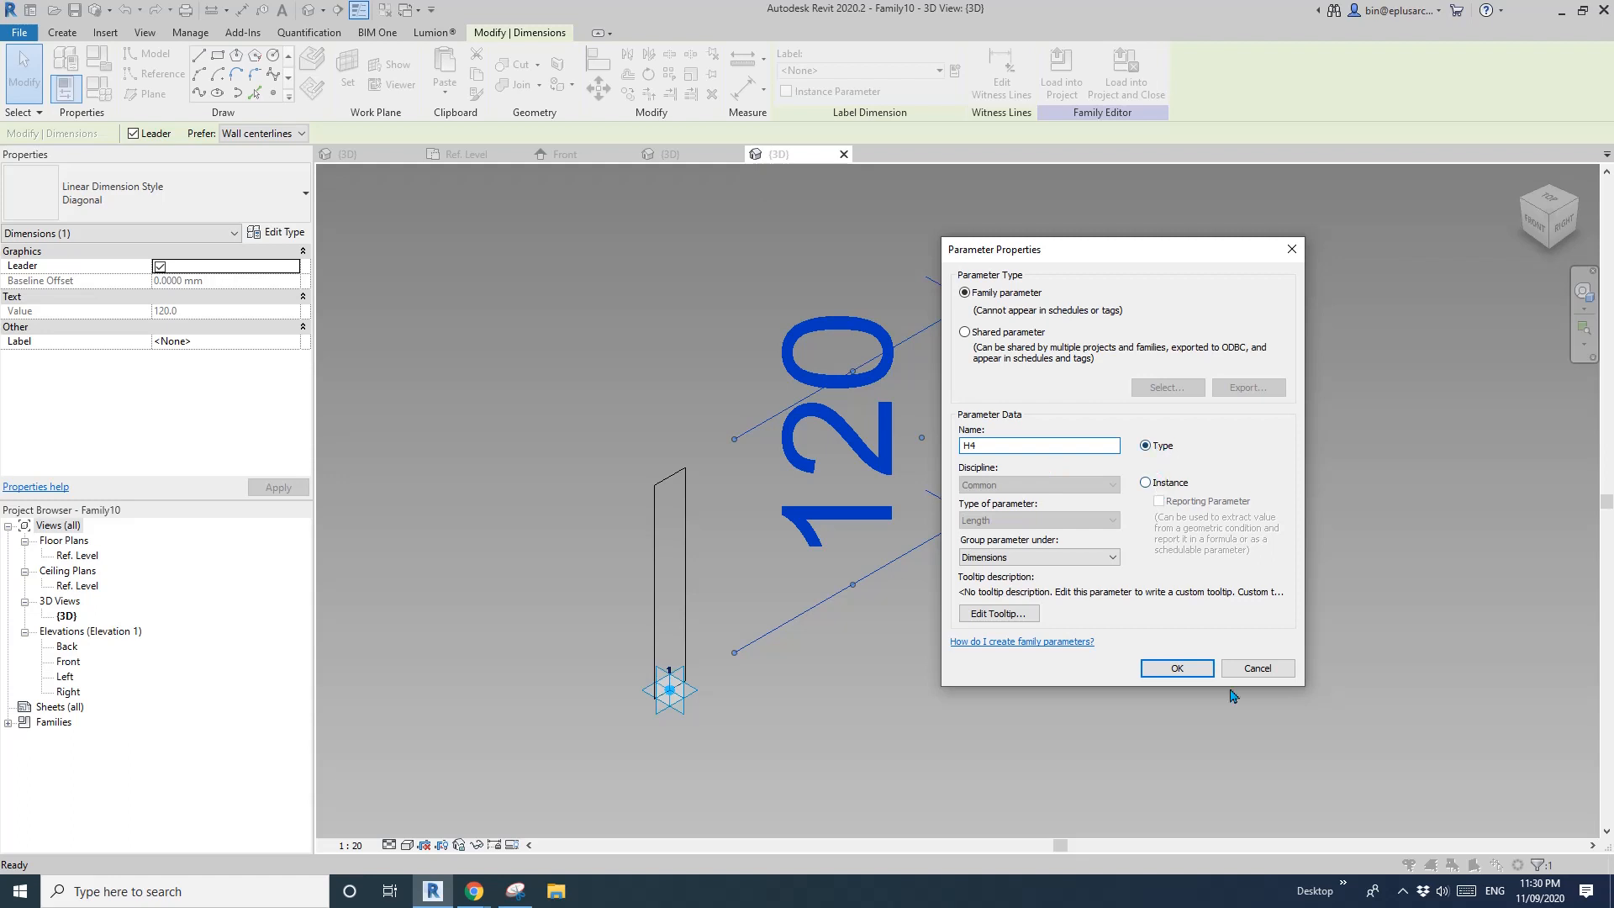
pyautogui.click(1175, 667)
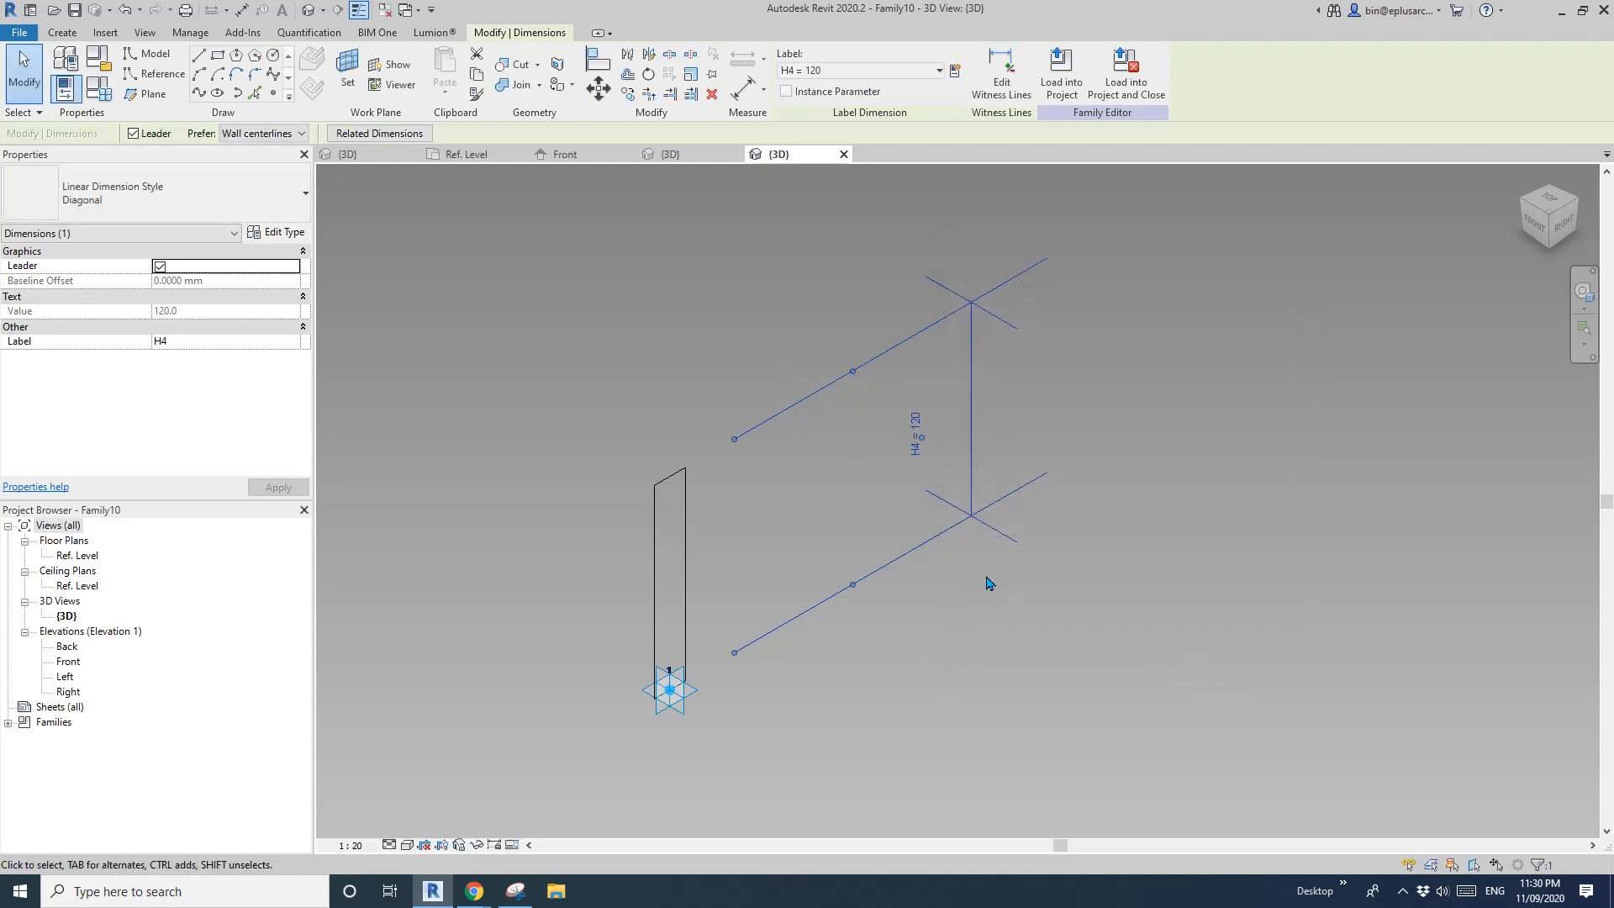
pyautogui.moveTo(968, 563)
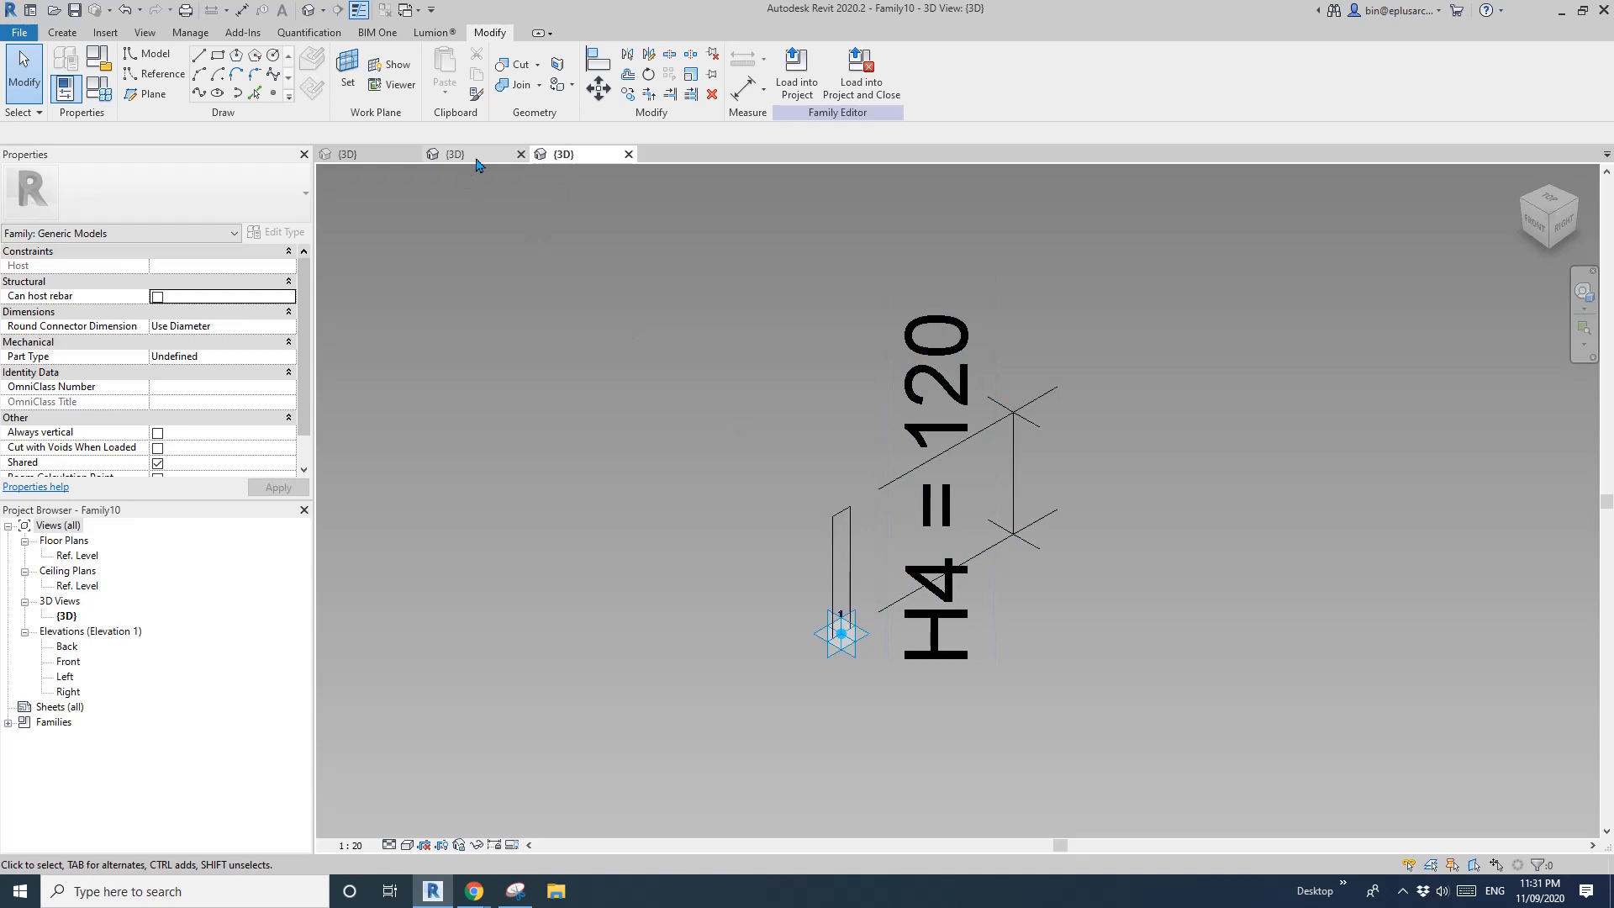
pyautogui.click(452, 153)
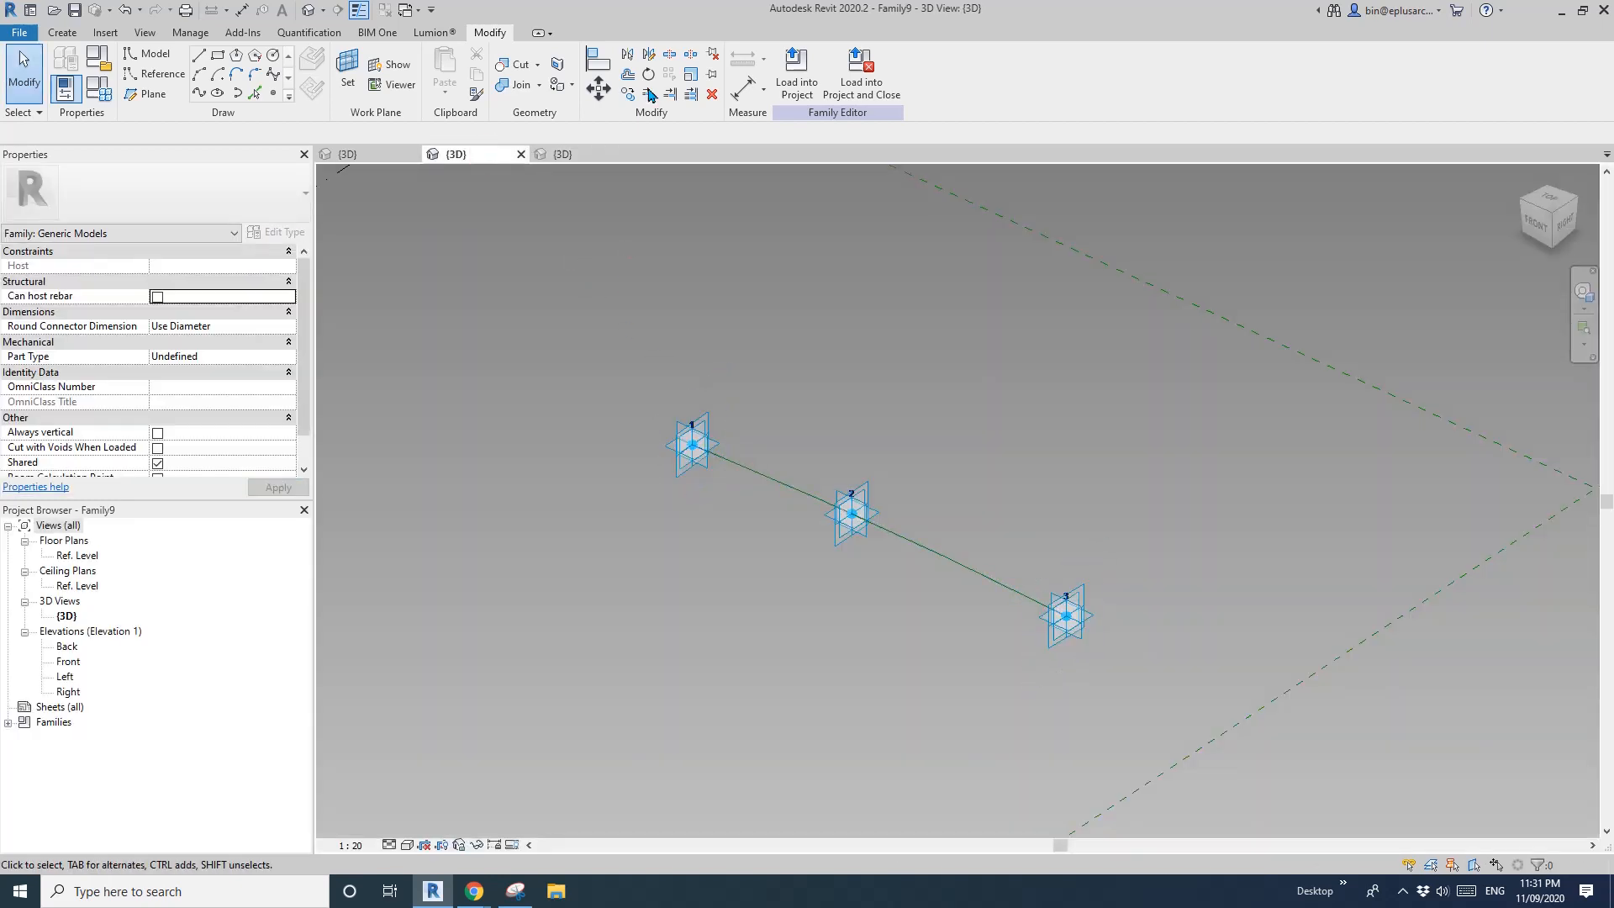
pyautogui.click(563, 153)
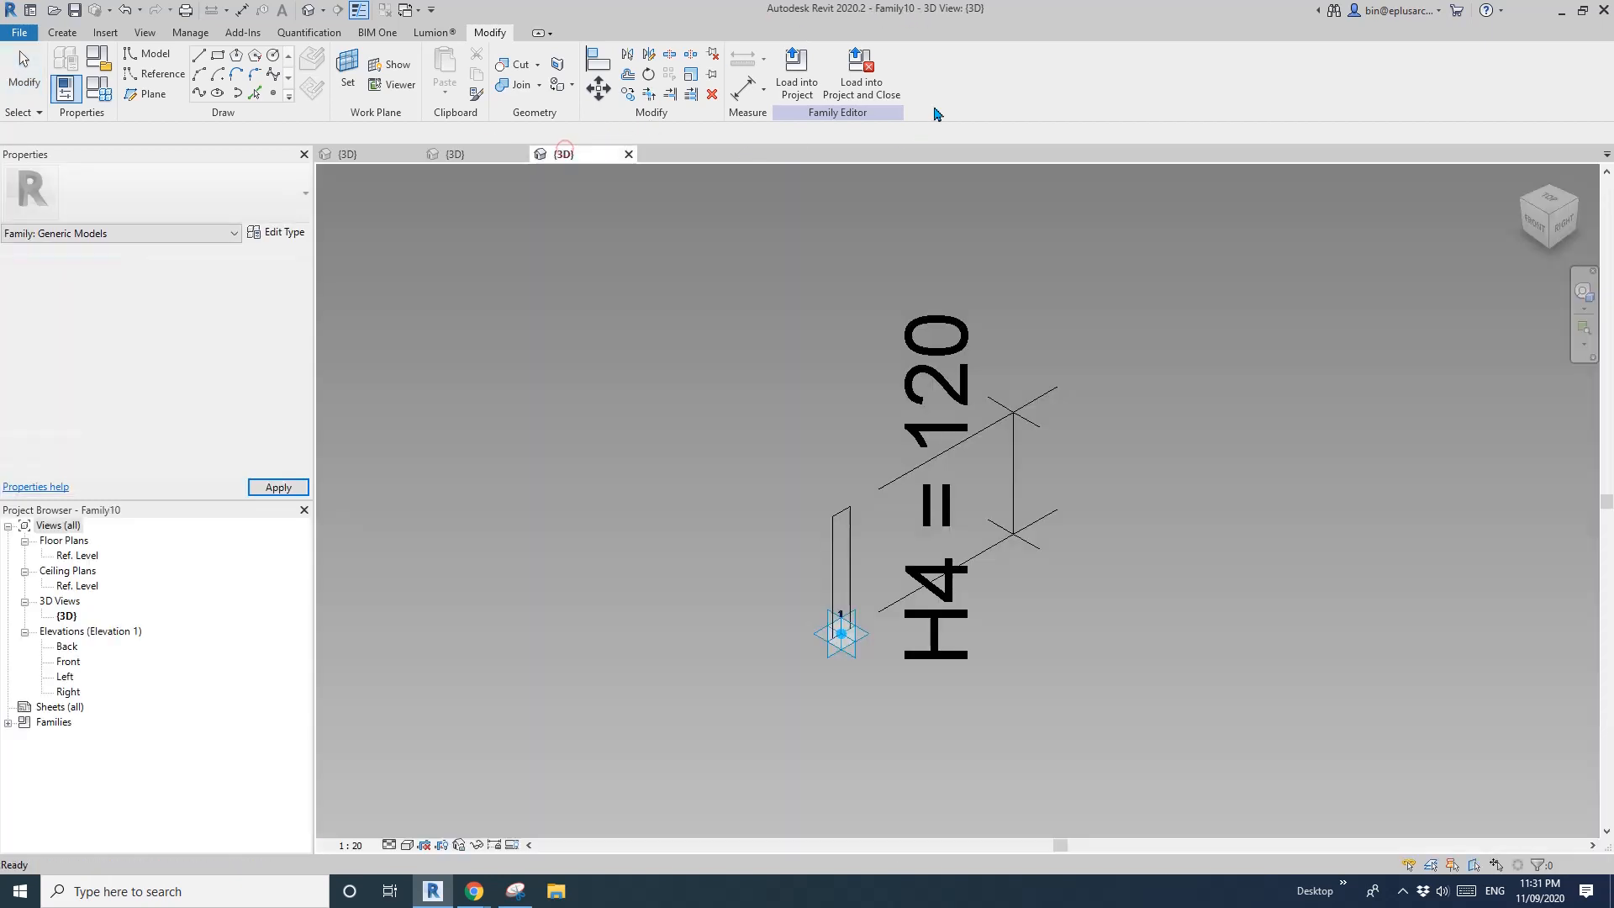
pyautogui.click(795, 69)
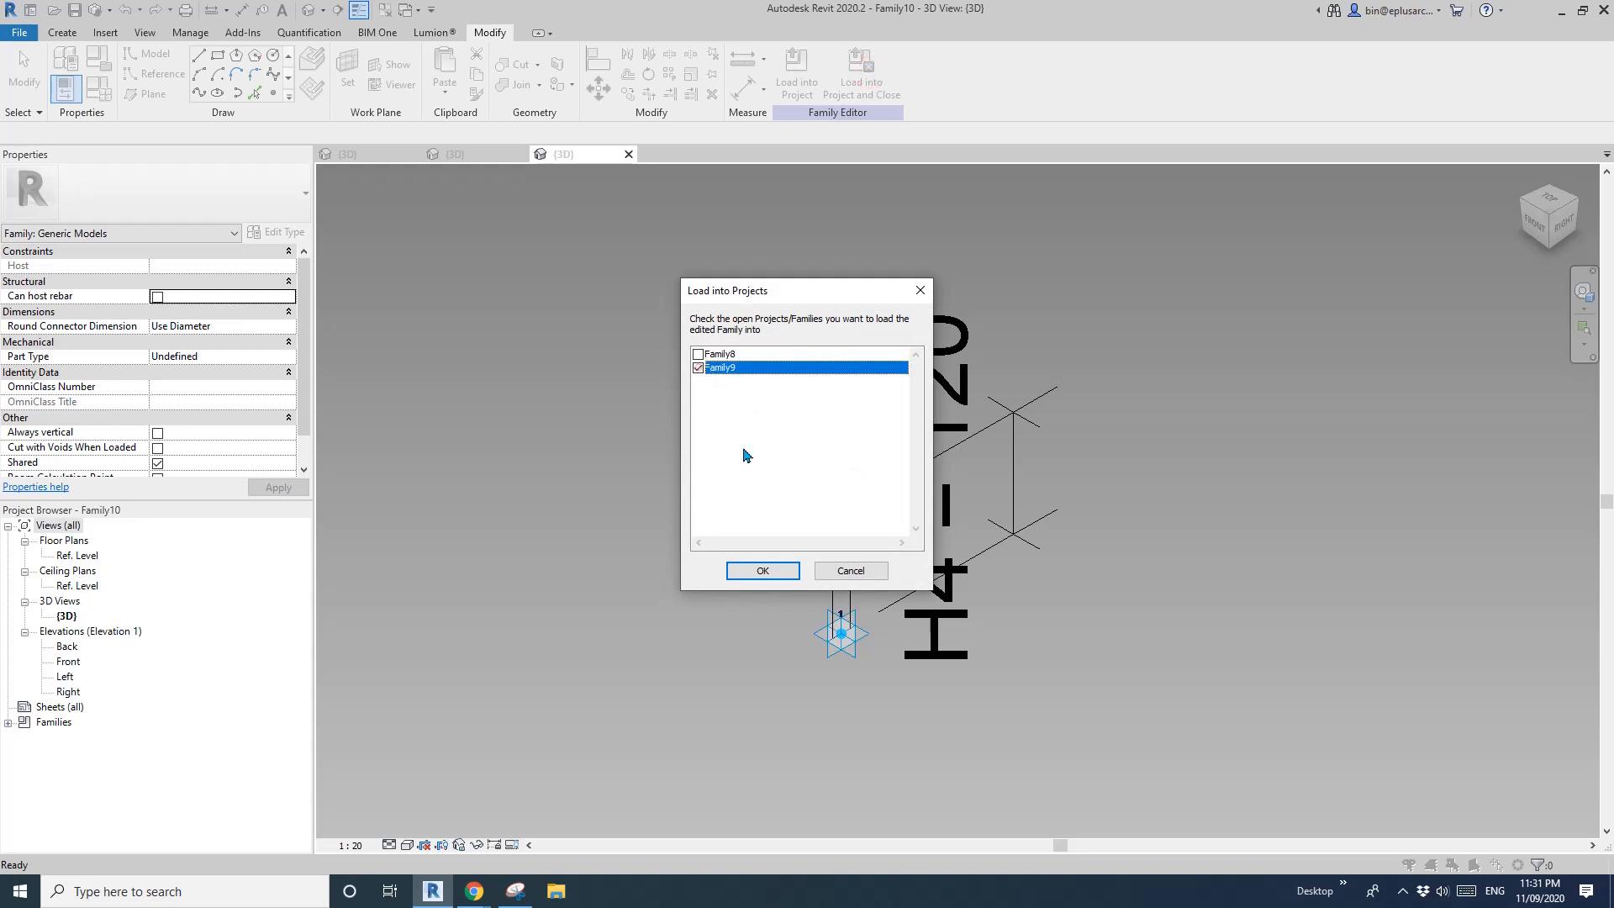
pyautogui.click(761, 569)
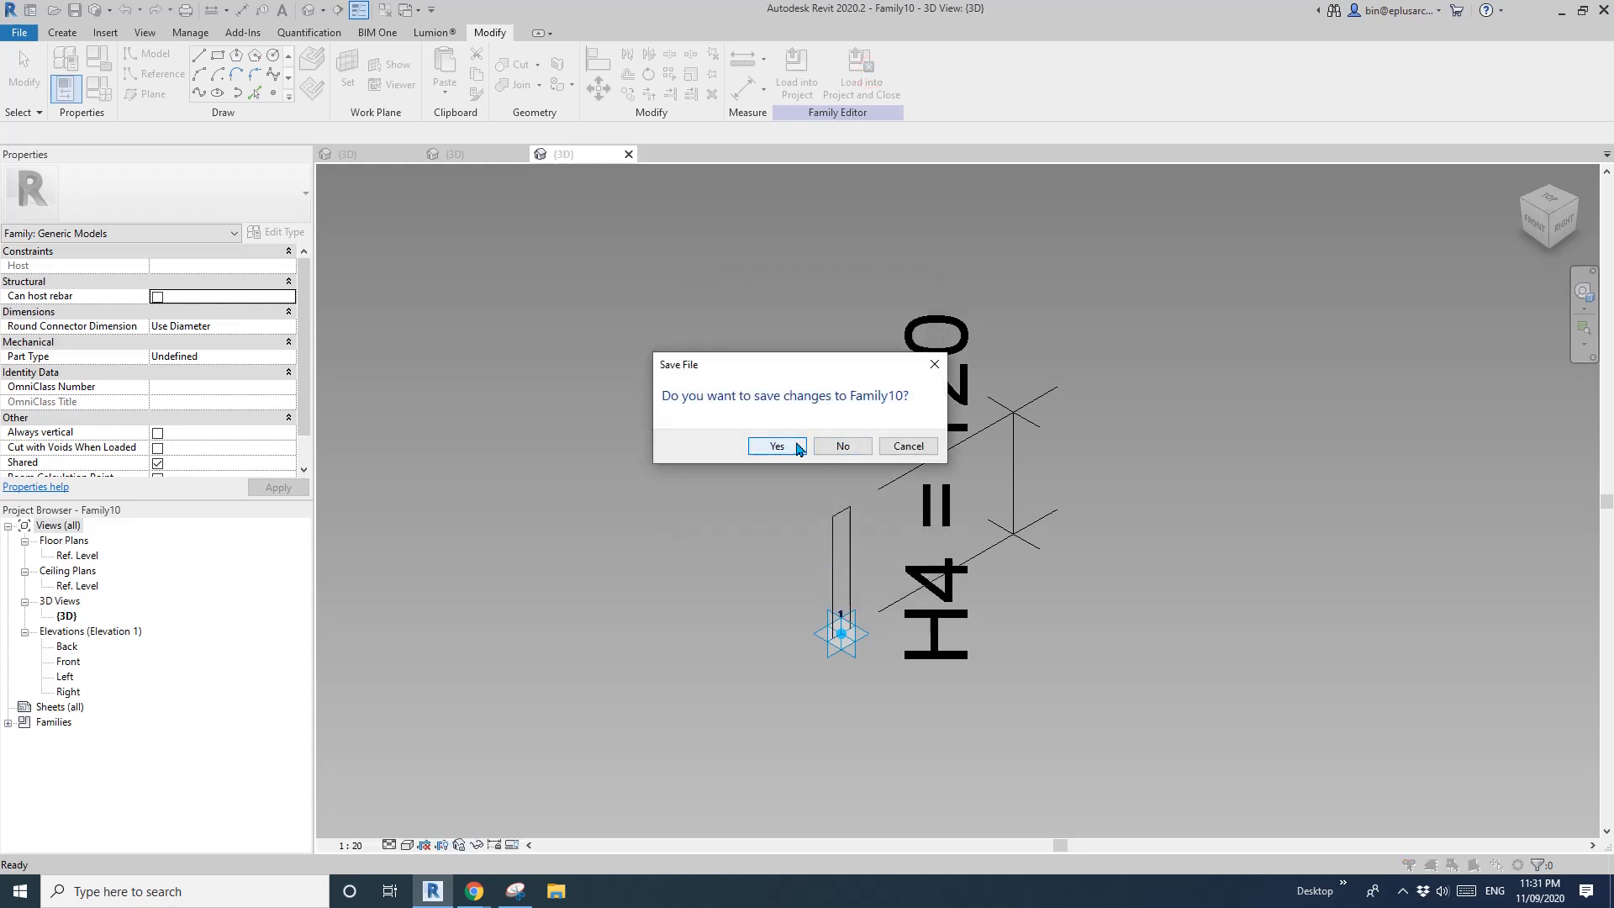
pyautogui.moveTo(906, 445)
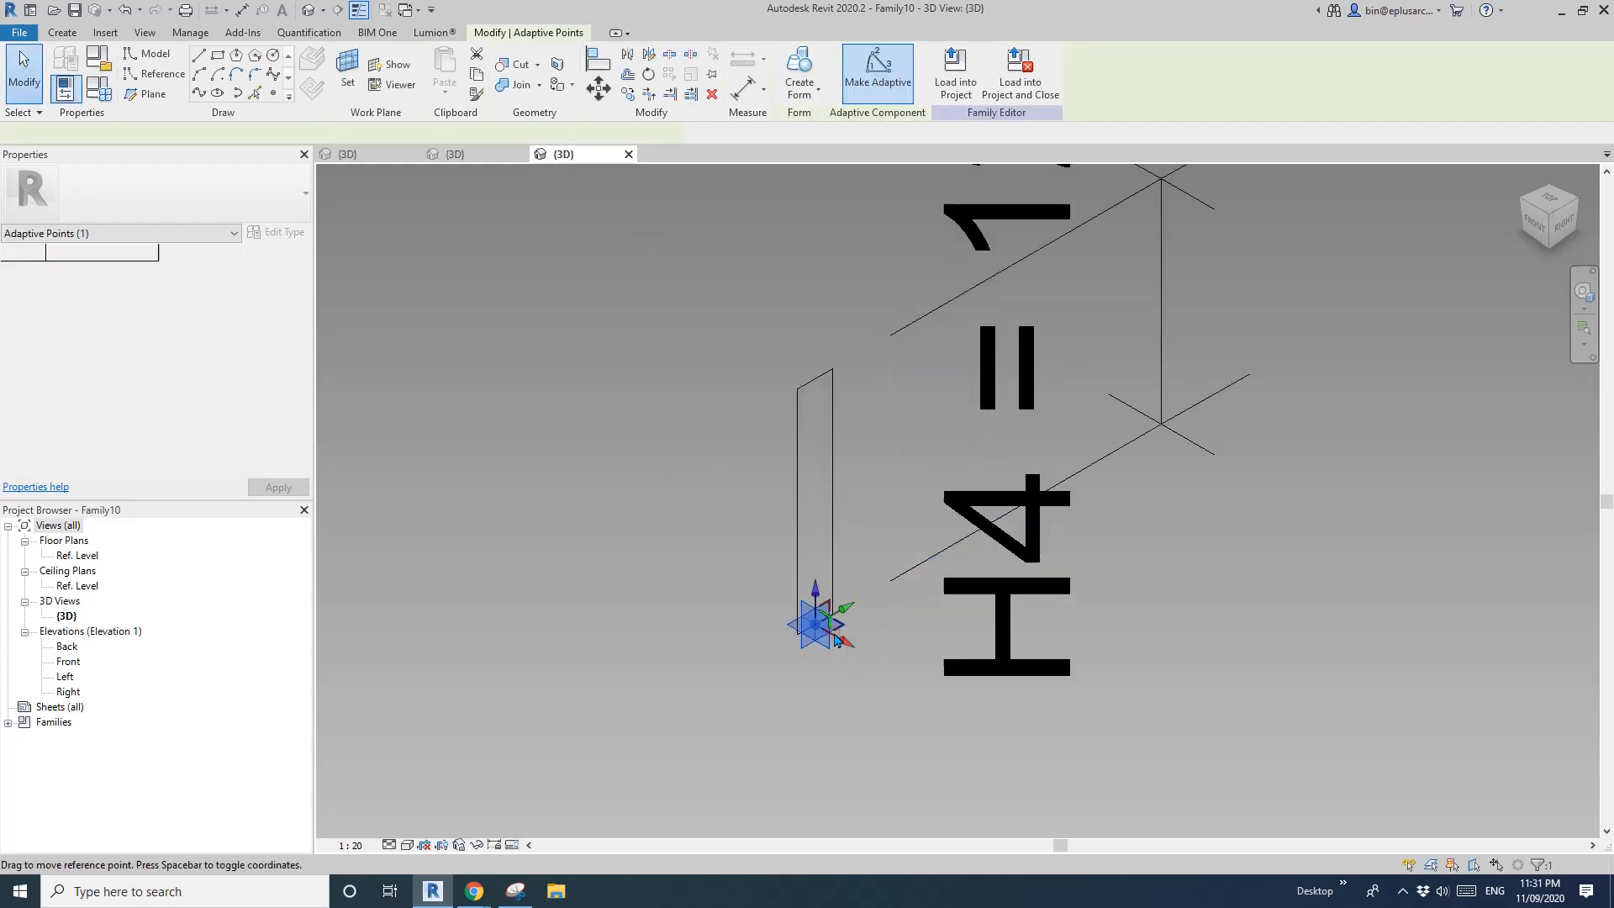
# - Set the adaptive point to orient Global (z) then Host (xy) and load Family10 into Family9
pyautogui.click(818, 622)
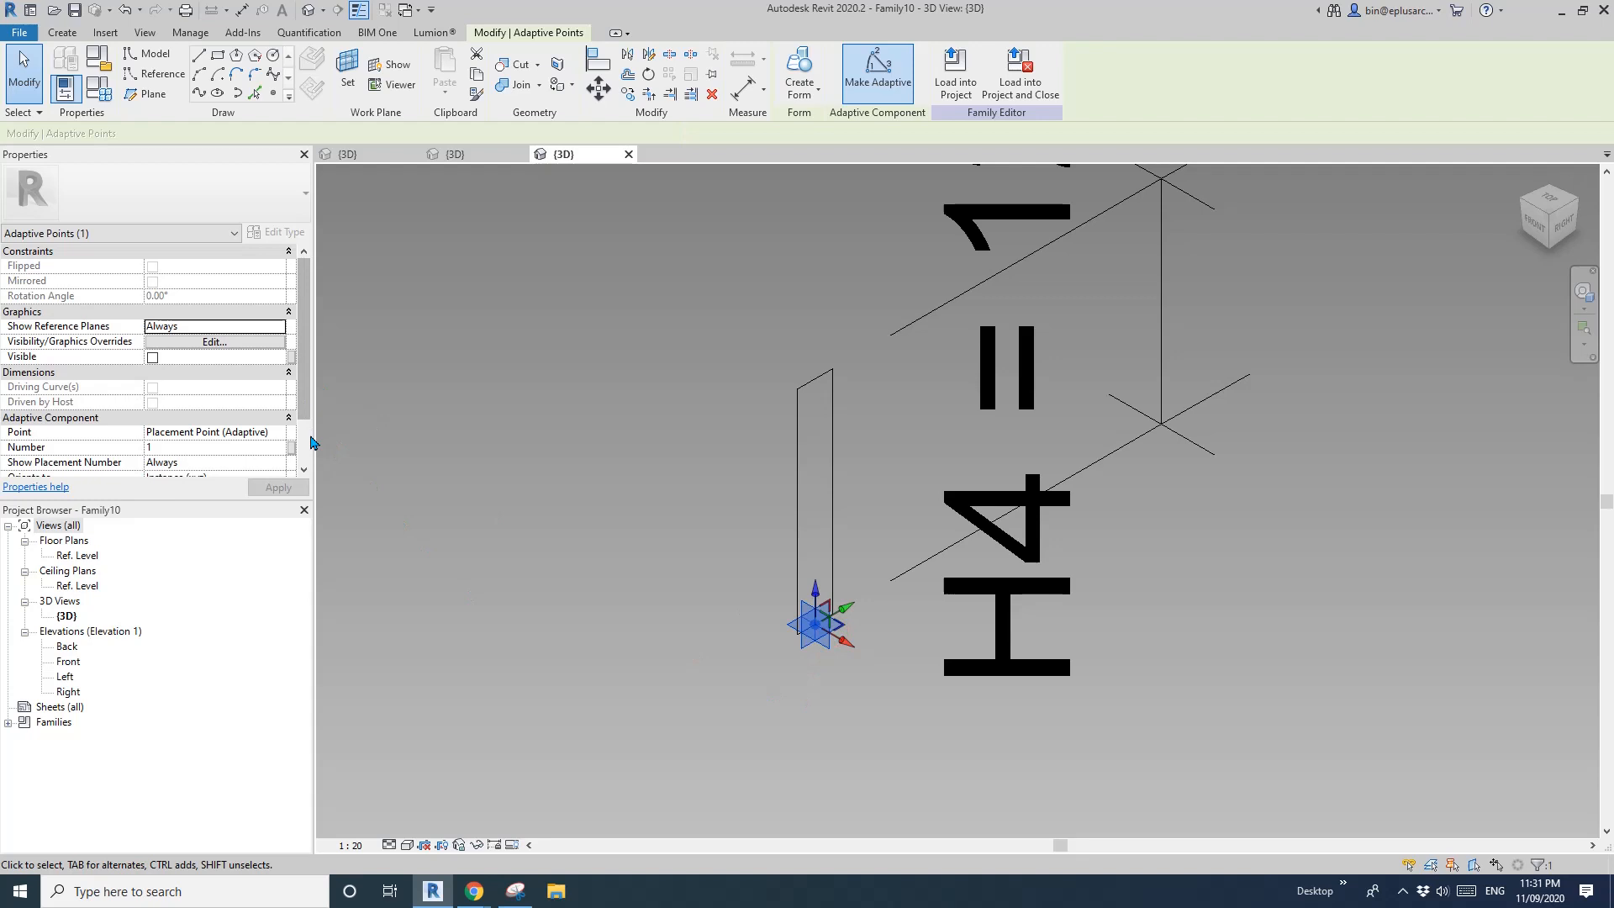
pyautogui.click(277, 417)
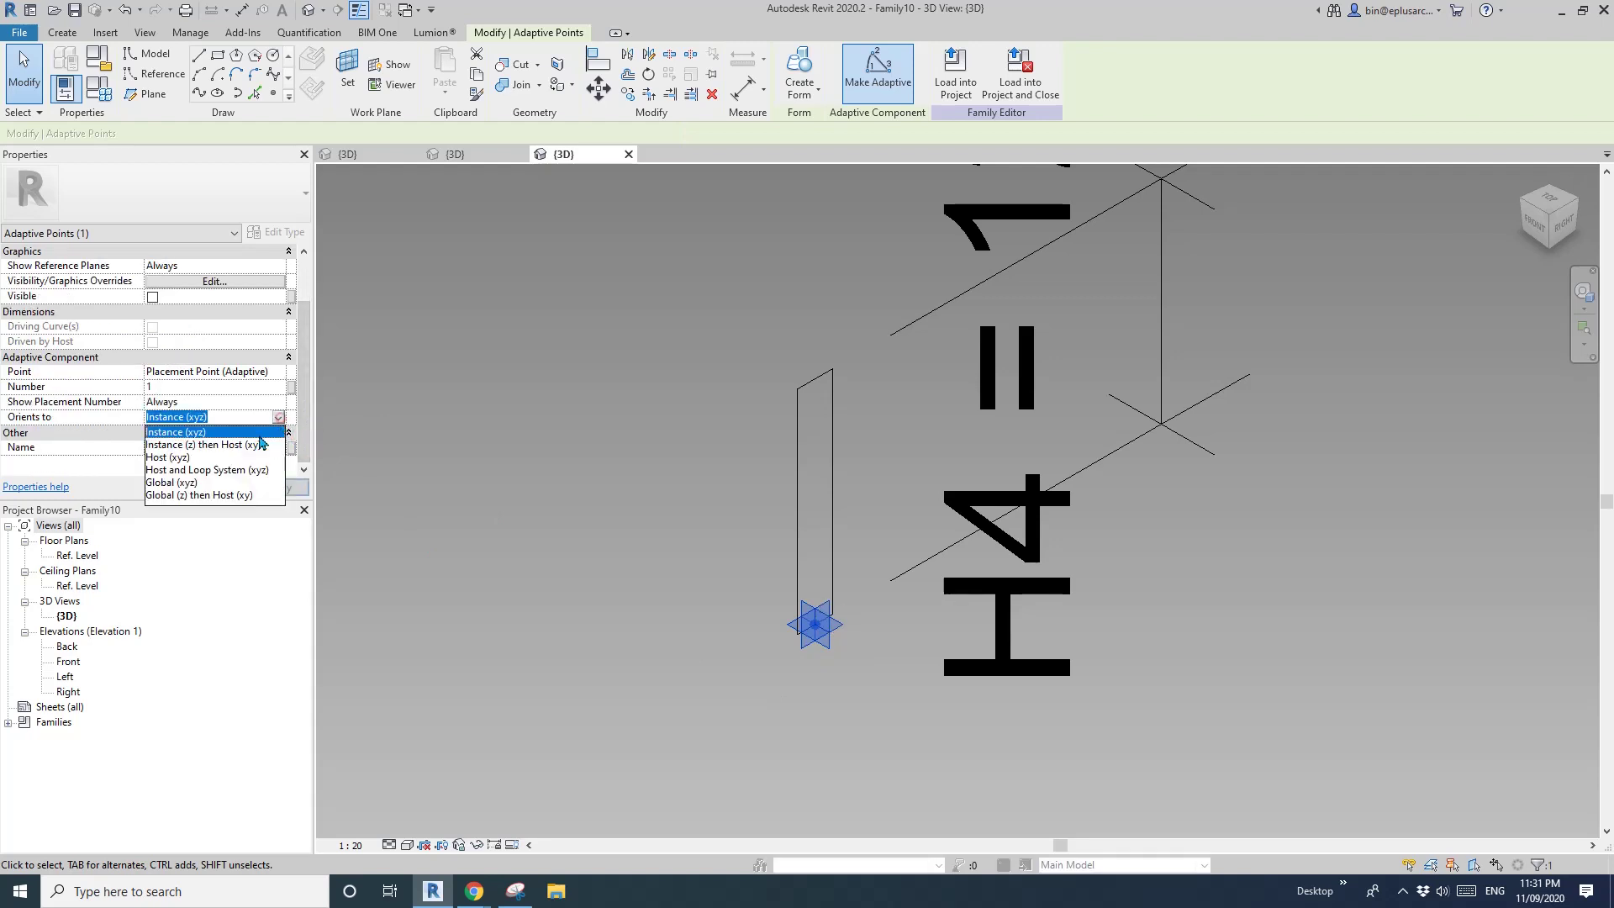
pyautogui.moveTo(182, 487)
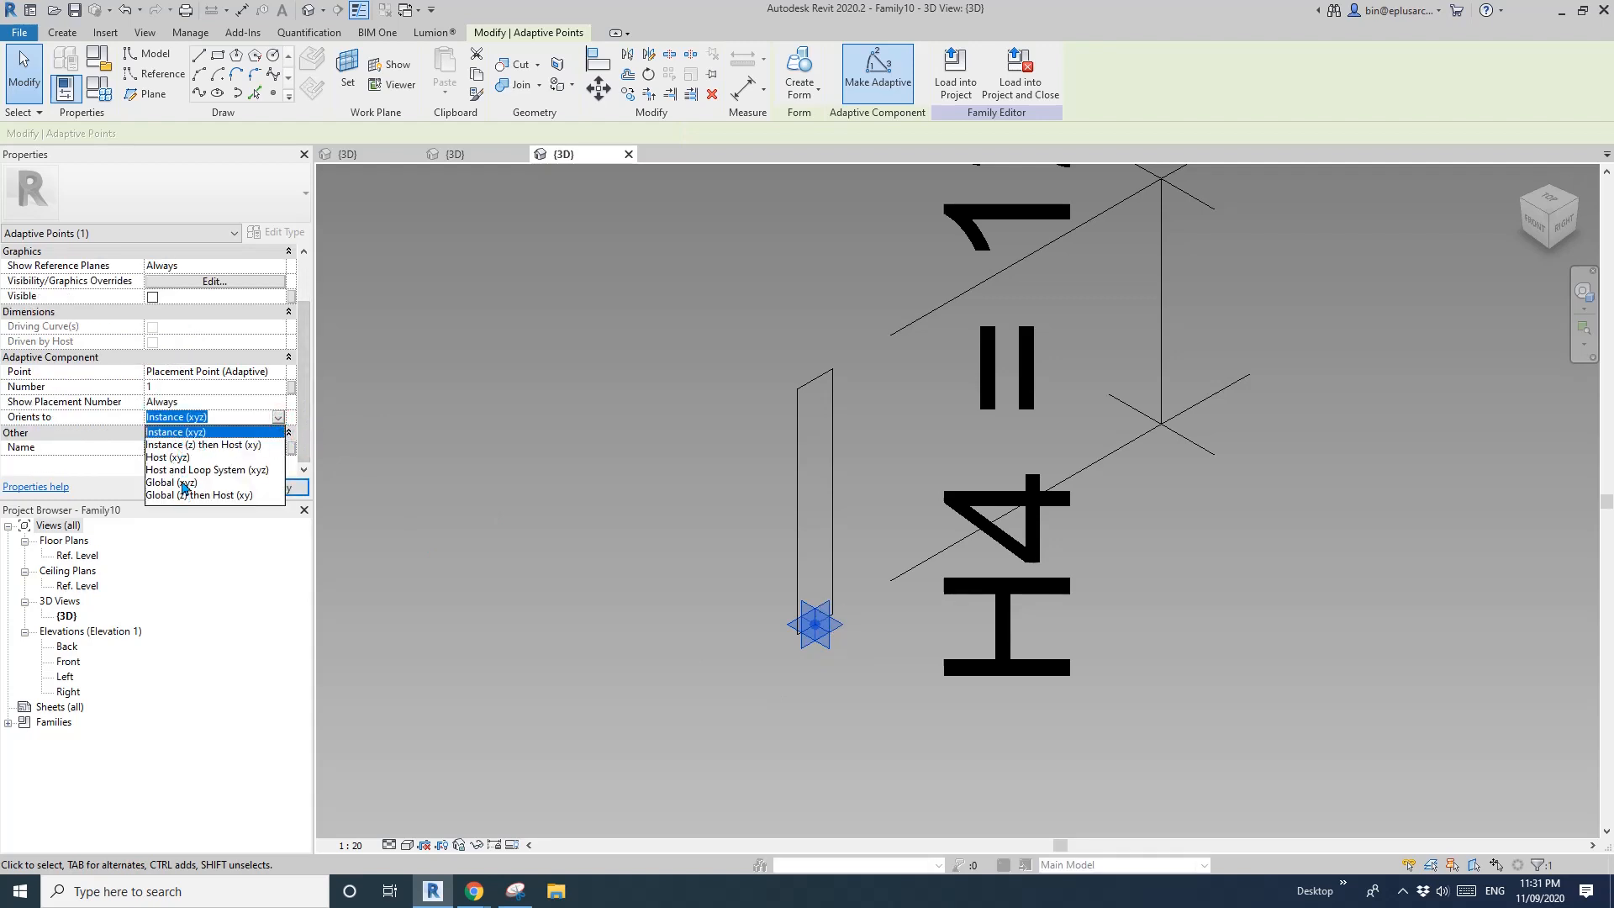
pyautogui.moveTo(190, 502)
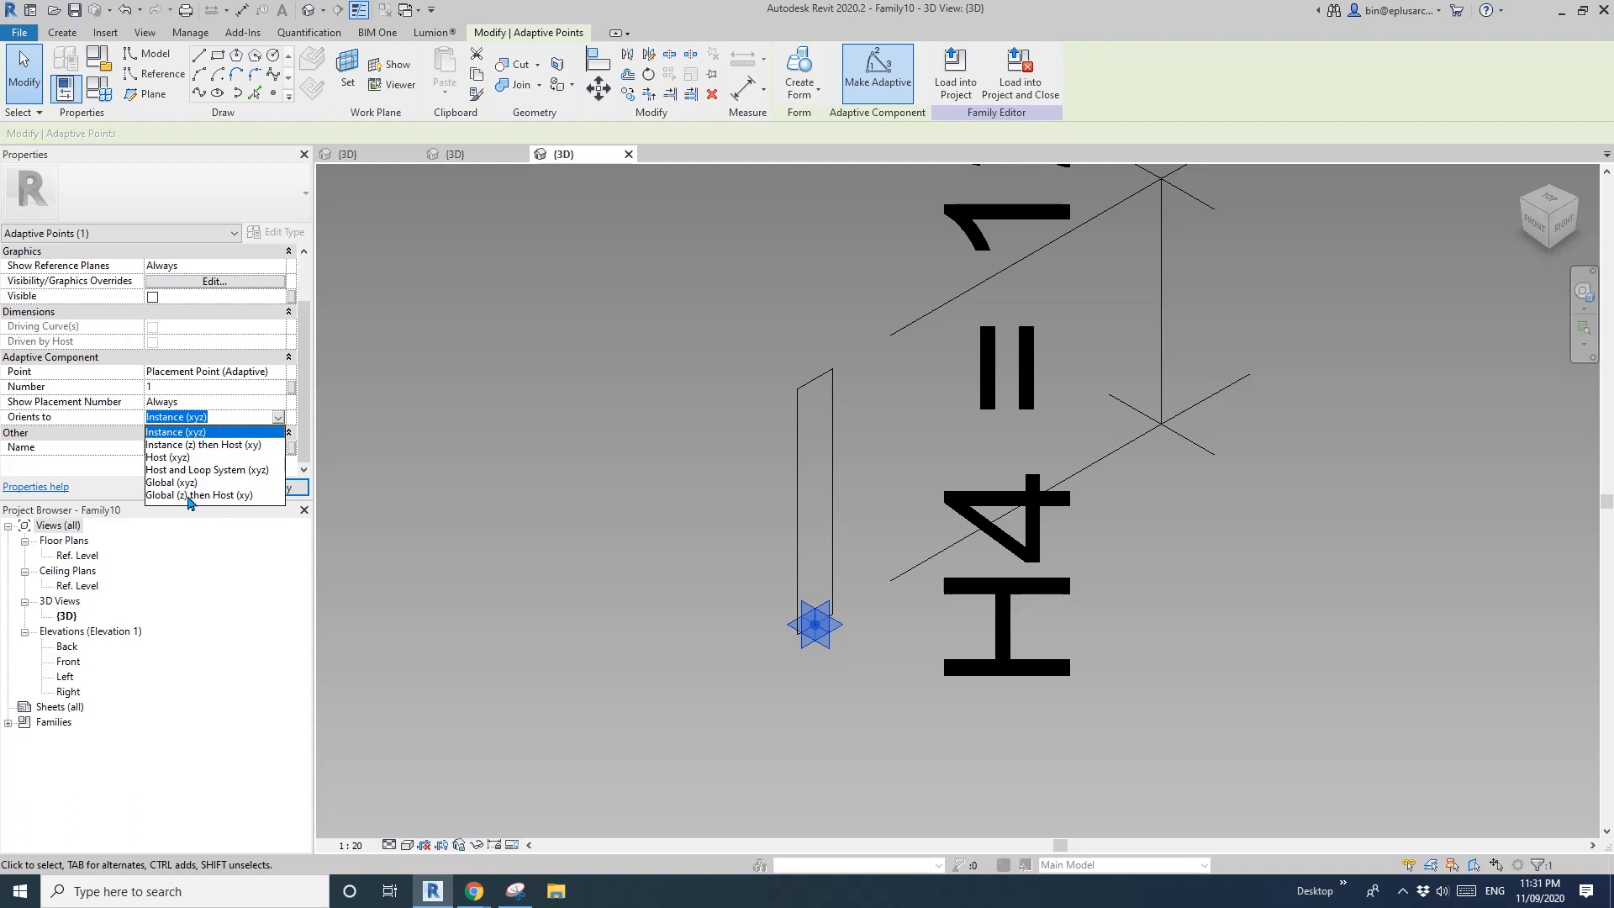
pyautogui.moveTo(183, 501)
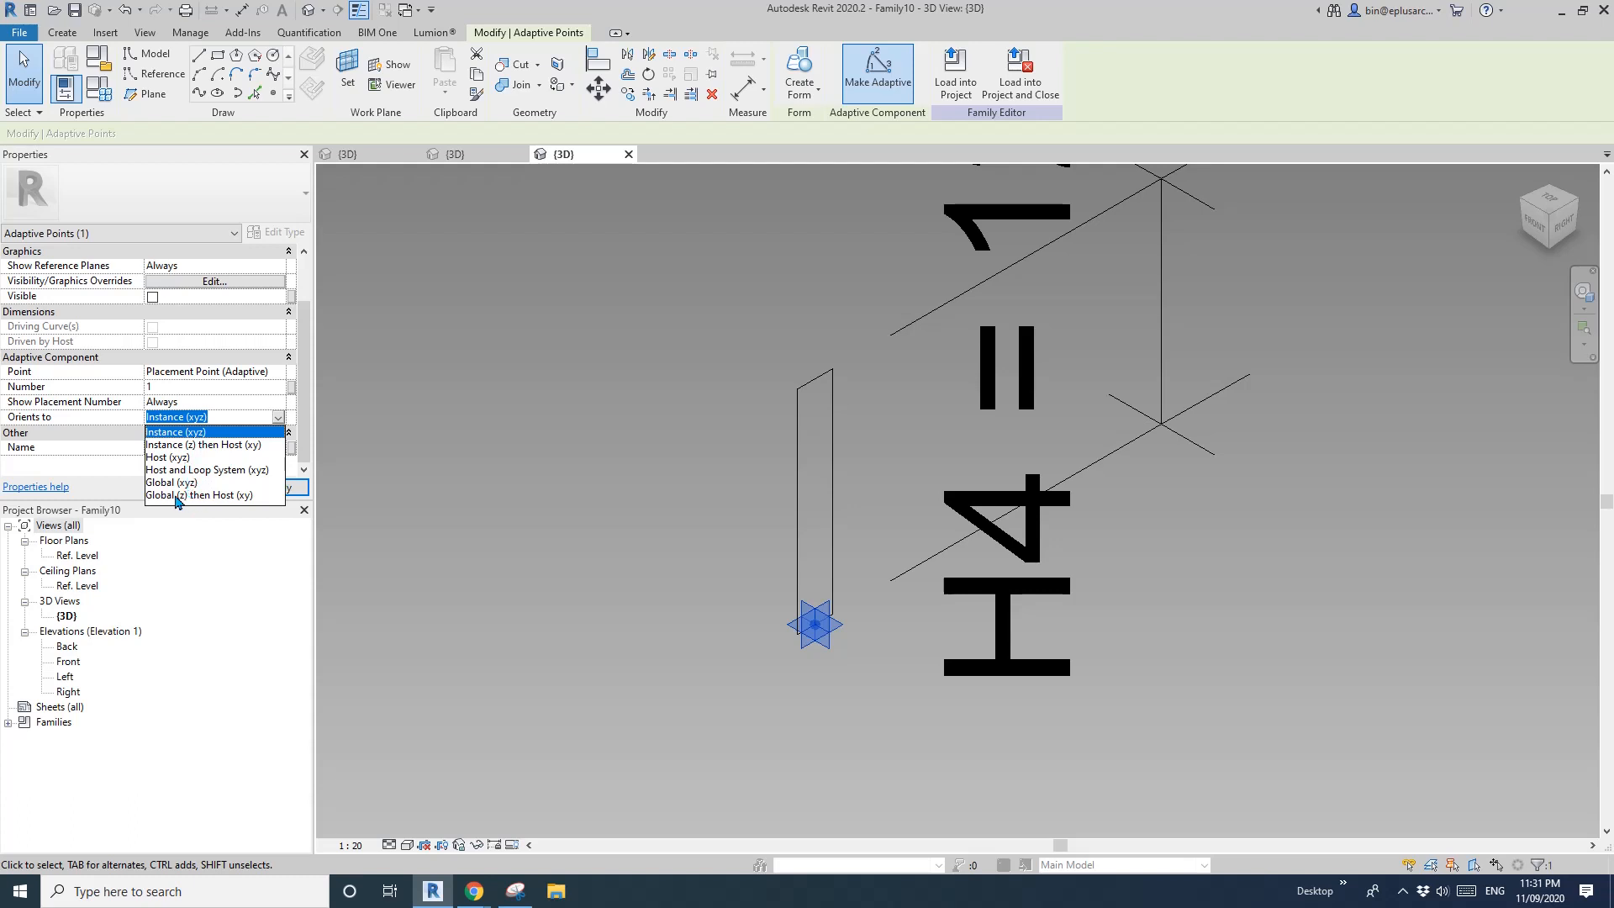
pyautogui.click(202, 494)
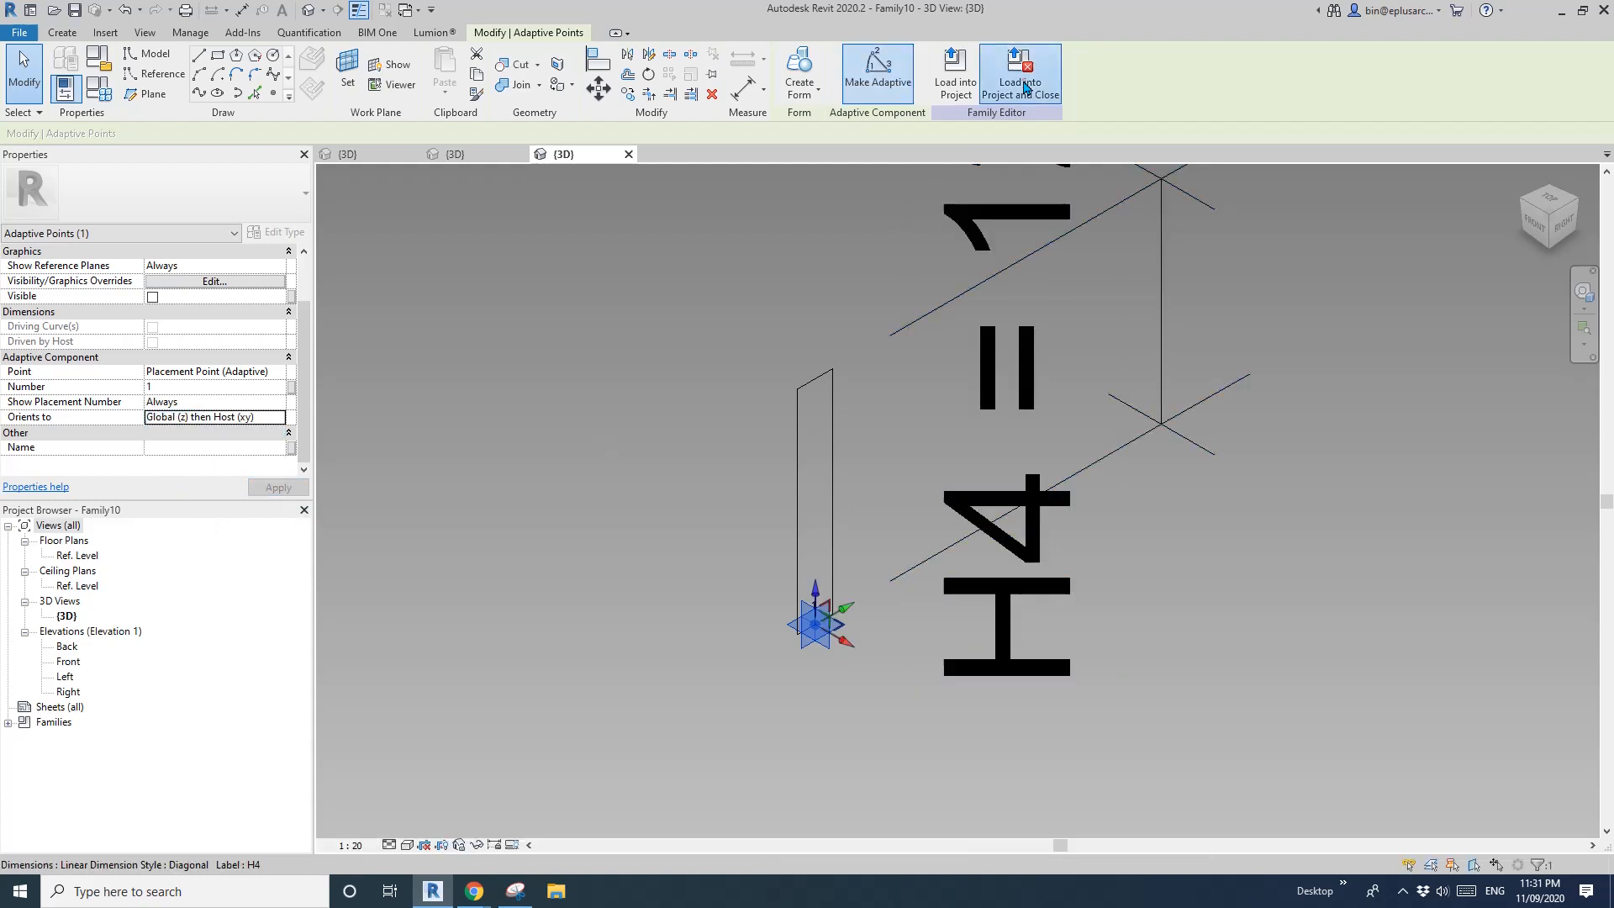
pyautogui.click(1018, 75)
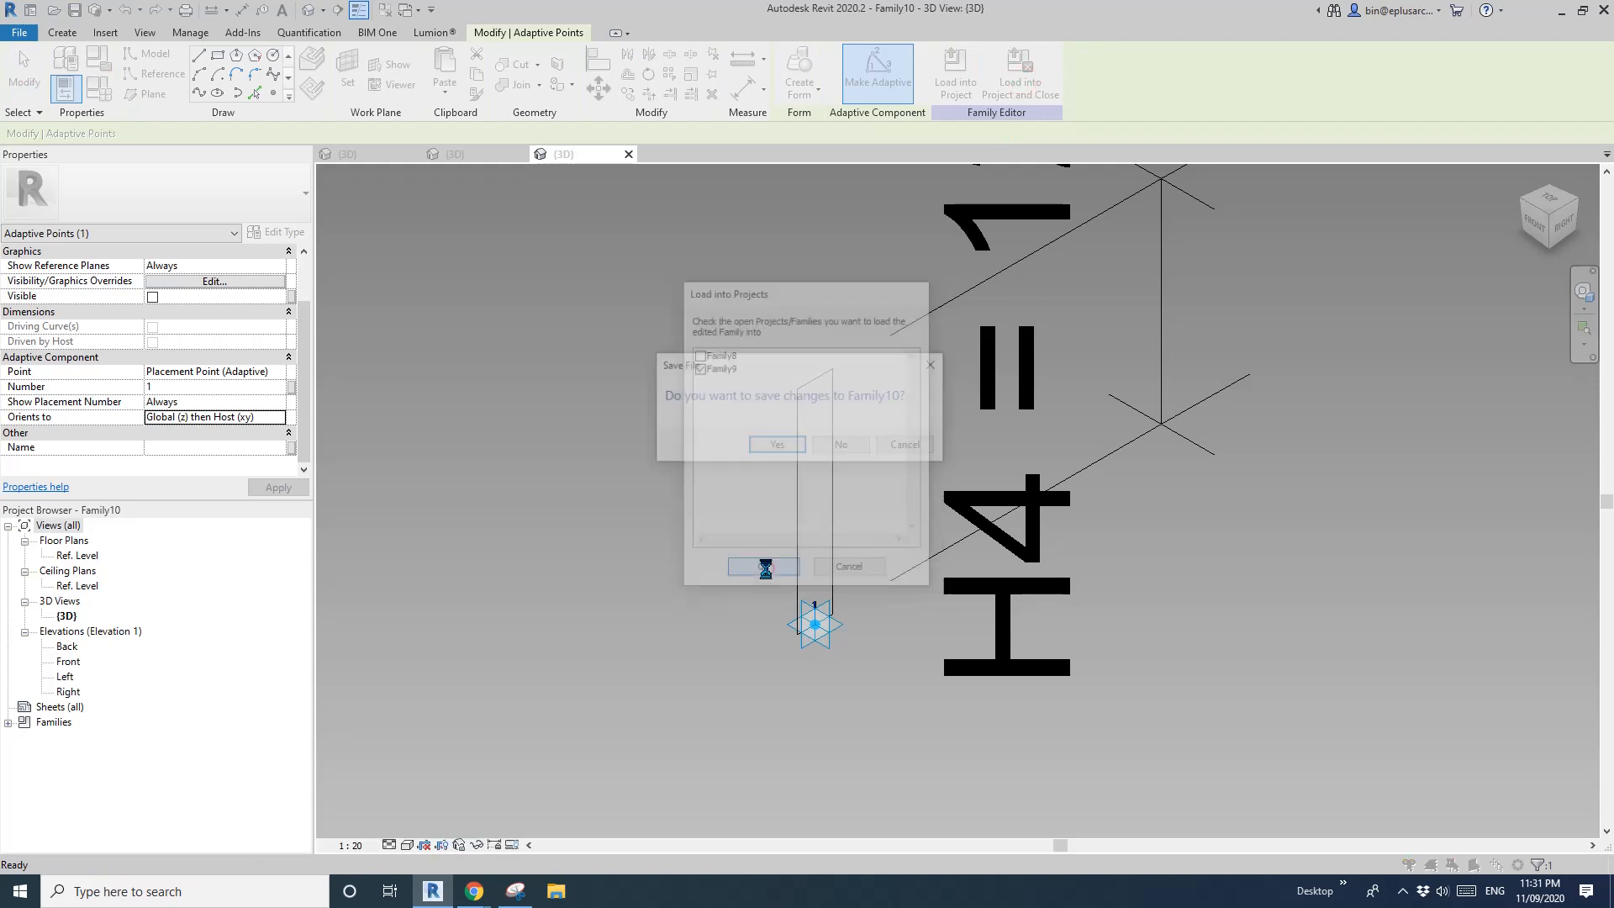
pyautogui.click(775, 444)
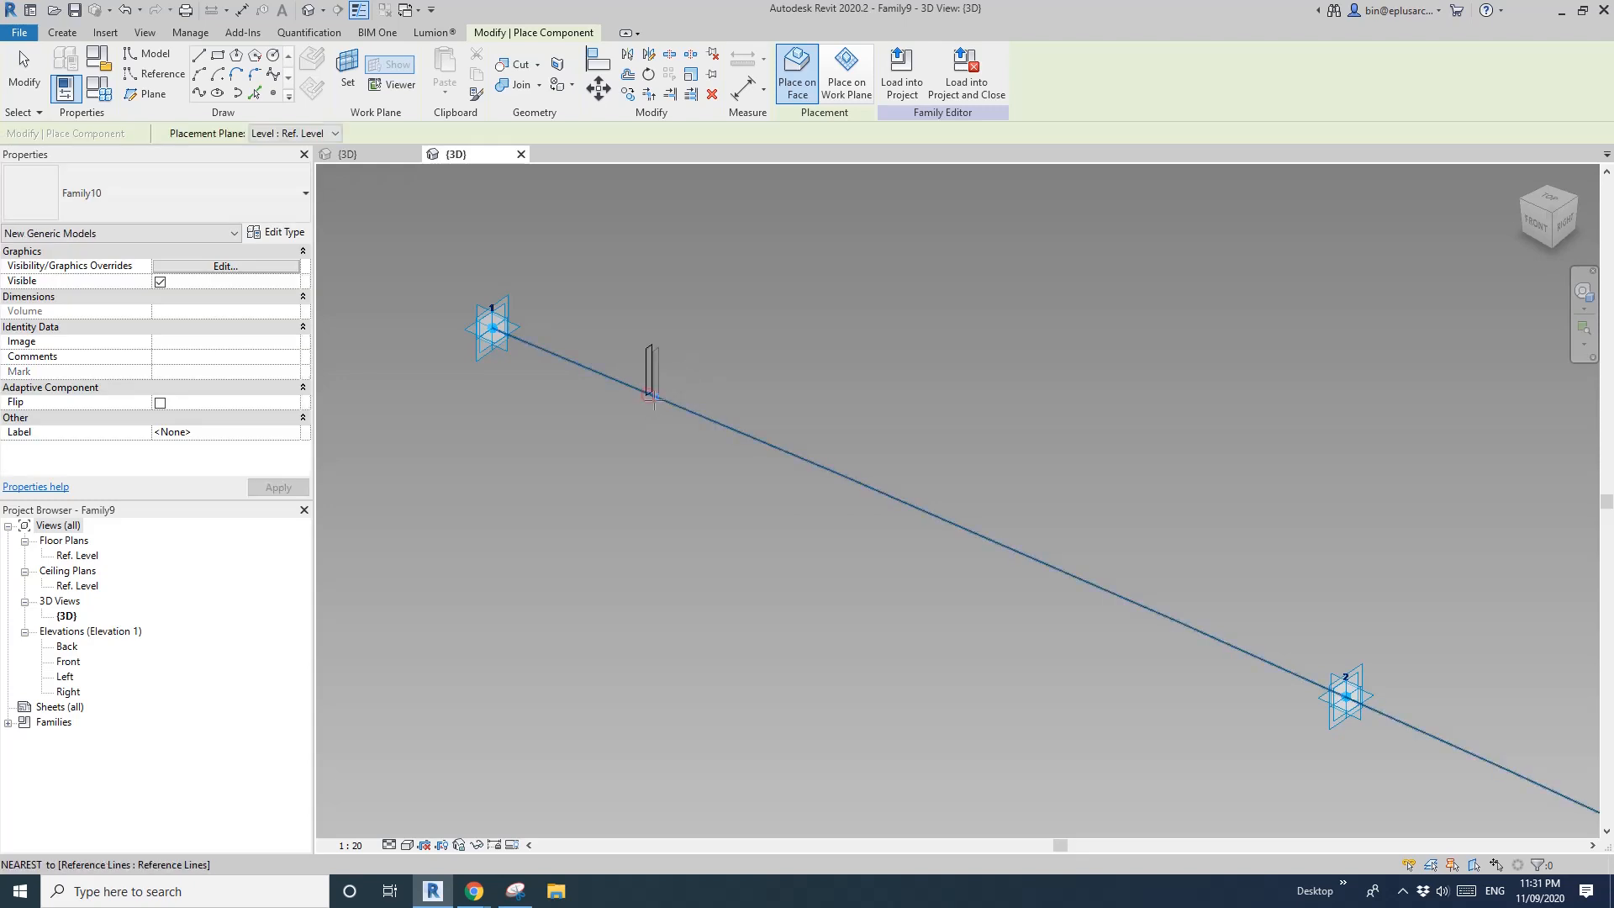
# - Place Family10 copies at points along the reference line and select one component's adaptive point
pyautogui.click(492, 324)
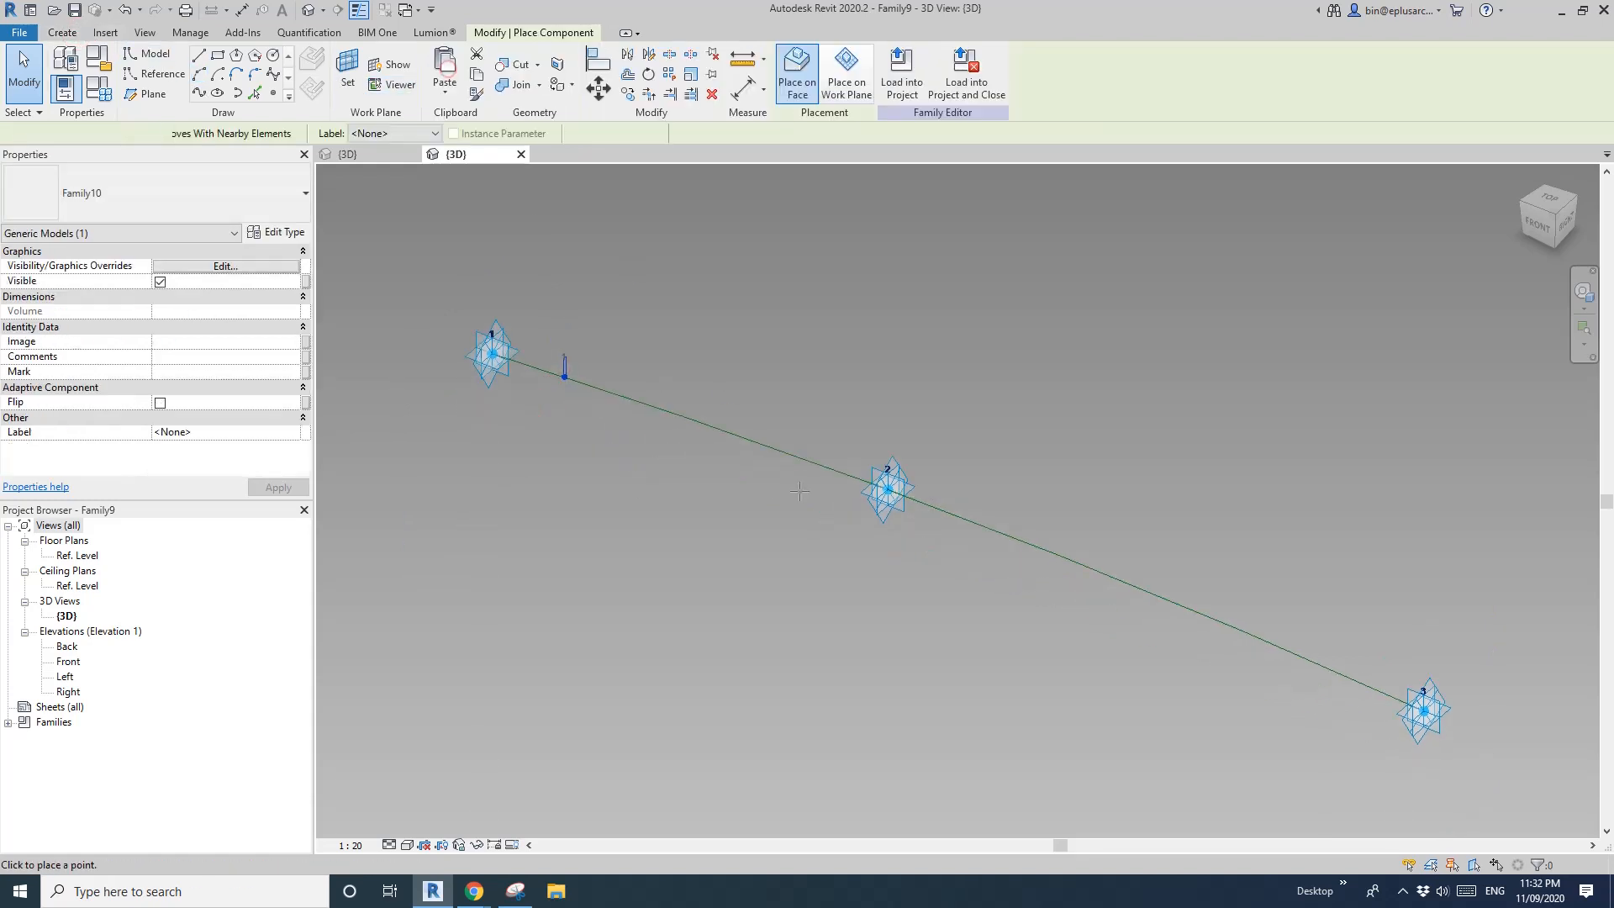
pyautogui.click(1061, 552)
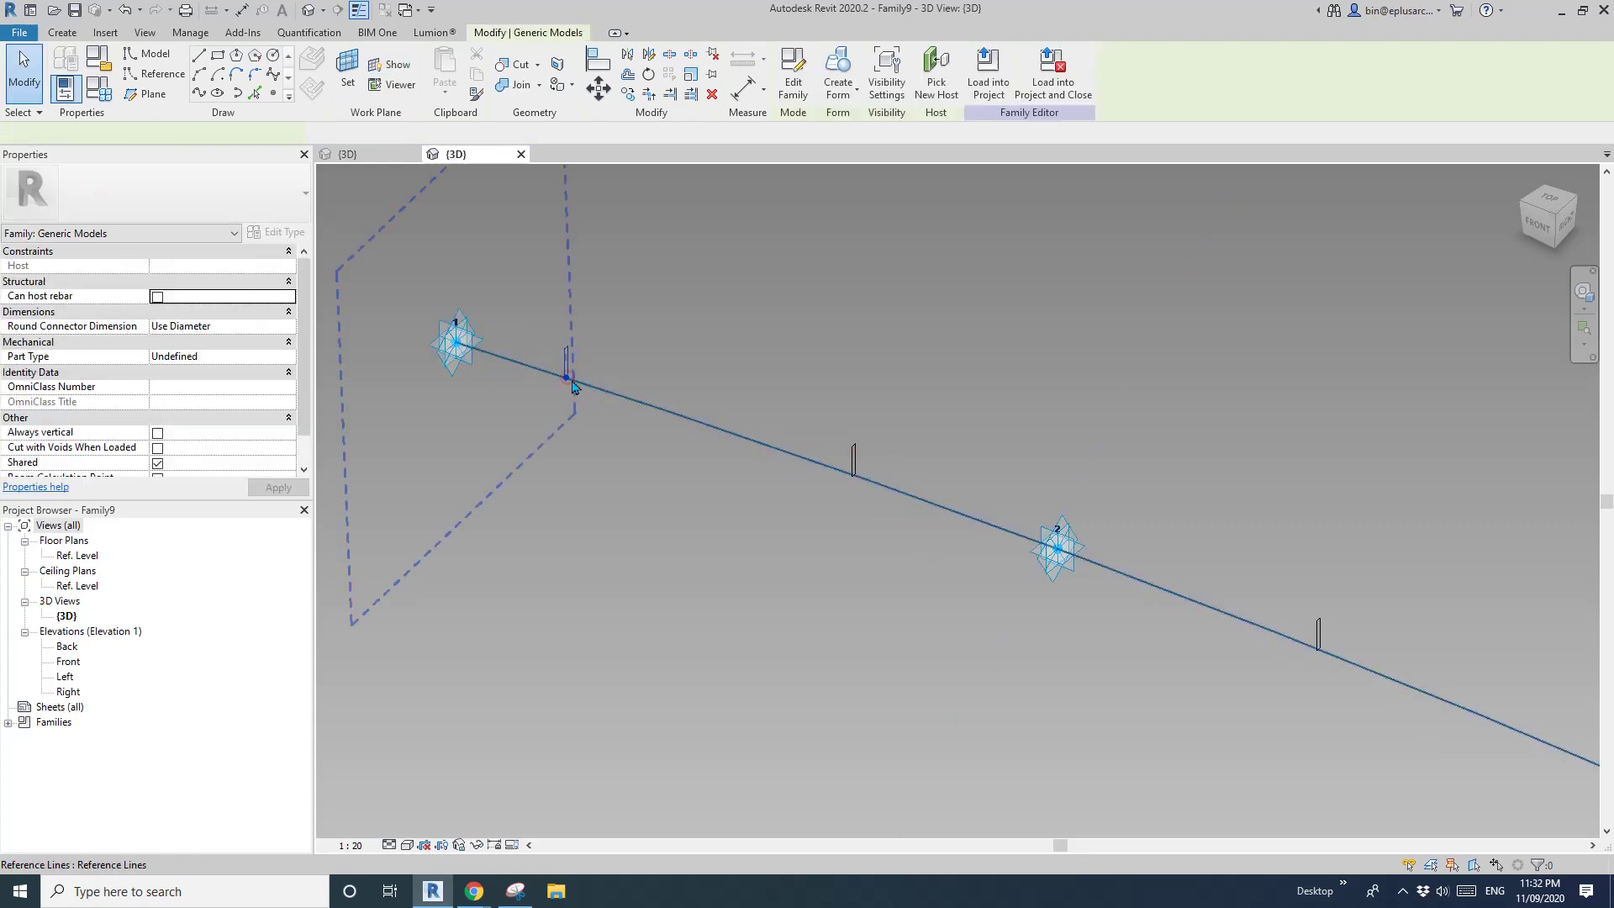
pyautogui.click(573, 365)
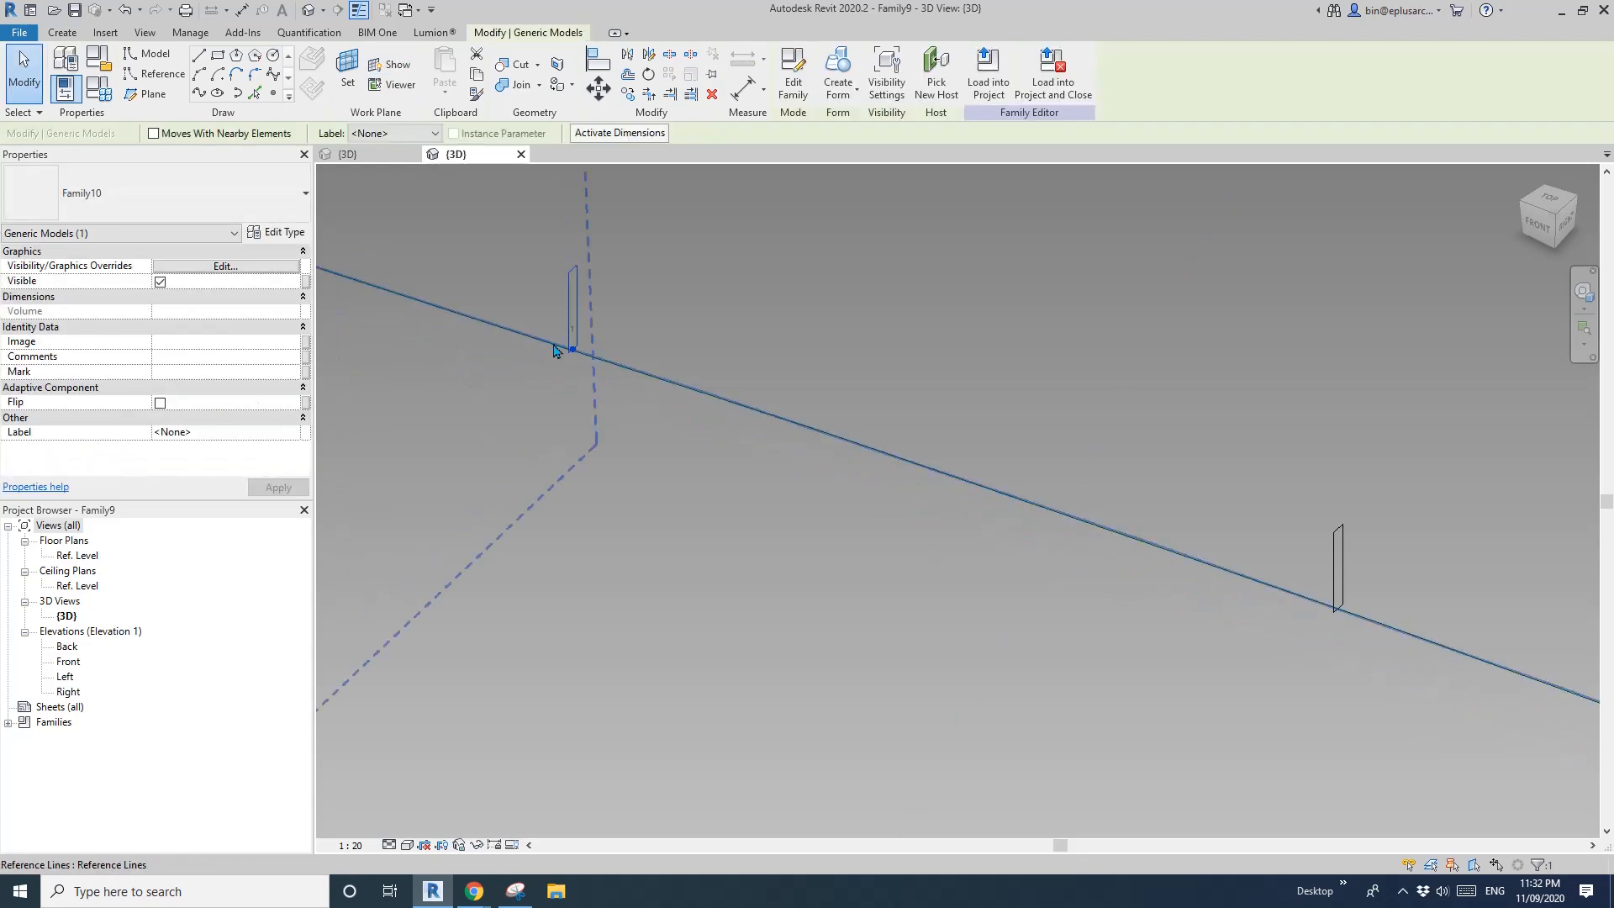
pyautogui.click(590, 355)
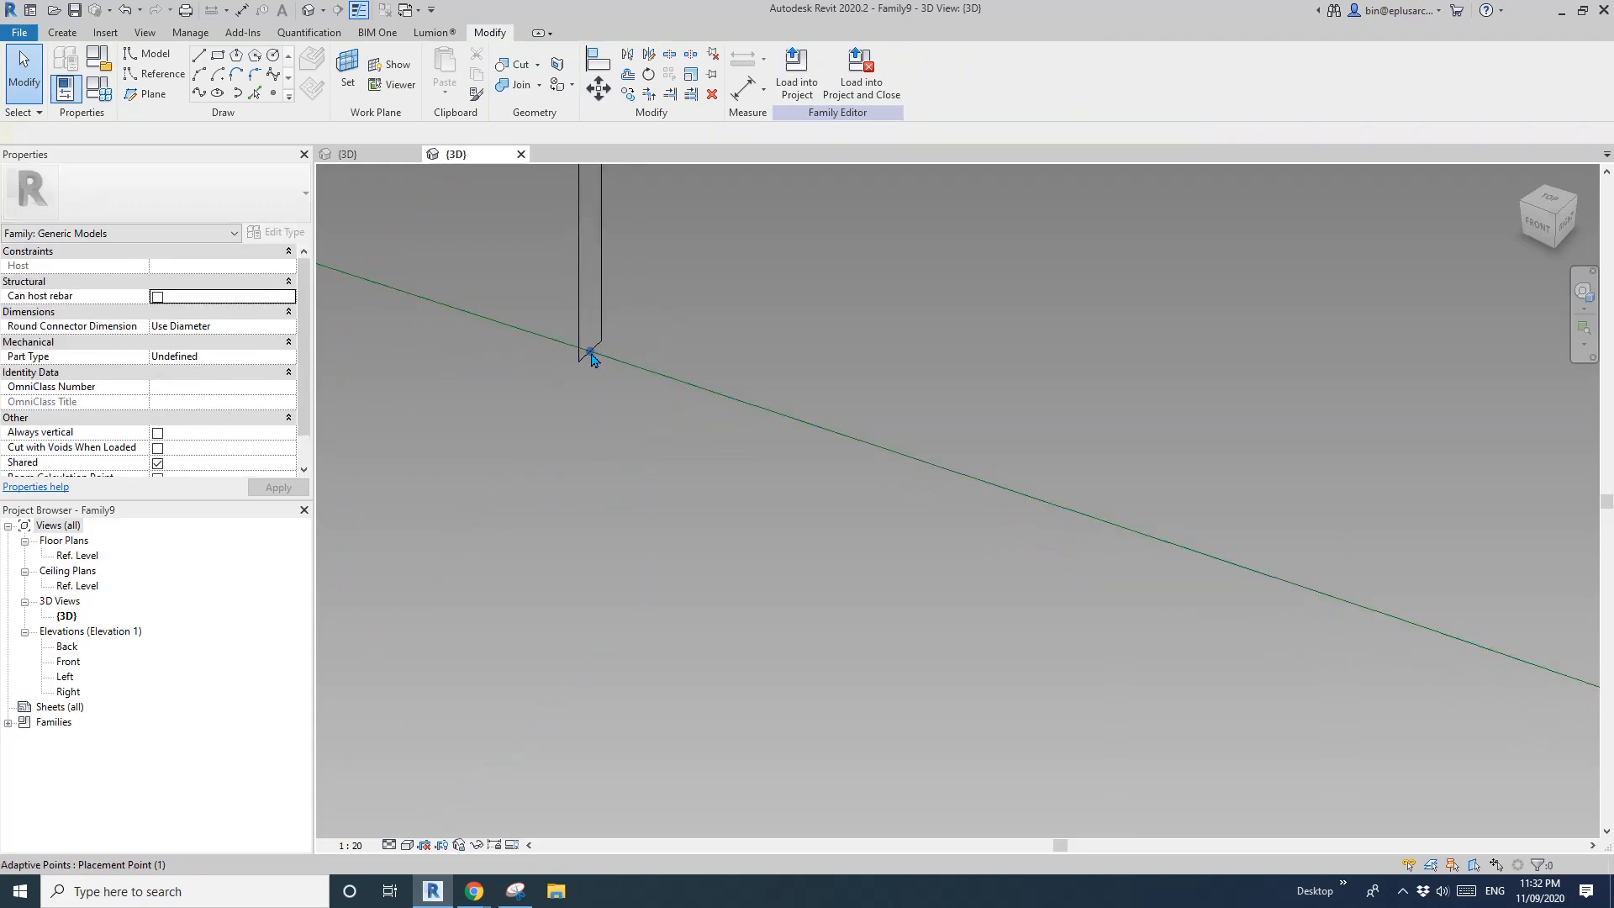
pyautogui.click(589, 354)
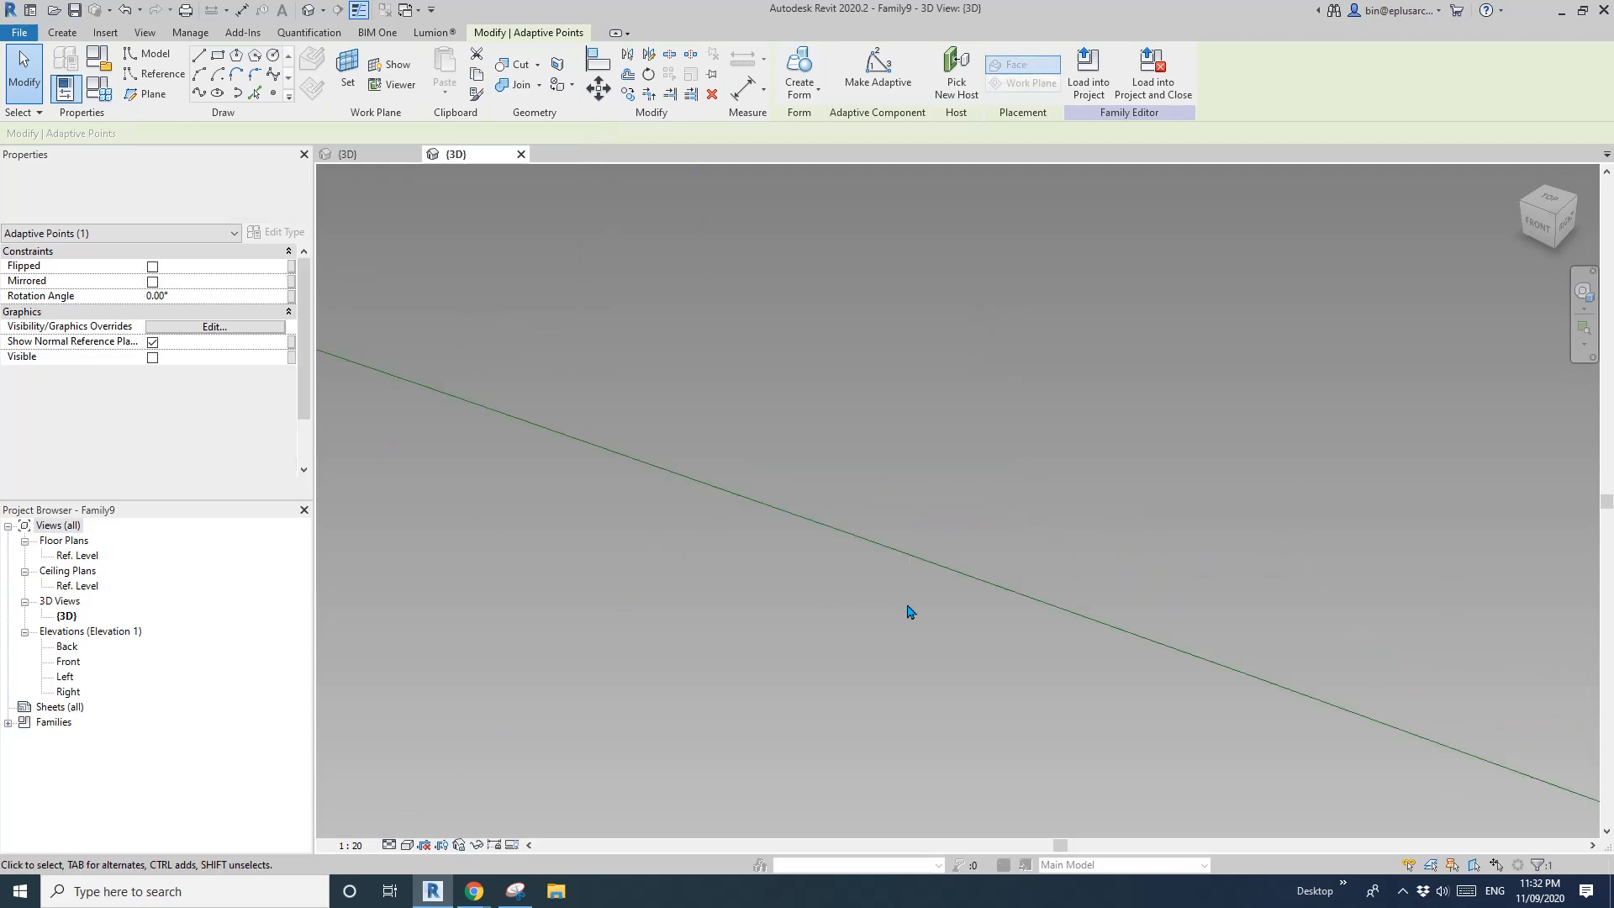
# - Set the adaptive point's Normalized Curve Parameter and form the solid beam along the line
pyautogui.click(615, 408)
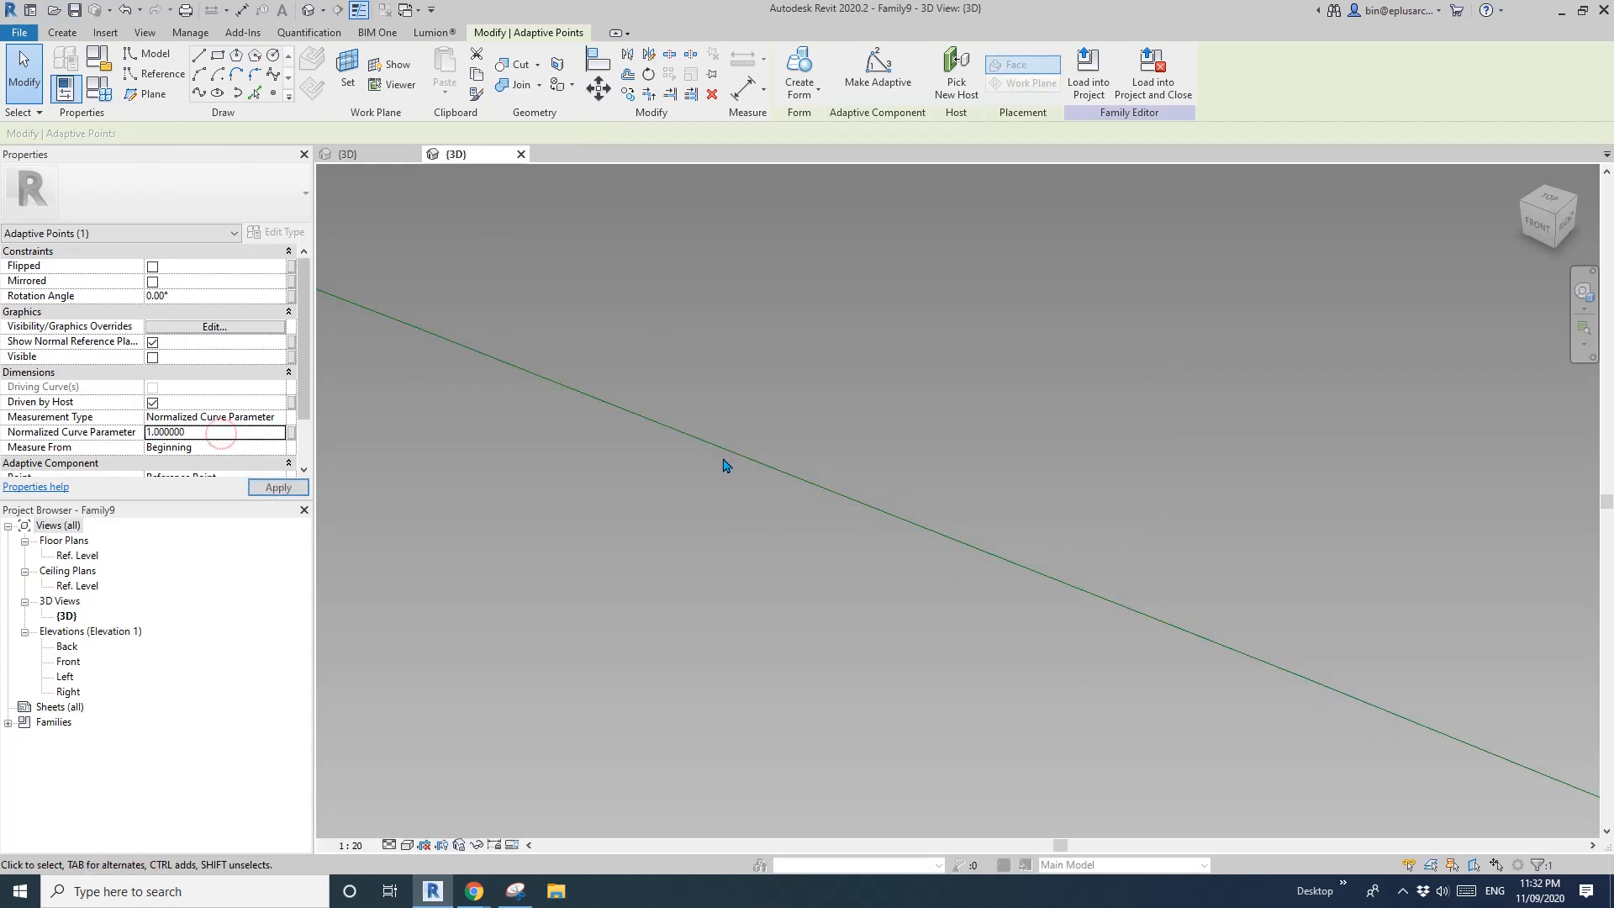
pyautogui.click(638, 422)
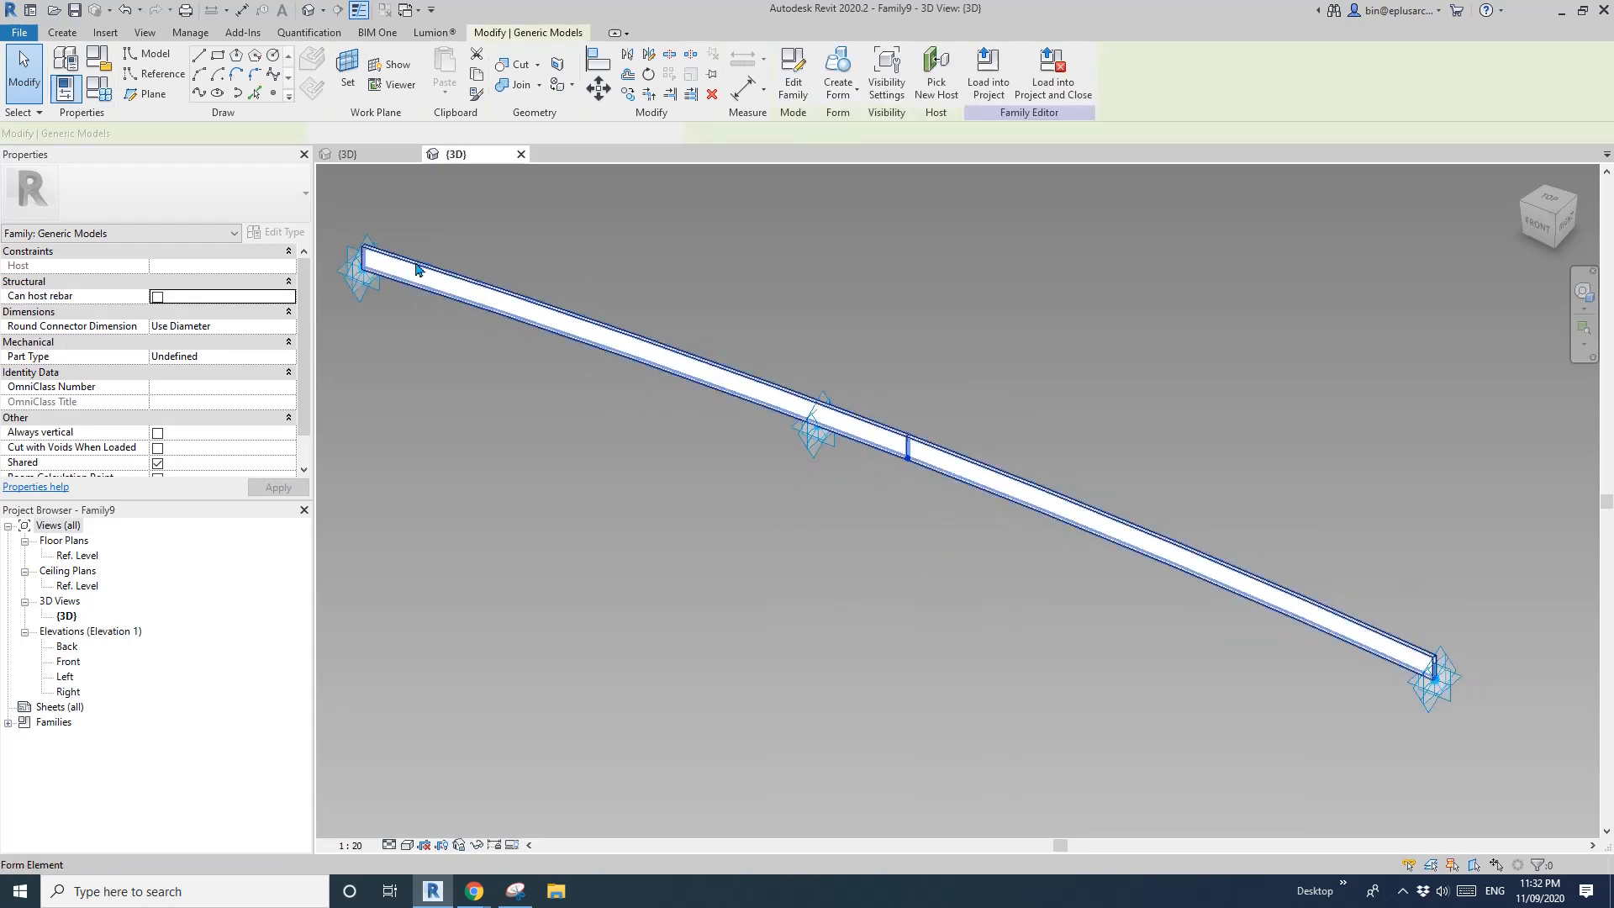
# - Check the beam's H4 = 120 in Type Properties and reopen Family10 for editing
pyautogui.click(283, 232)
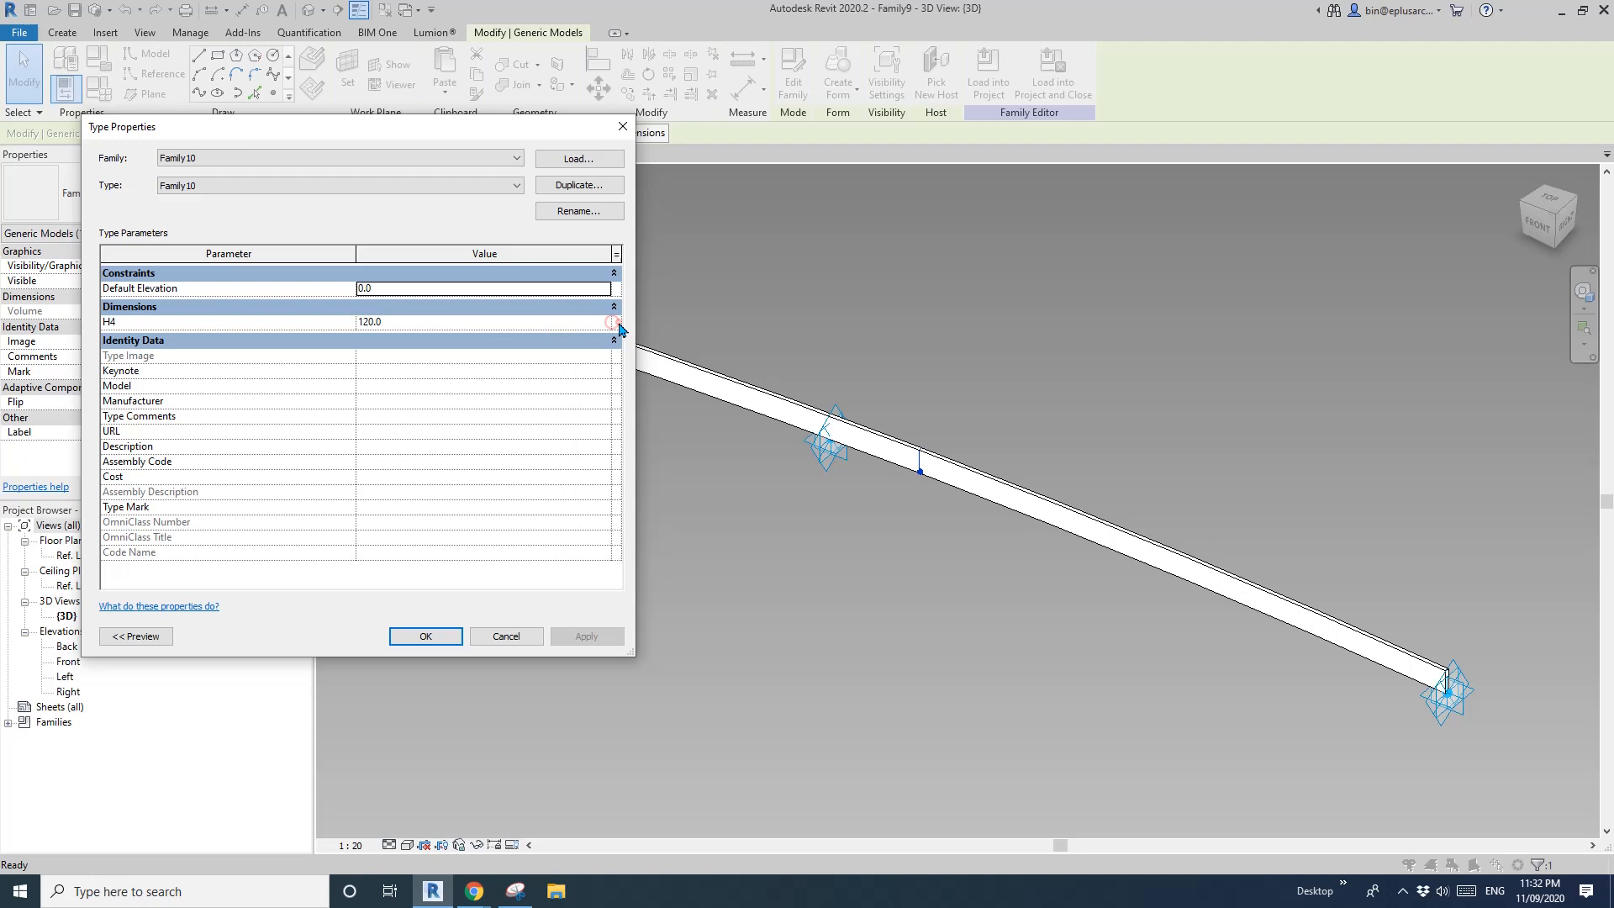
pyautogui.moveTo(659, 340)
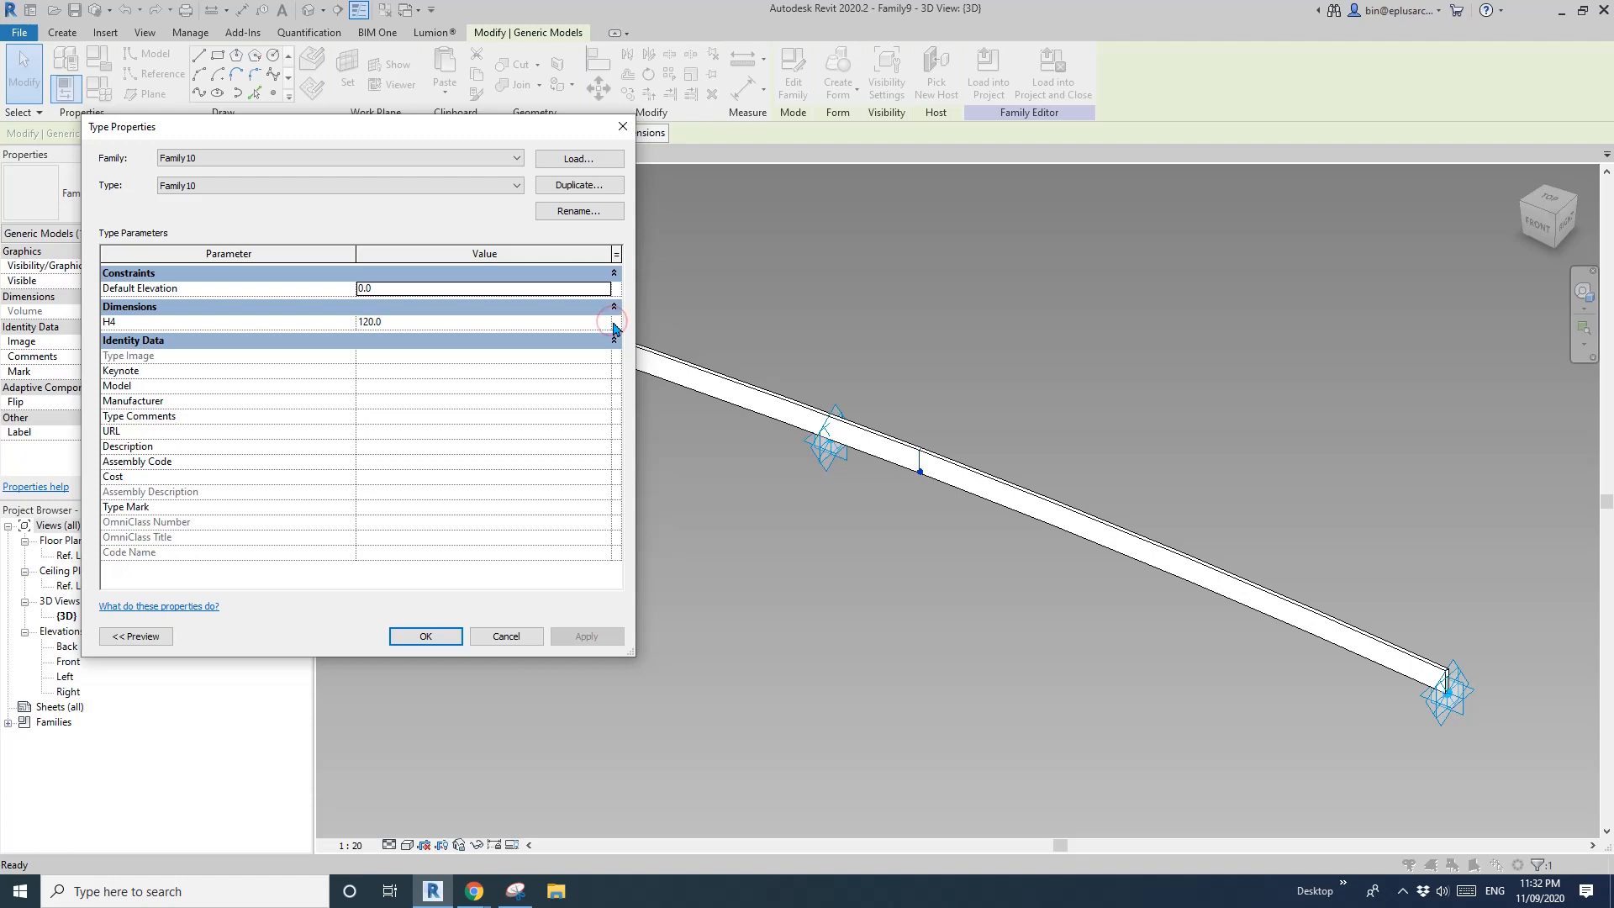
pyautogui.moveTo(619, 131)
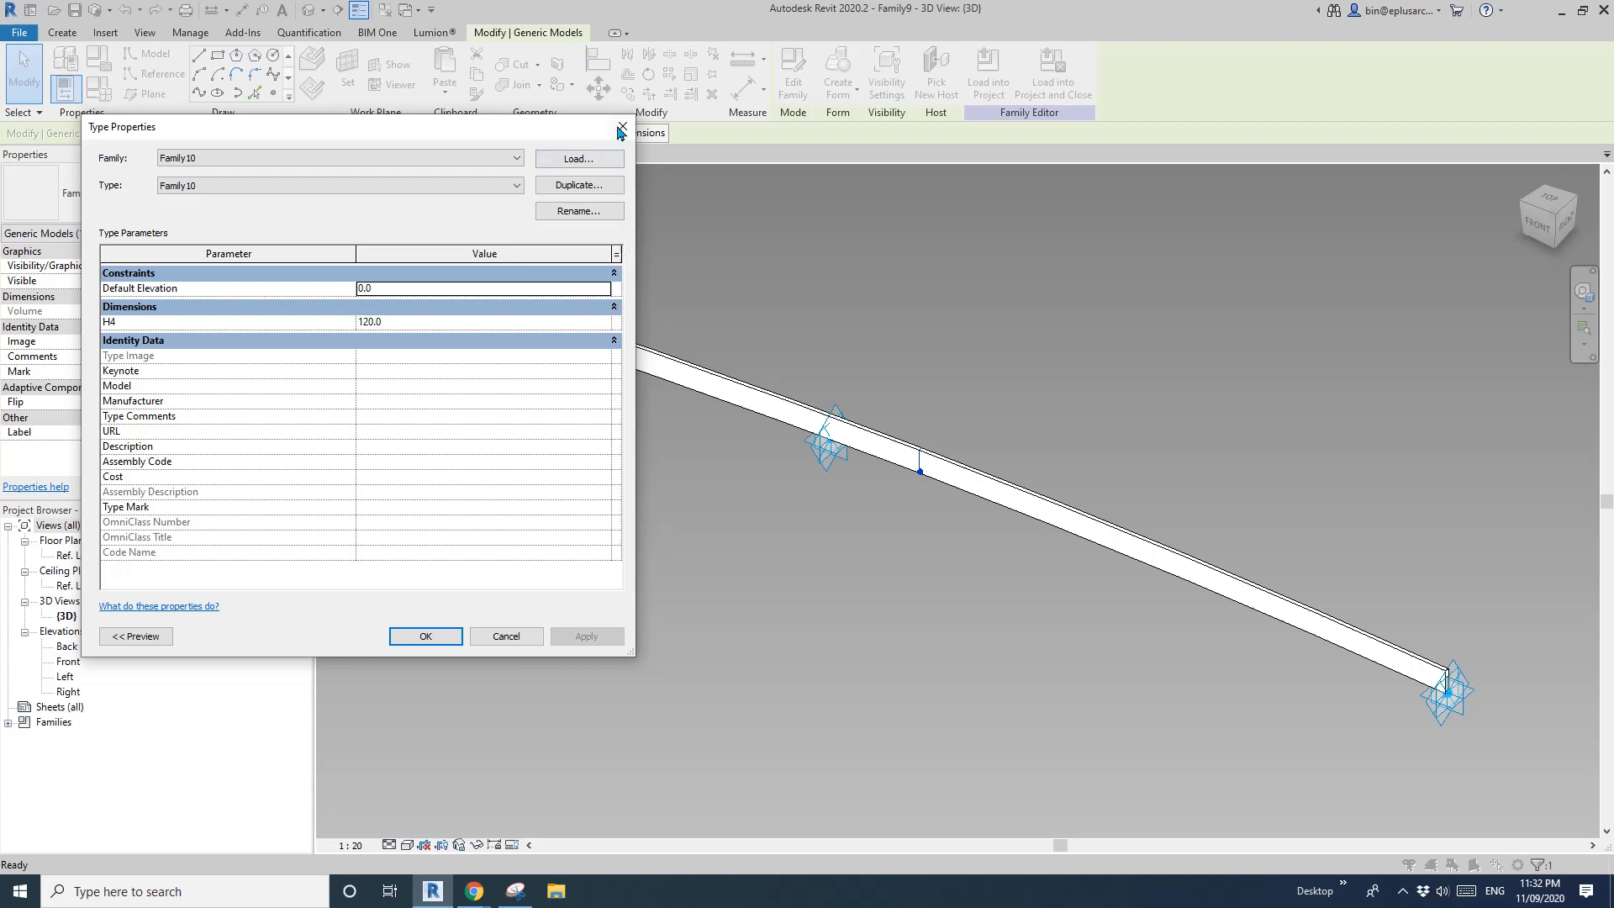
pyautogui.click(620, 126)
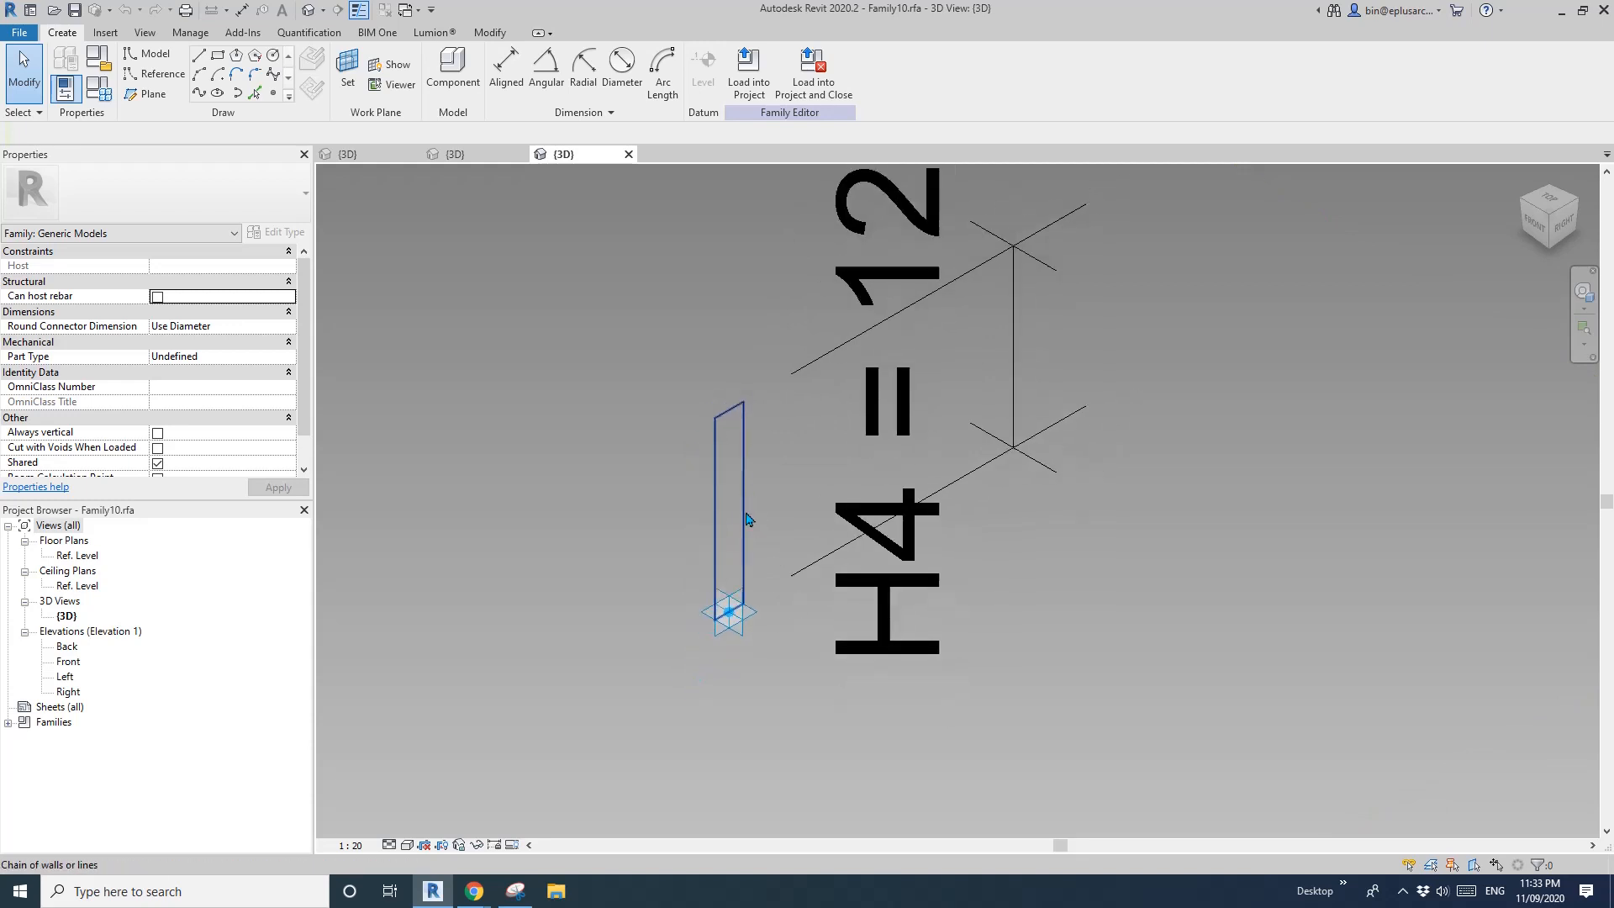
# - Make H4 an instance parameter in Family Types and reload Family10 into Family9
pyautogui.click(733, 495)
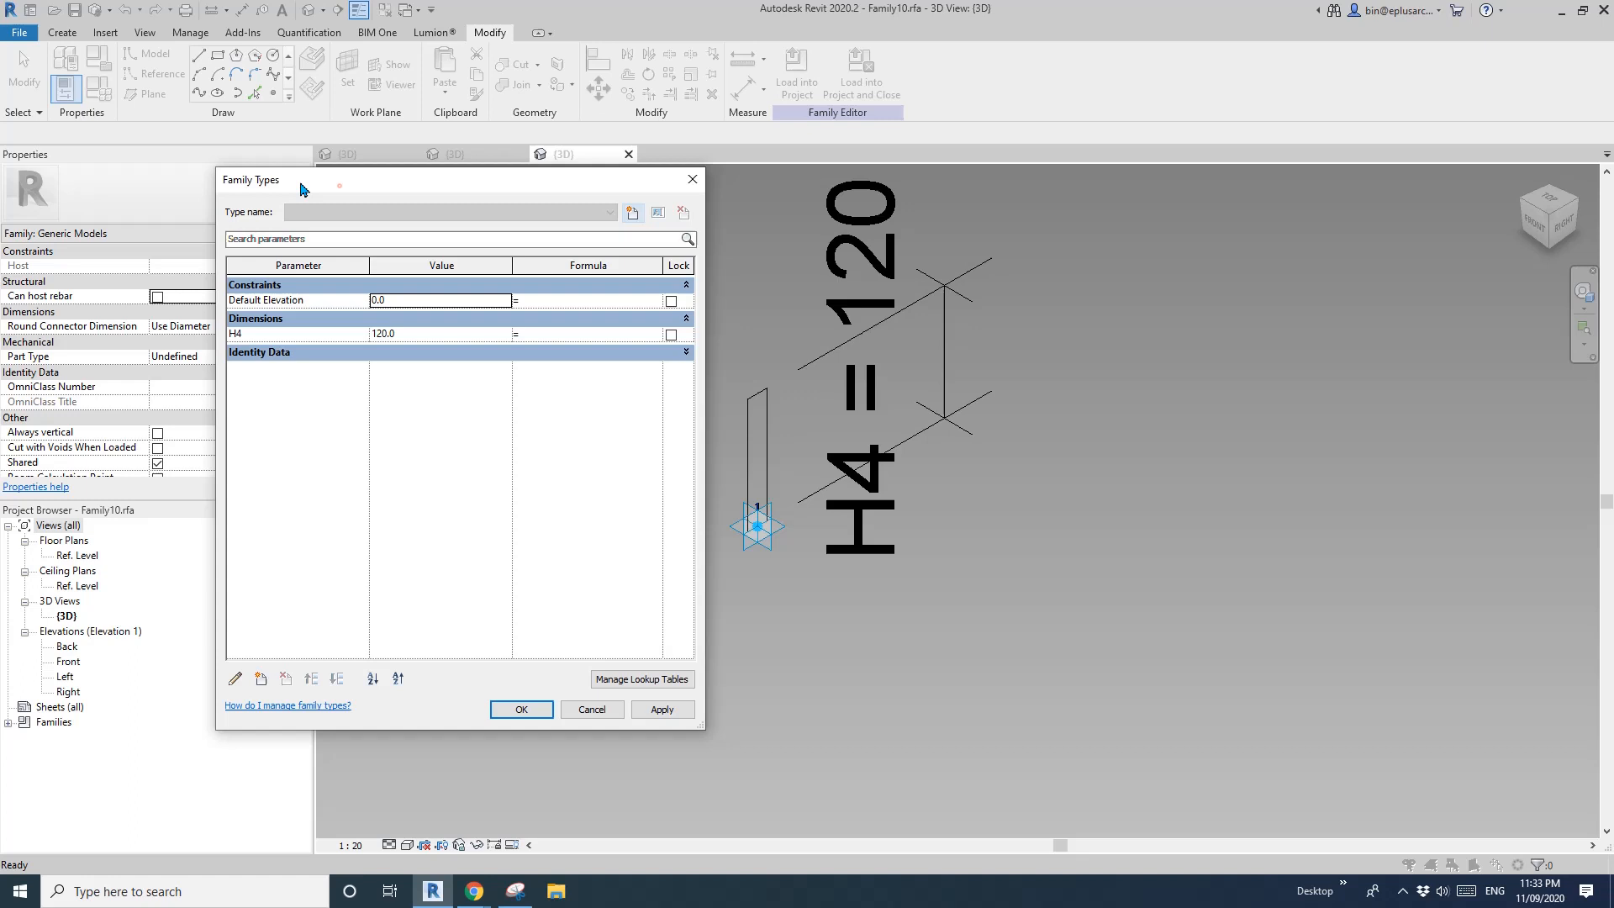
pyautogui.click(235, 333)
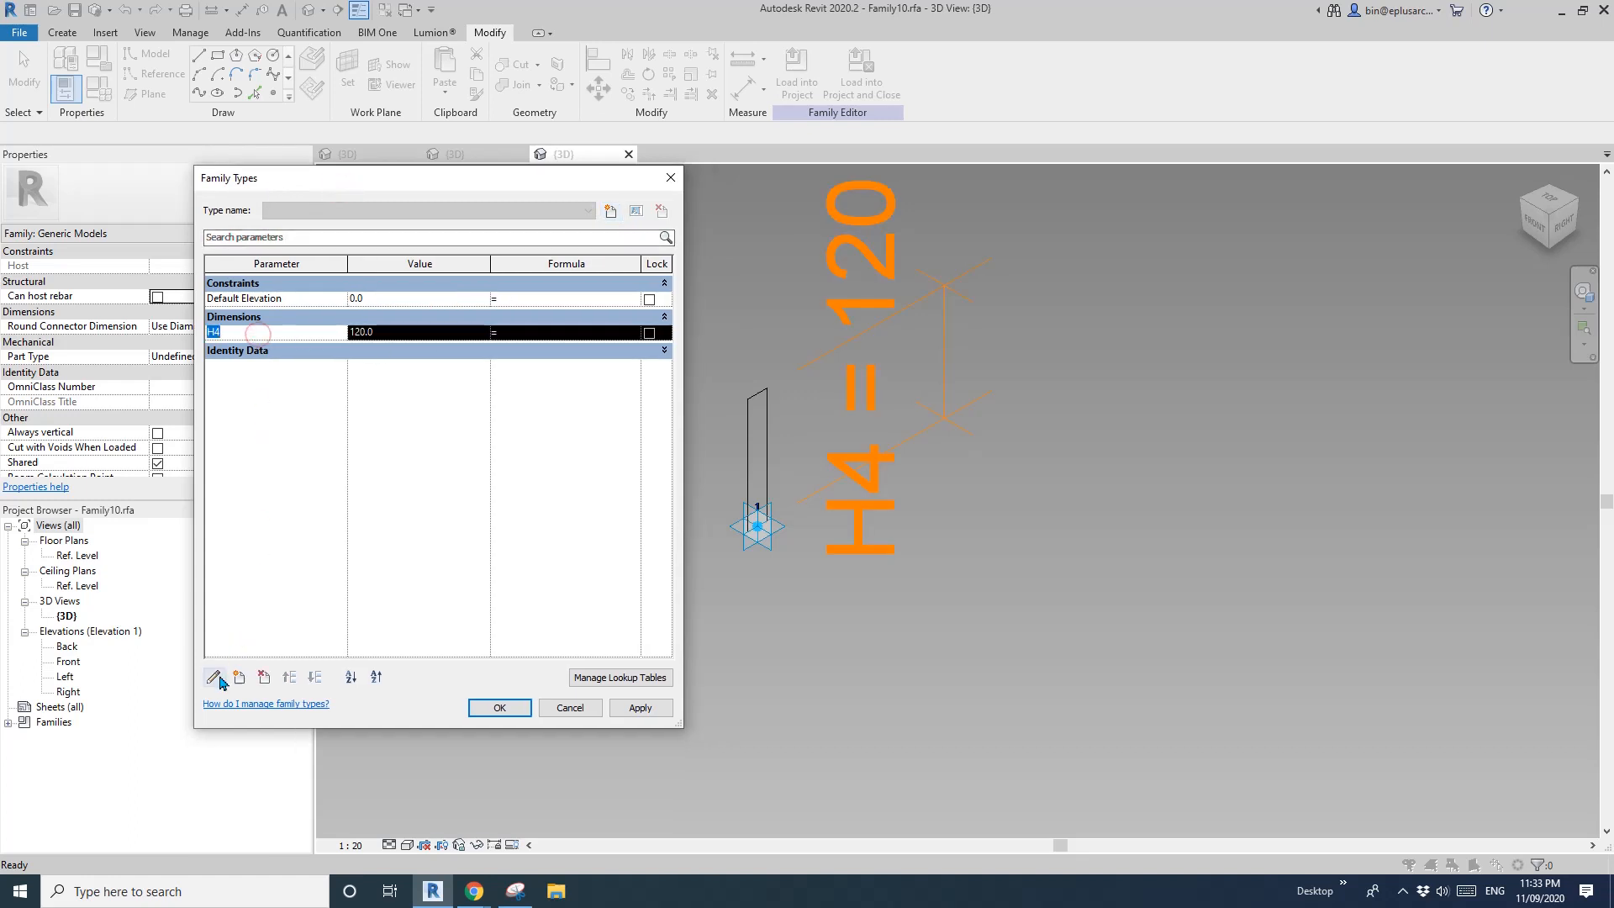
pyautogui.click(214, 676)
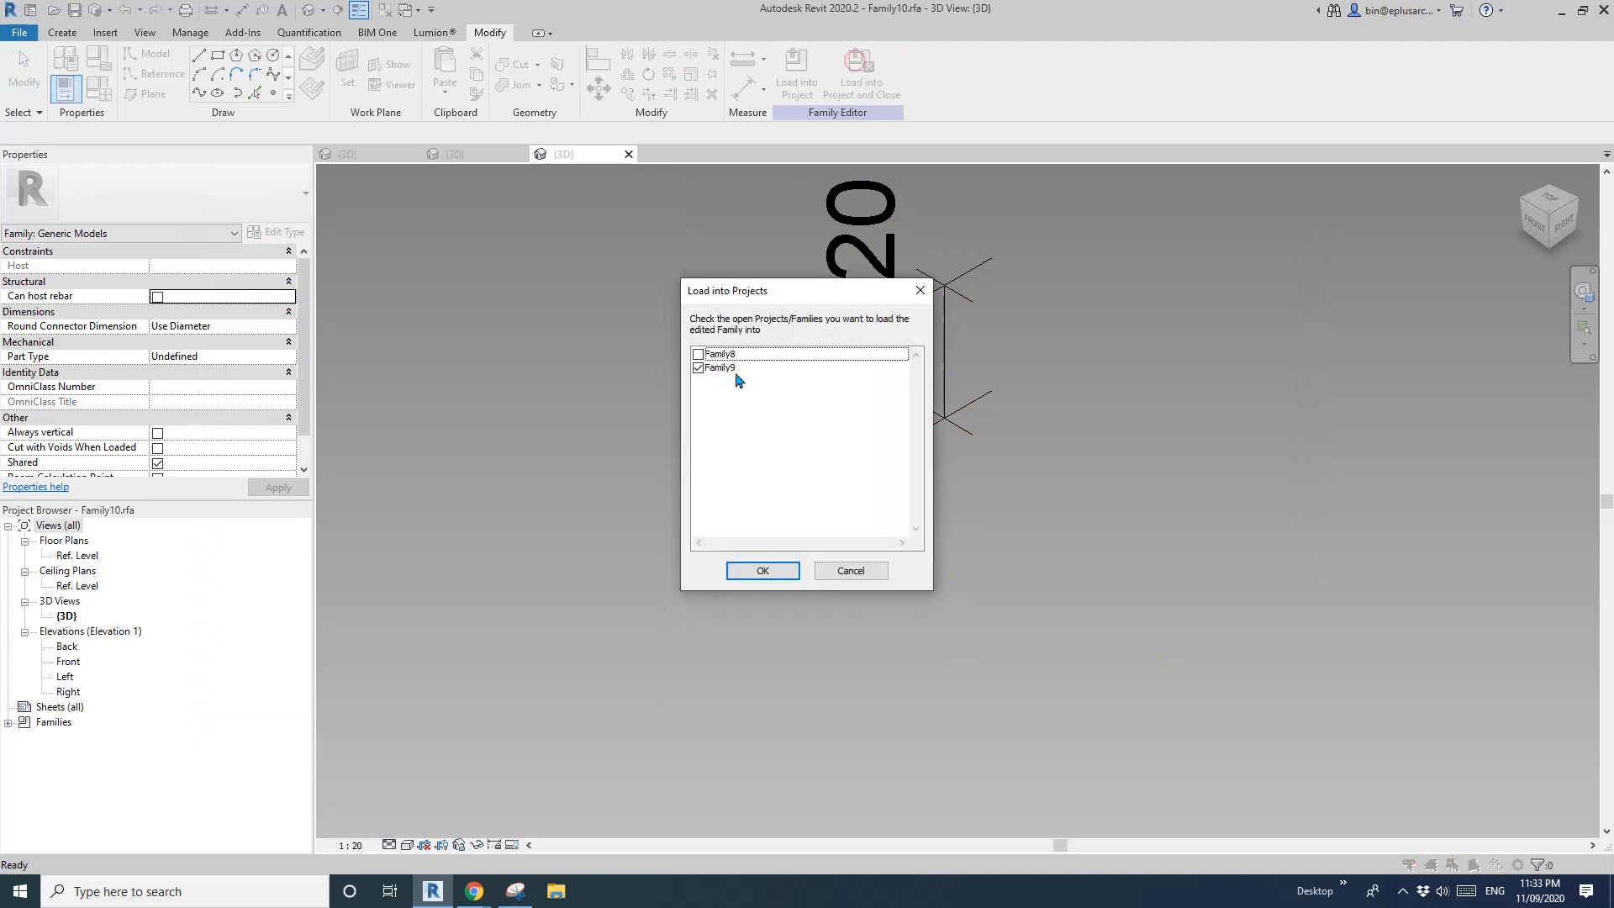
pyautogui.click(761, 570)
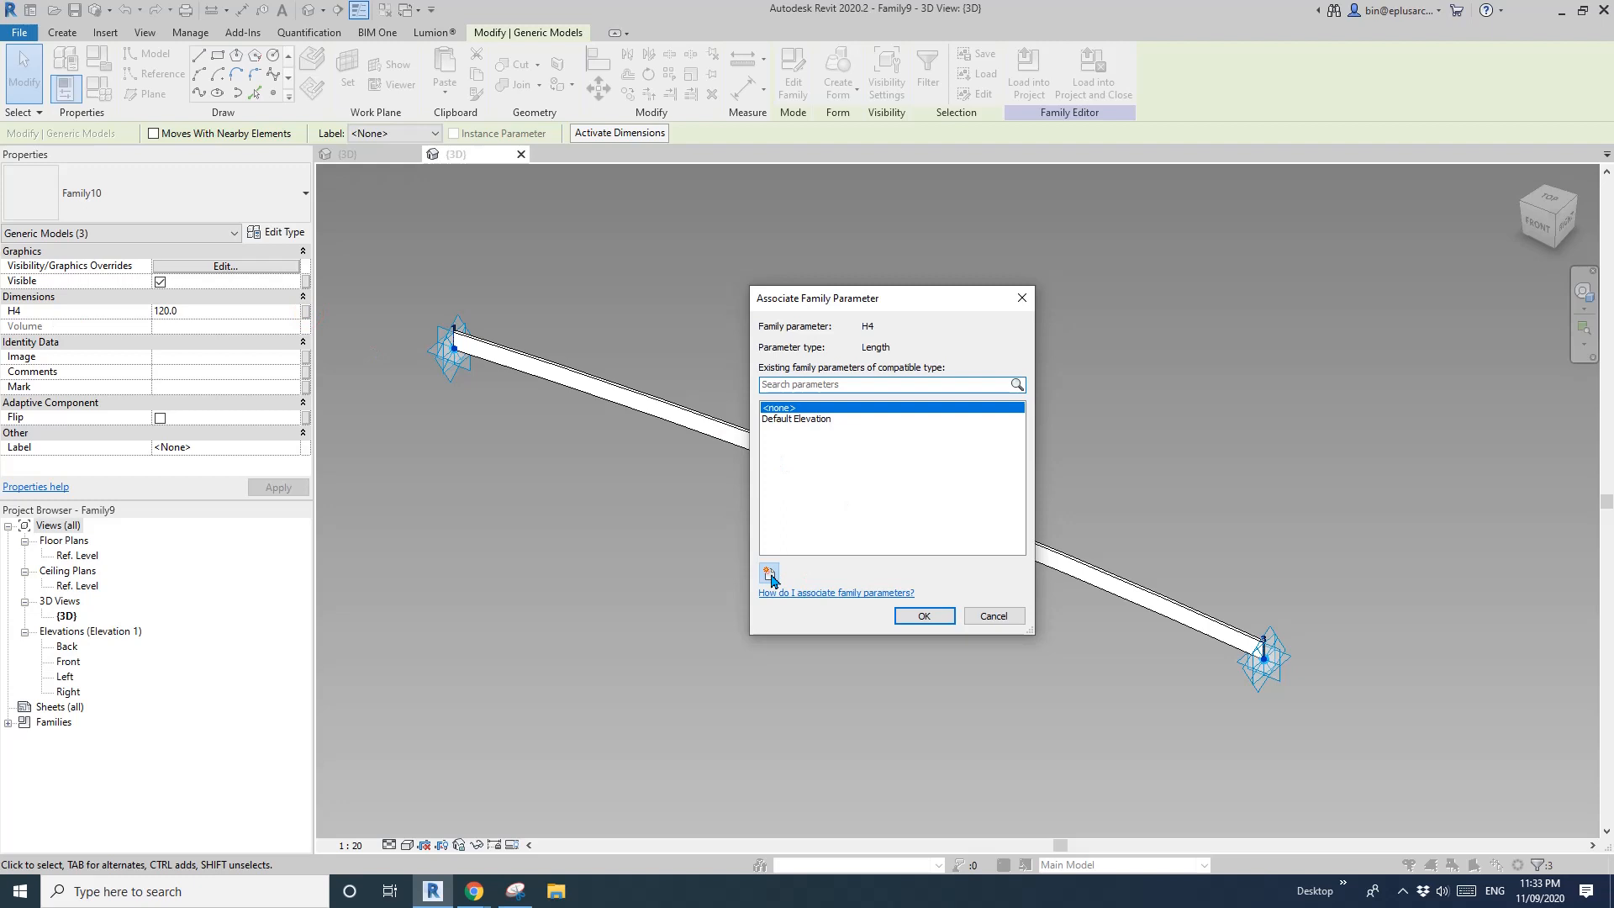
# - Associate the beams' H4 with a new Family9 family parameter and return to Family8
pyautogui.click(768, 573)
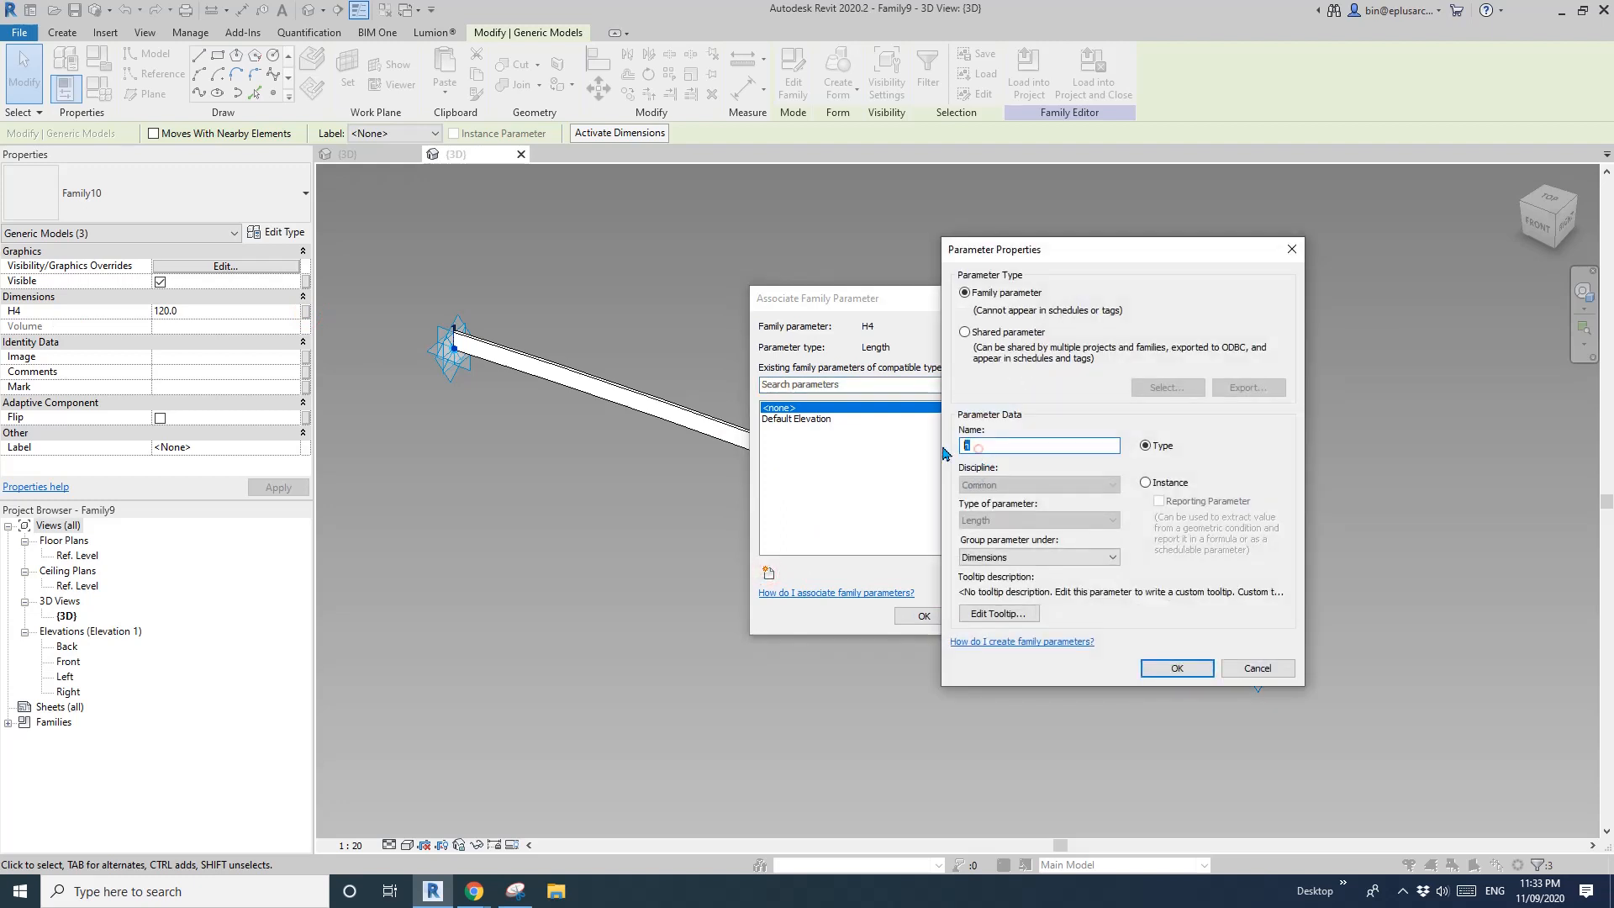
pyautogui.click(1145, 483)
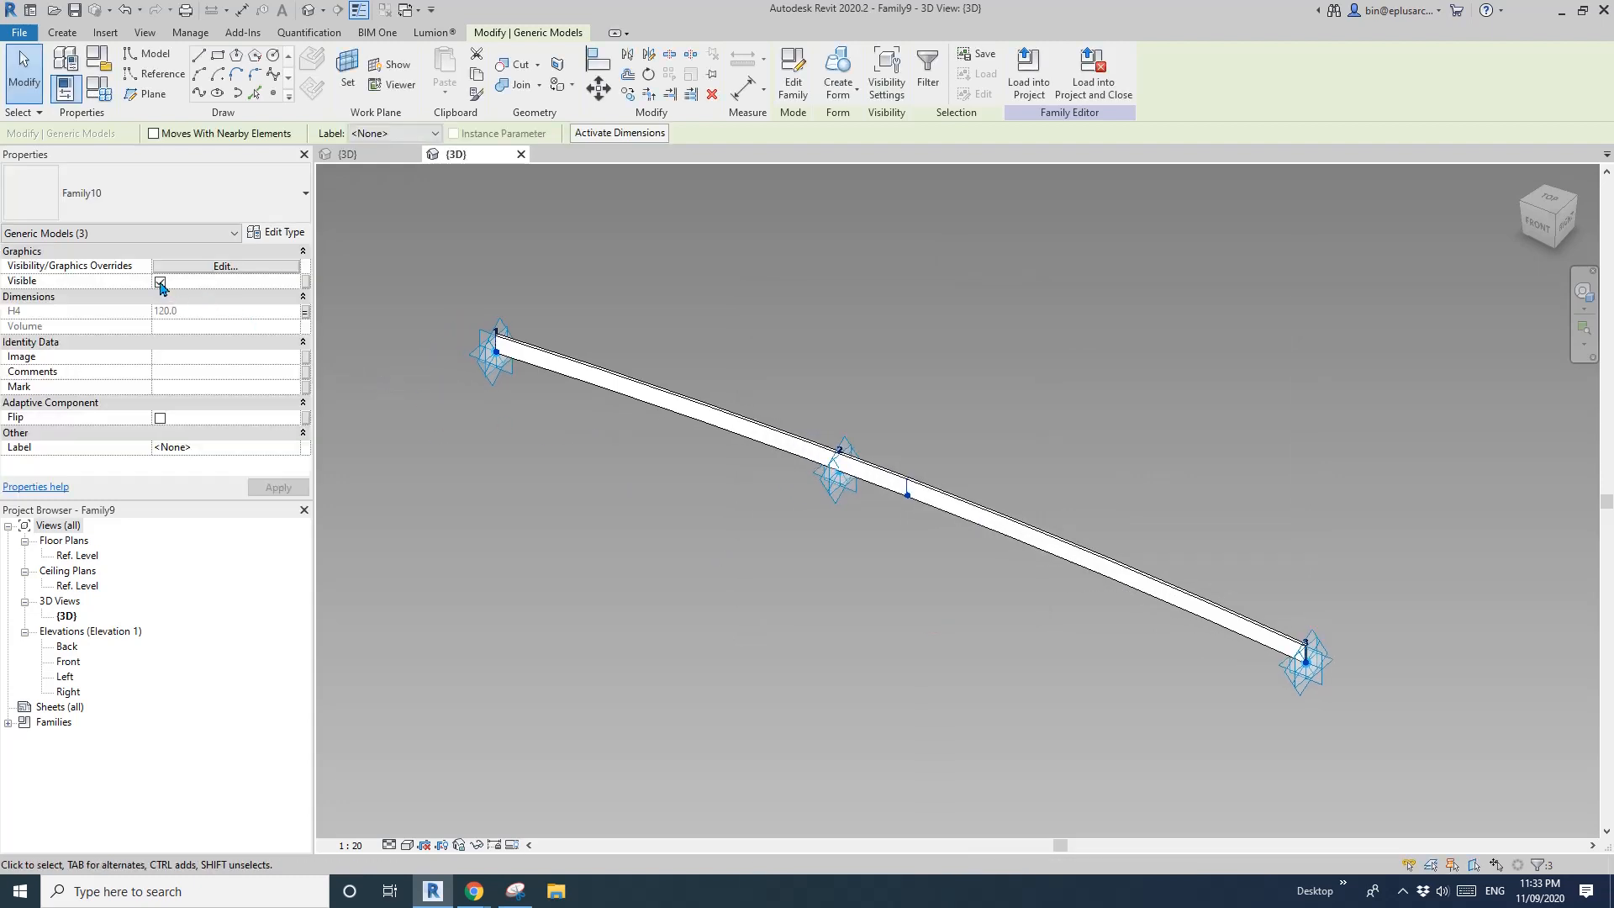
pyautogui.click(160, 281)
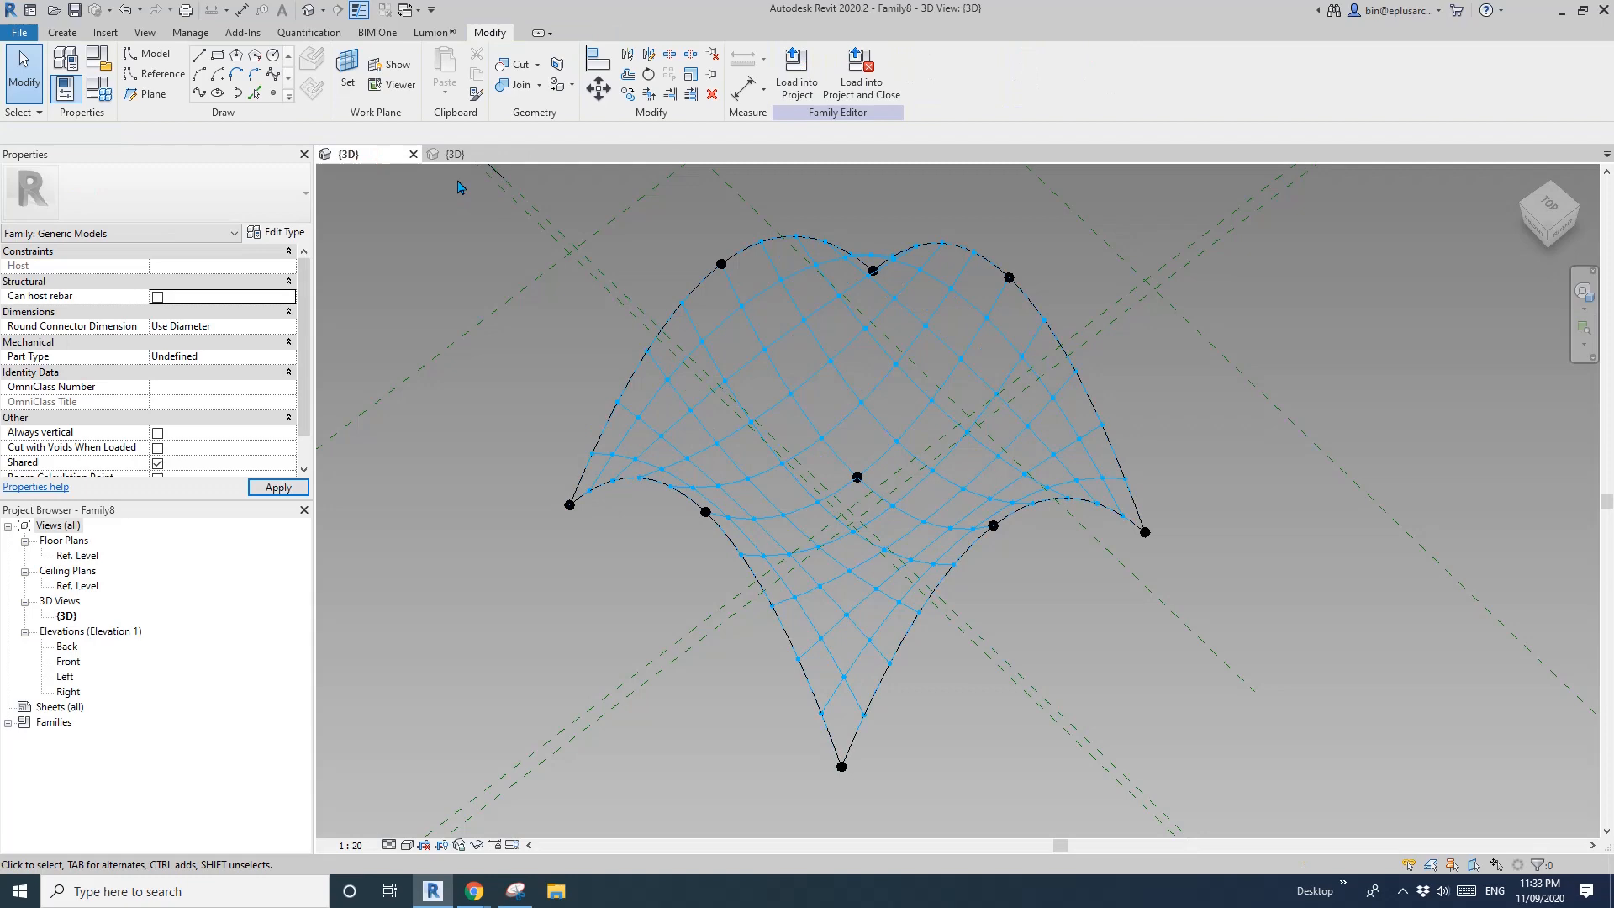
# - Load Family9 into the Family8 shell, place it on the grid, then close Family9 without saving
pyautogui.click(861, 72)
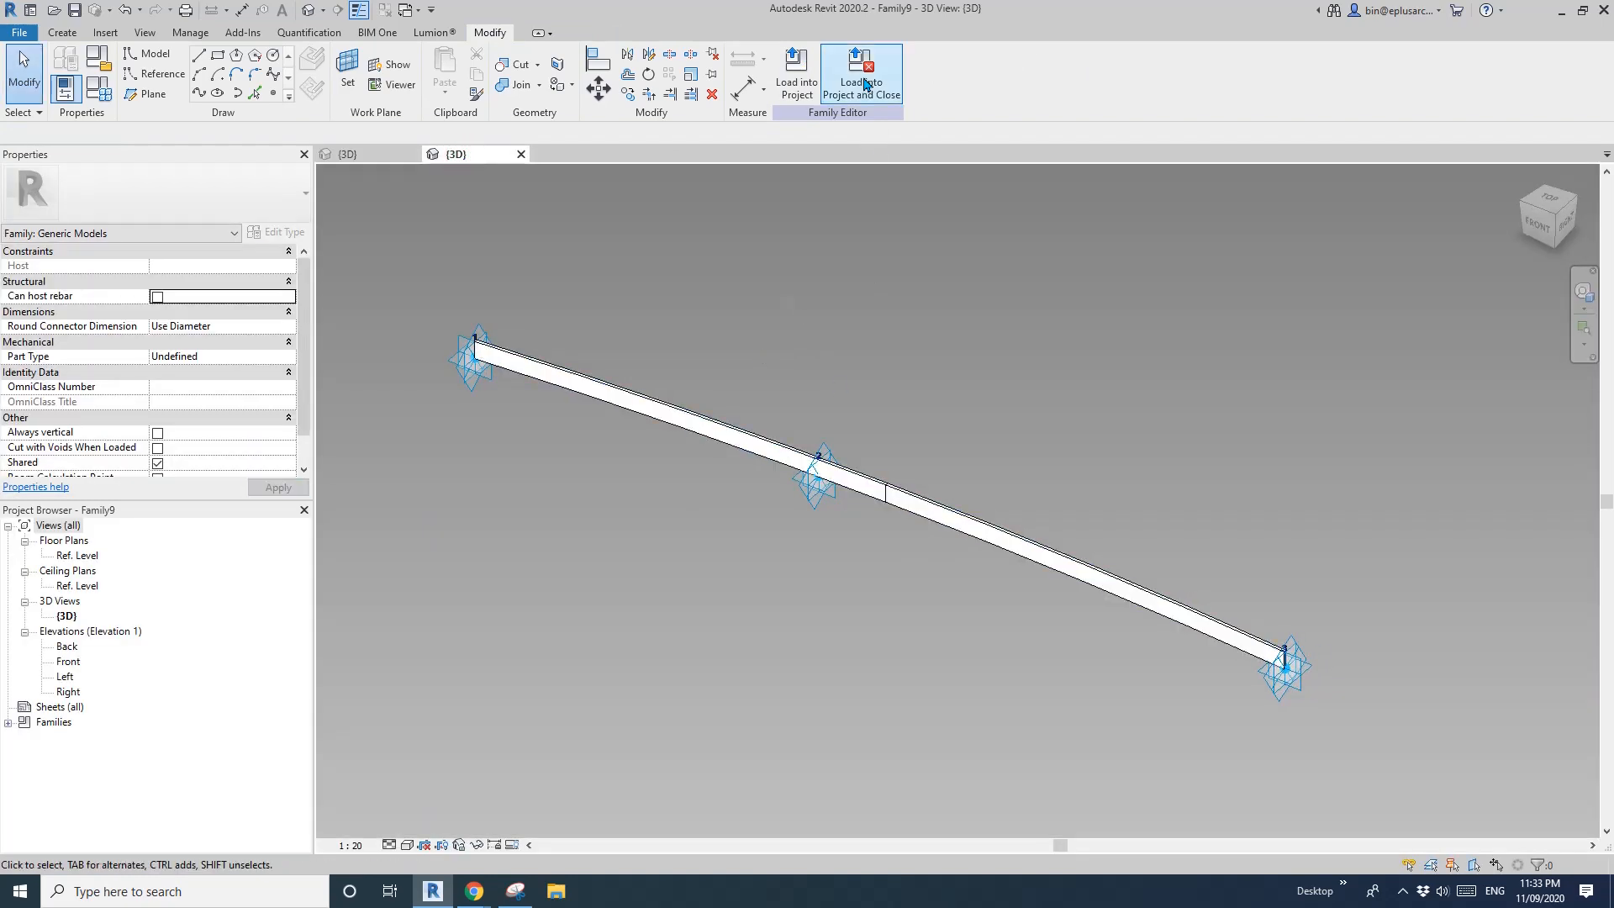
pyautogui.click(862, 72)
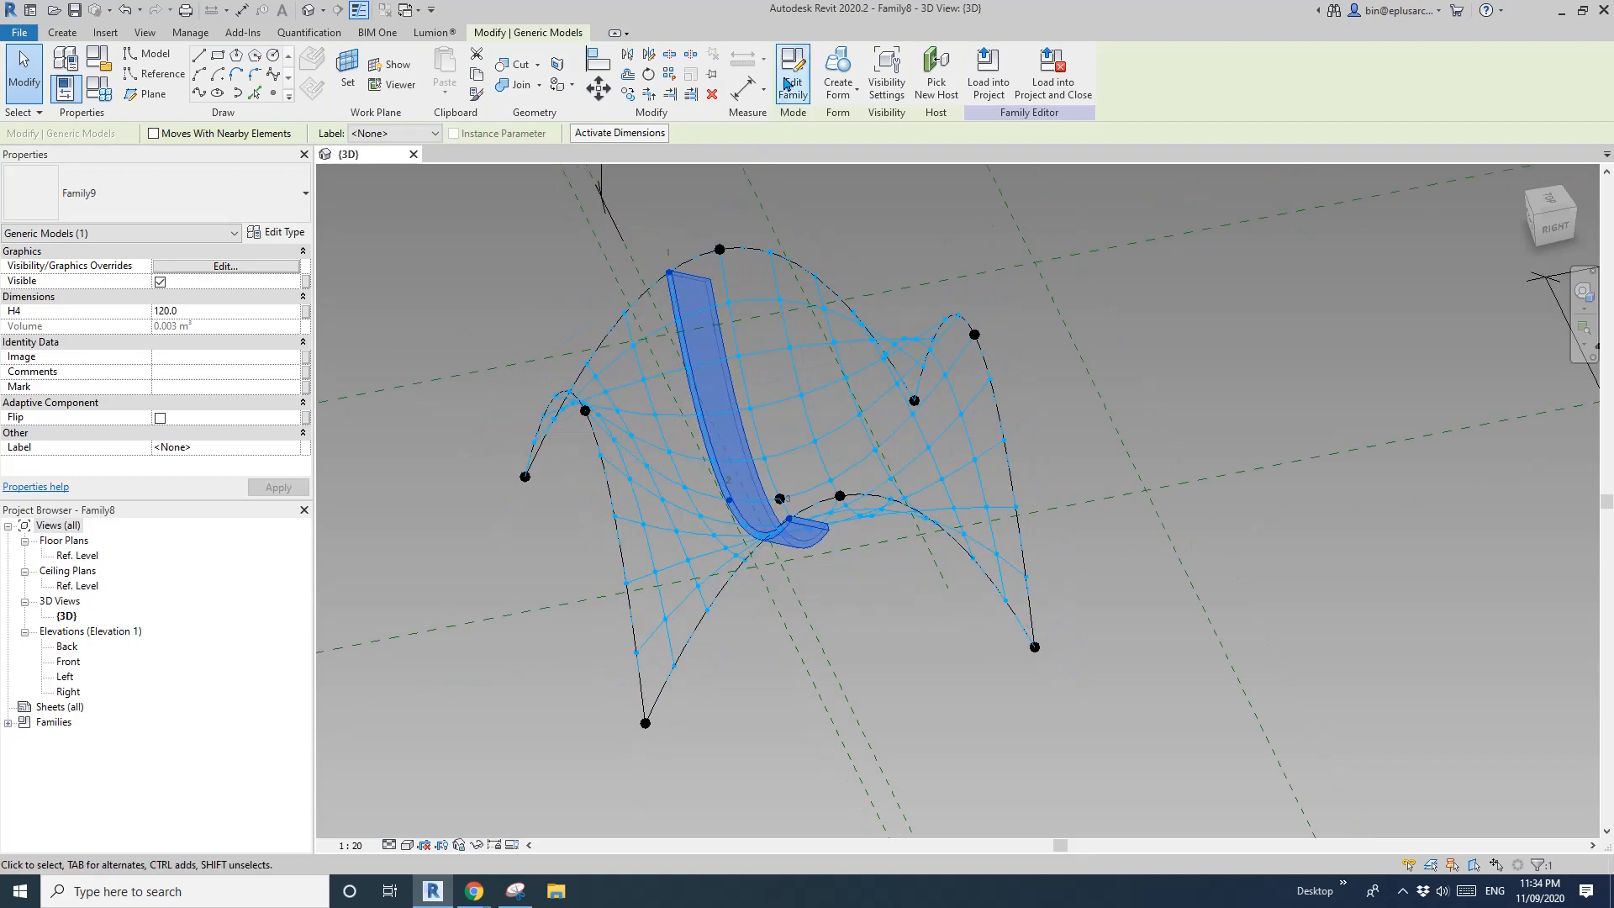
pyautogui.click(792, 72)
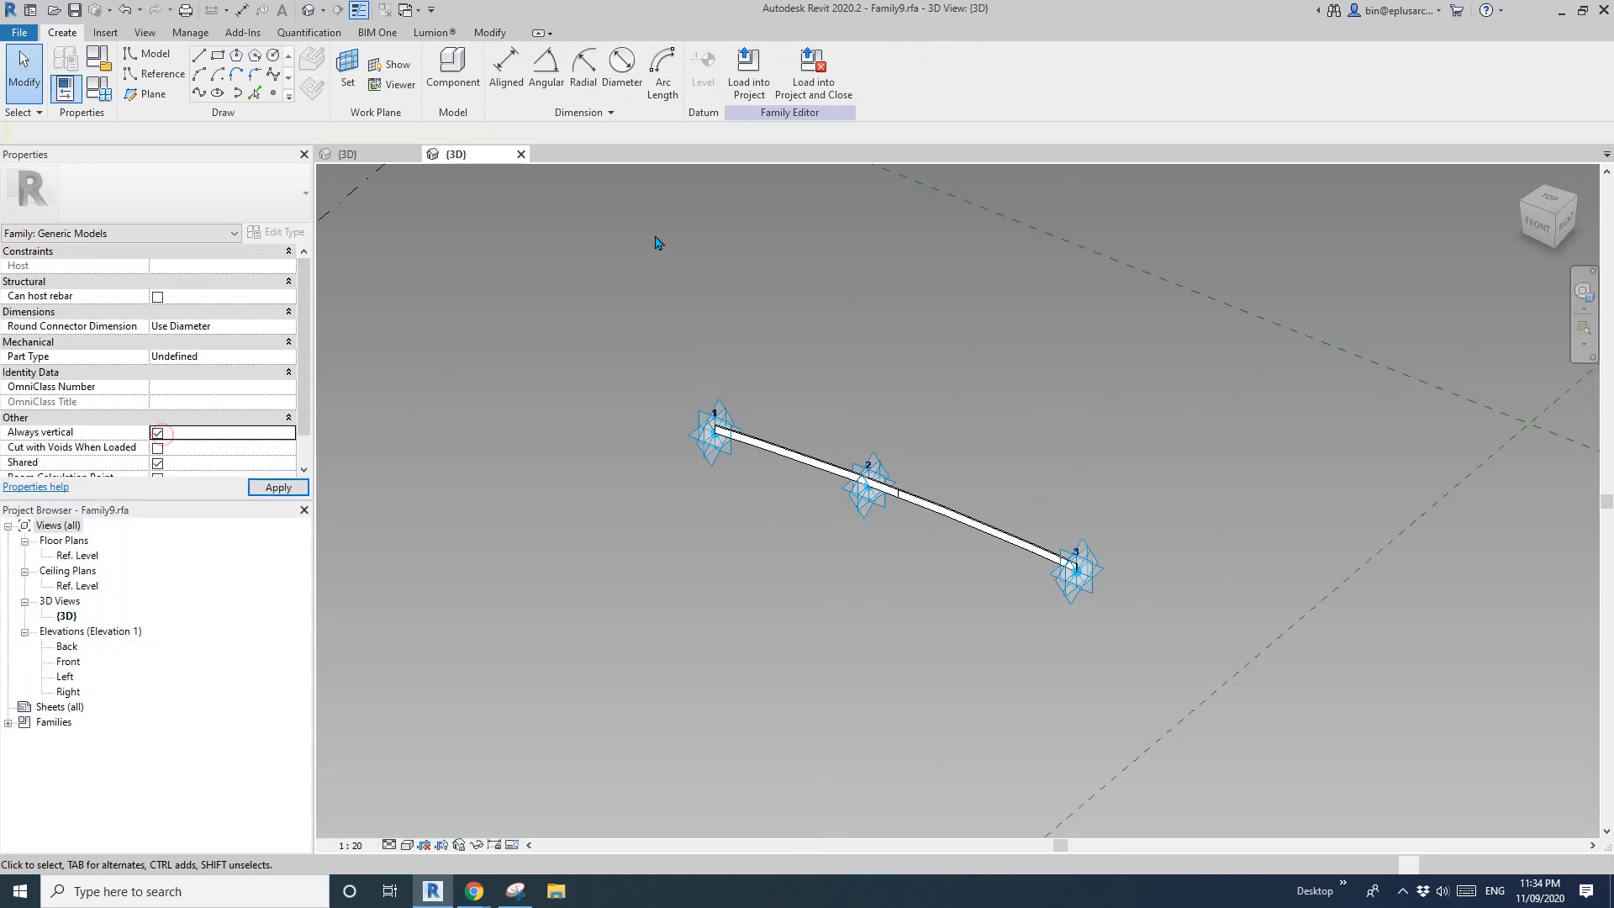
pyautogui.click(812, 74)
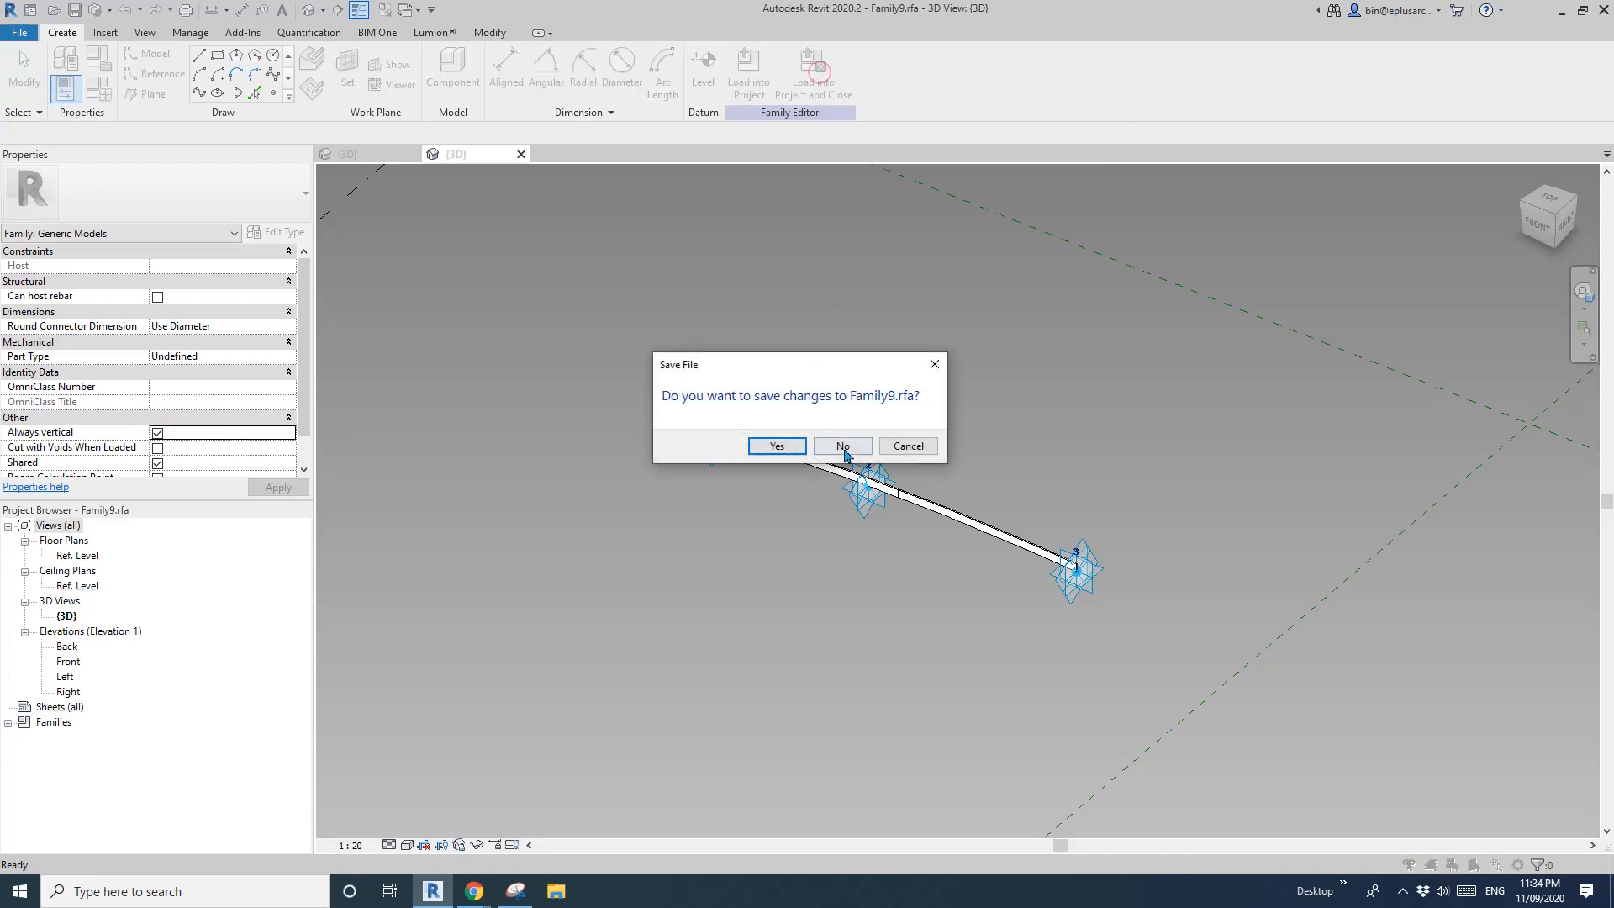
pyautogui.click(841, 446)
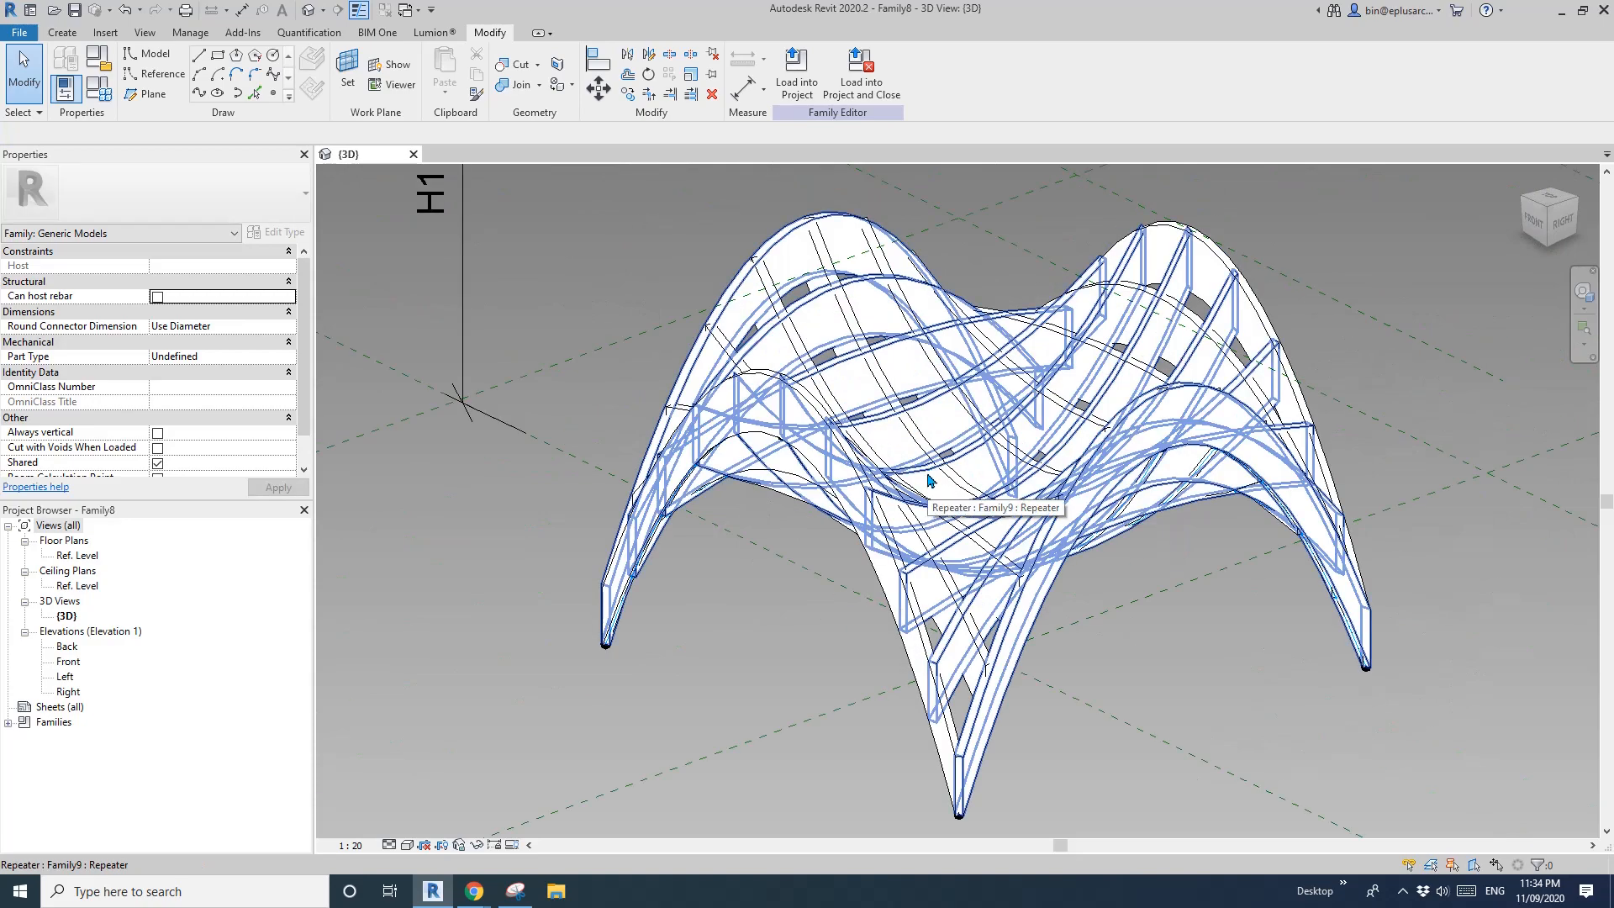
# - Select a repeated beam on the shell to expose its H4 = 120 value
pyautogui.click(926, 479)
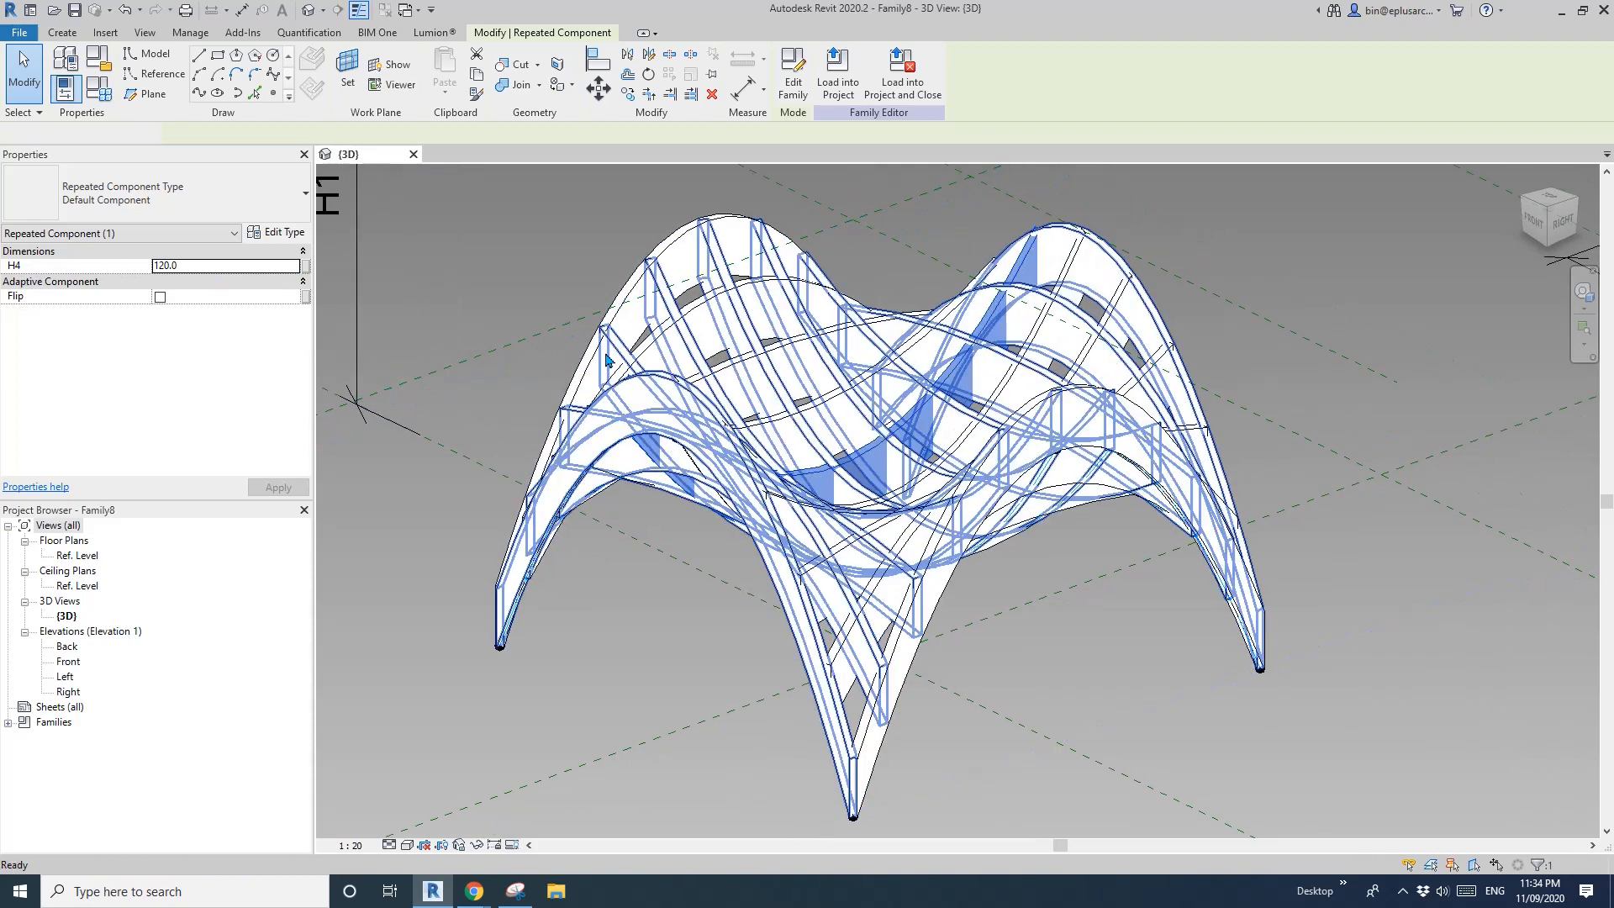
# - Associate the repeaters' H4 with a new family parameter named H4
pyautogui.click(304, 266)
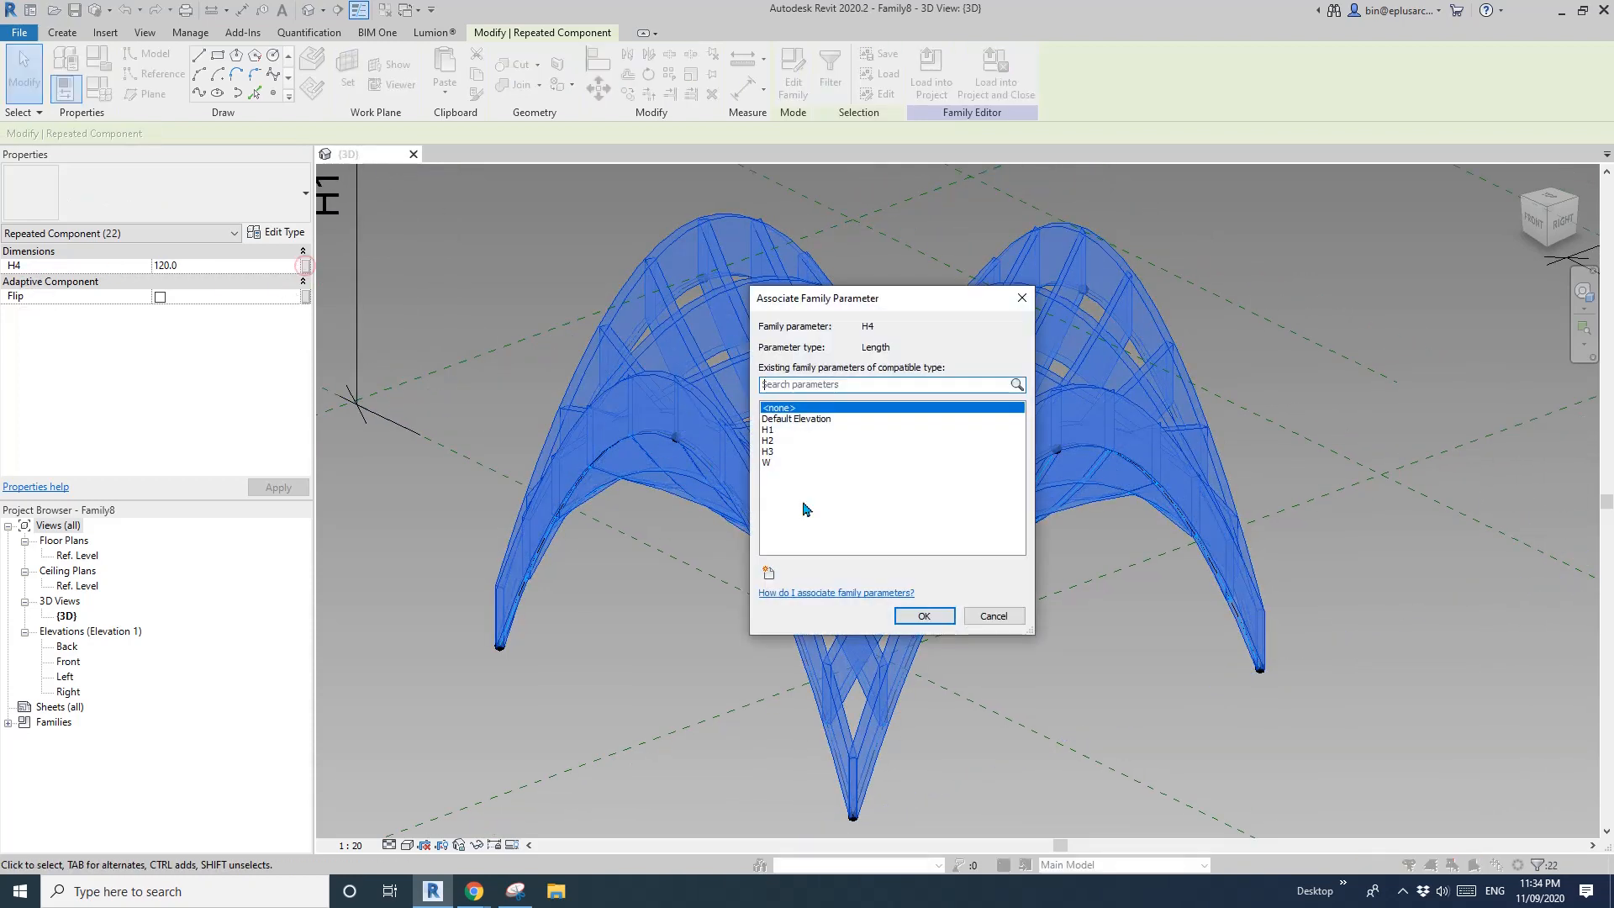
pyautogui.click(768, 574)
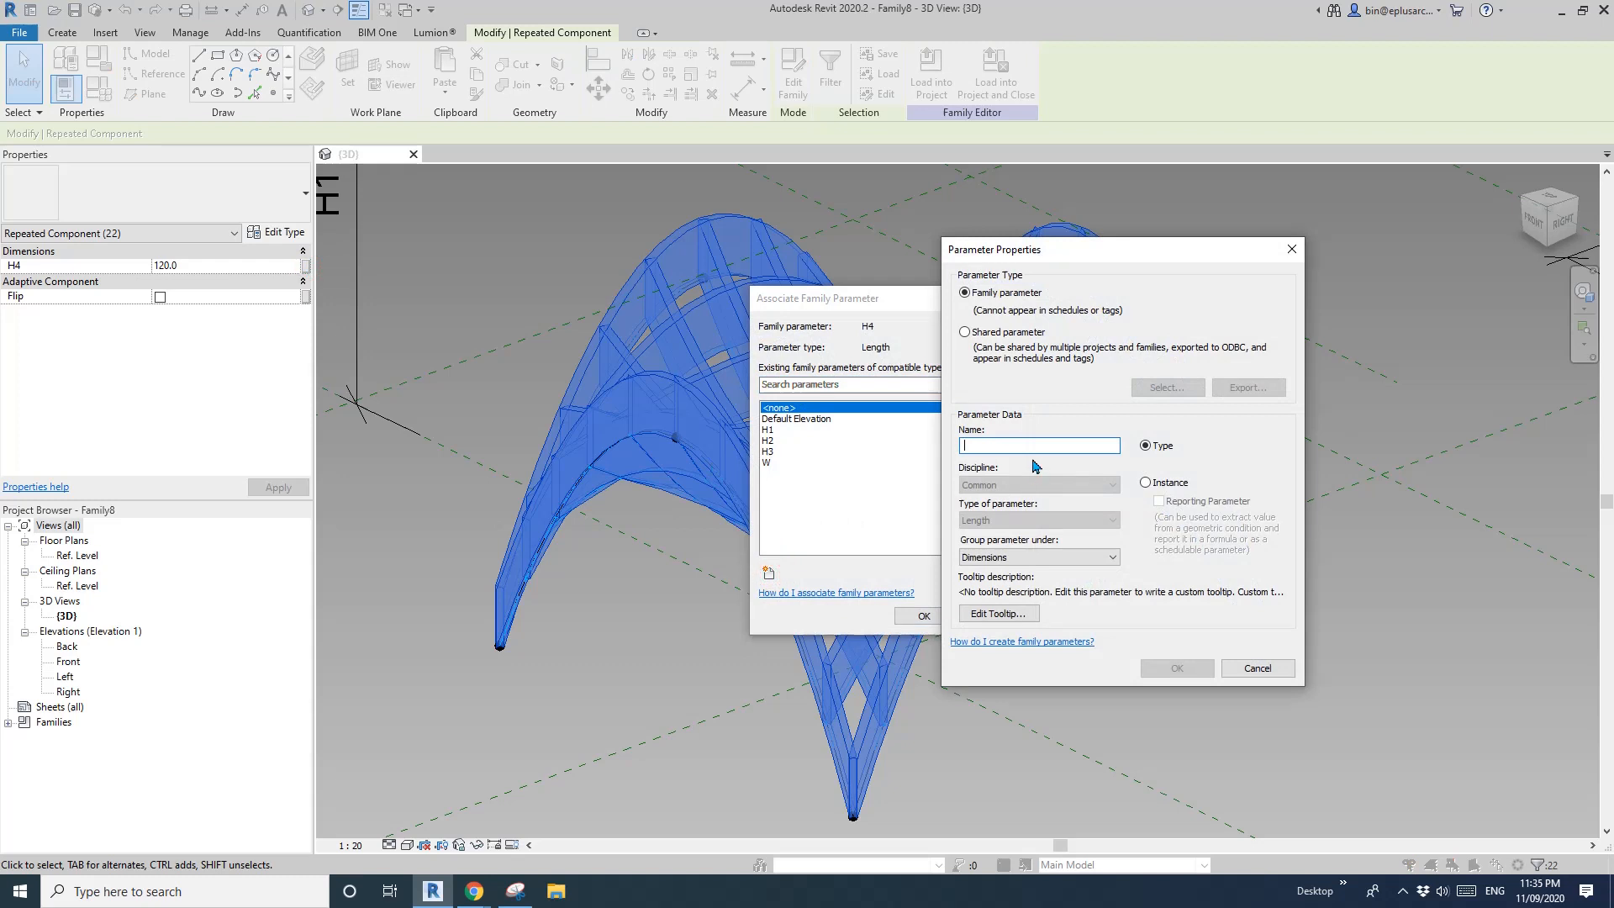
pyautogui.write('H4')
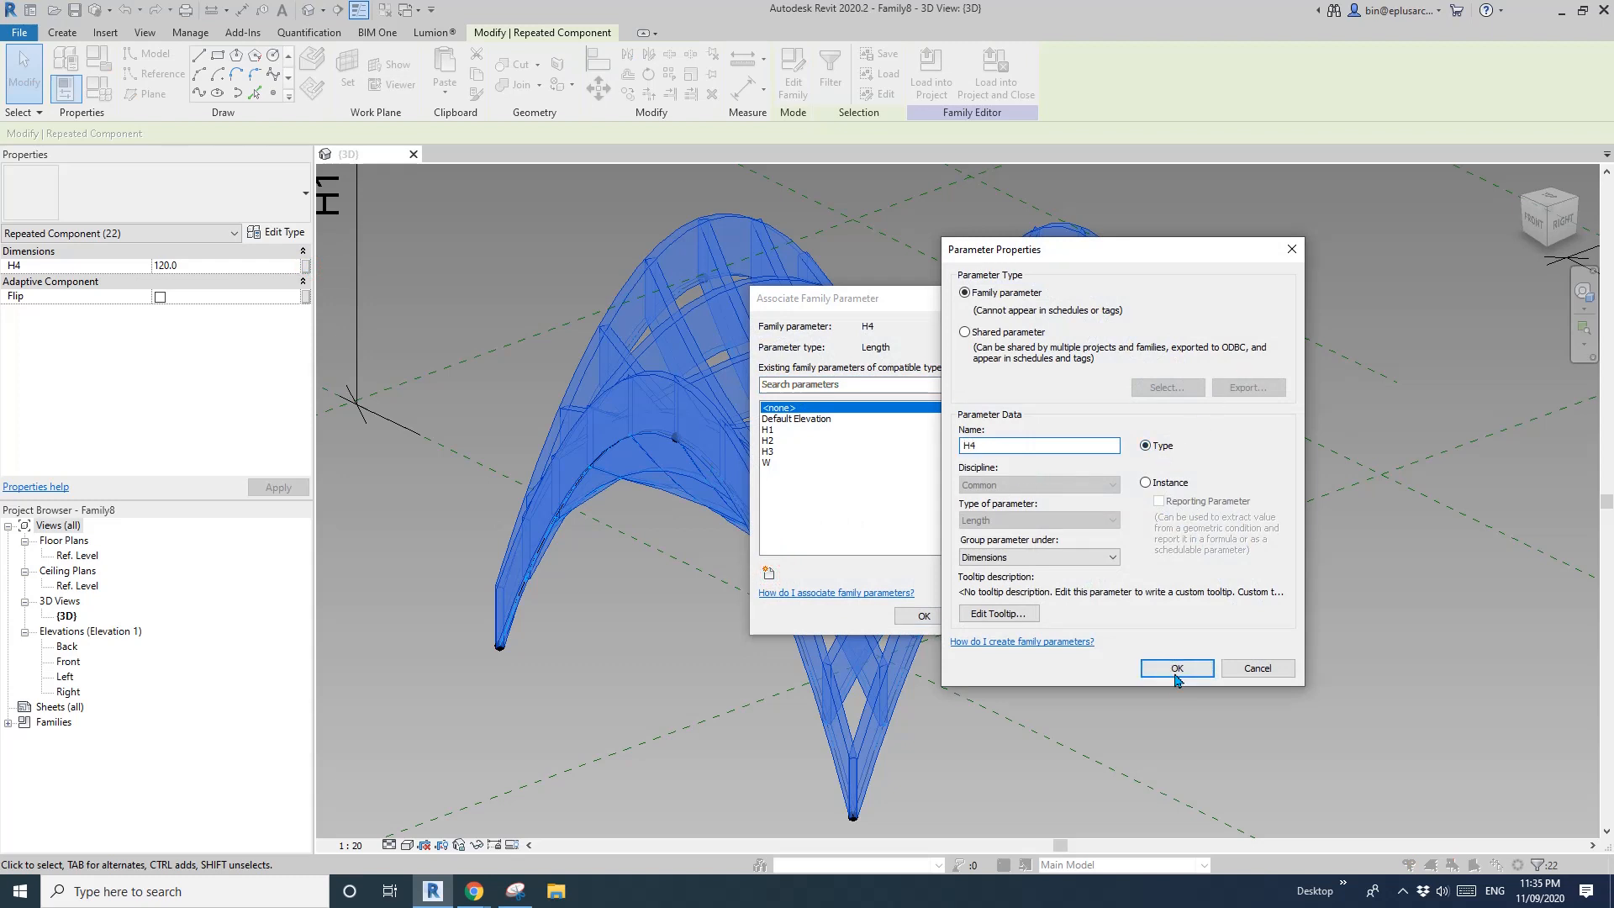
pyautogui.click(1175, 667)
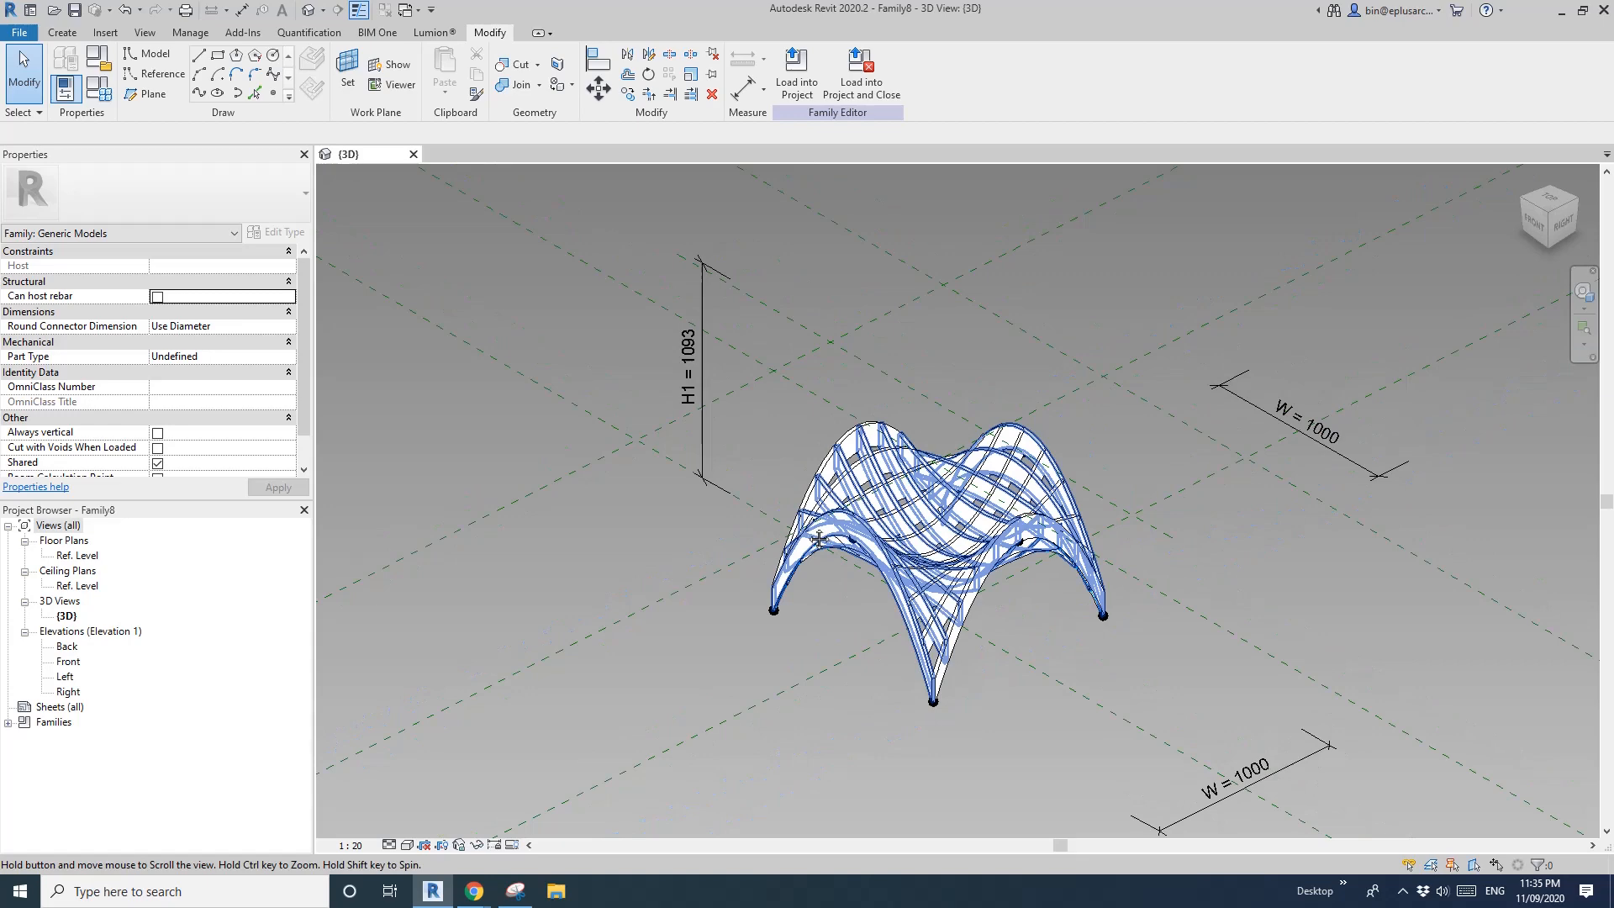
pyautogui.doubleClick(69, 660)
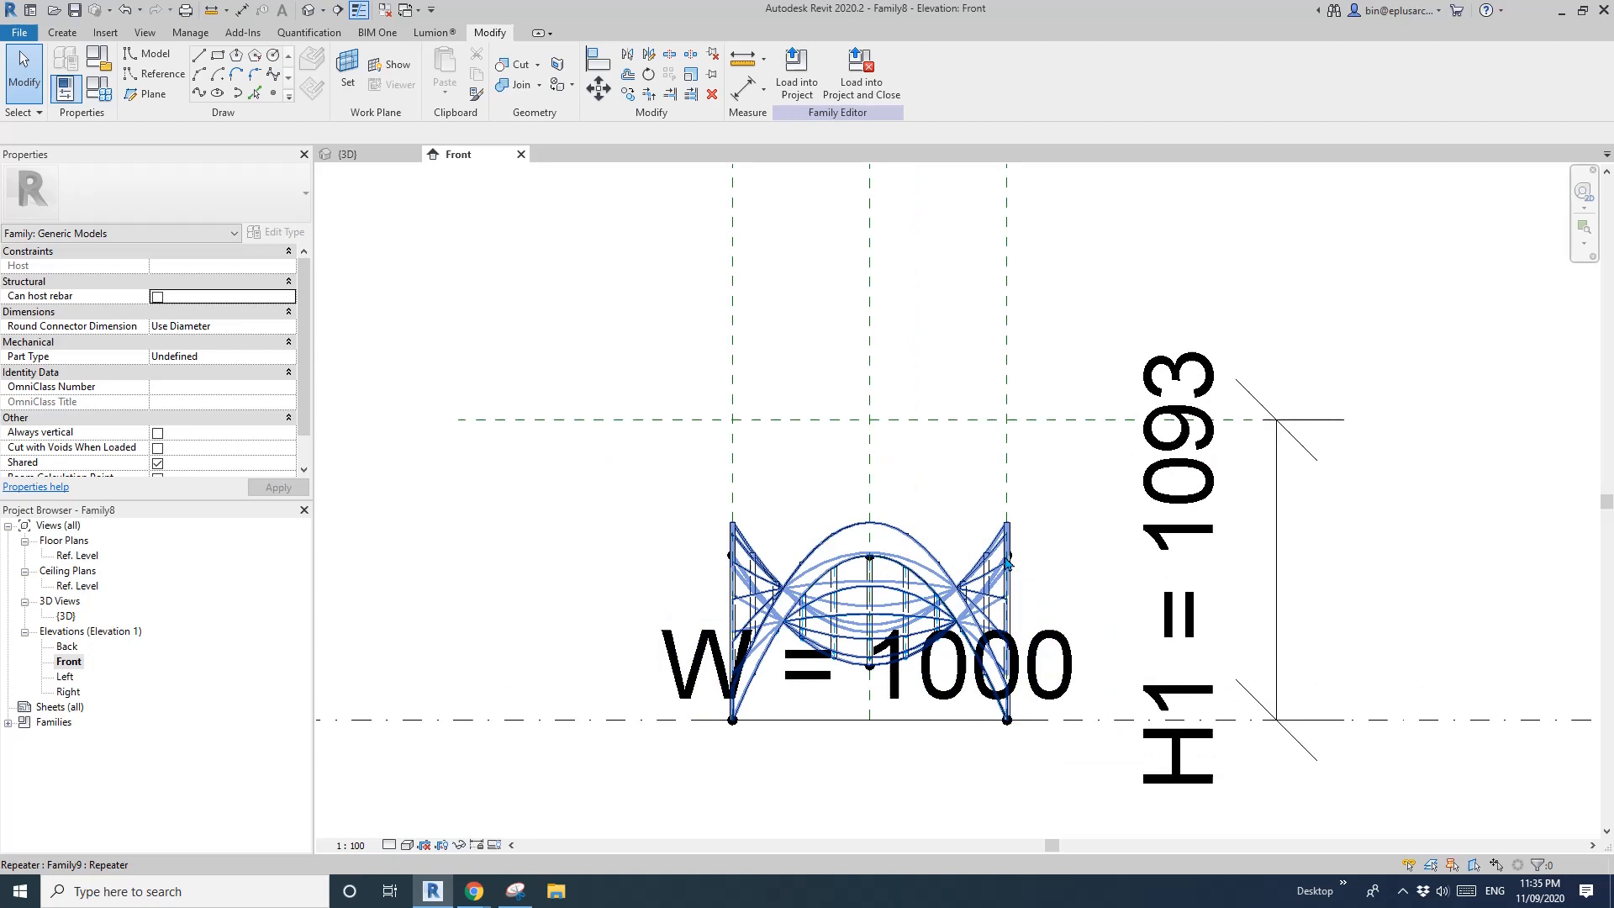
pyautogui.moveTo(1012, 561)
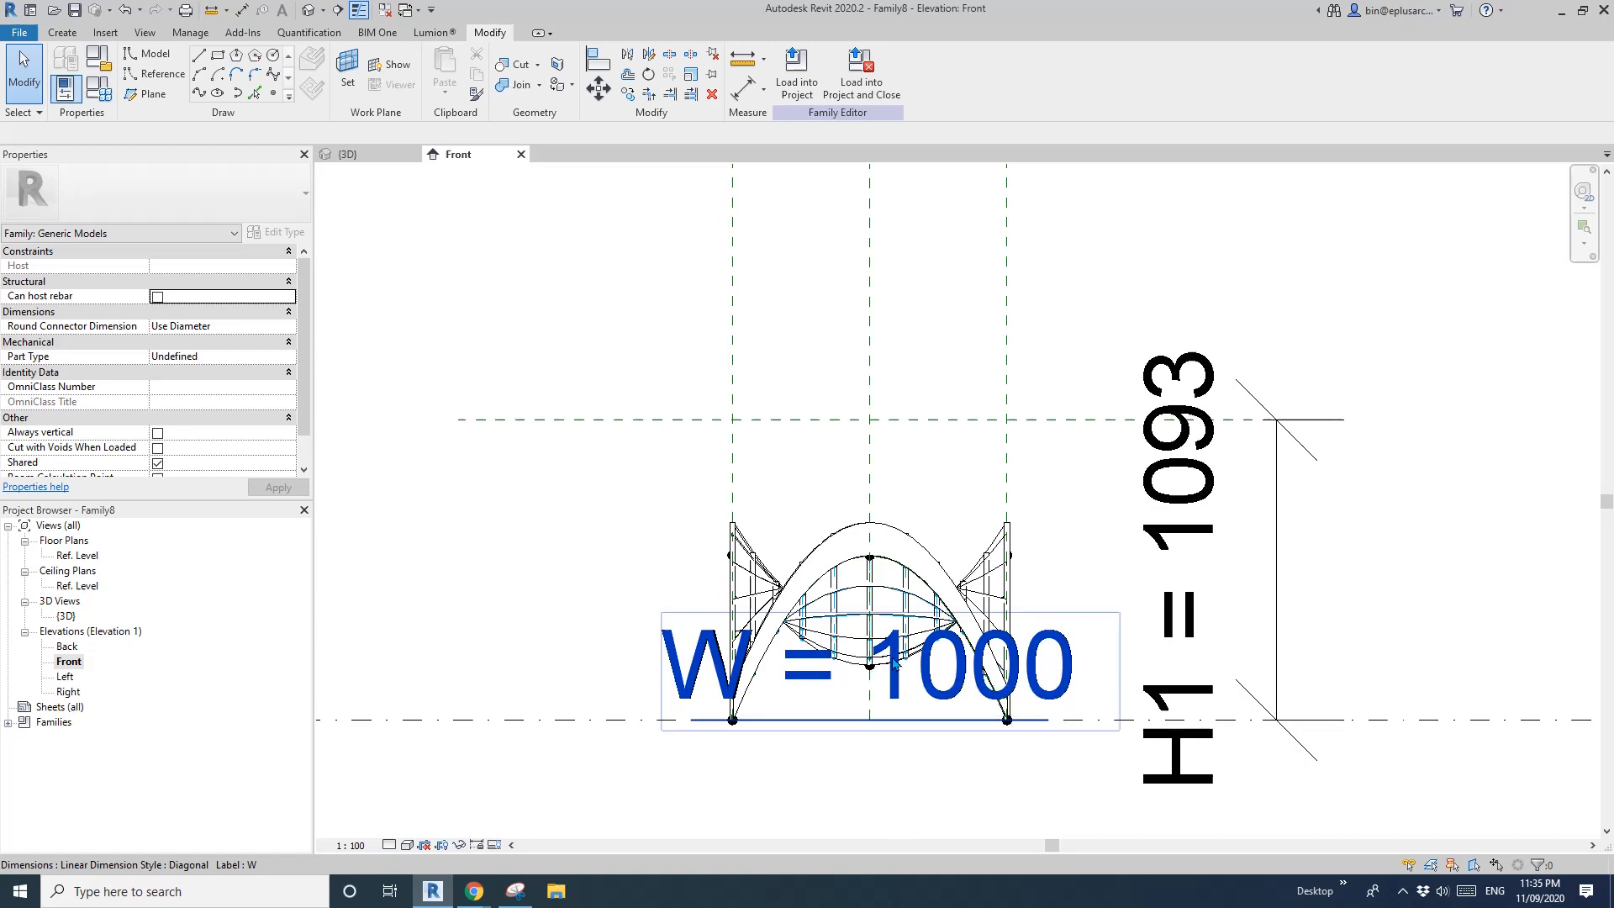
# - Enter the formula H1 - H4 for H2 (972.6) and accept the shell update warning
pyautogui.click(869, 565)
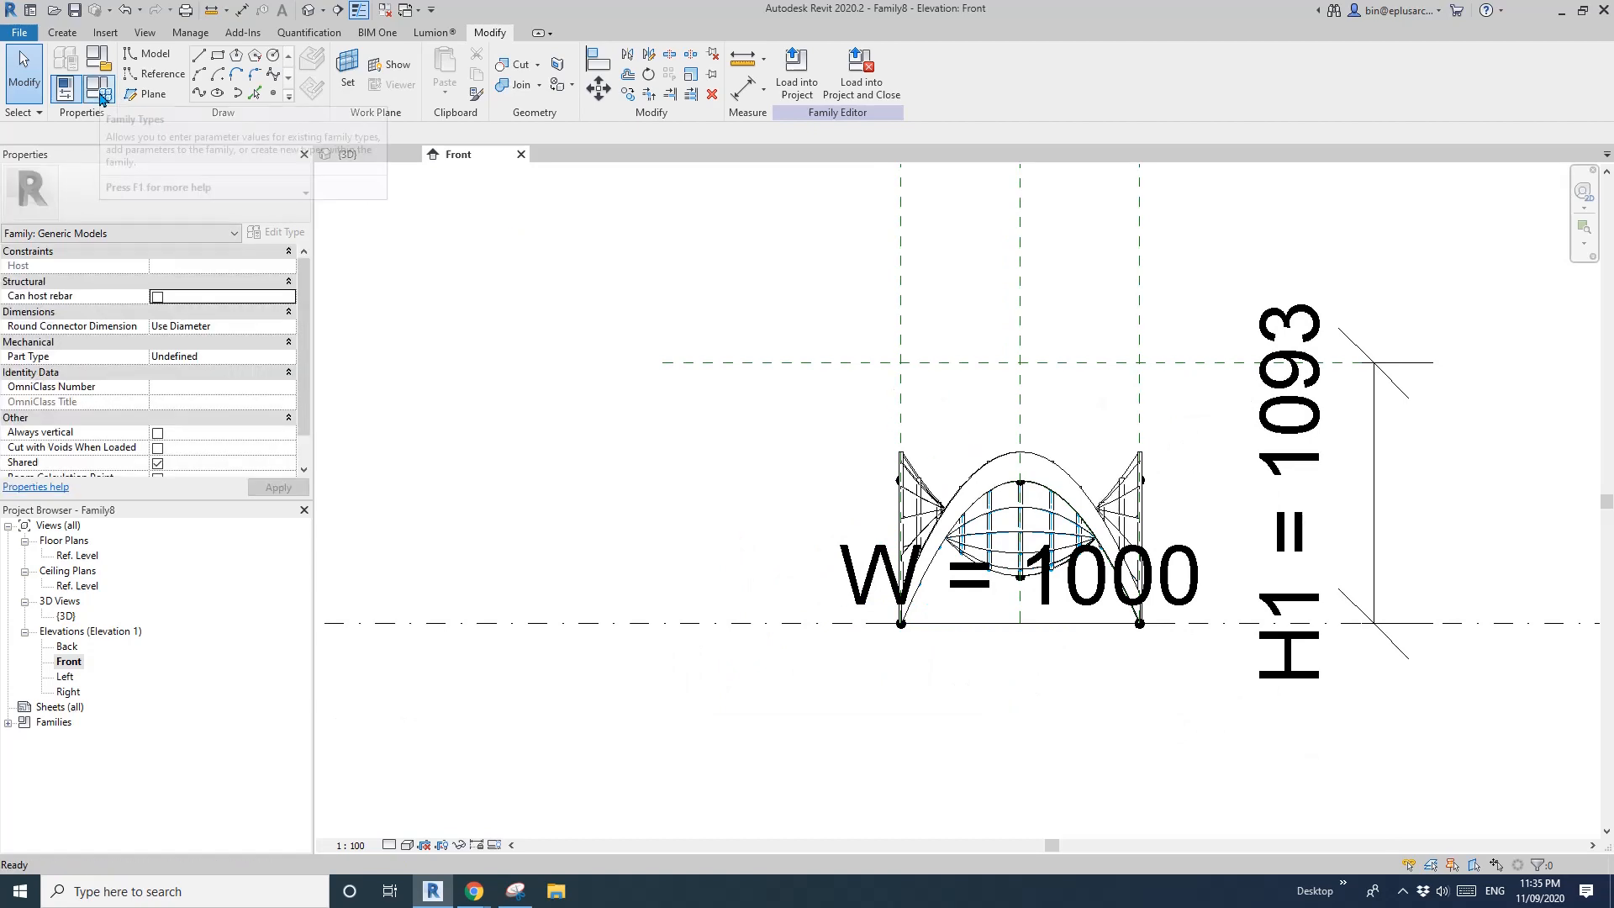
pyautogui.click(99, 89)
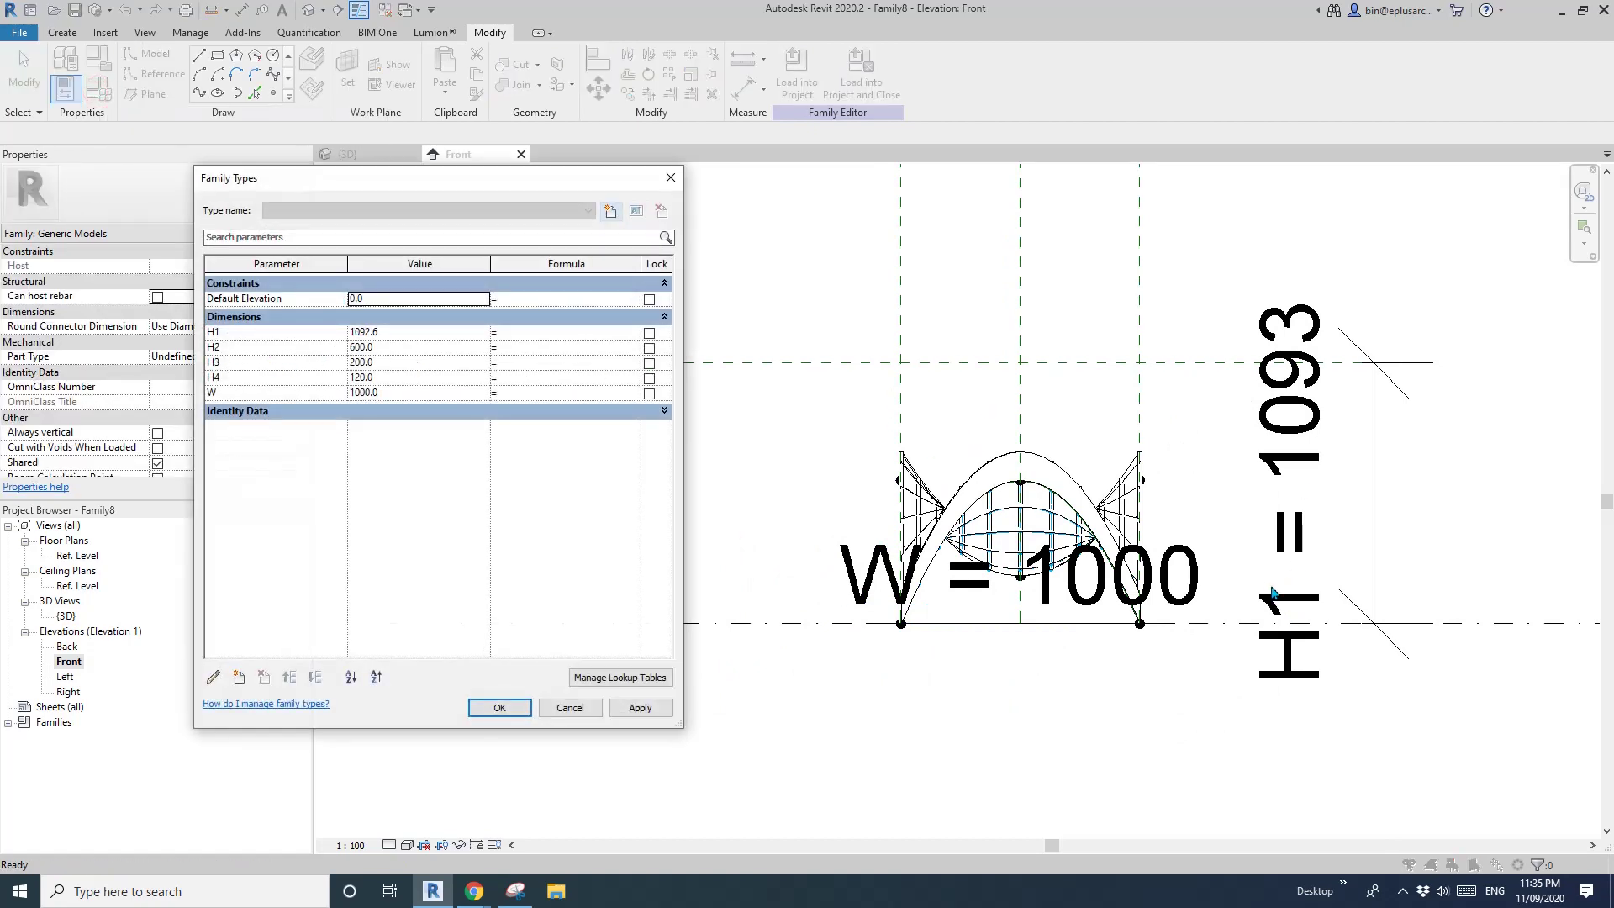
pyautogui.moveTo(225, 354)
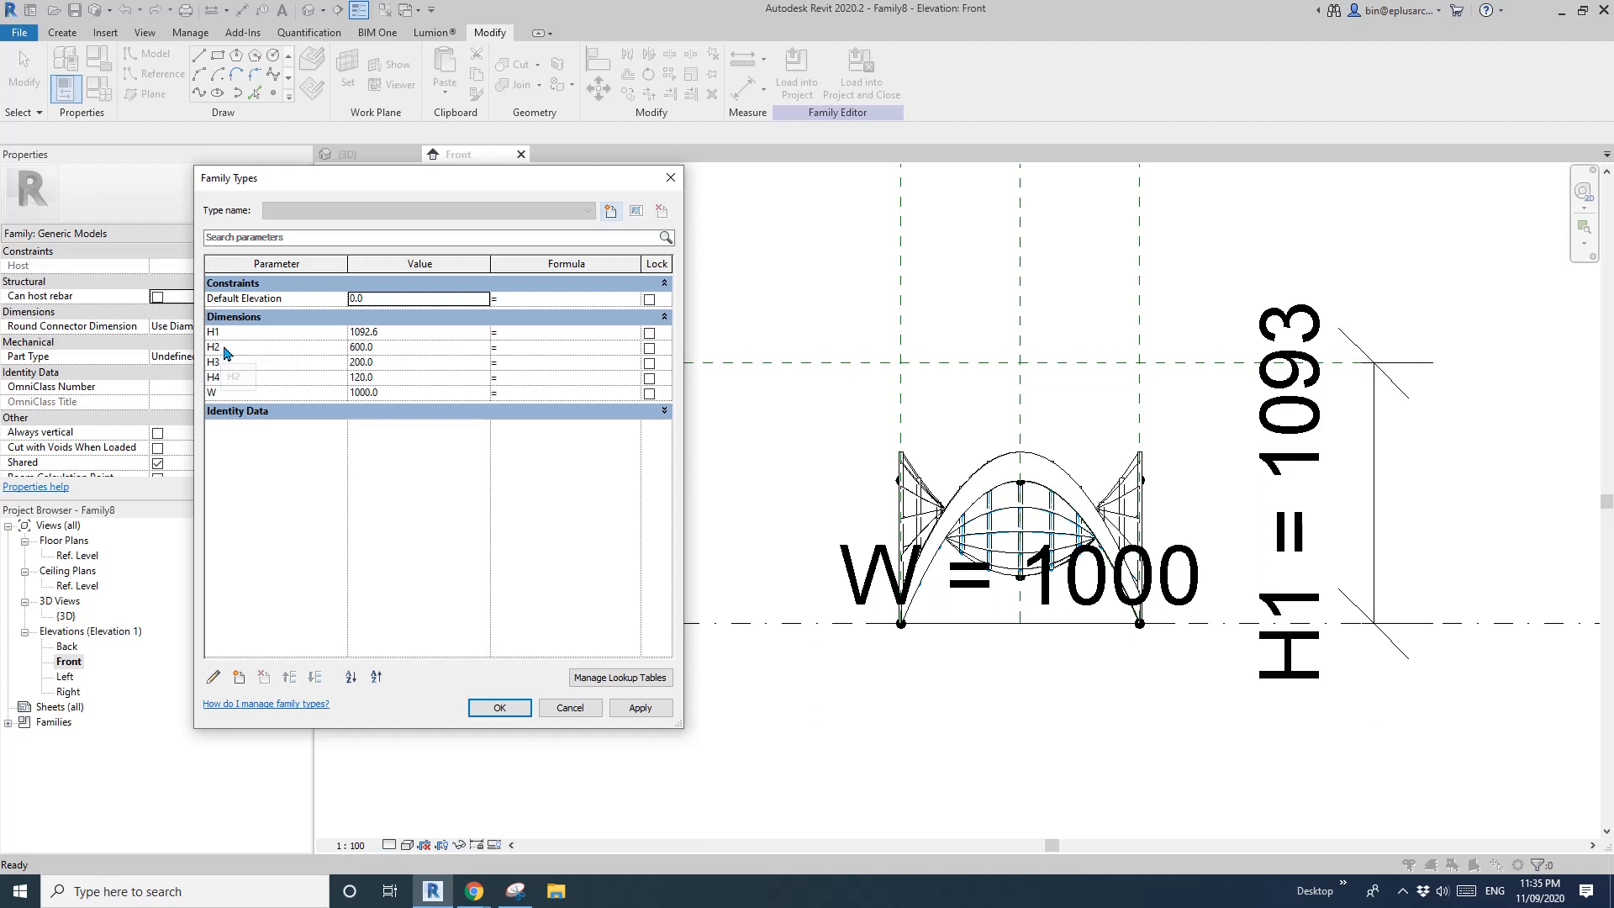
pyautogui.moveTo(513, 356)
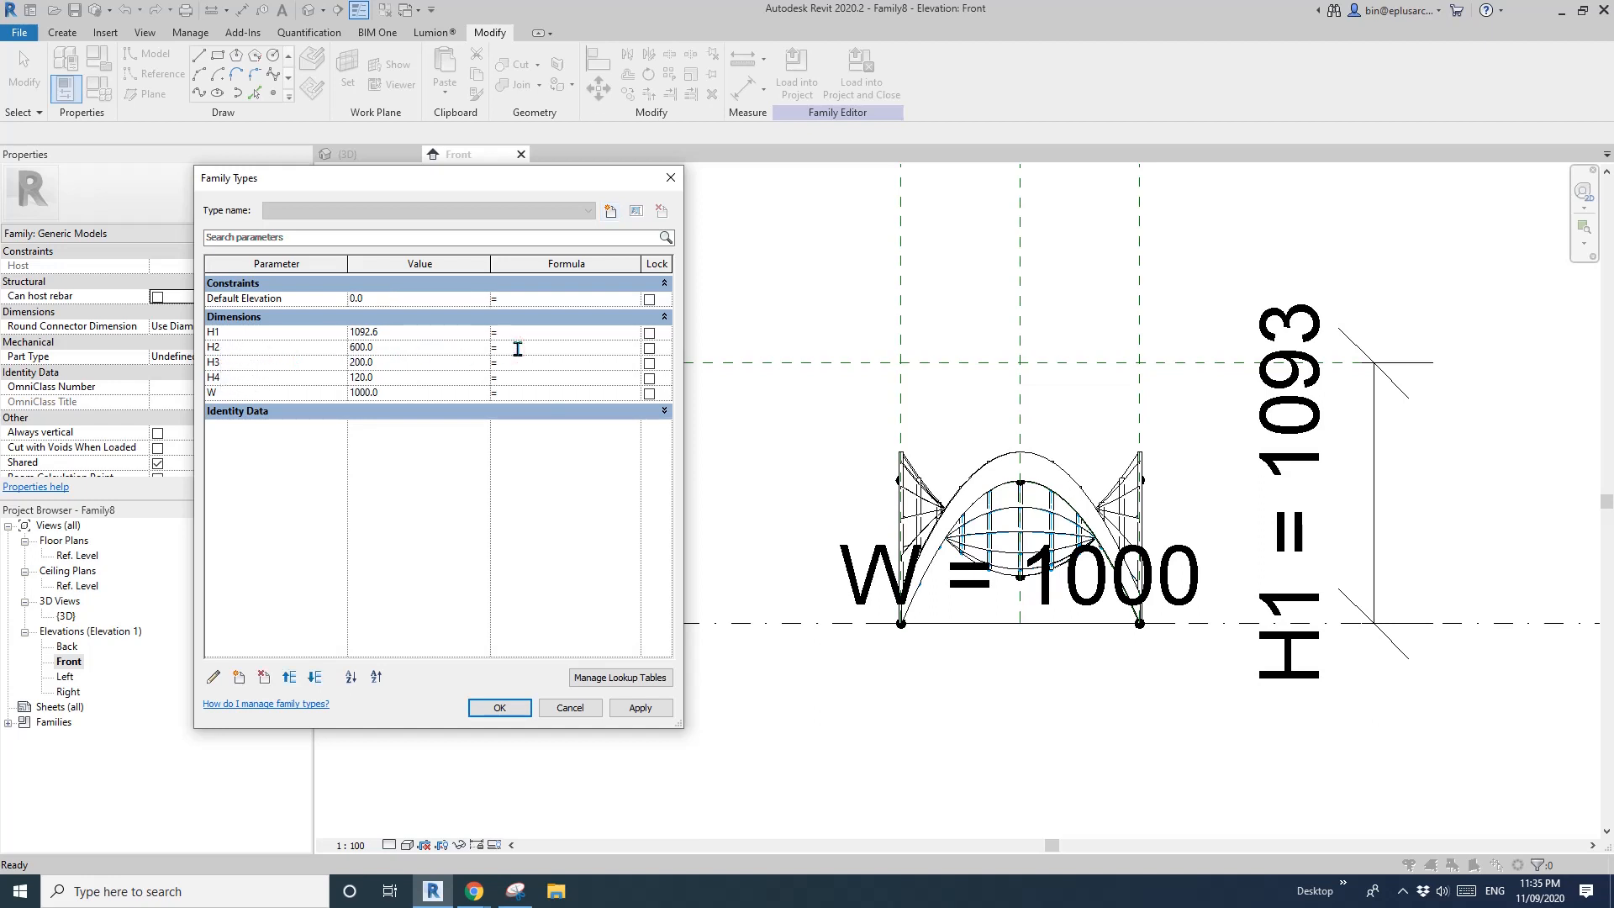
pyautogui.write('h')
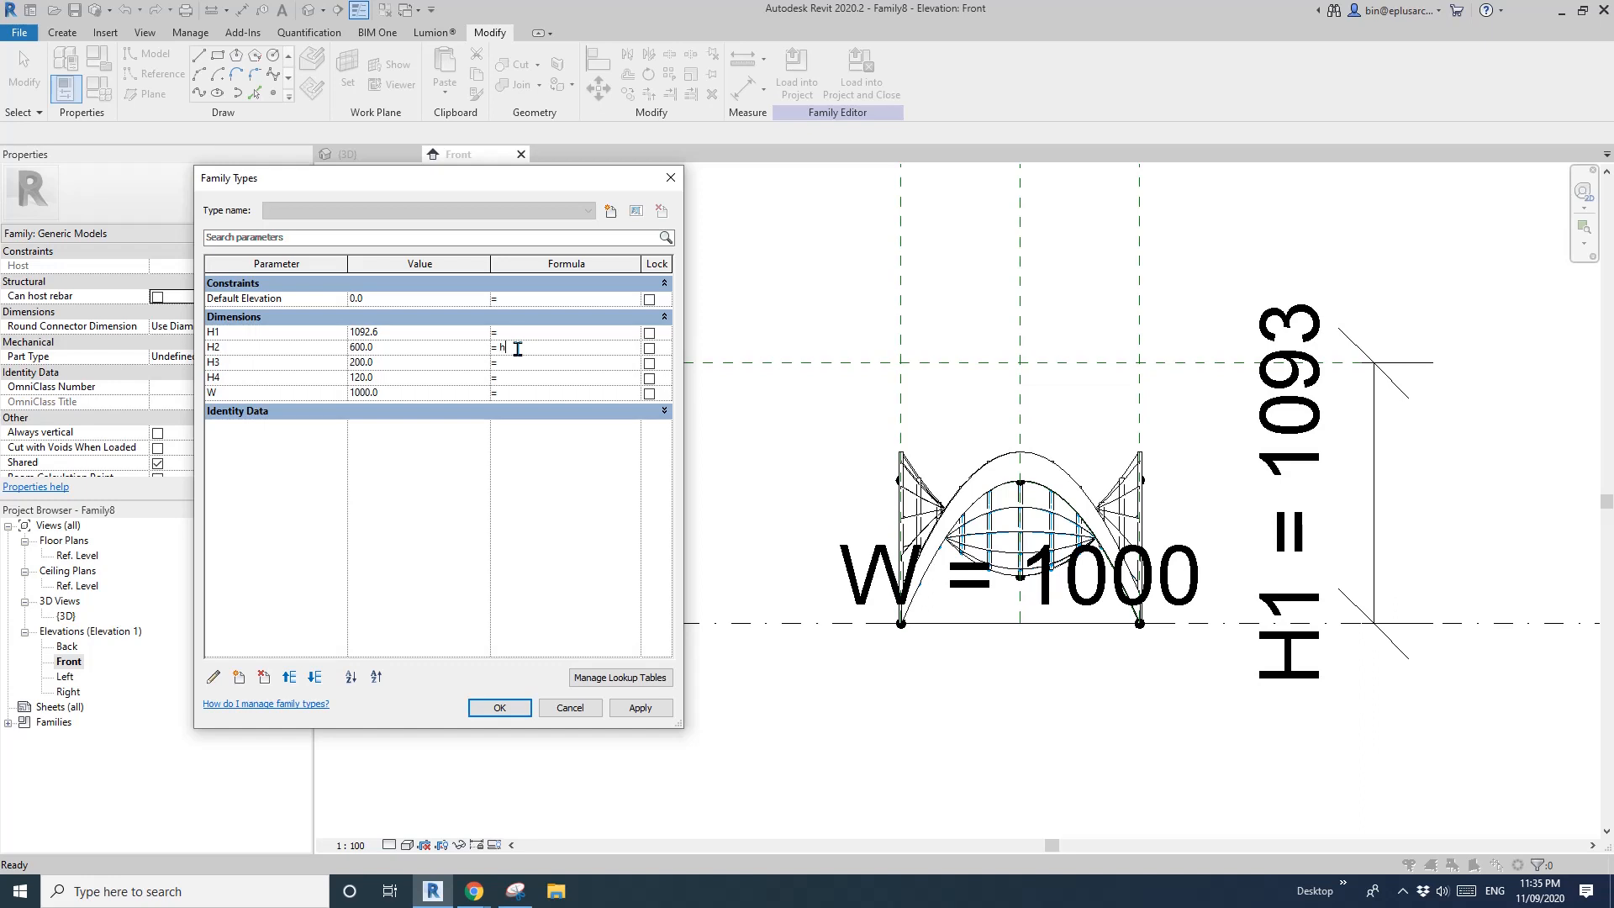
pyautogui.write('1 - H4')
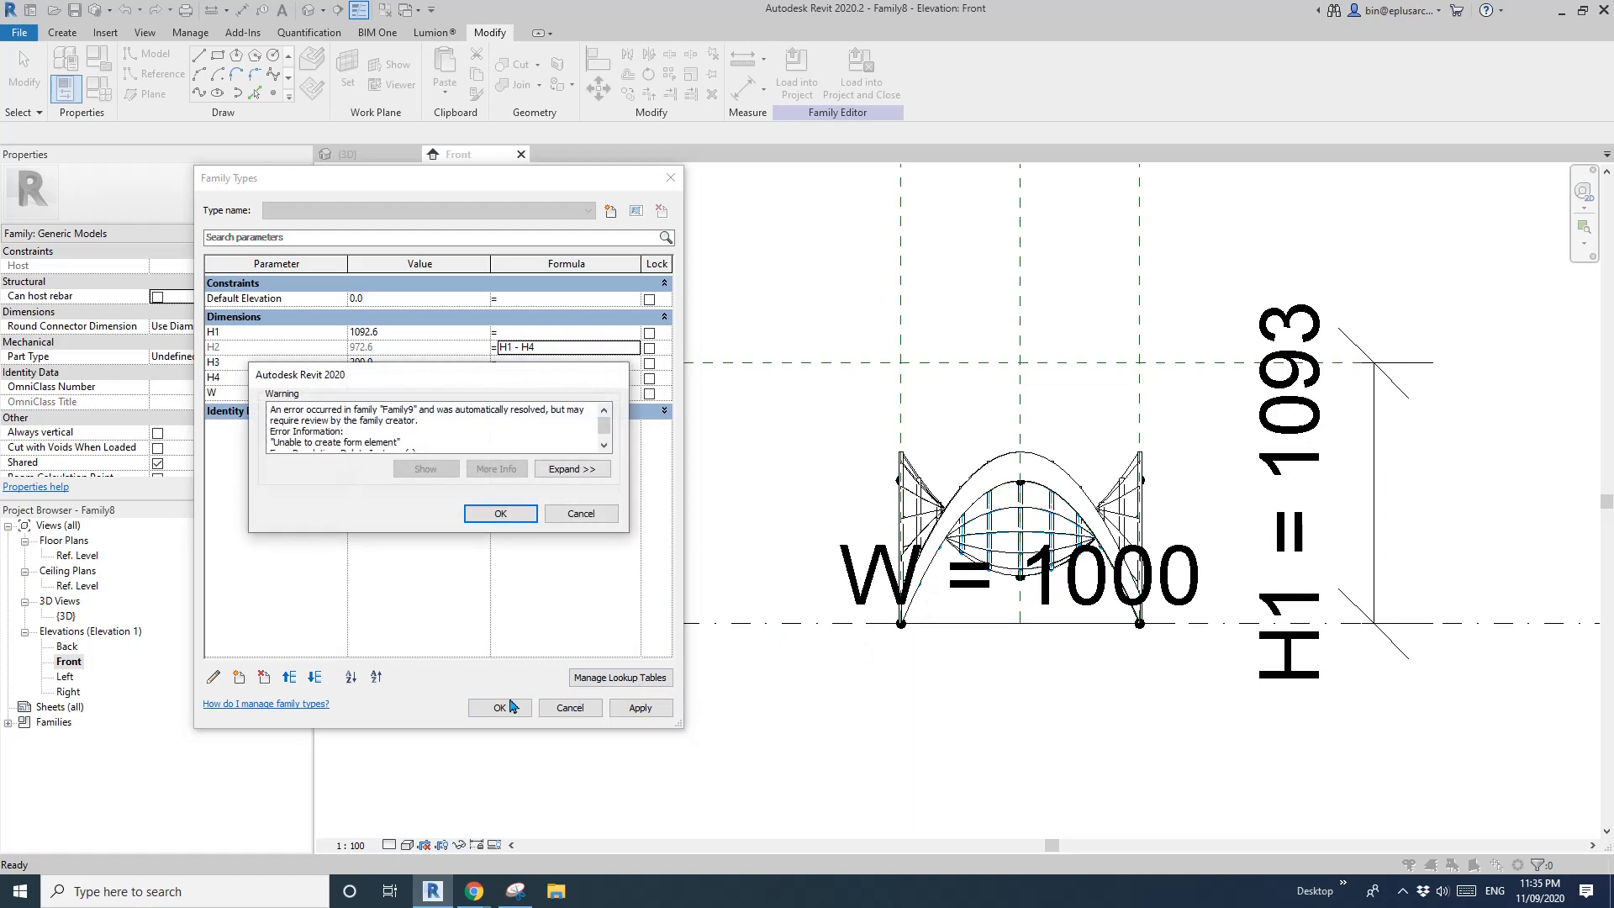
pyautogui.click(499, 512)
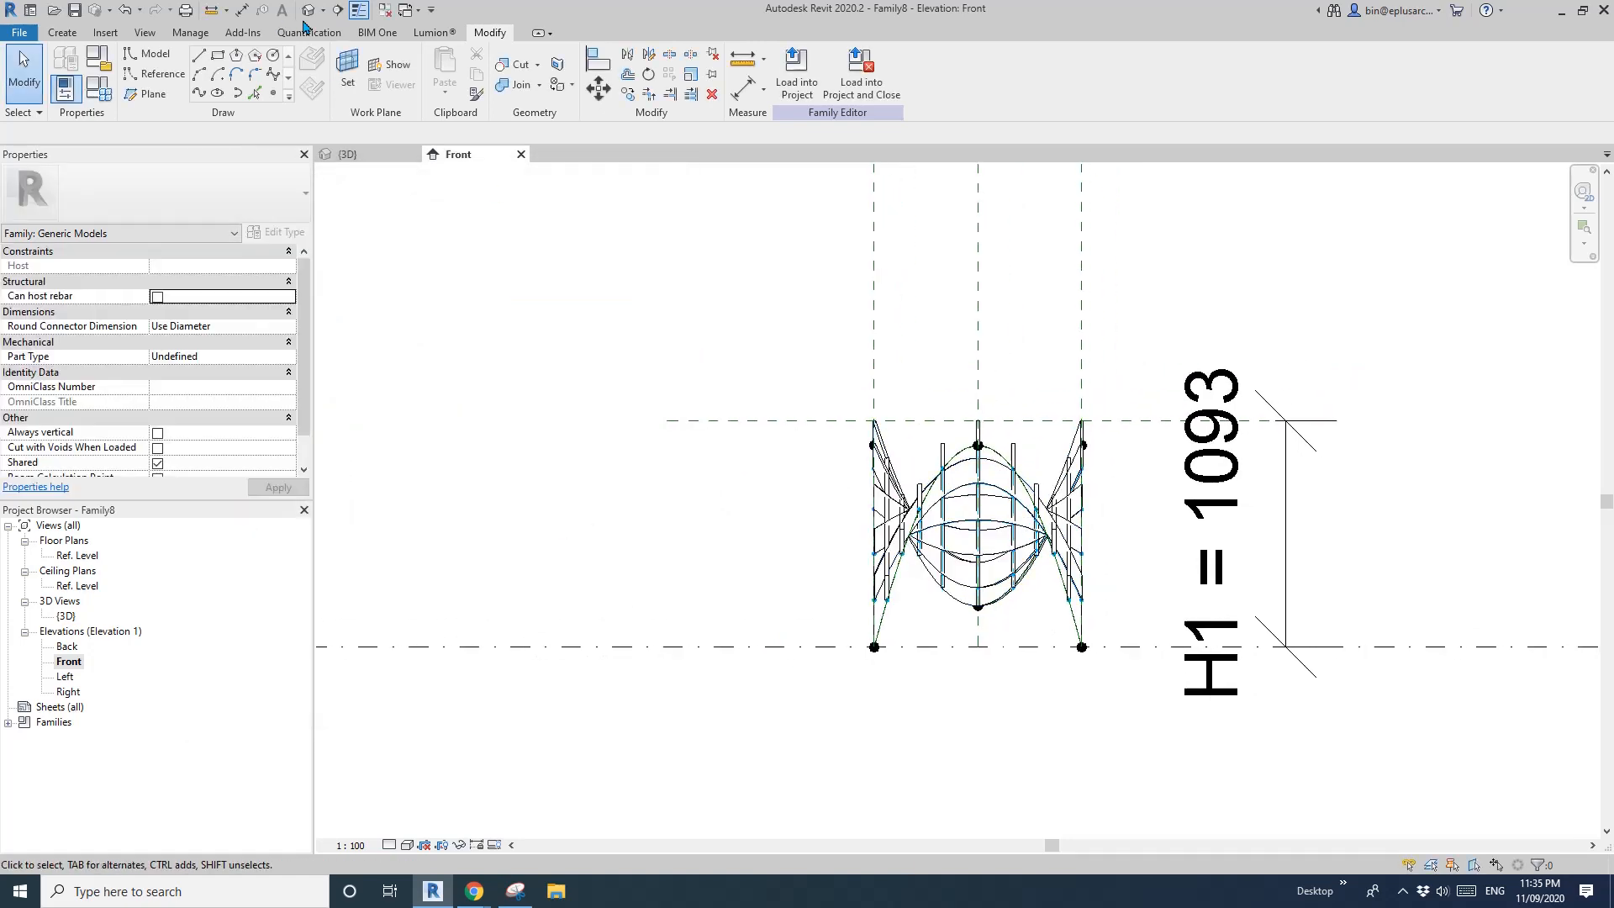
# - Set H1 to 750 in Family Types so H2 reads 630, lowering the shell in 3D
pyautogui.click(346, 153)
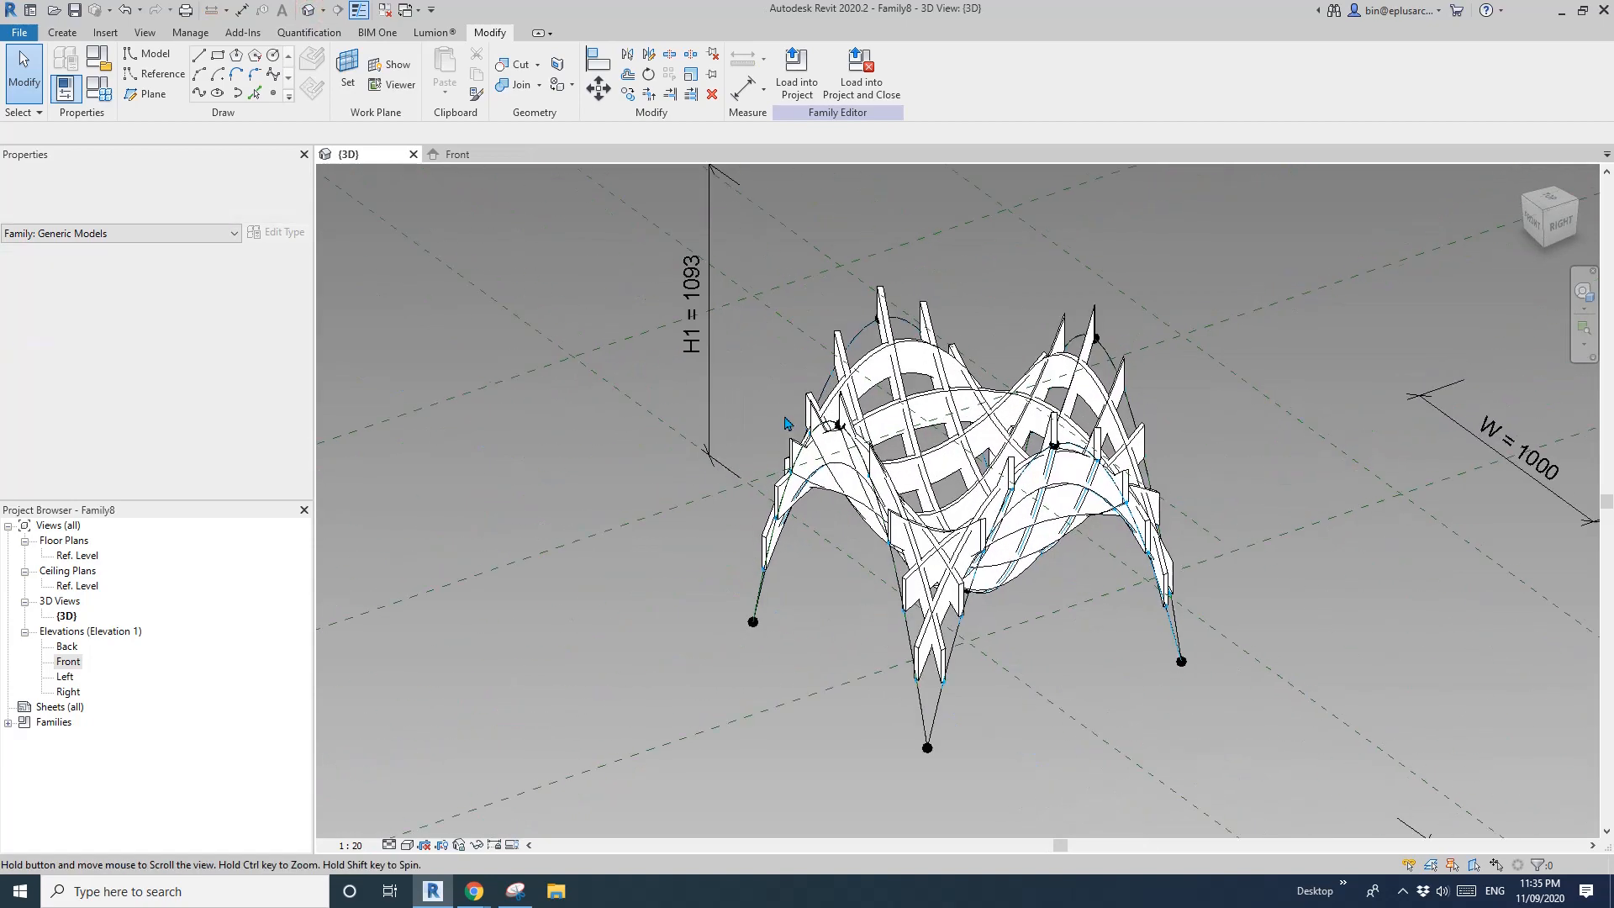
pyautogui.click(1008, 484)
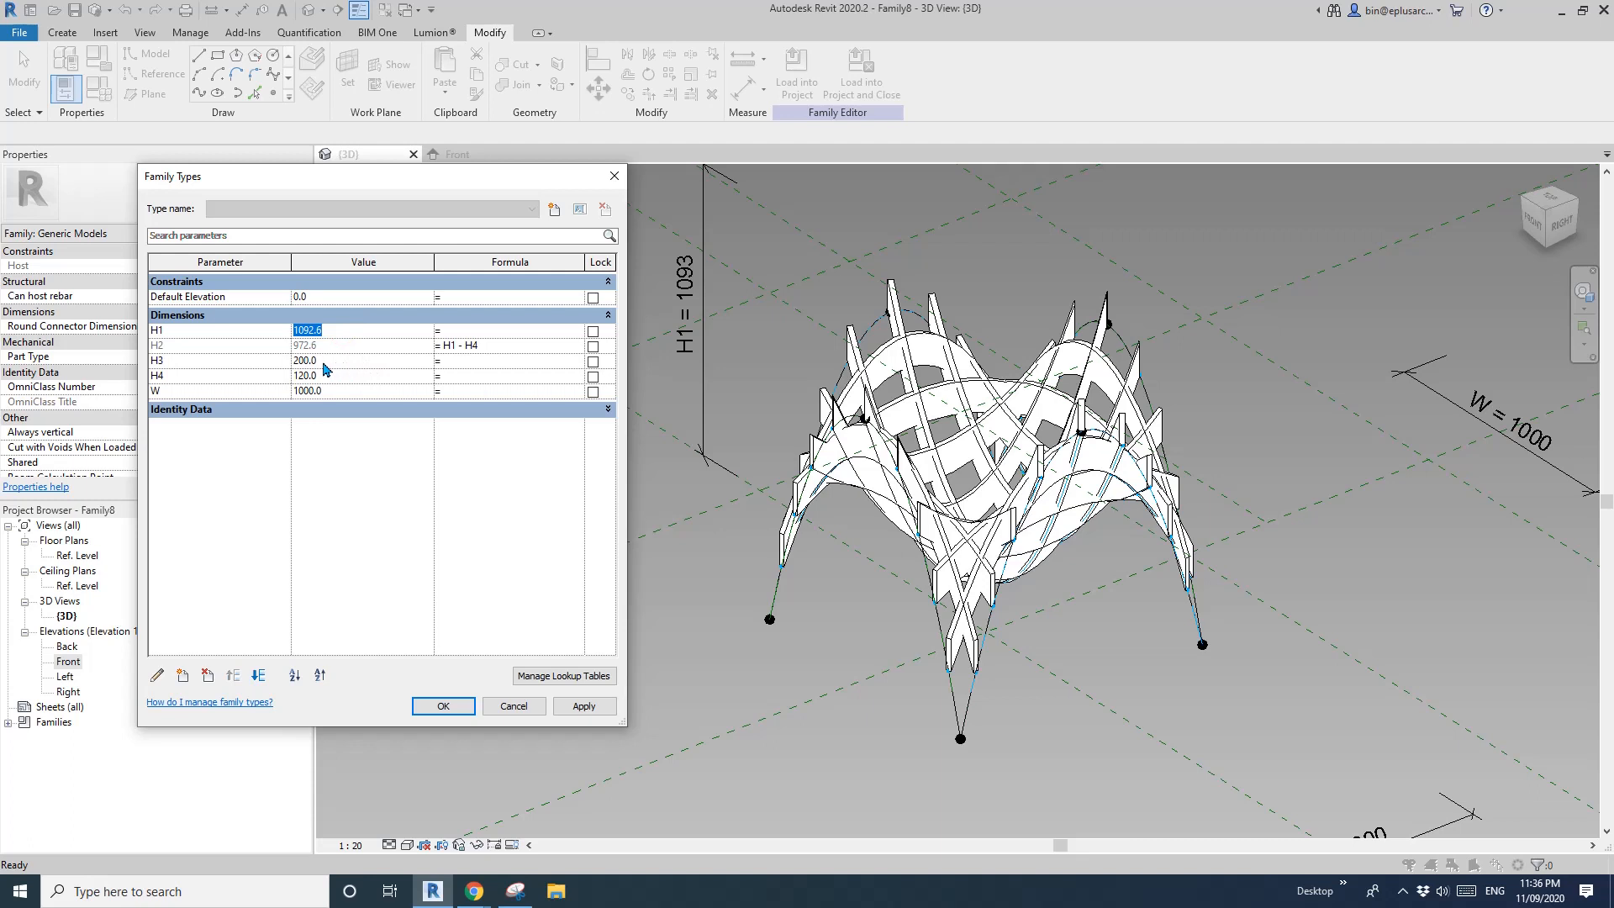
pyautogui.moveTo(346, 334)
pyautogui.write('750')
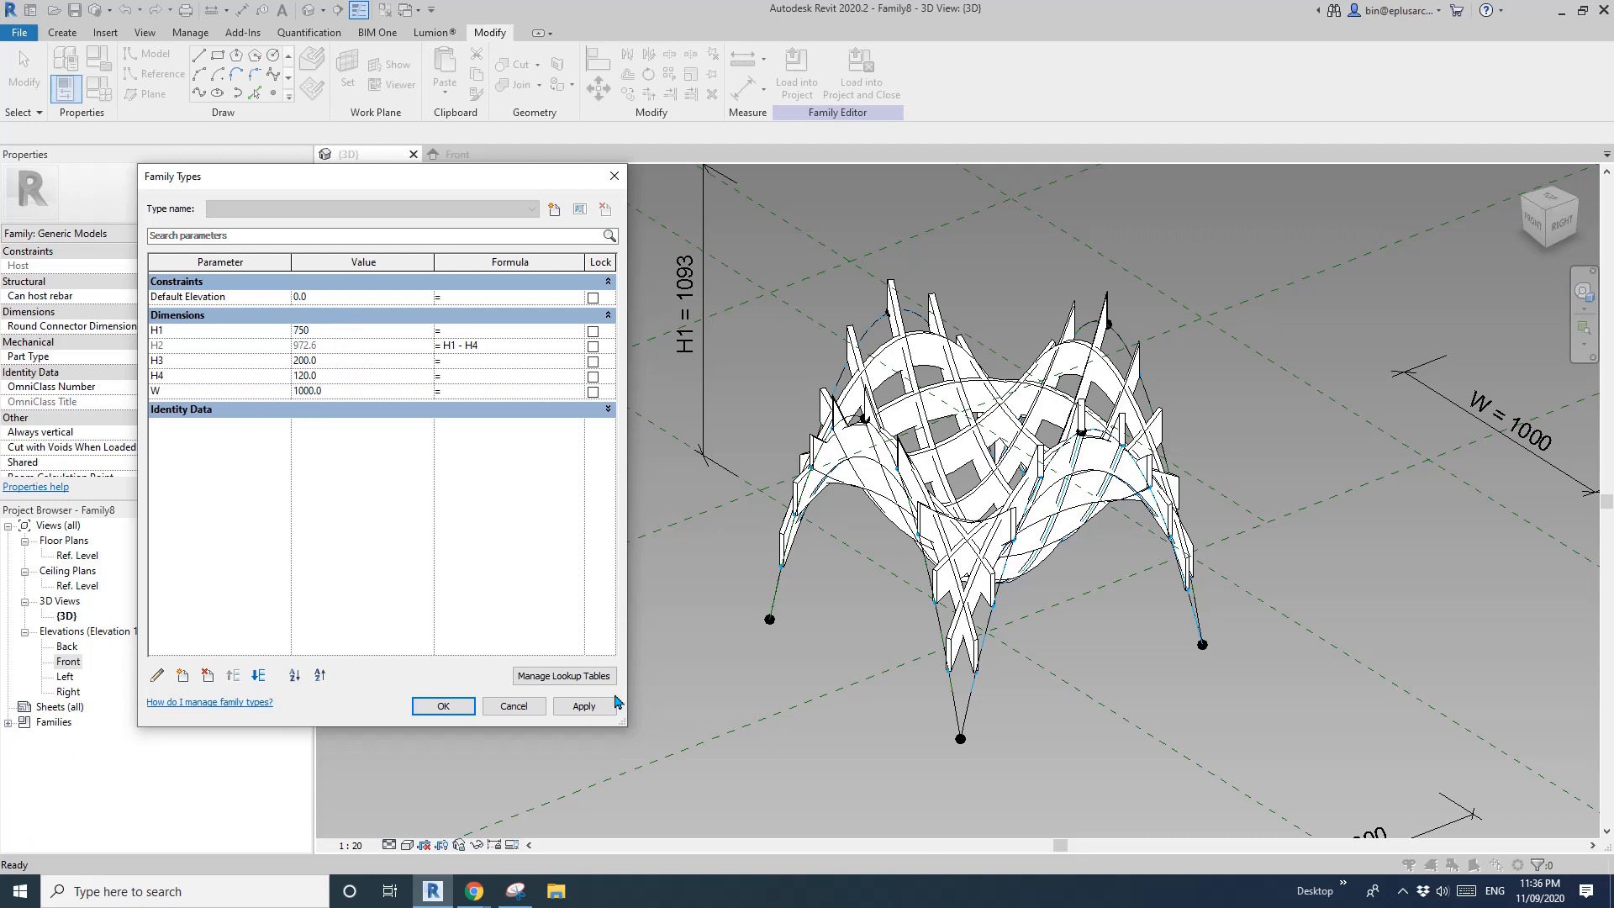
pyautogui.click(583, 706)
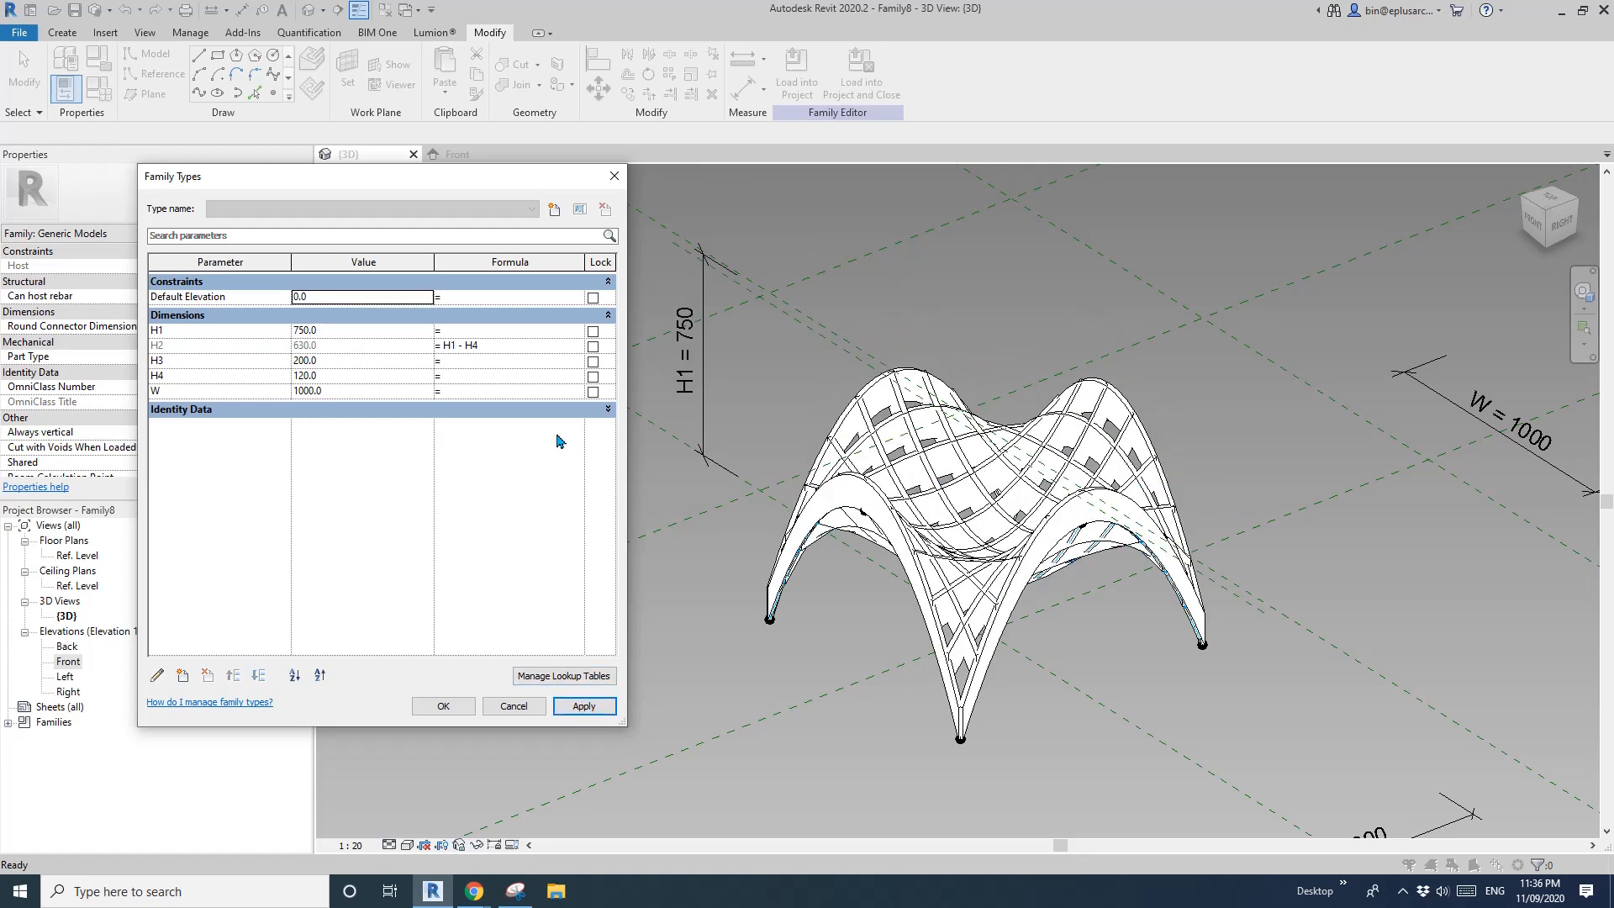
pyautogui.moveTo(333, 397)
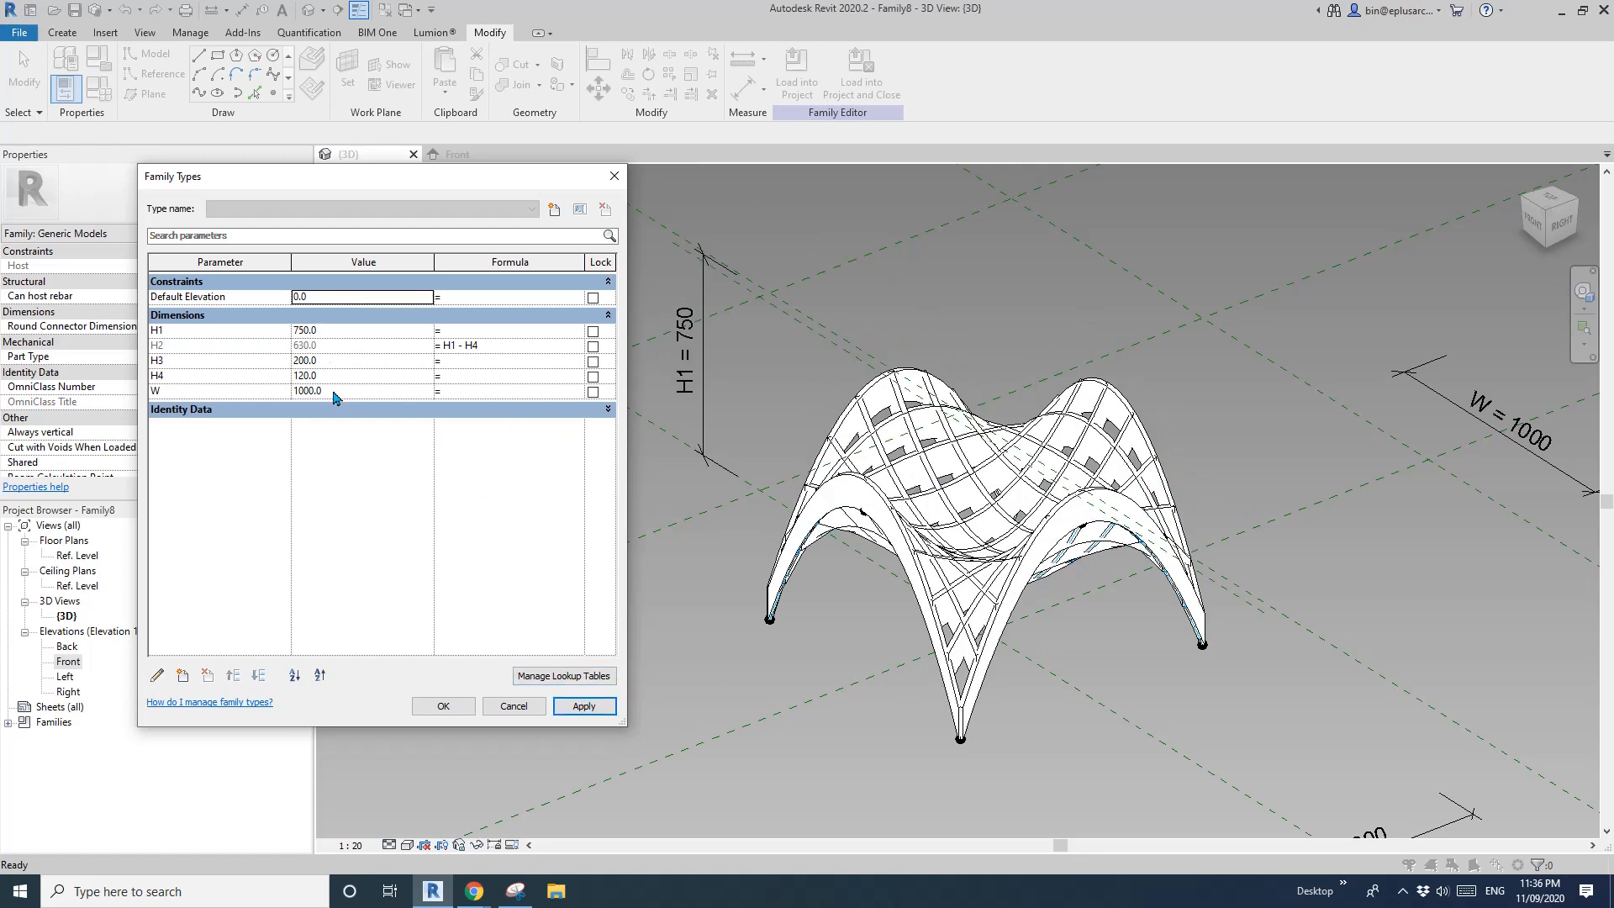
pyautogui.click(442, 706)
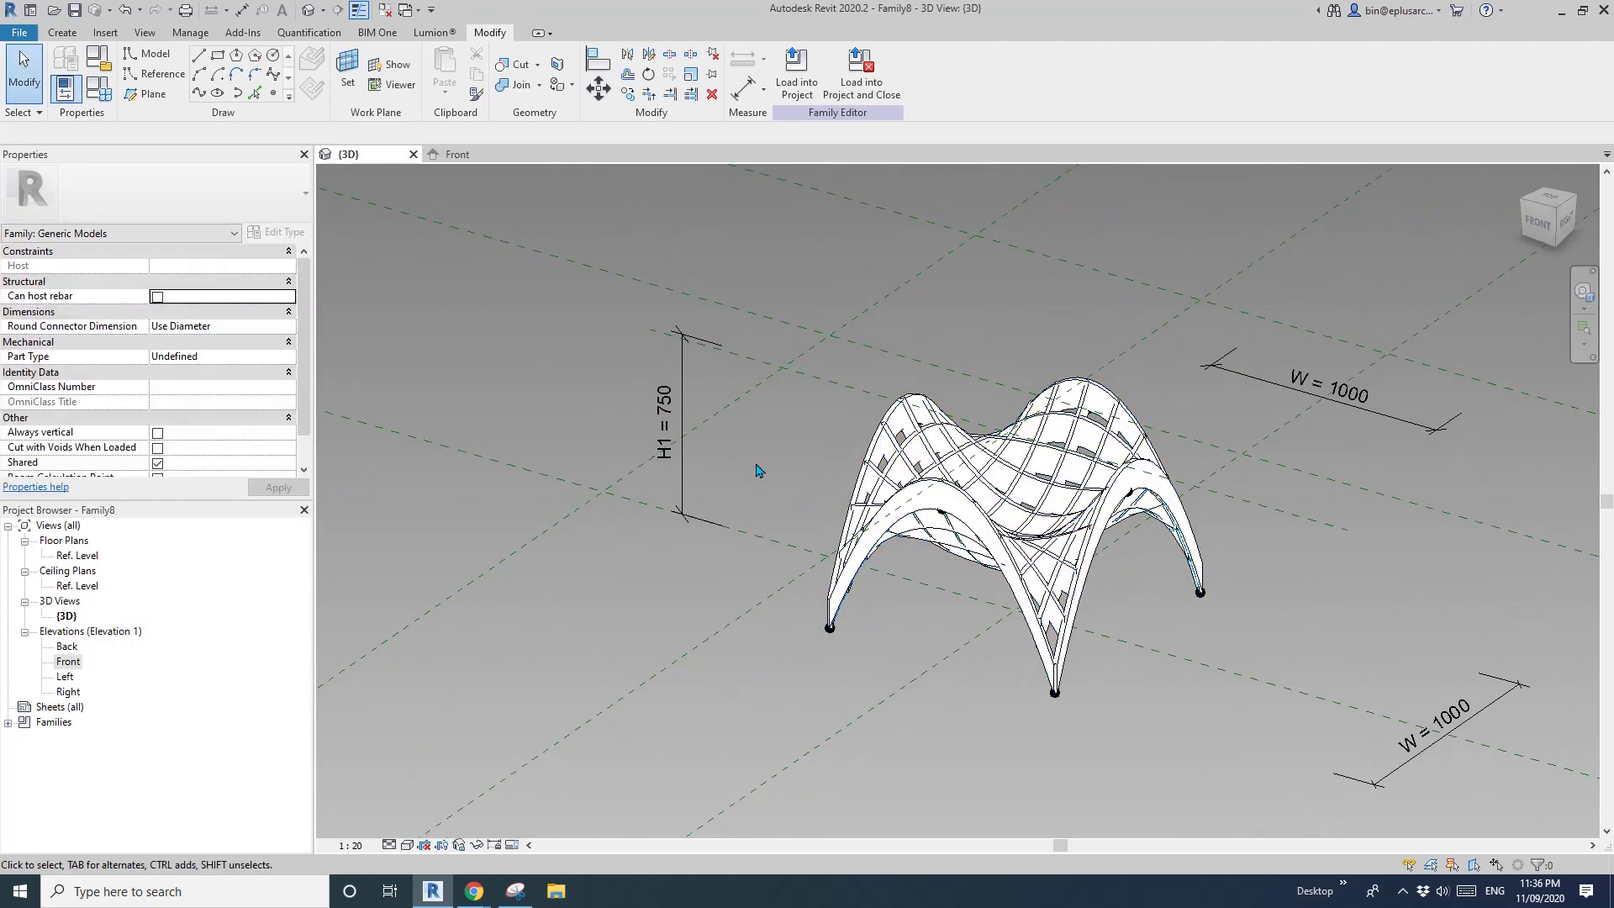
pyautogui.moveTo(731, 461)
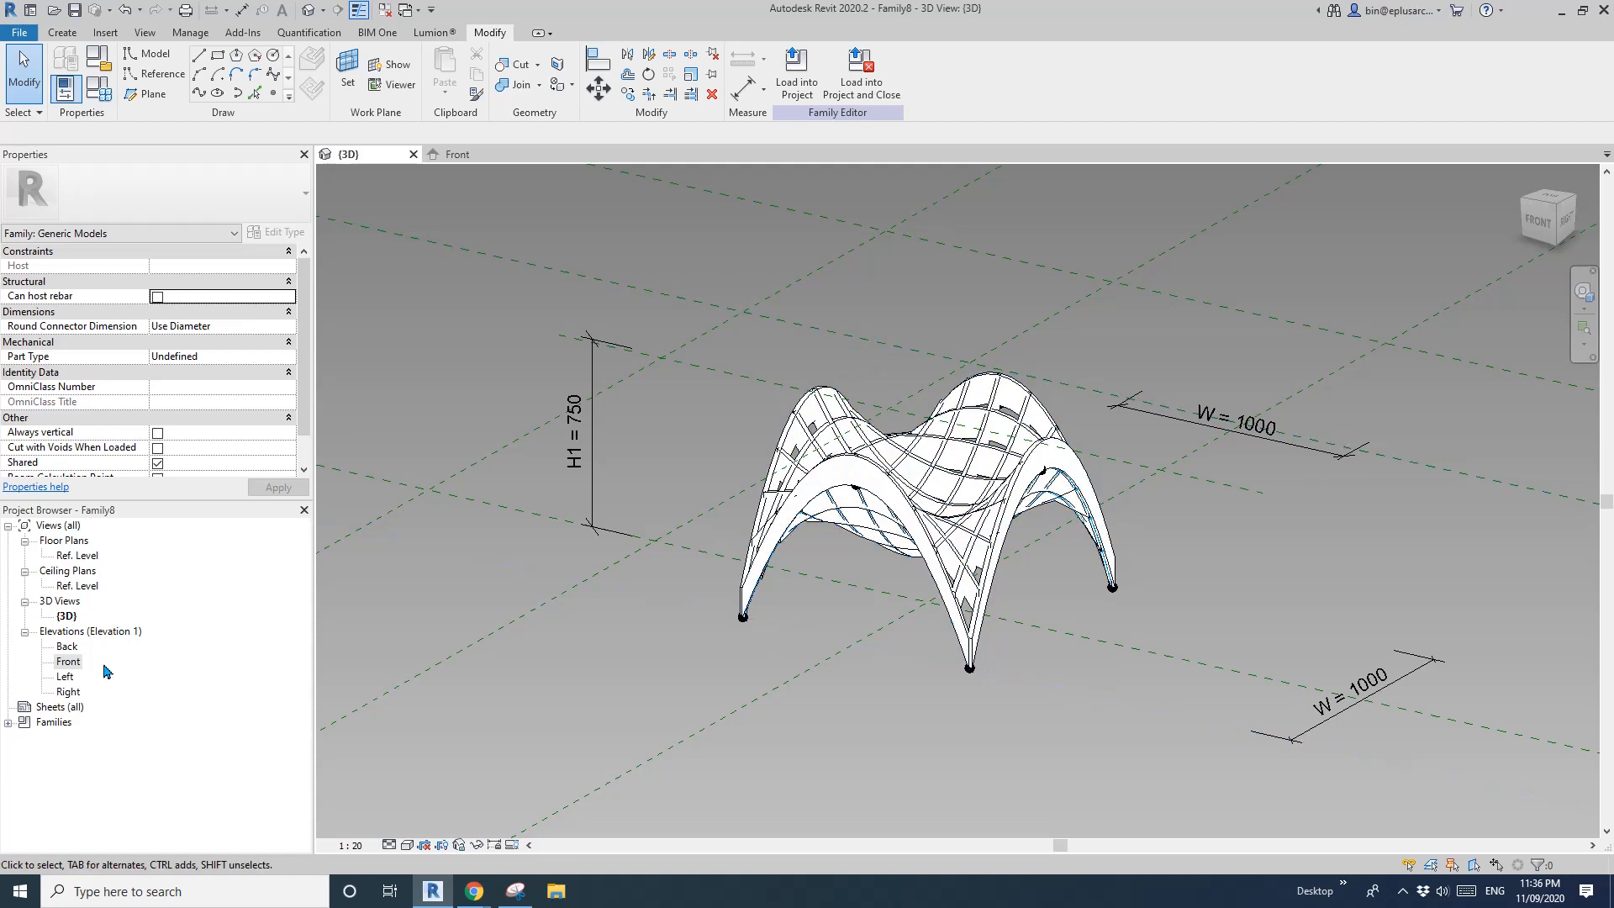
# - Place reference planes offset 50 around the shell edges in the Ref. Level plan
pyautogui.doubleClick(76, 554)
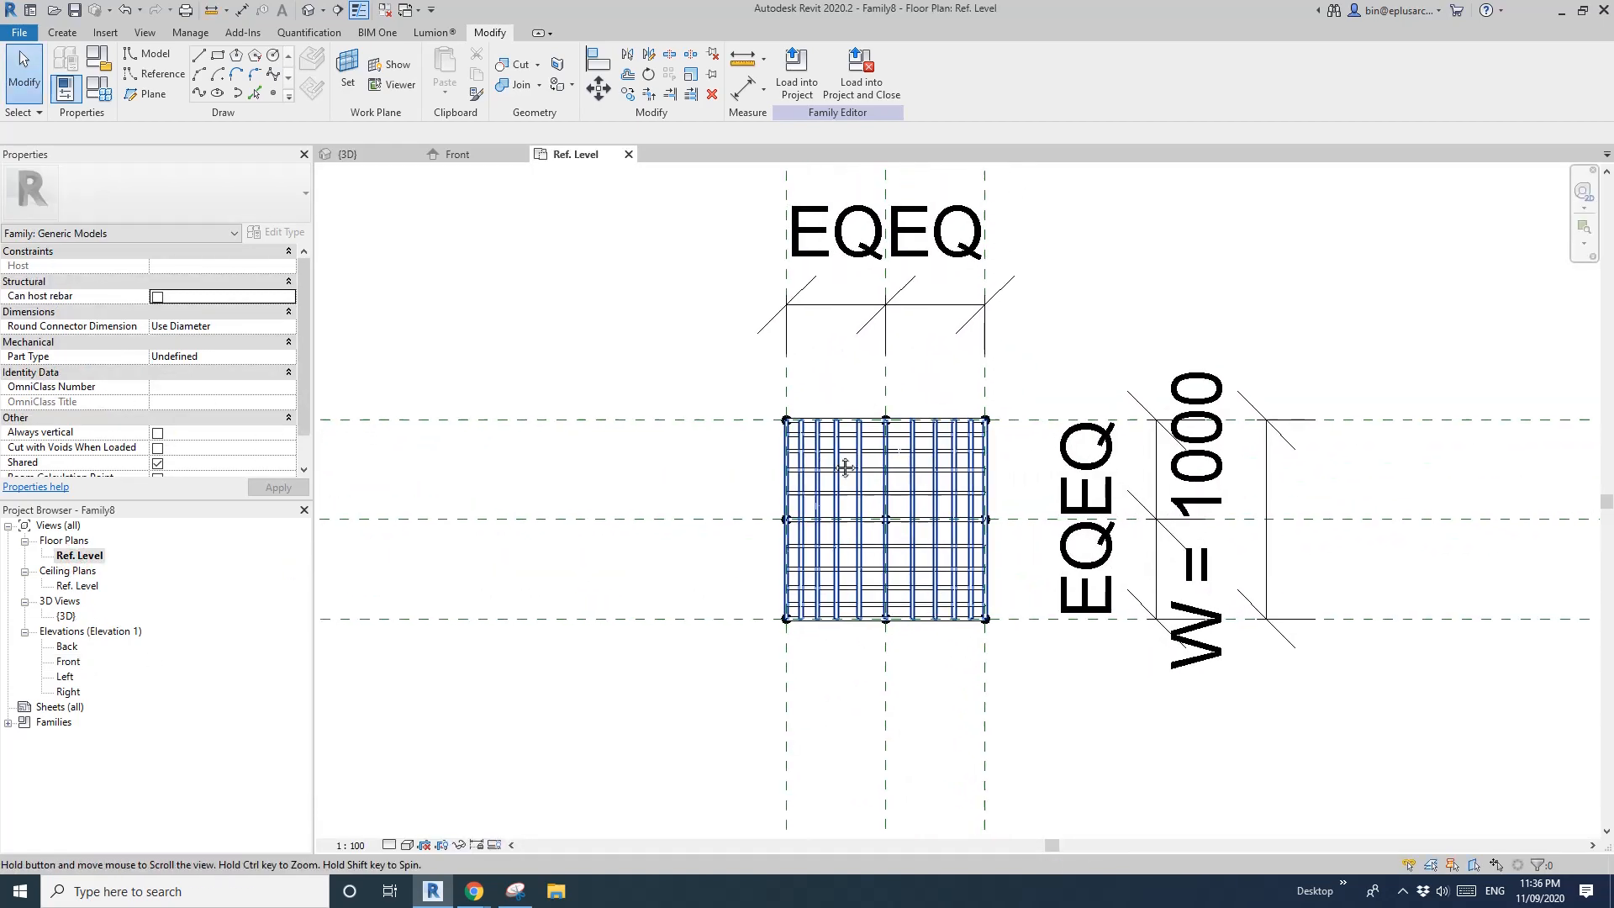
pyautogui.click(158, 72)
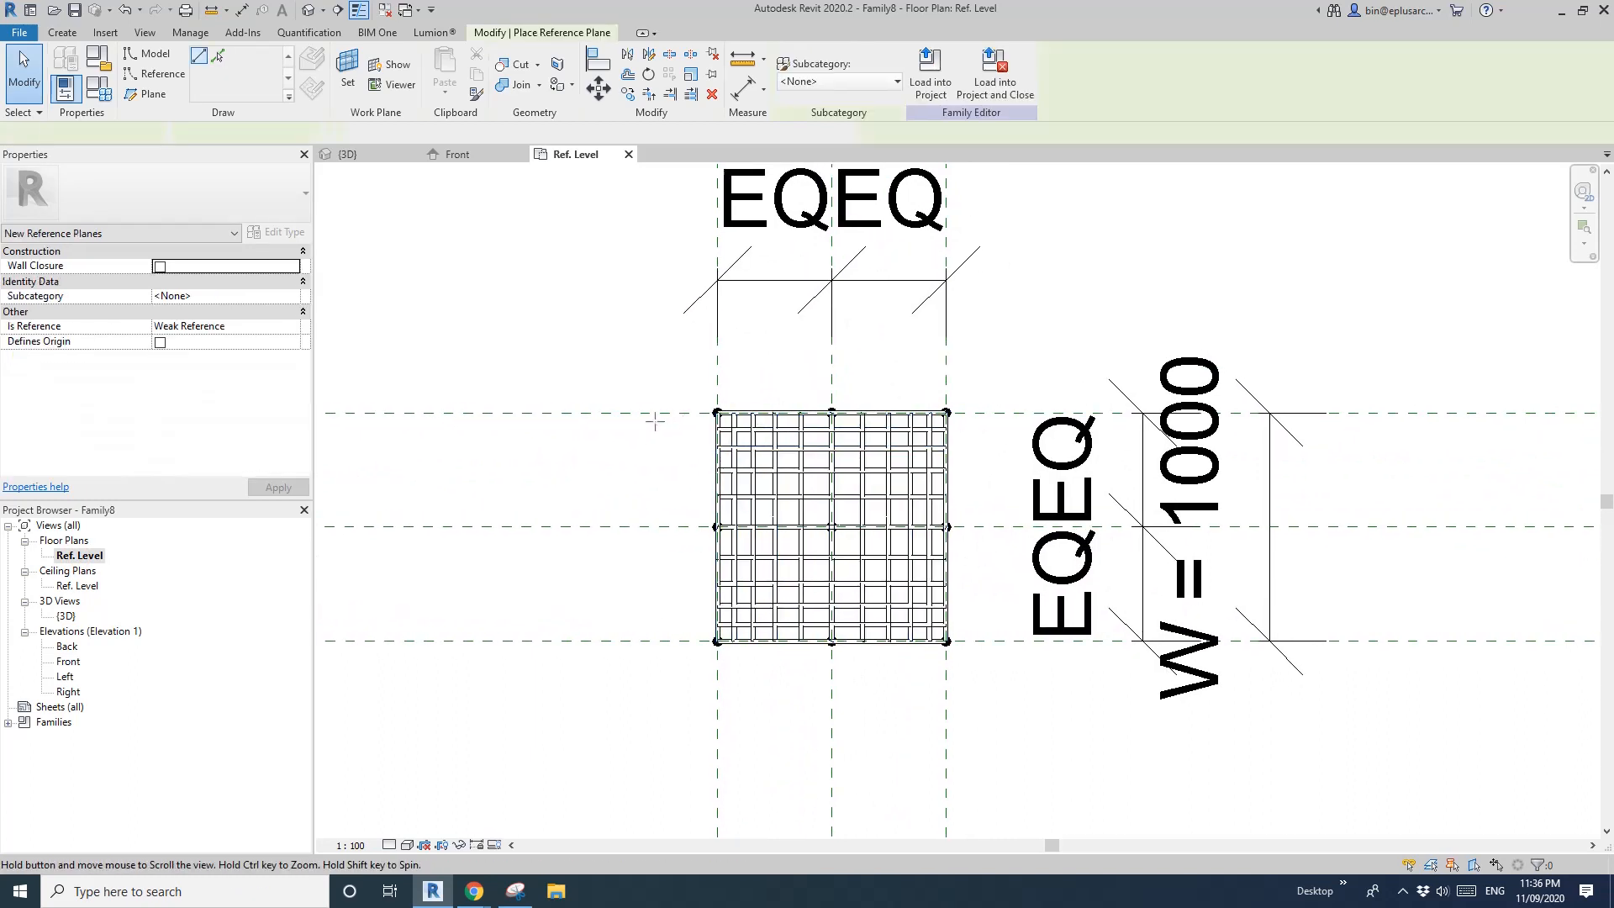
pyautogui.click(152, 94)
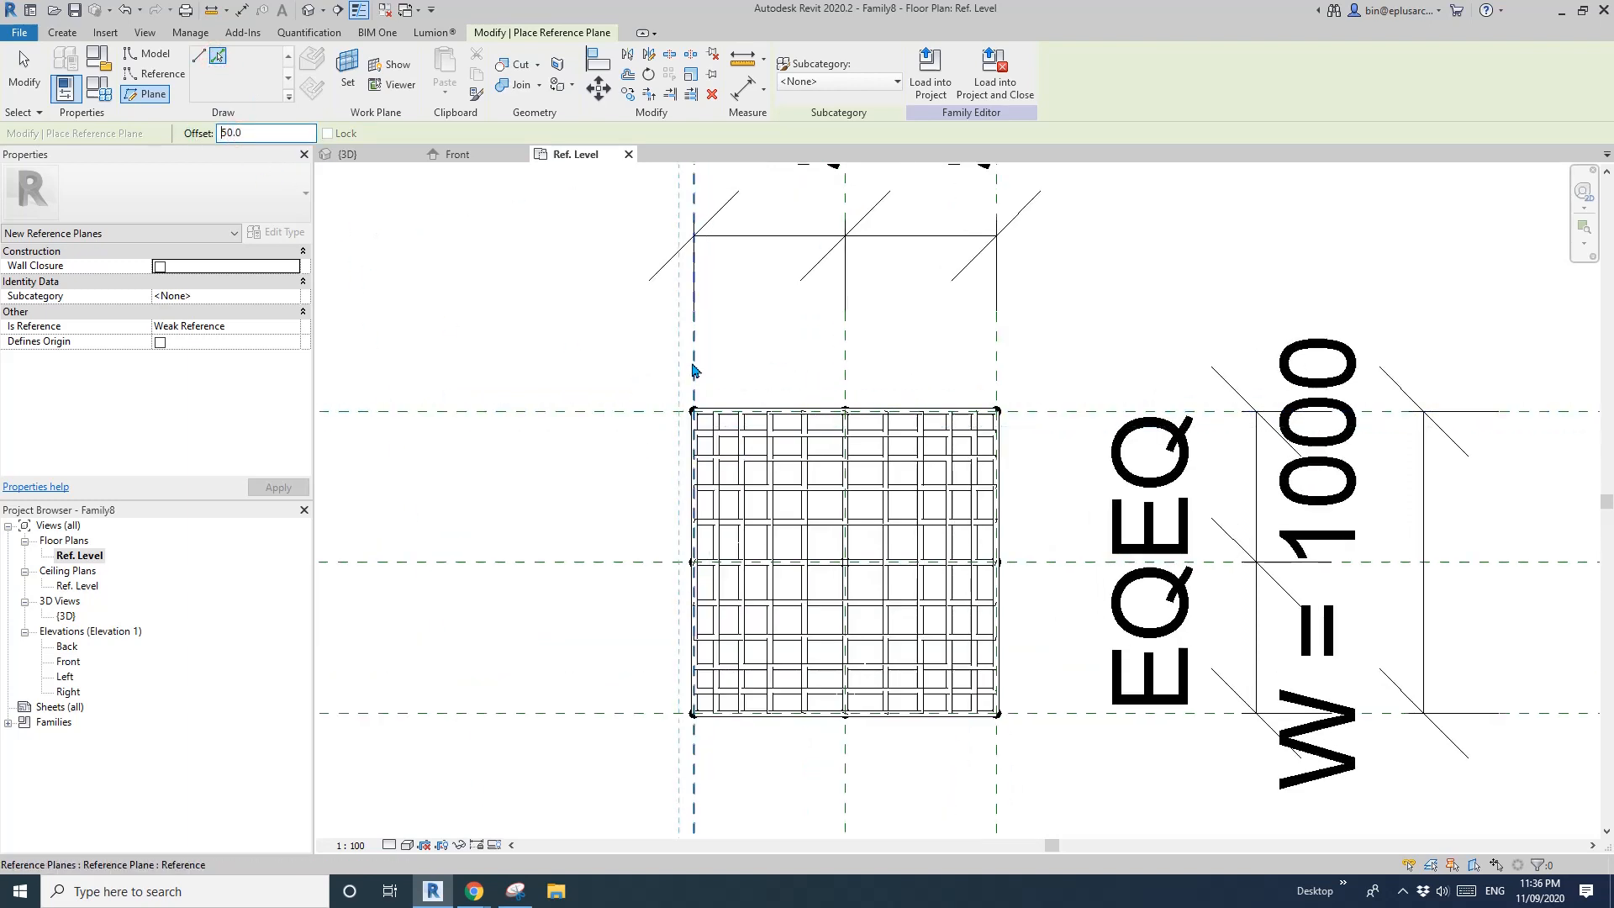
pyautogui.moveTo(645, 416)
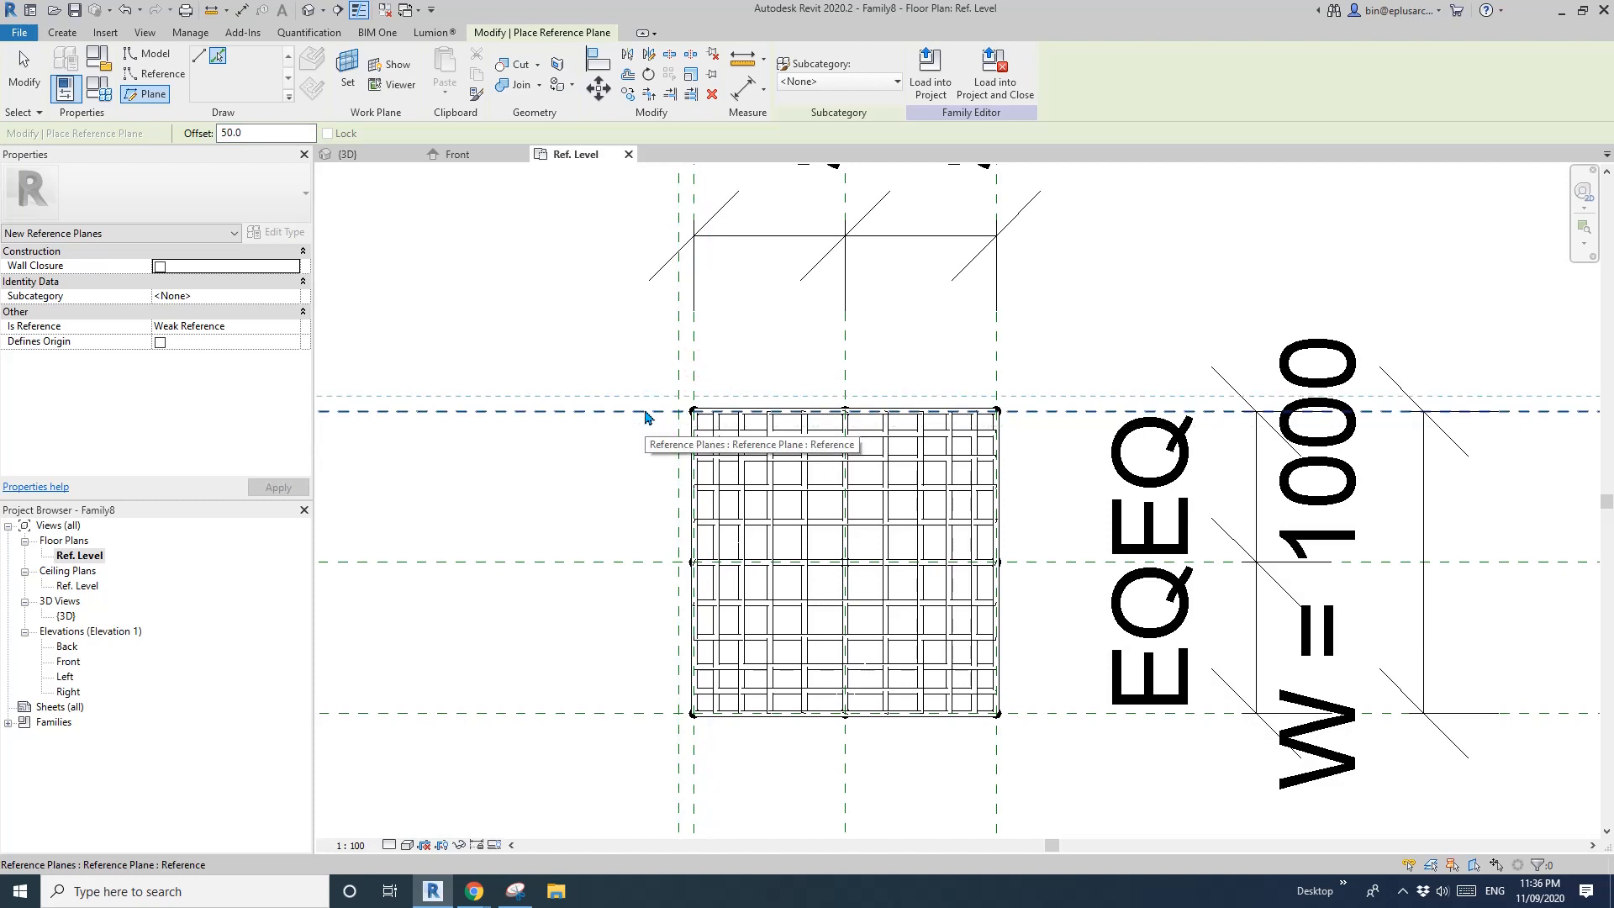
pyautogui.moveTo(1061, 772)
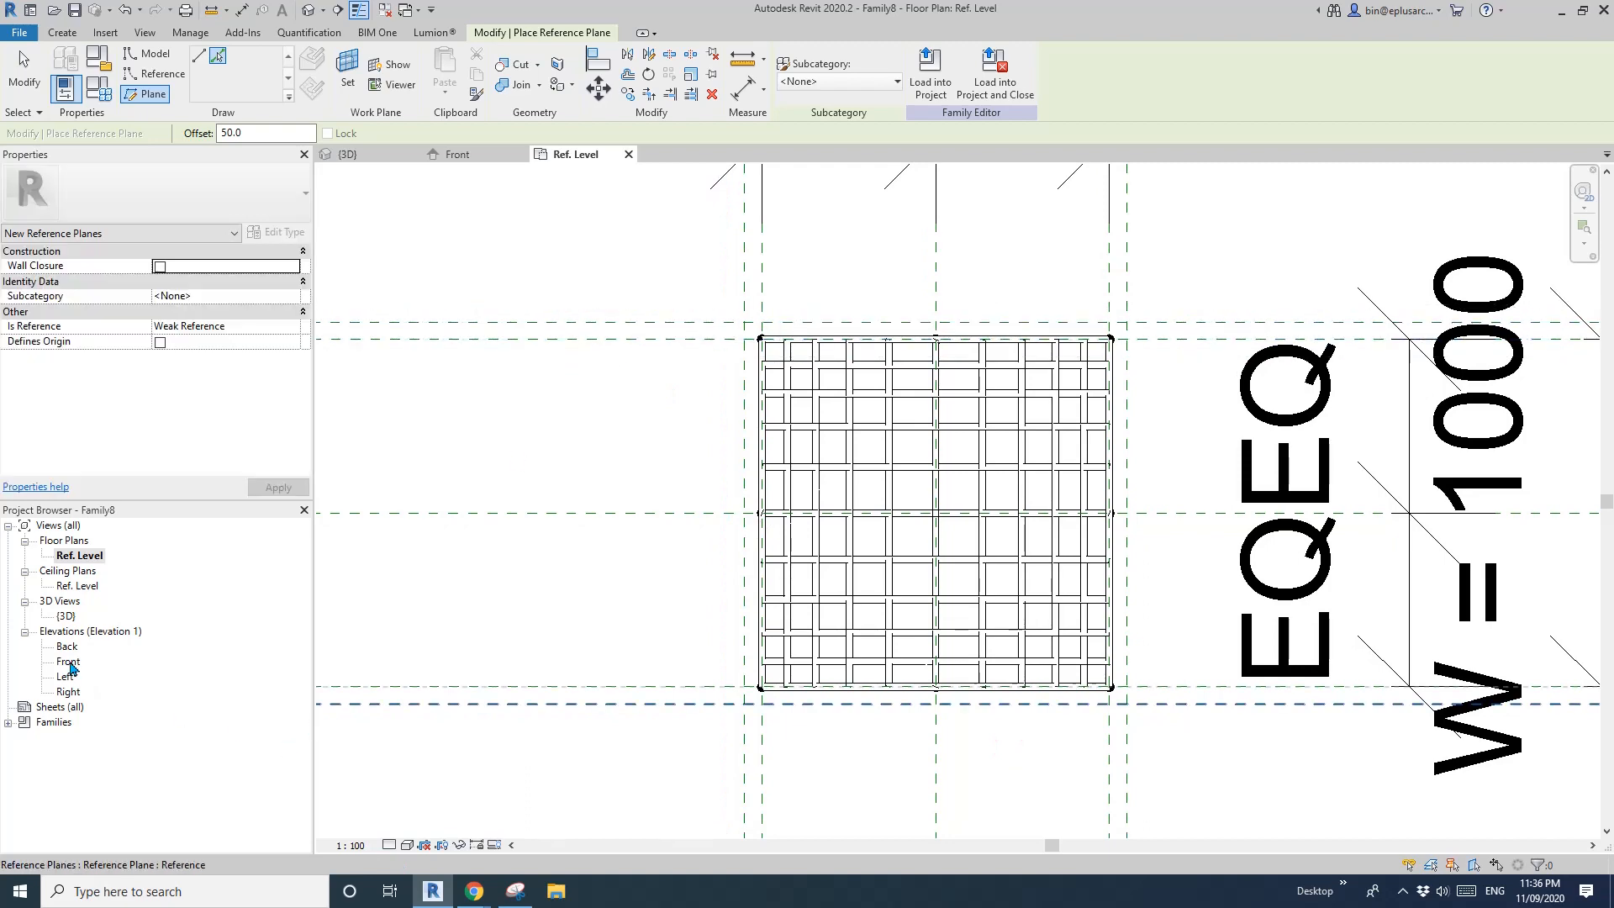
# - Name the reference plane at the shell's top 'Top' in the Front elevation
pyautogui.doubleClick(67, 660)
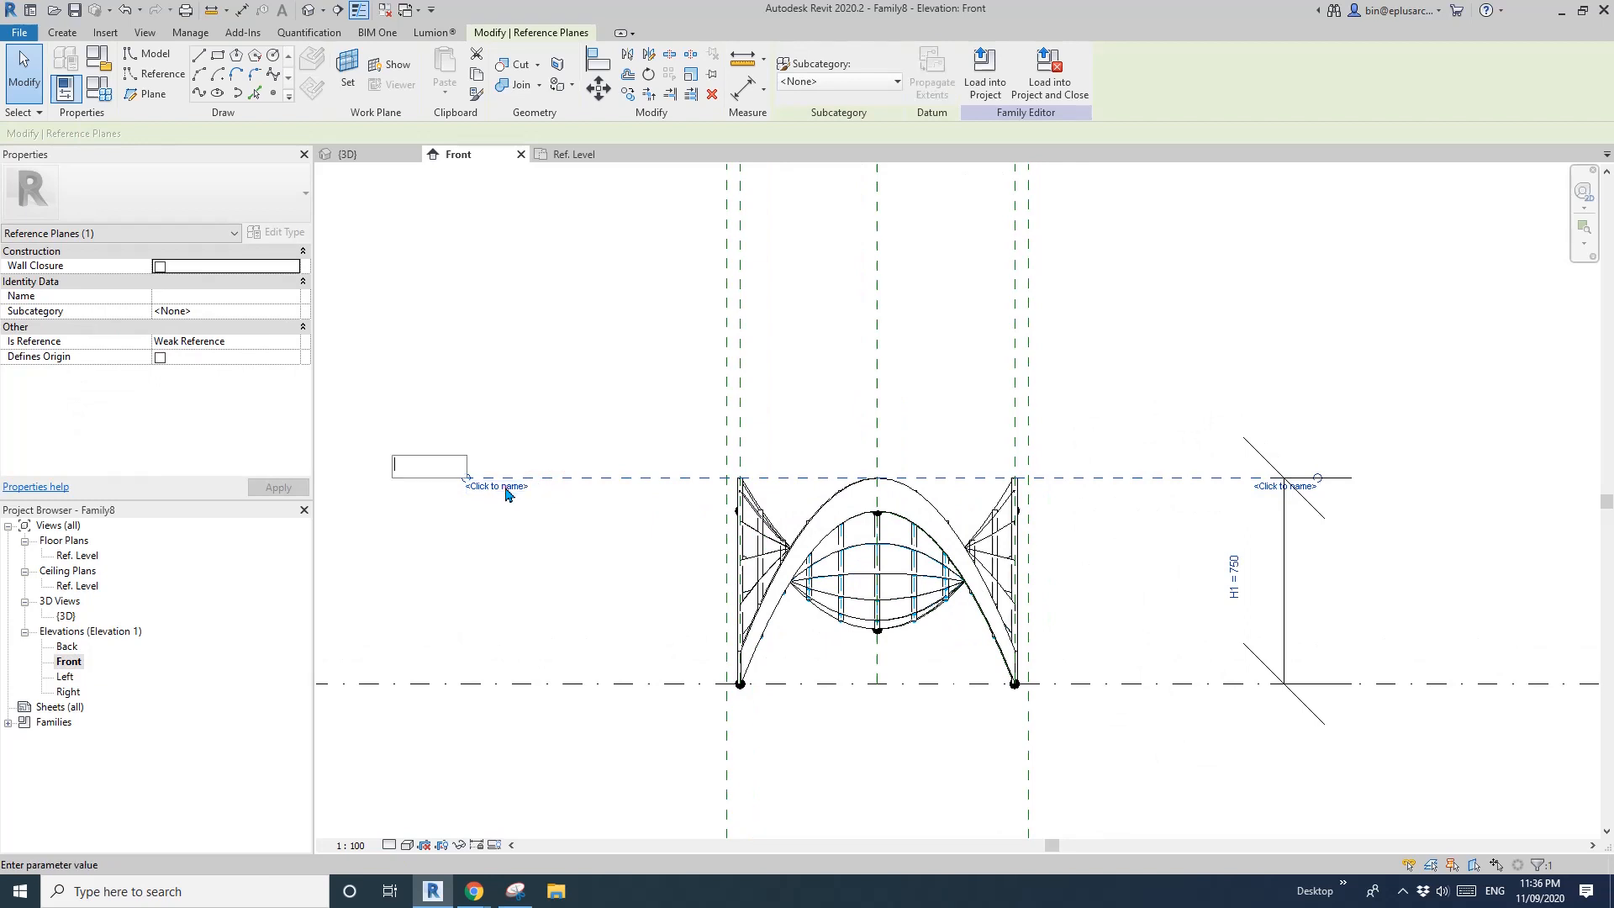
pyautogui.write('h')
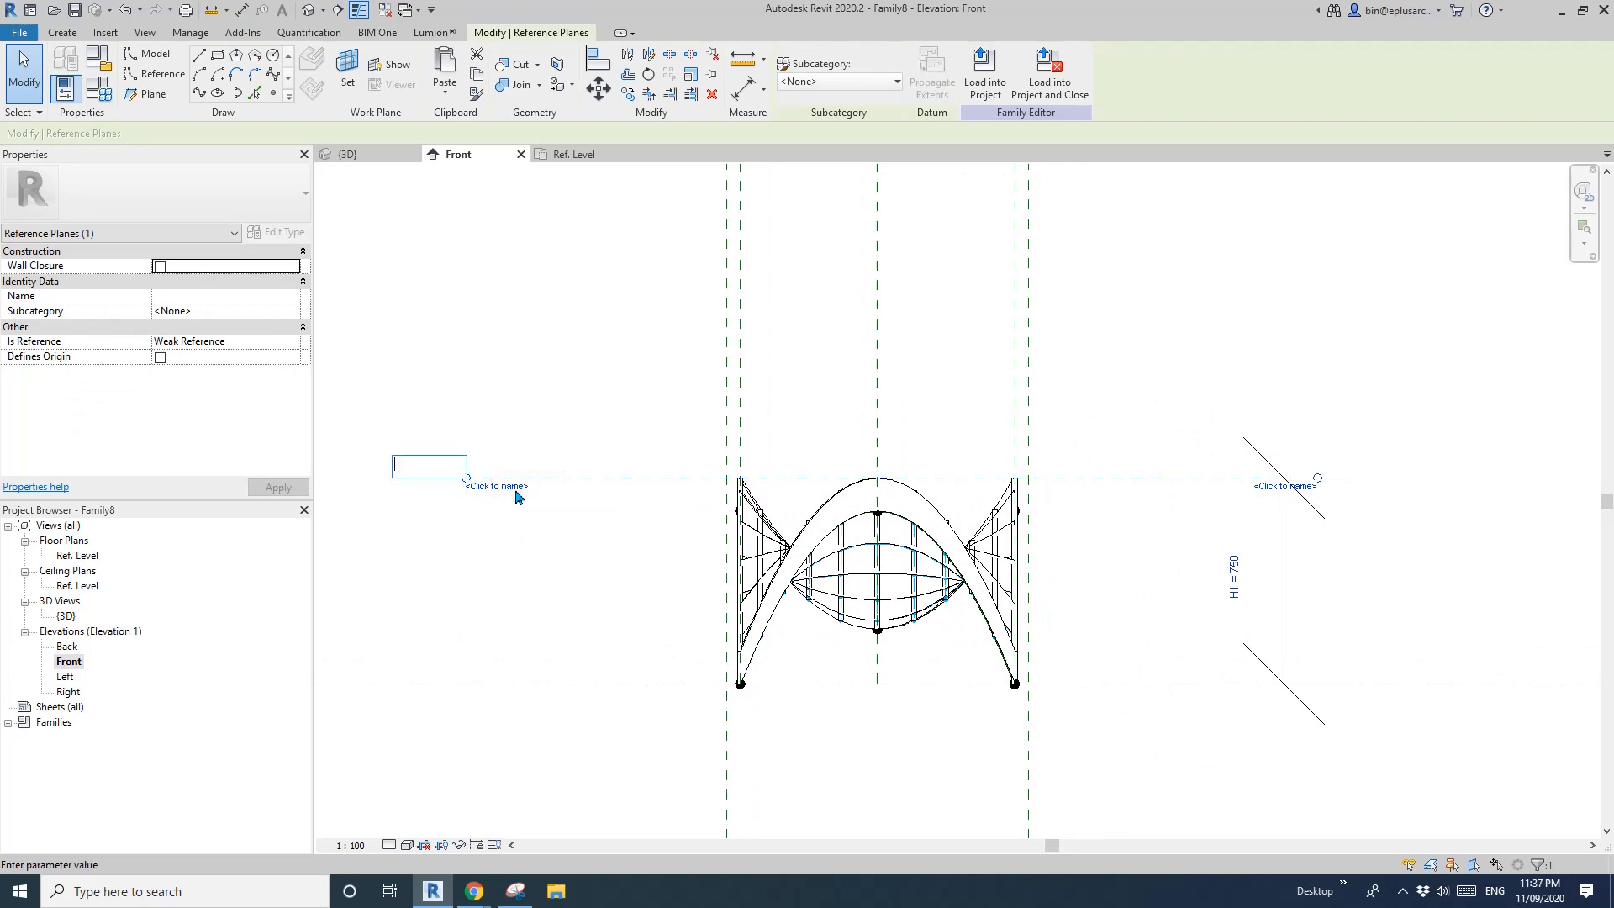
pyautogui.write('Top')
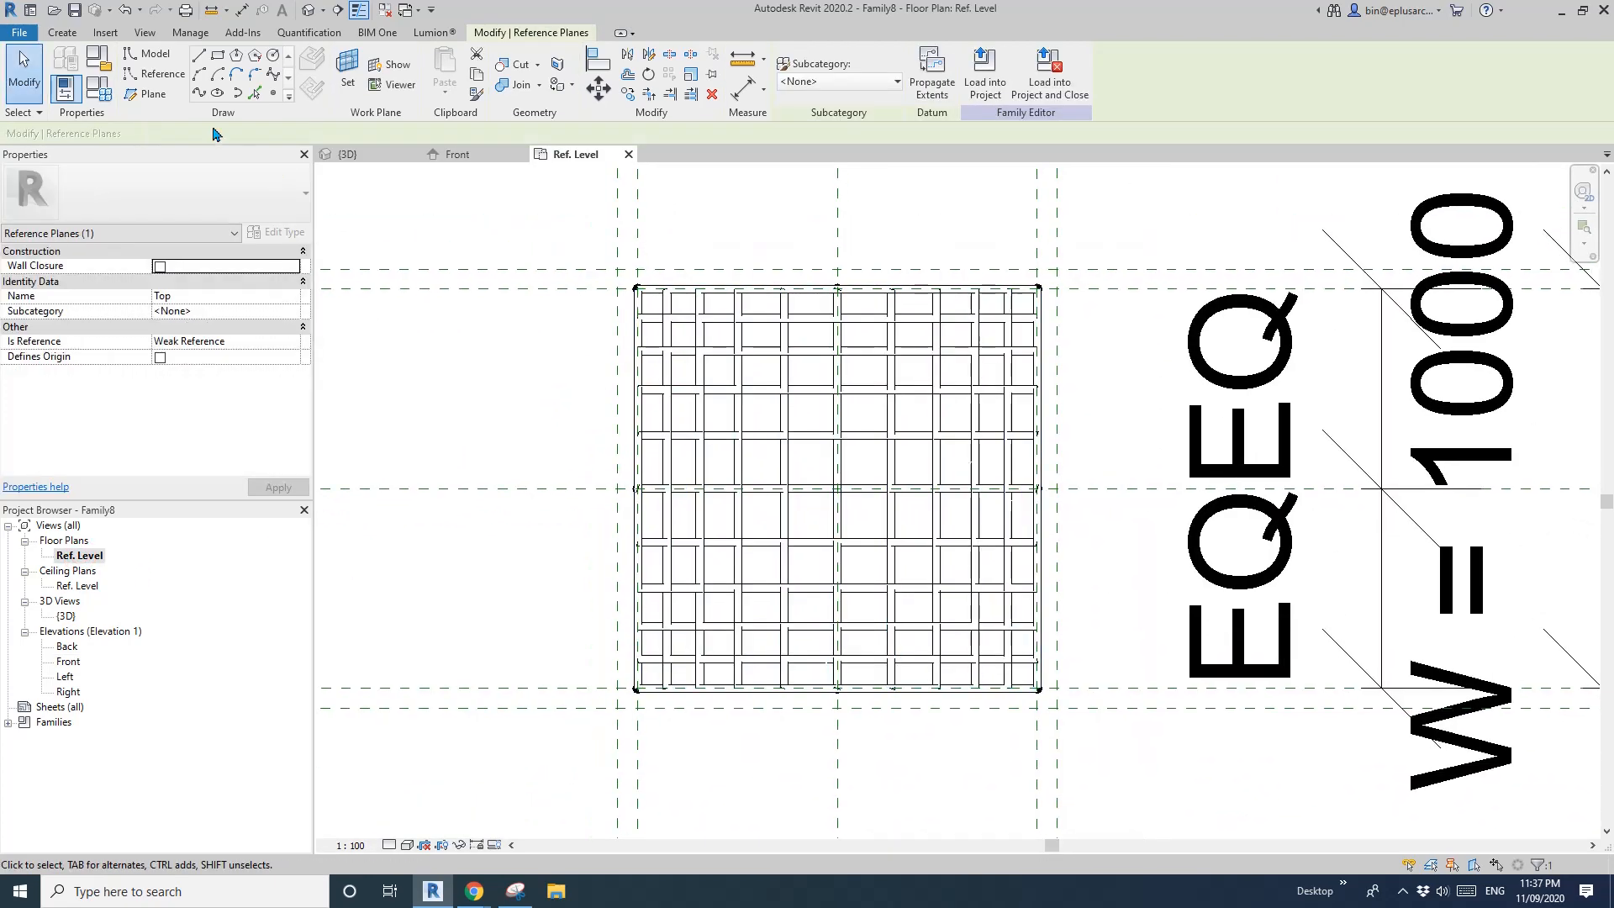
# - Draw a rectangle of reference lines on the Reference Plane : Top work plane
pyautogui.click(162, 74)
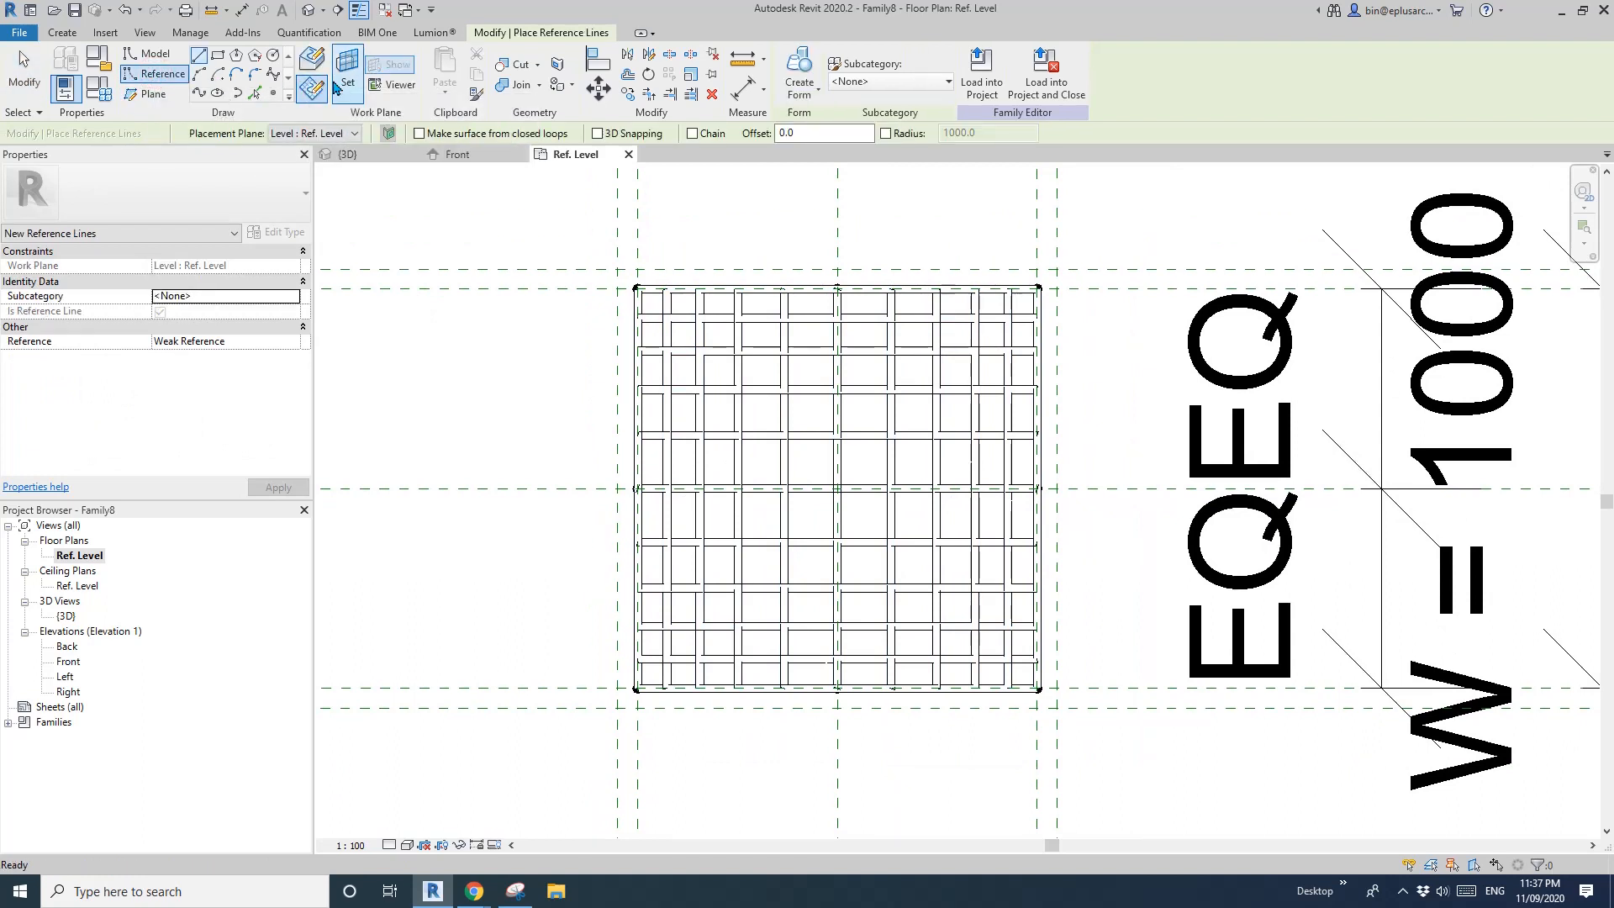
pyautogui.click(766, 368)
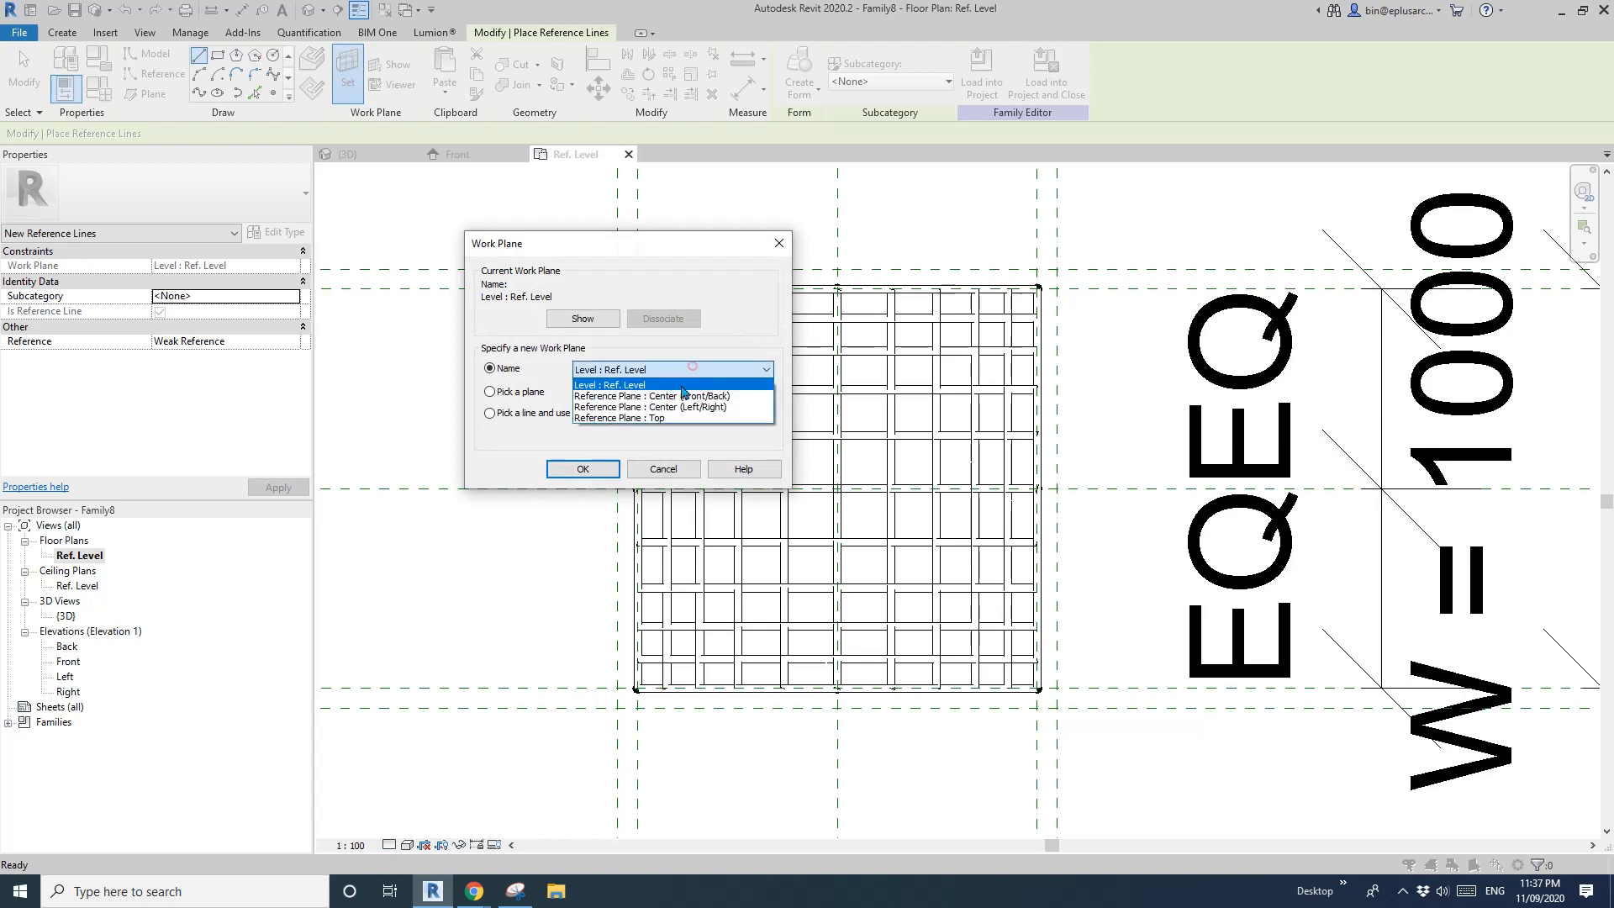
pyautogui.click(657, 419)
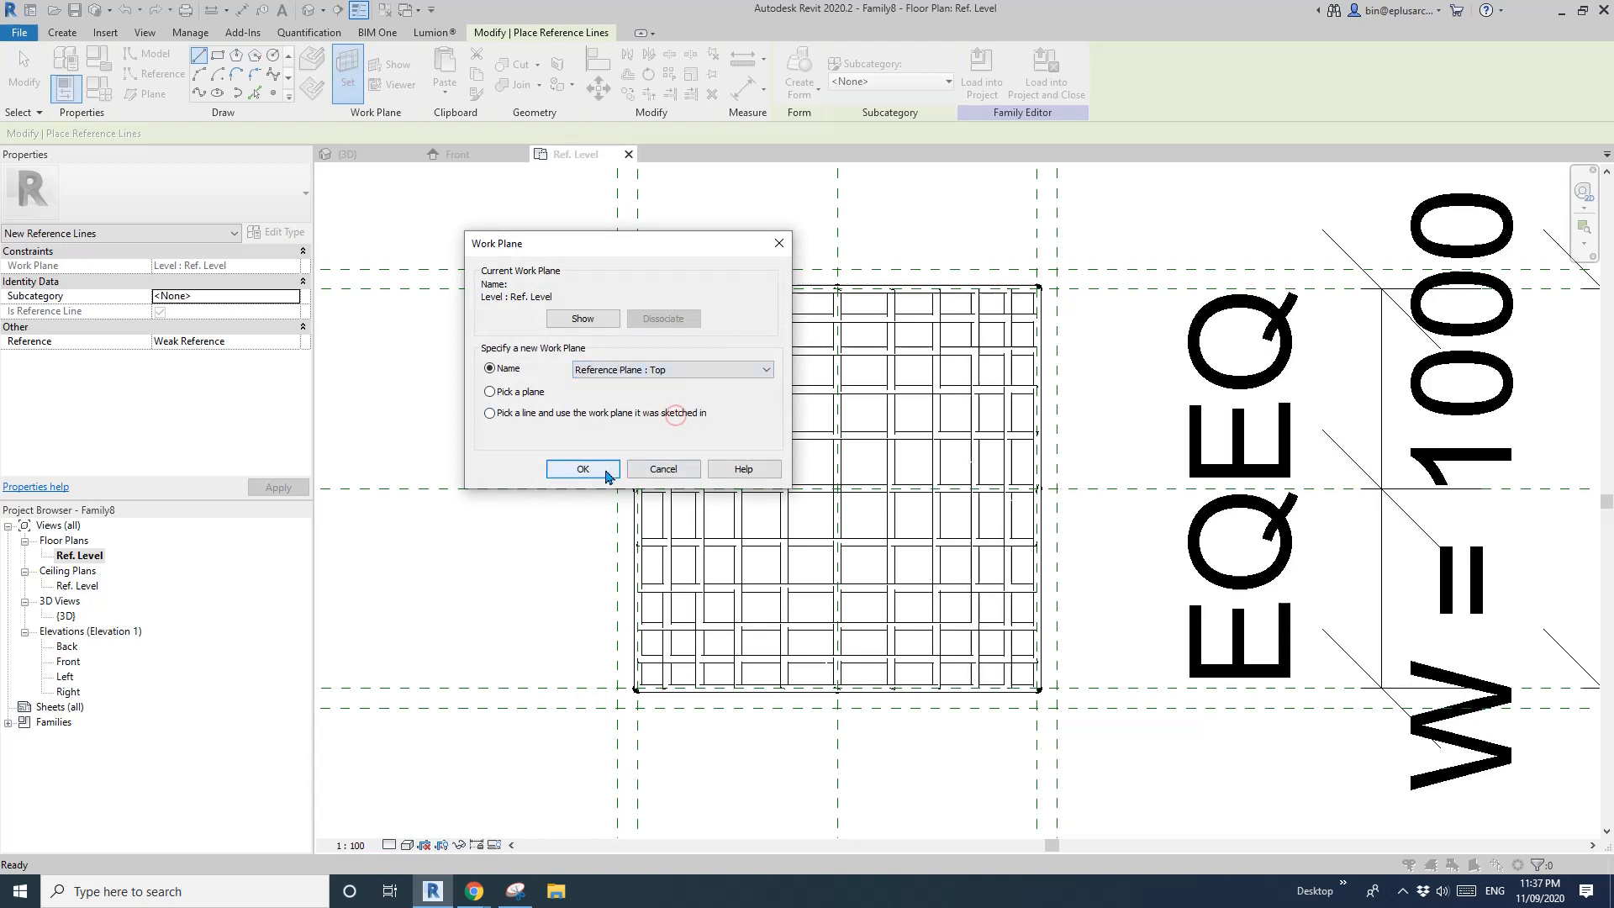
pyautogui.click(581, 469)
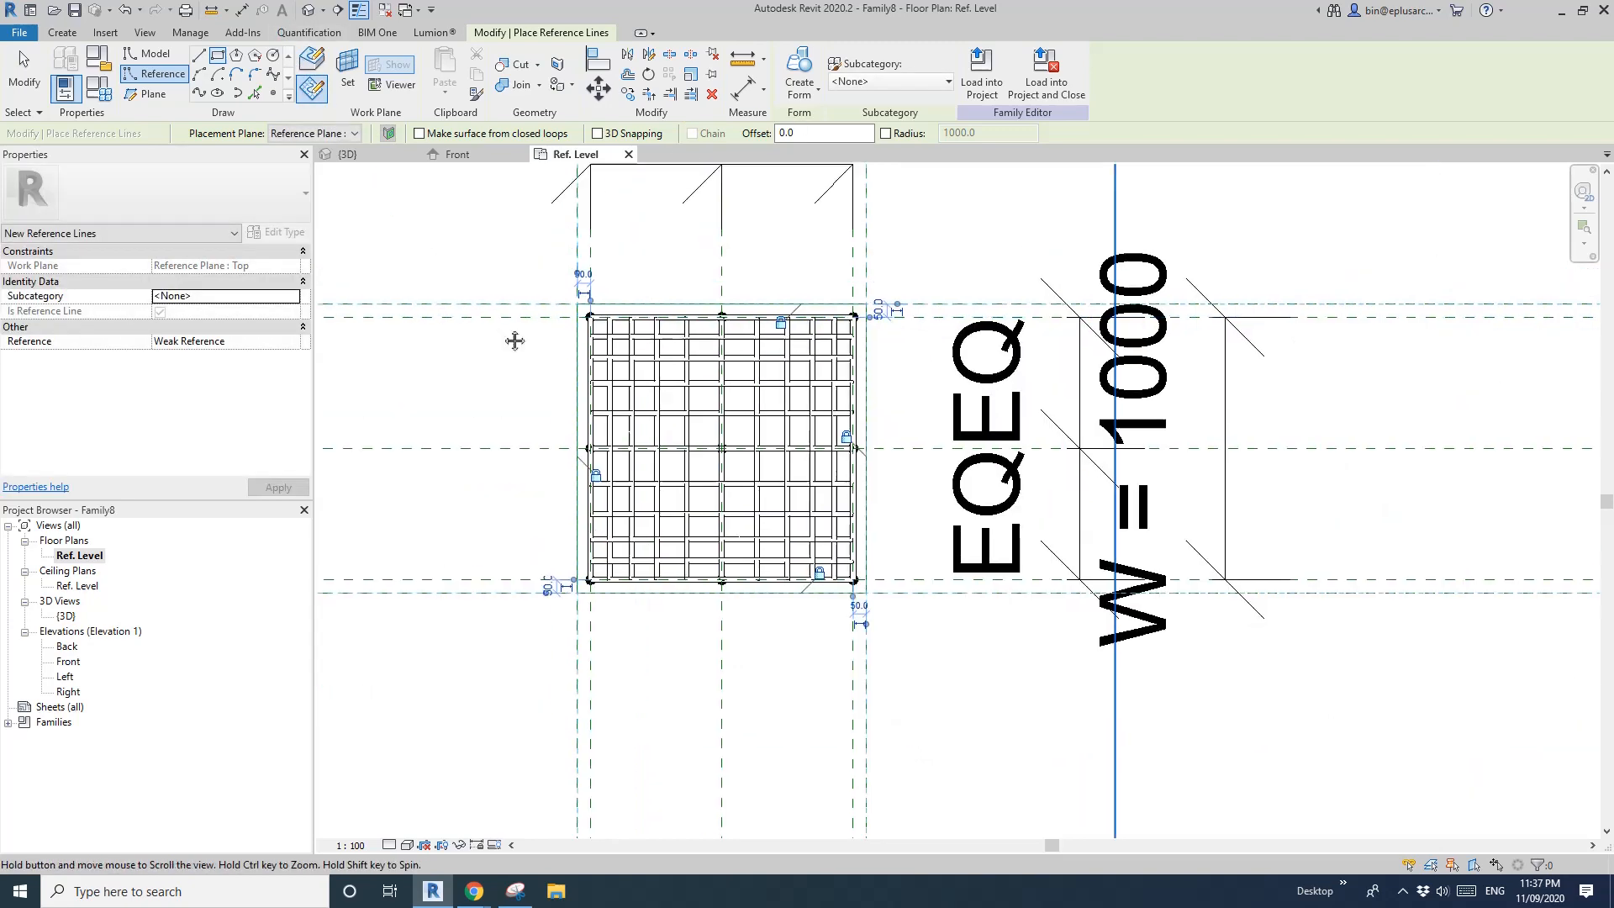
pyautogui.click(353, 153)
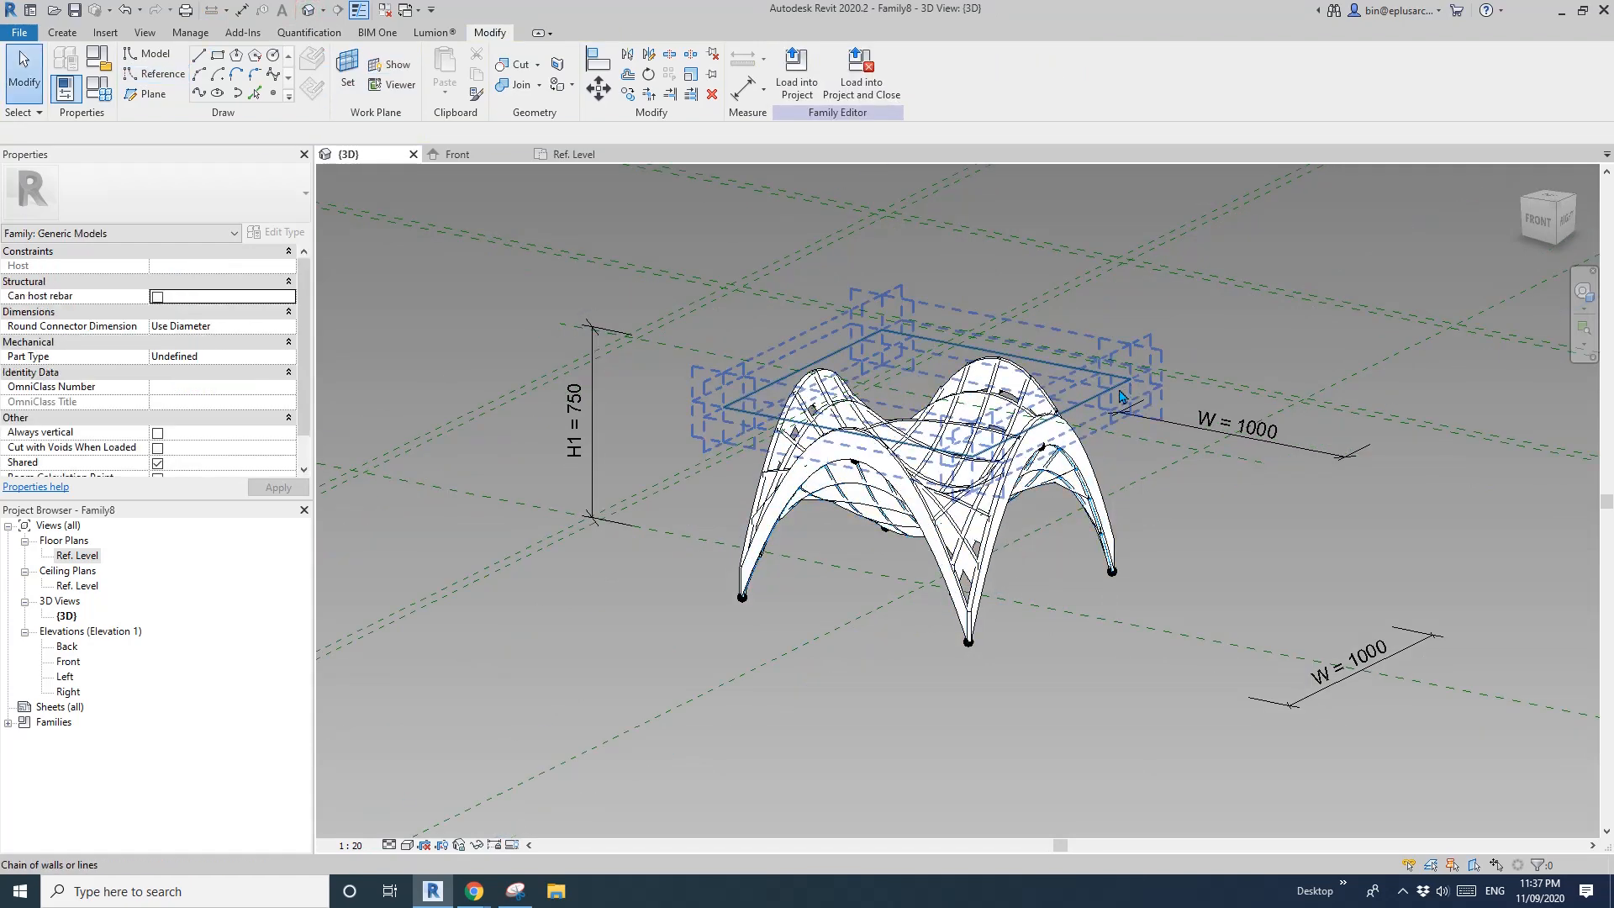
# - Create a flat surface form from the rectangle outline above the shell
pyautogui.click(927, 401)
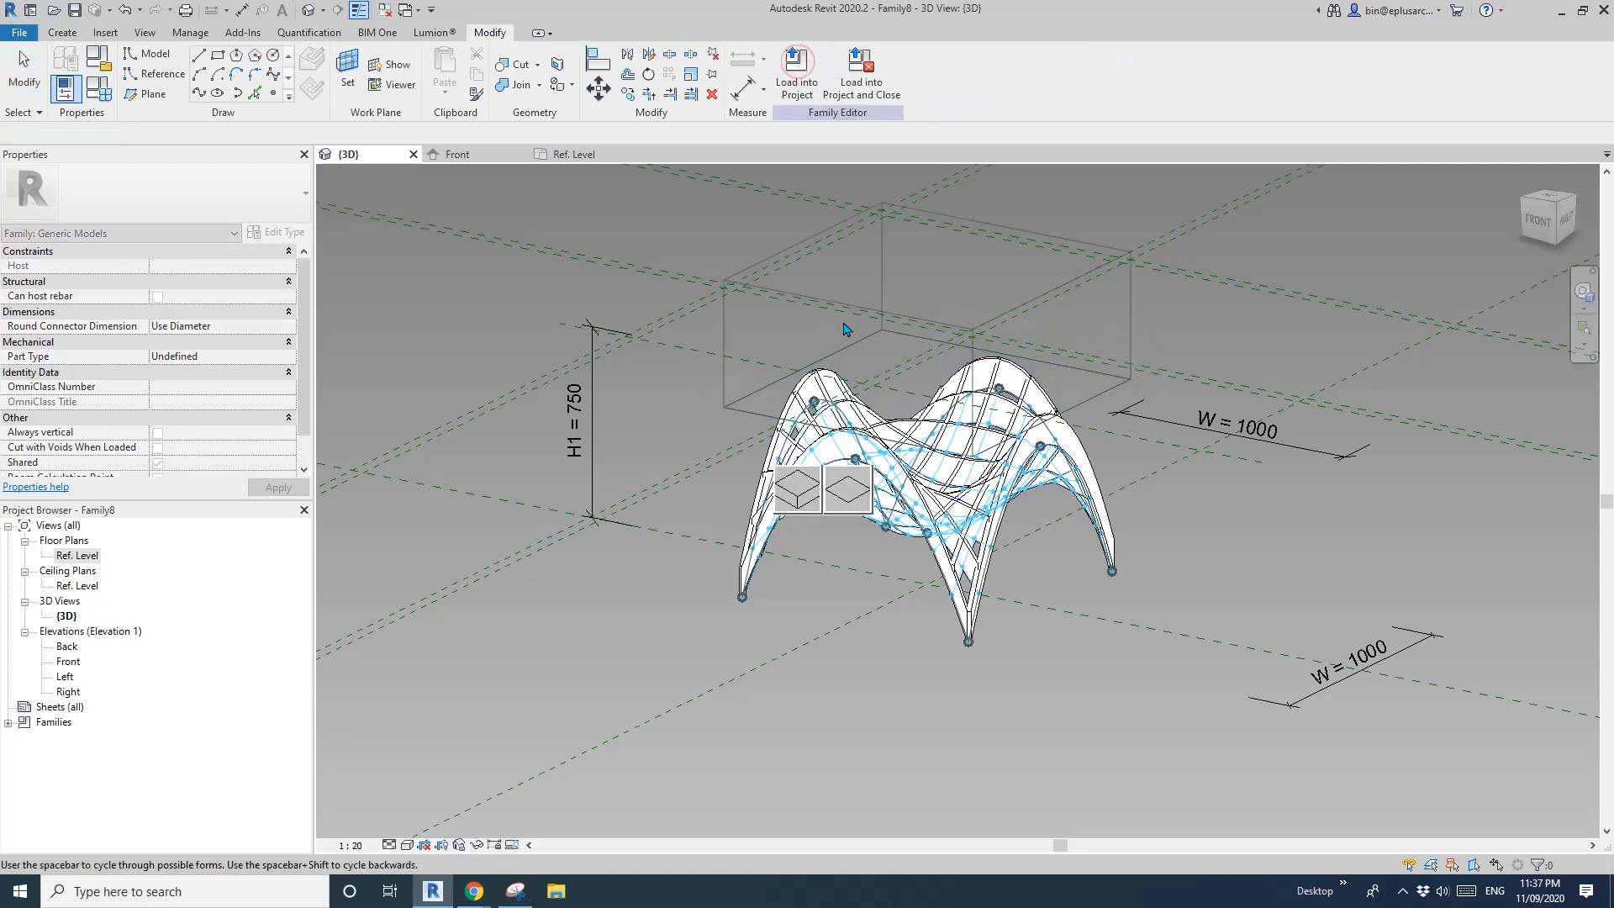
pyautogui.click(800, 503)
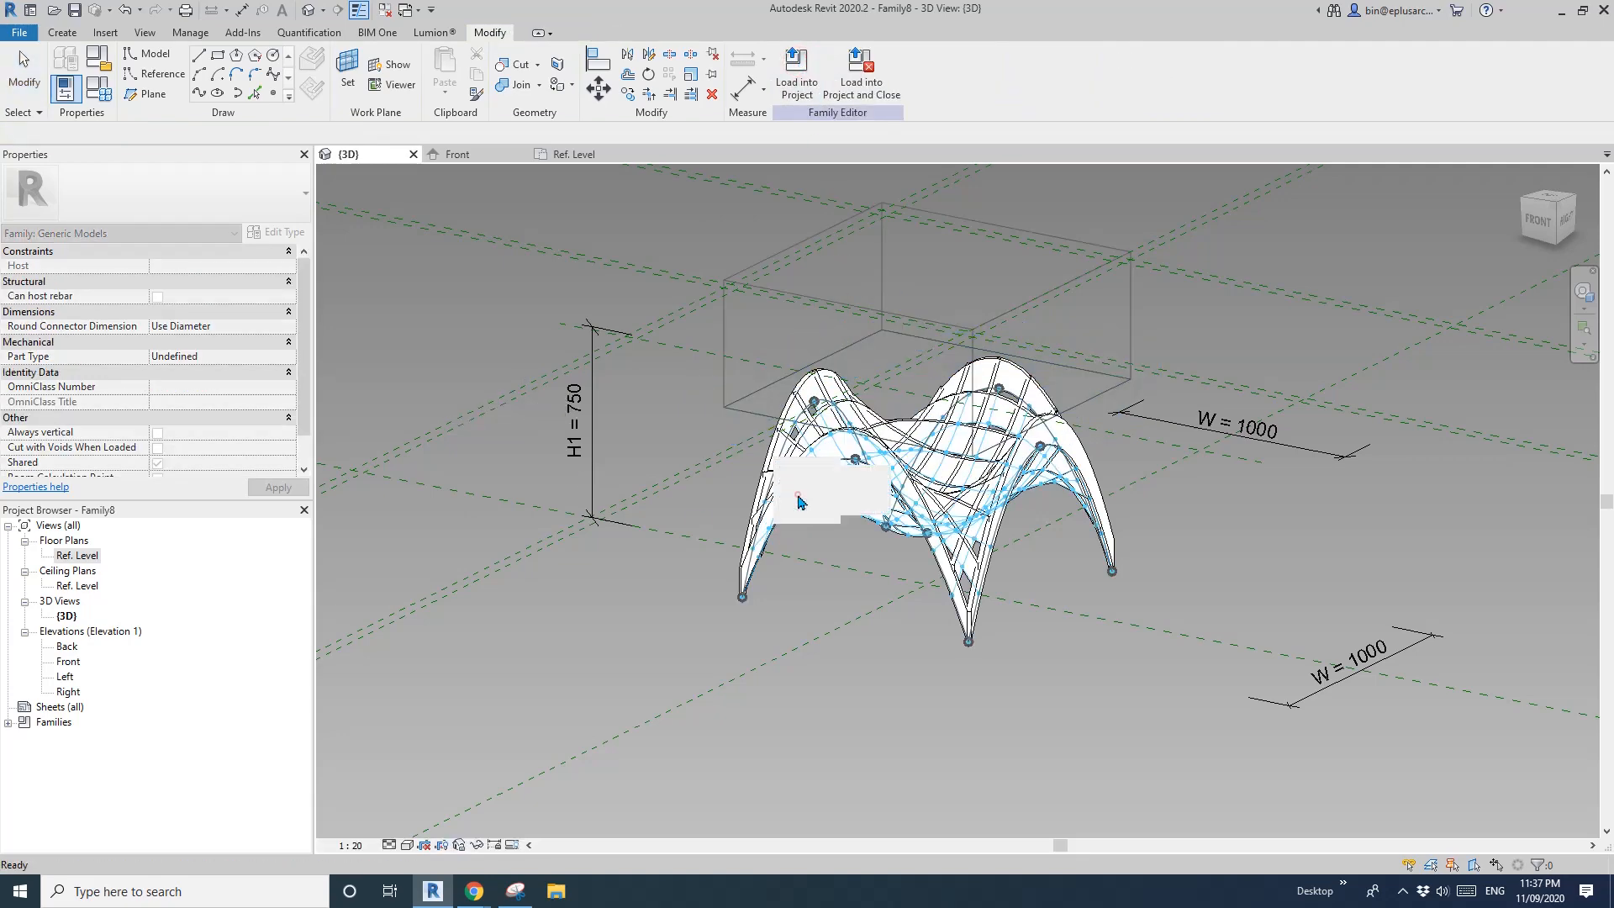
pyautogui.click(916, 257)
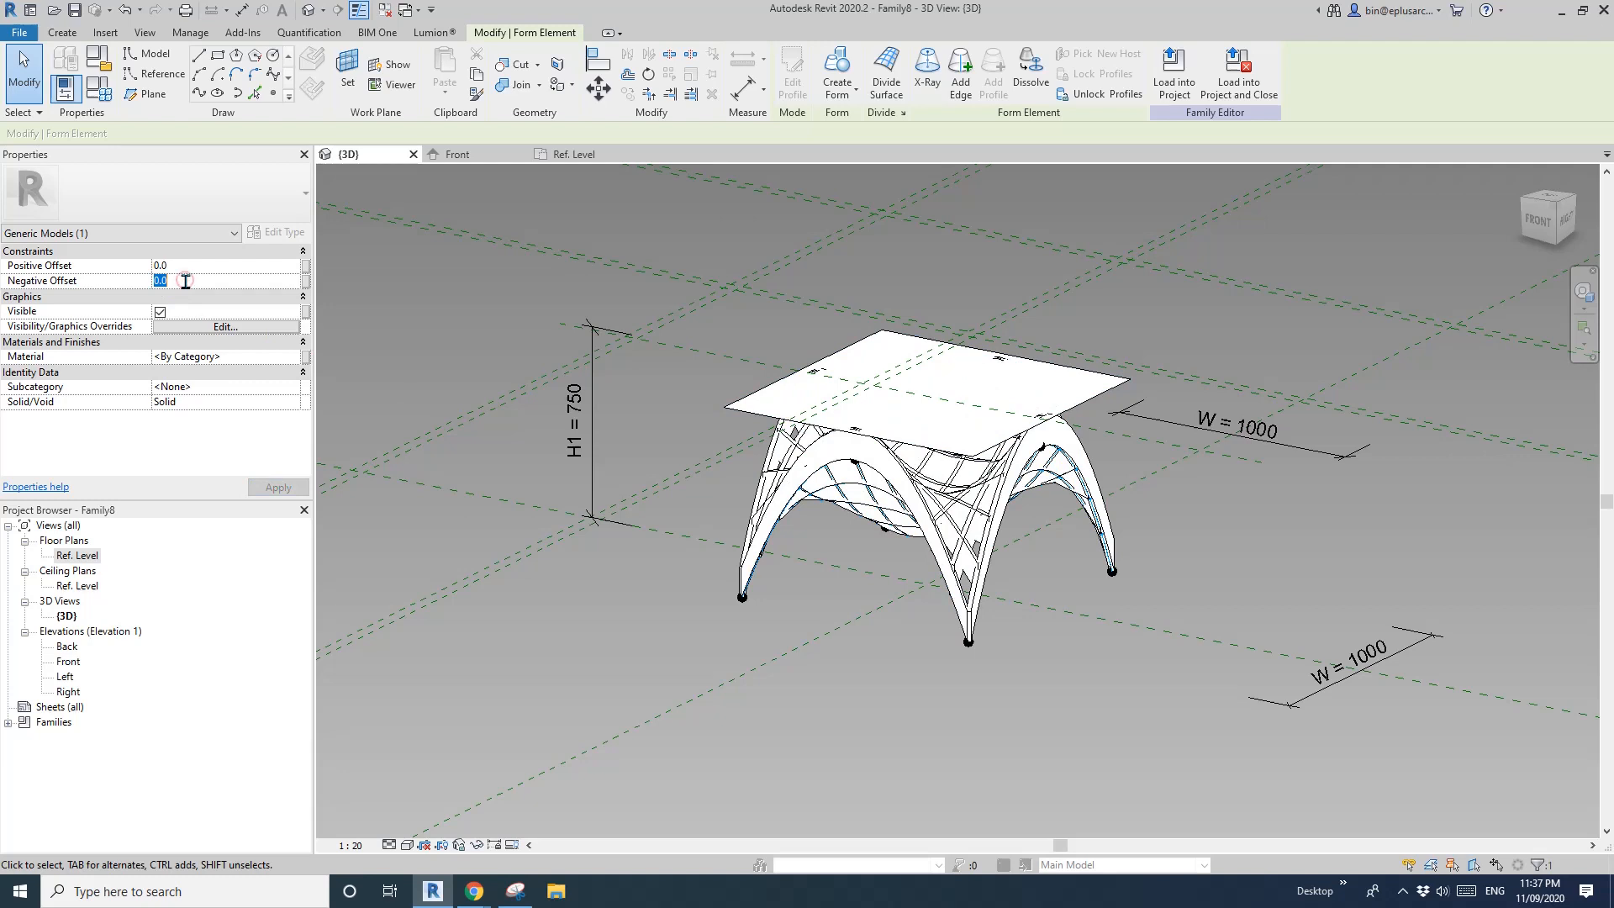
pyautogui.moveTo(306, 291)
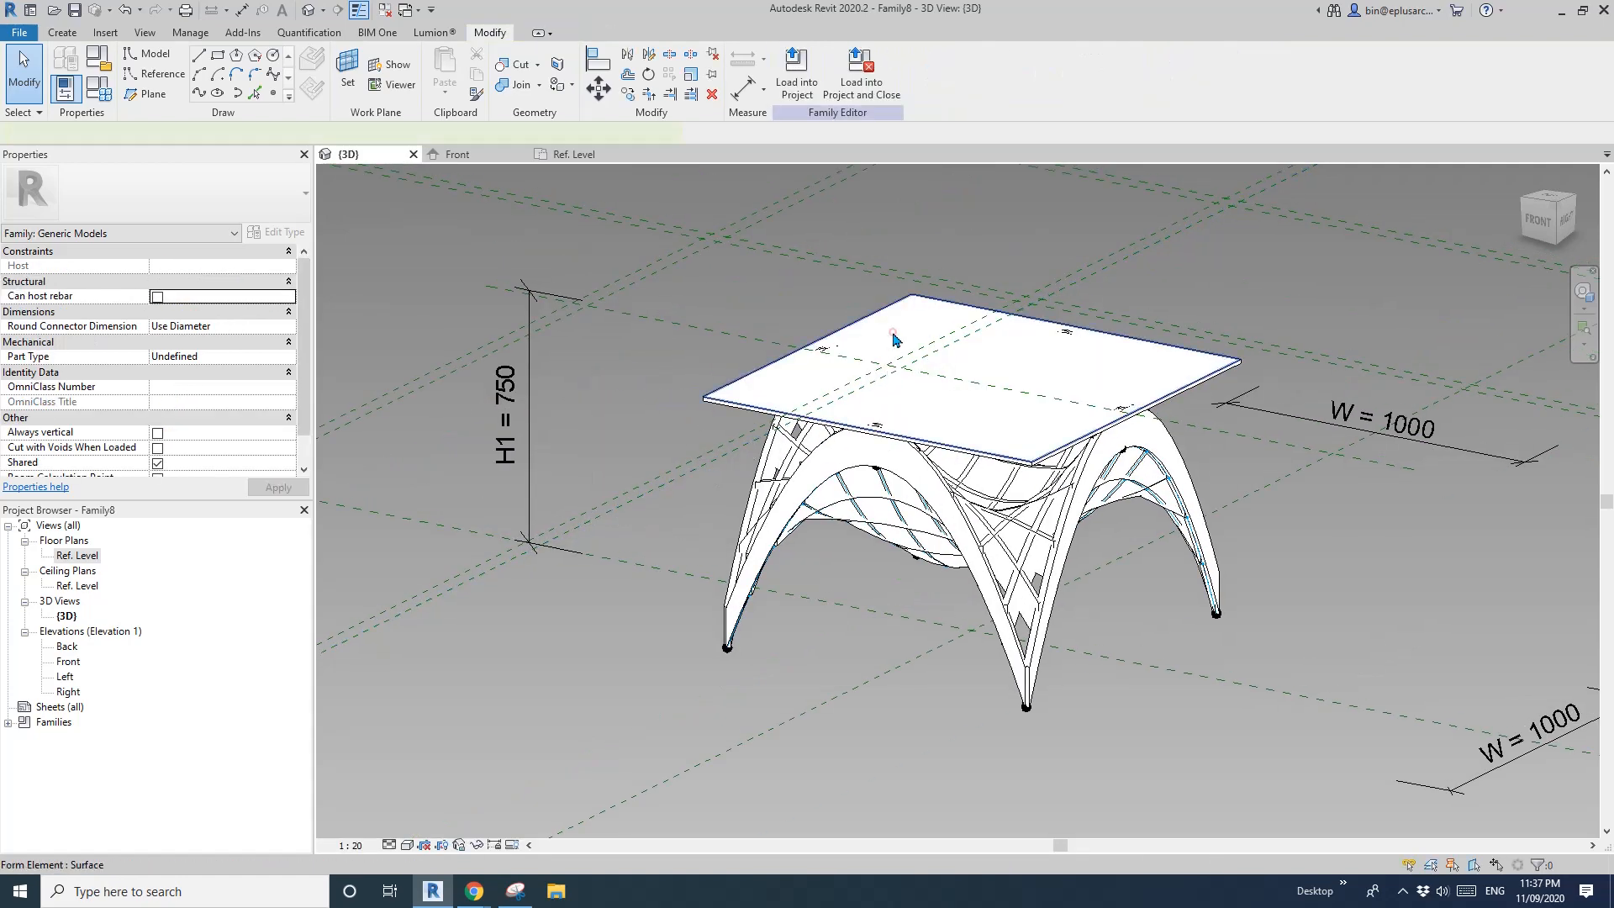
# - Give the tabletop a negative offset of 12 and search for a glass material
pyautogui.click(892, 338)
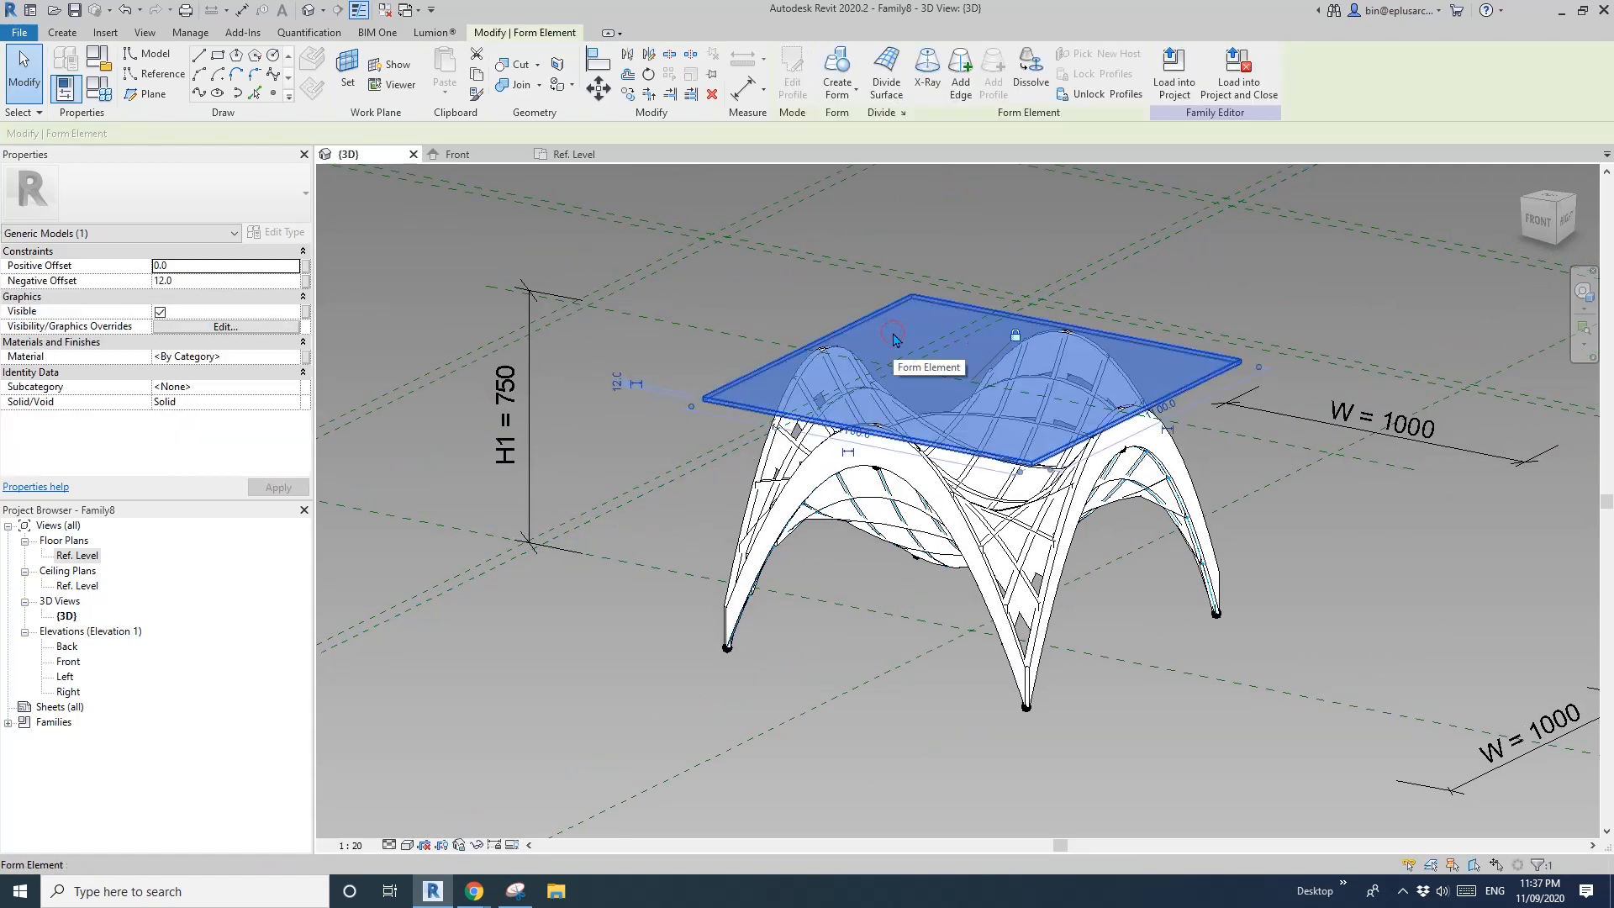
pyautogui.click(189, 357)
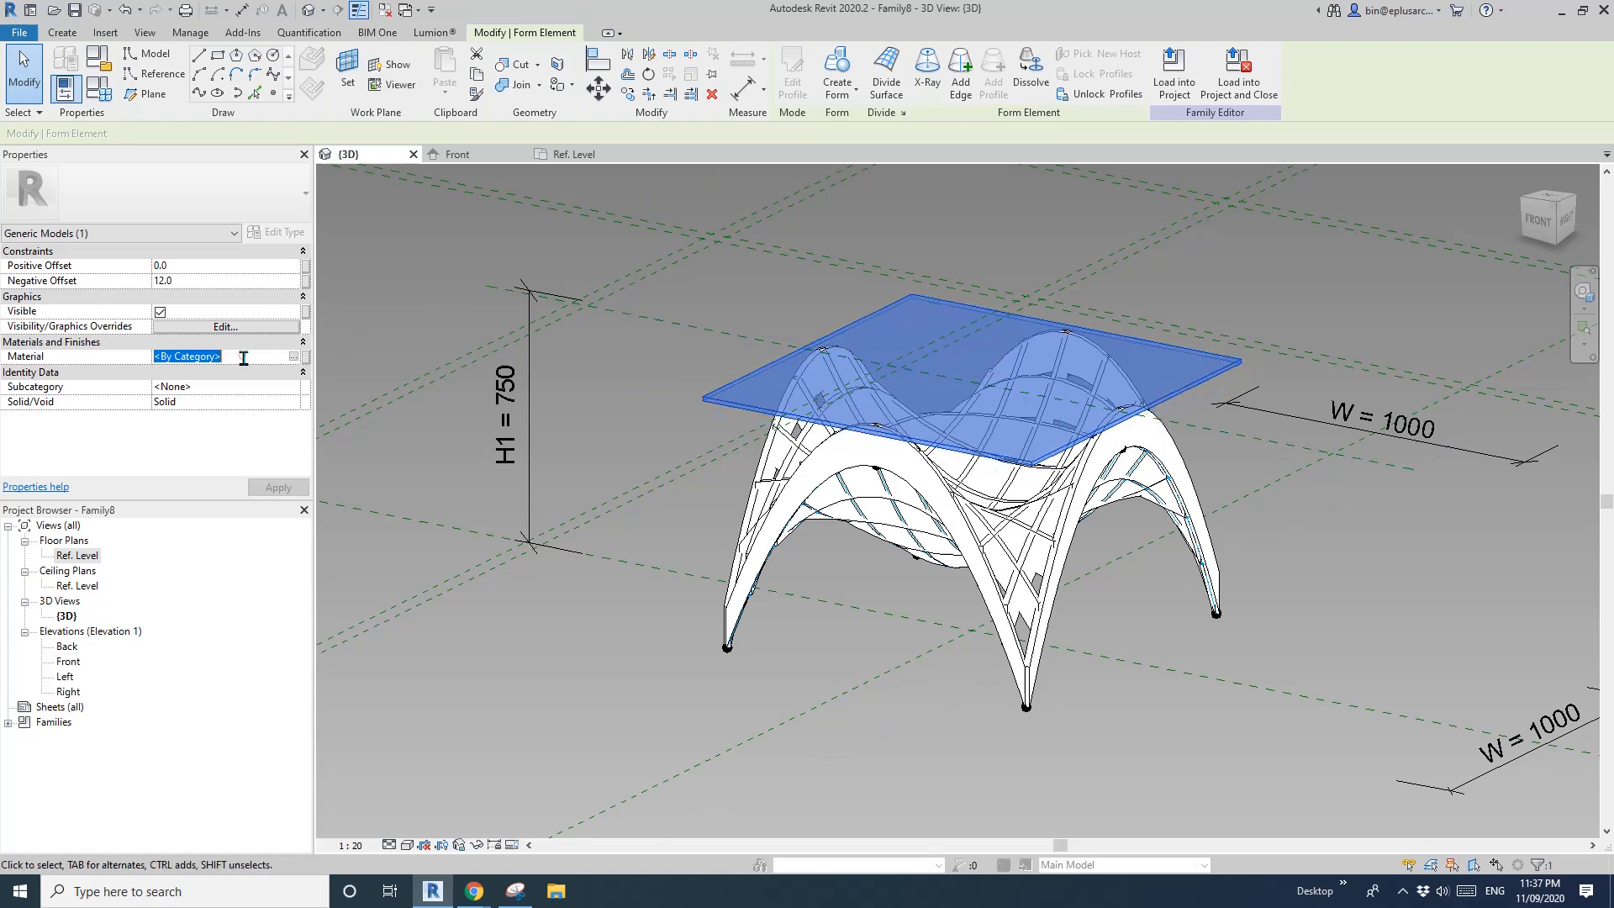
pyautogui.write('glass')
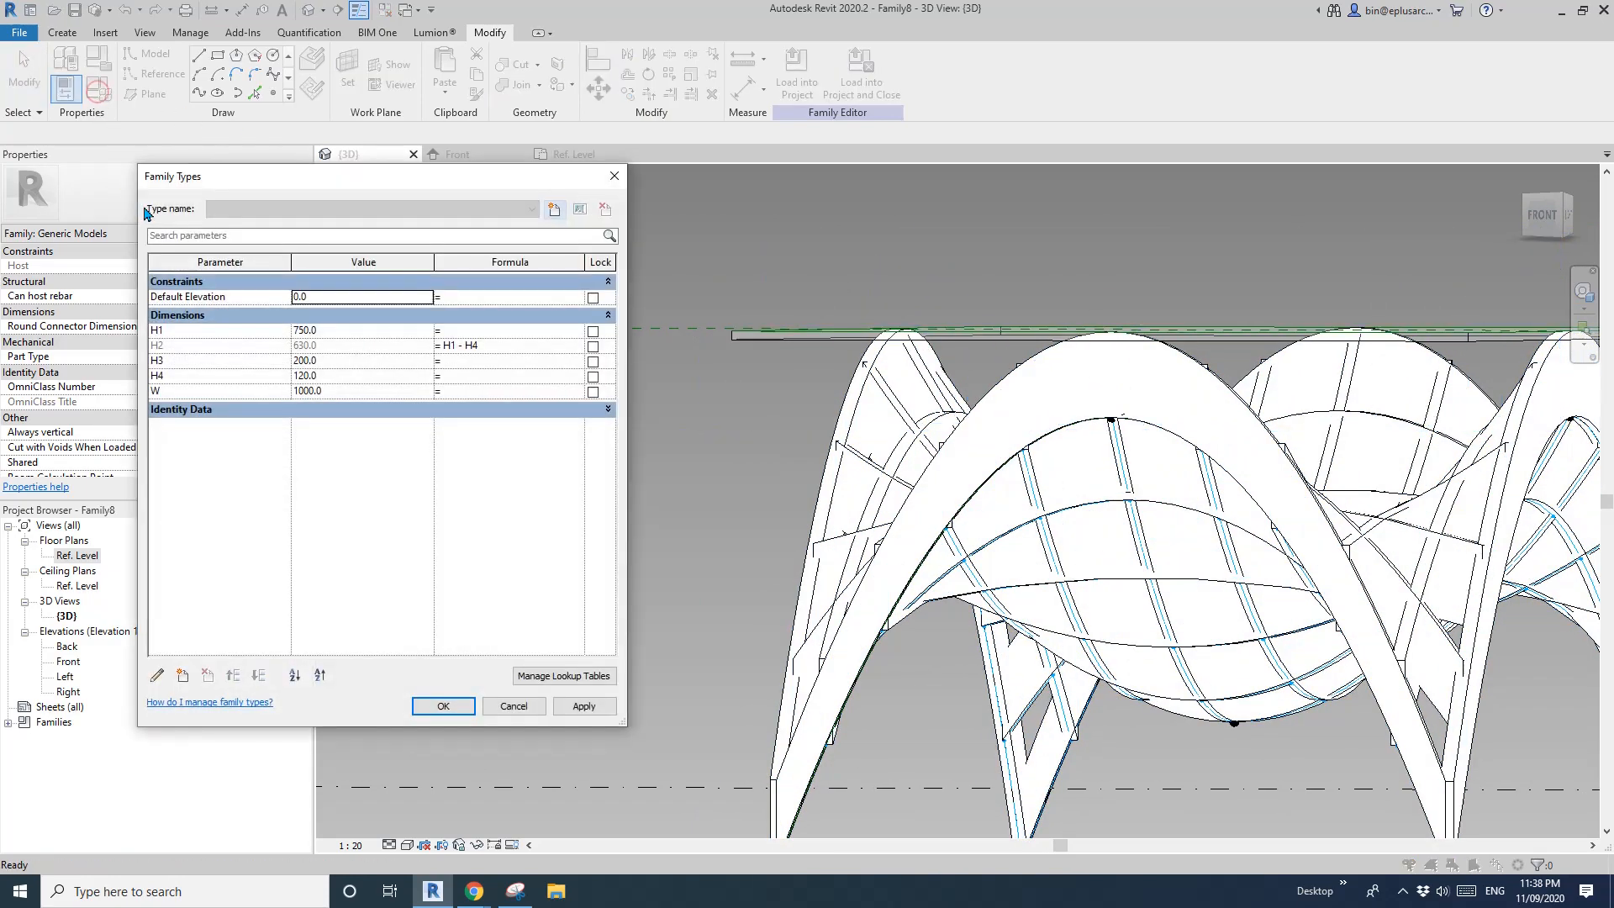
# - Append -12 to the H2 formula so H2 = H1 - H4 - 12 (618) and apply it
pyautogui.click(500, 345)
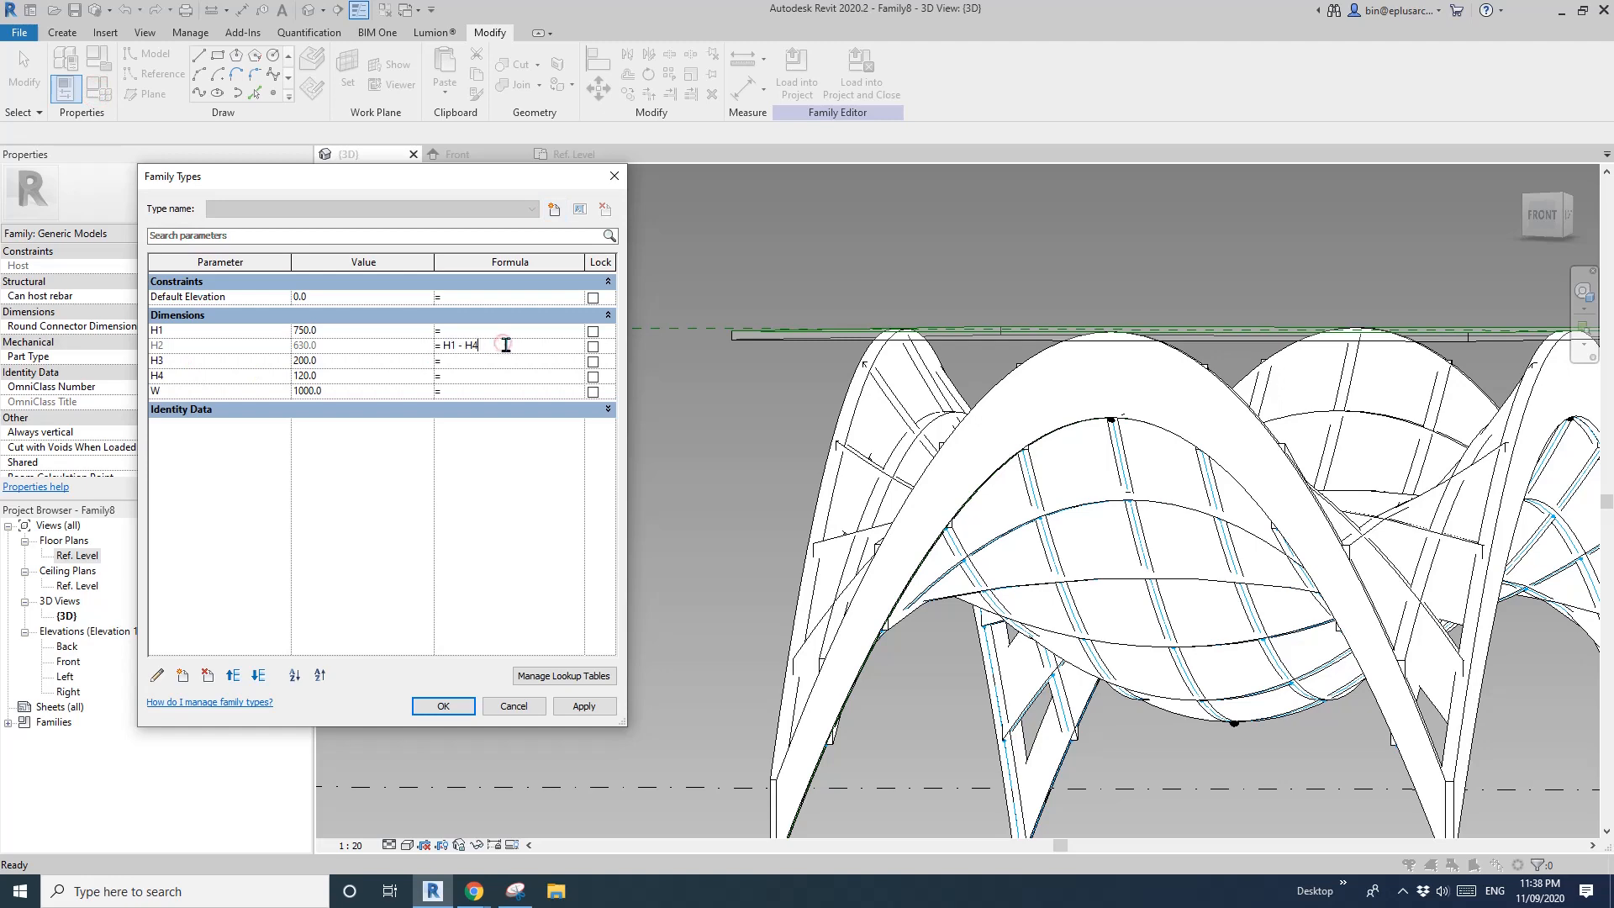
pyautogui.write('-12')
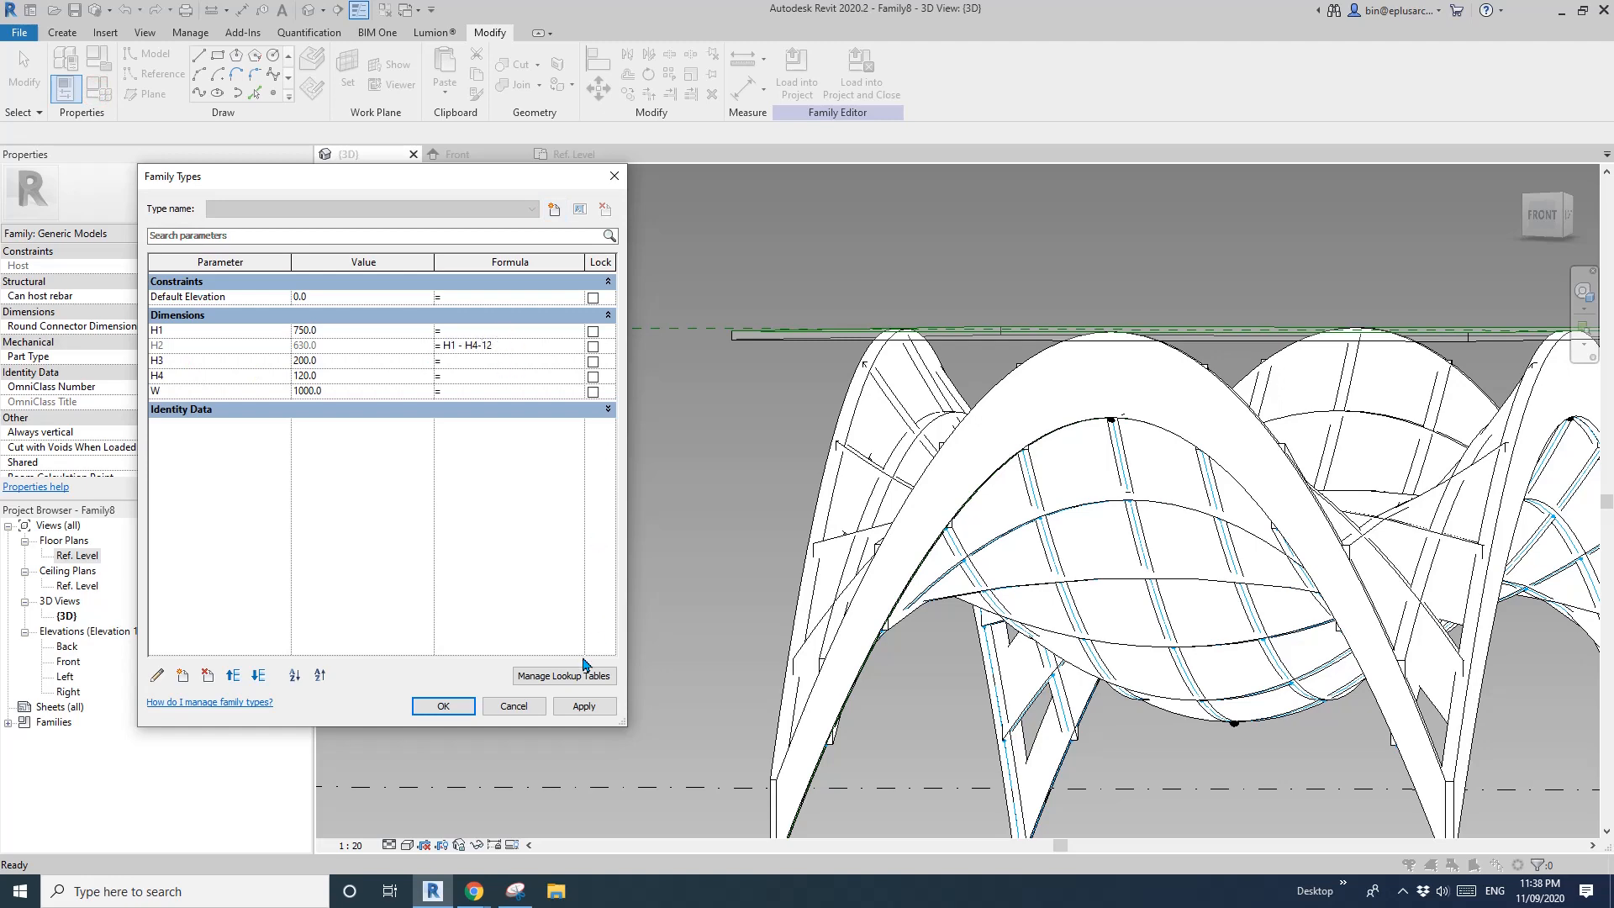
pyautogui.click(583, 706)
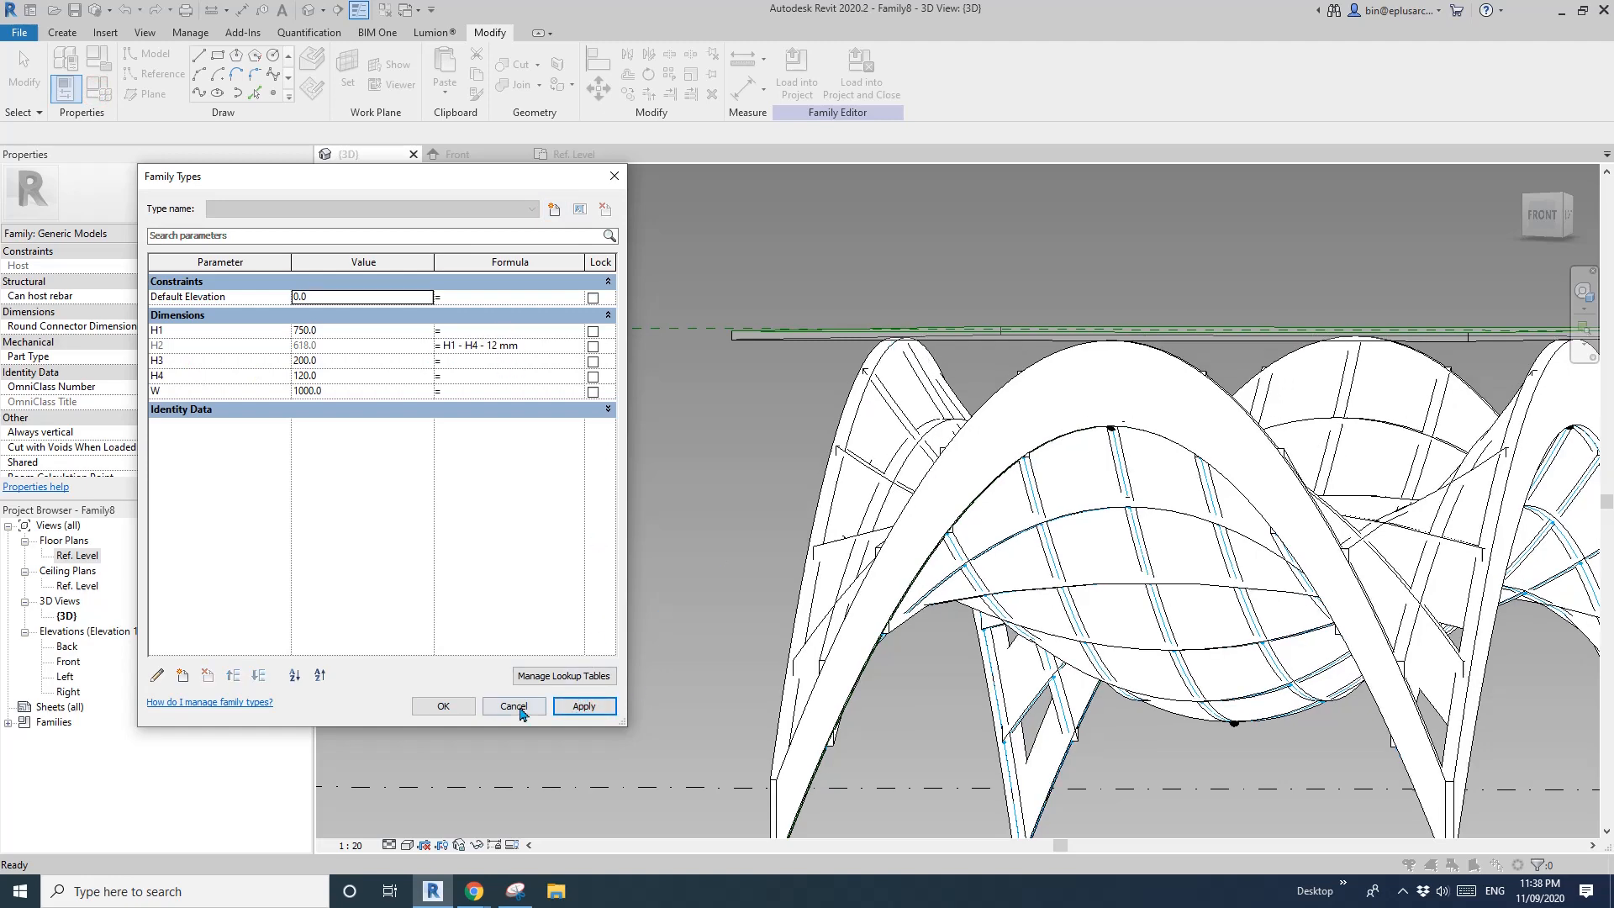
pyautogui.click(511, 706)
pyautogui.write('1200')
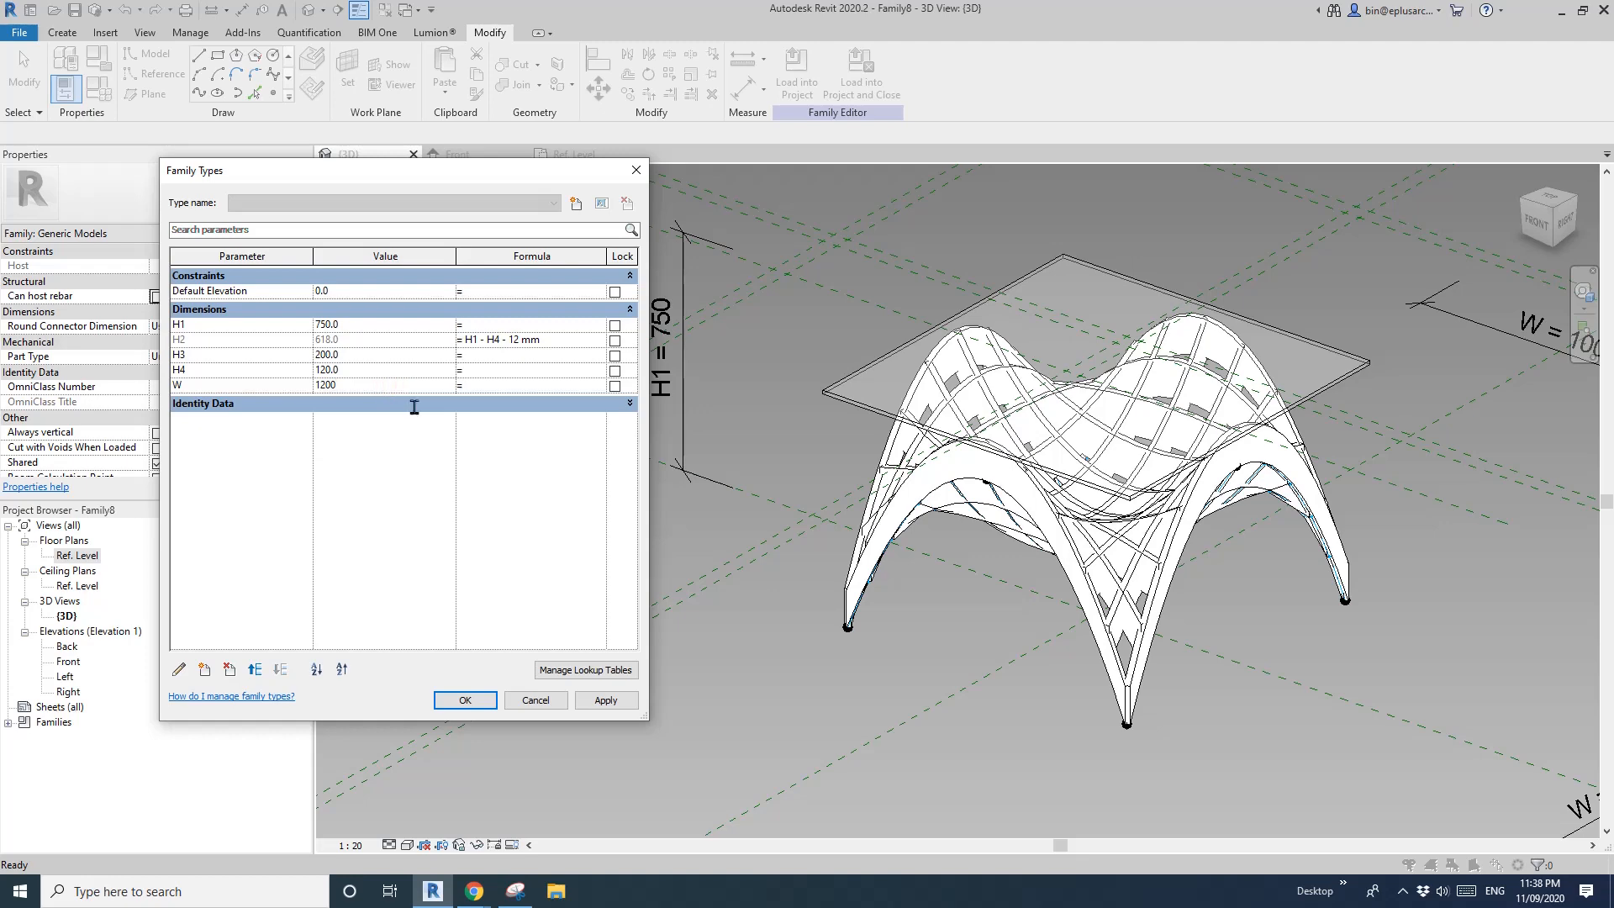
# - Set W to 1200 and apply it, widening the glass-topped table
pyautogui.click(605, 700)
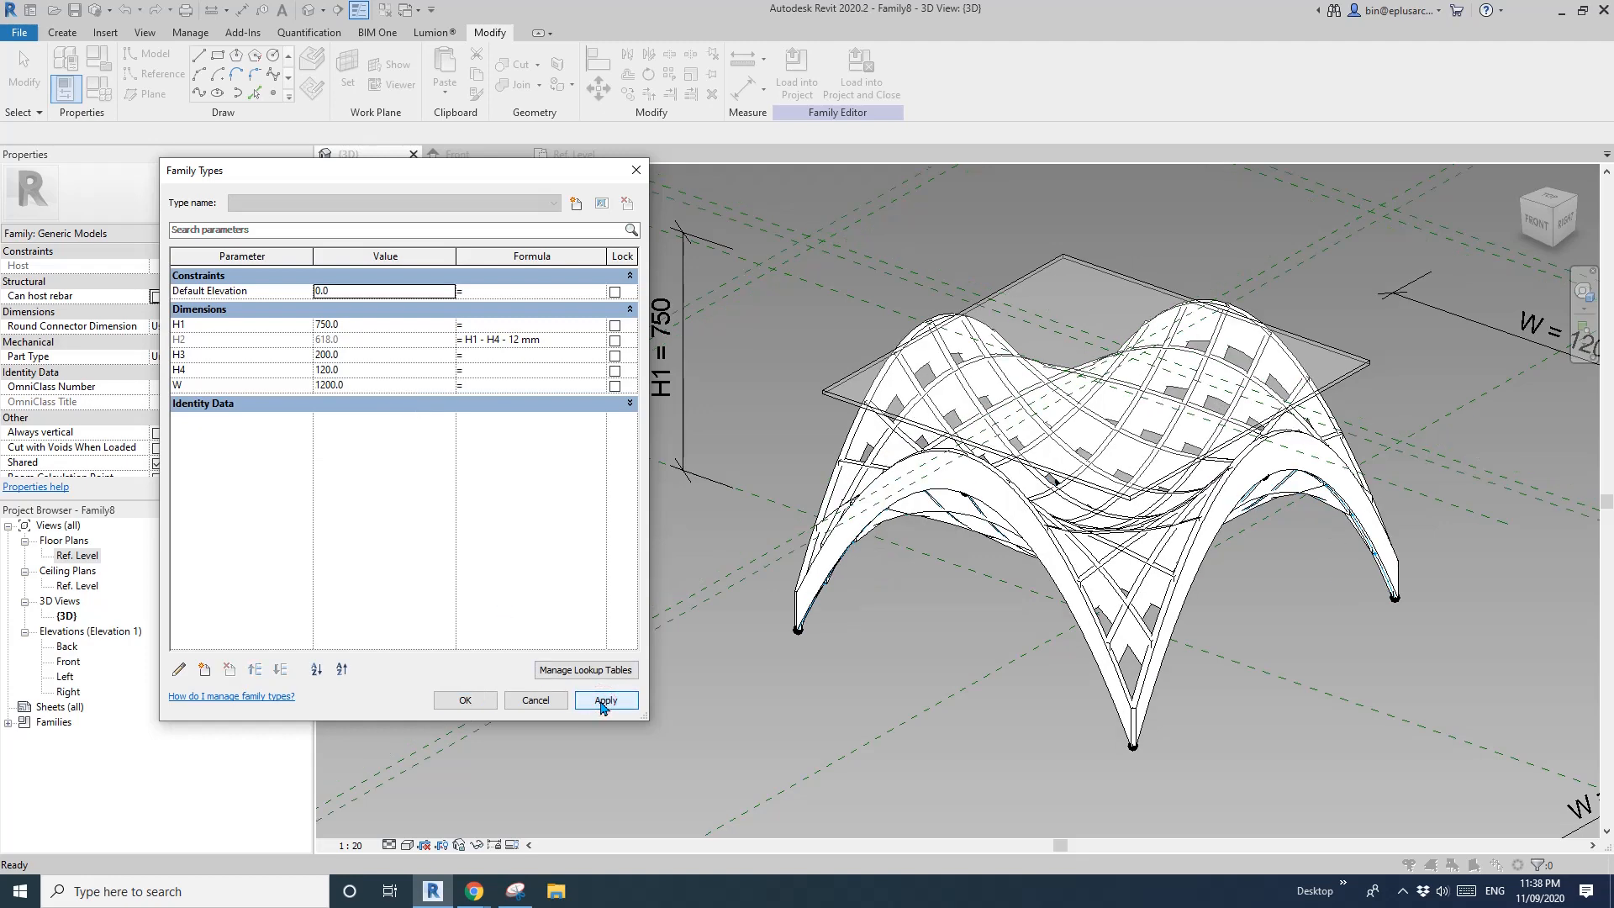
pyautogui.click(605, 700)
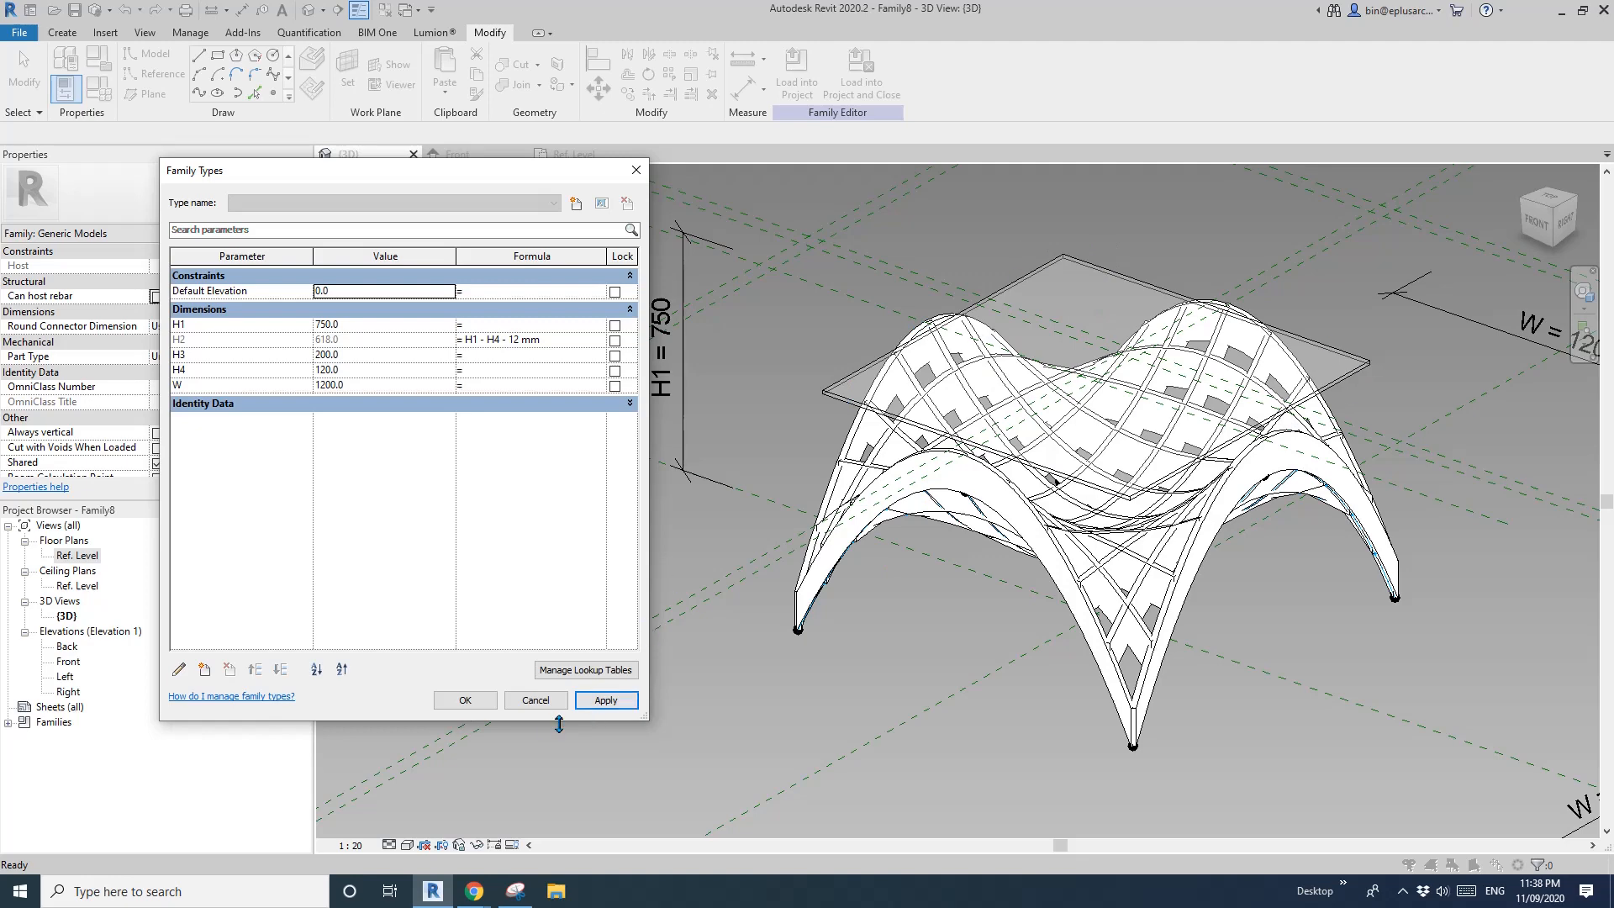
pyautogui.click(464, 699)
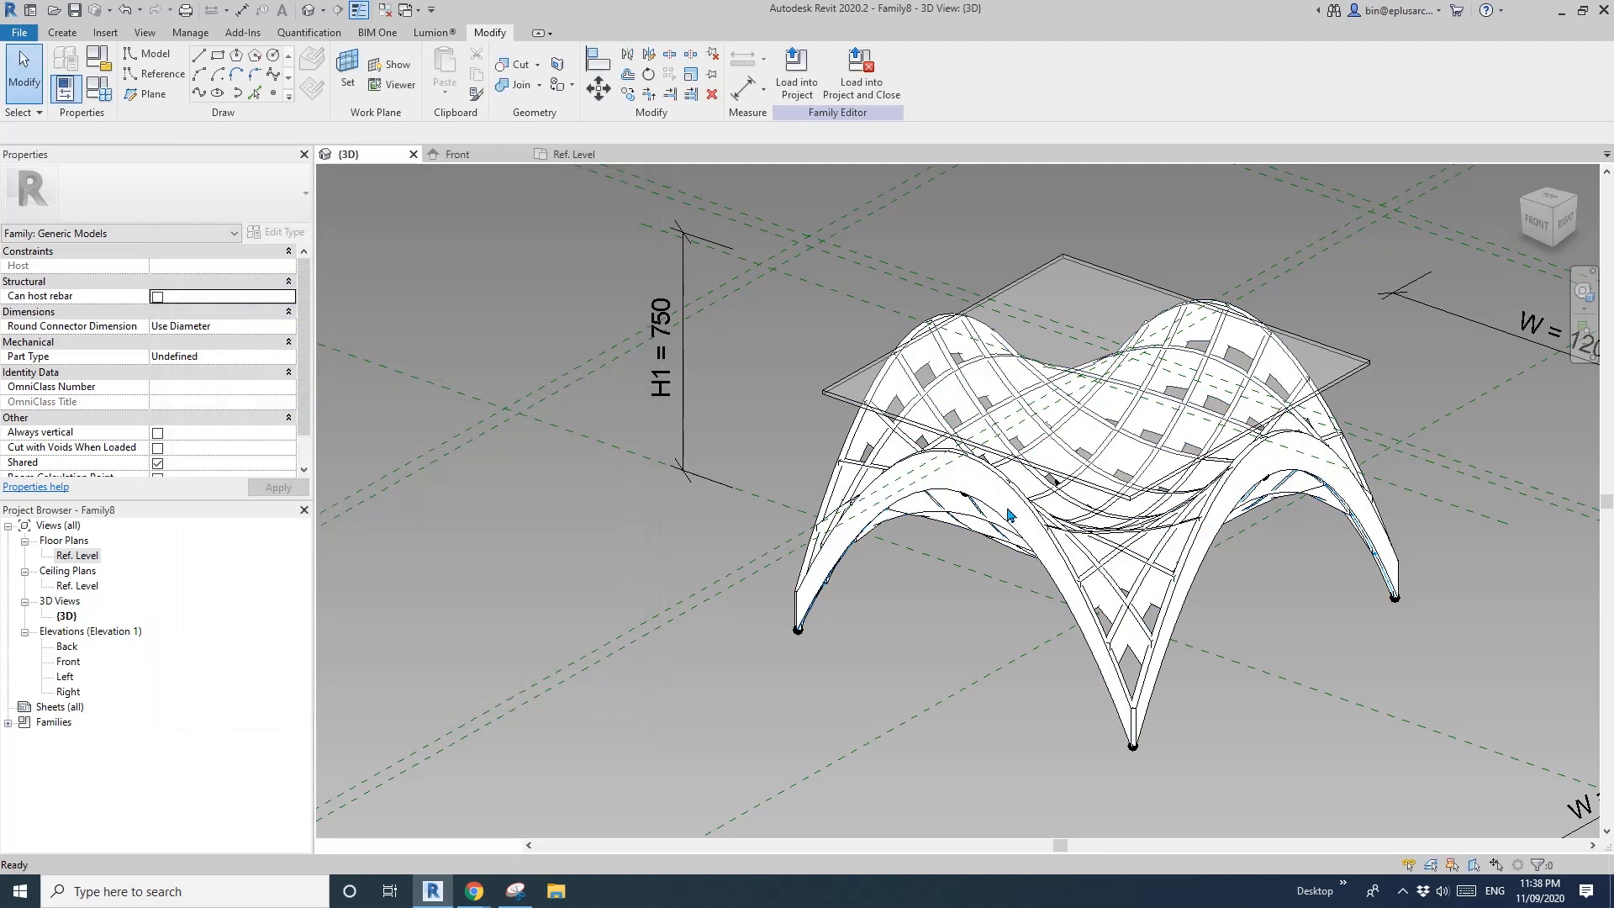
# - Place aligned dimensions showing the 50 mm offsets between the reference planes in plan
pyautogui.doubleClick(75, 555)
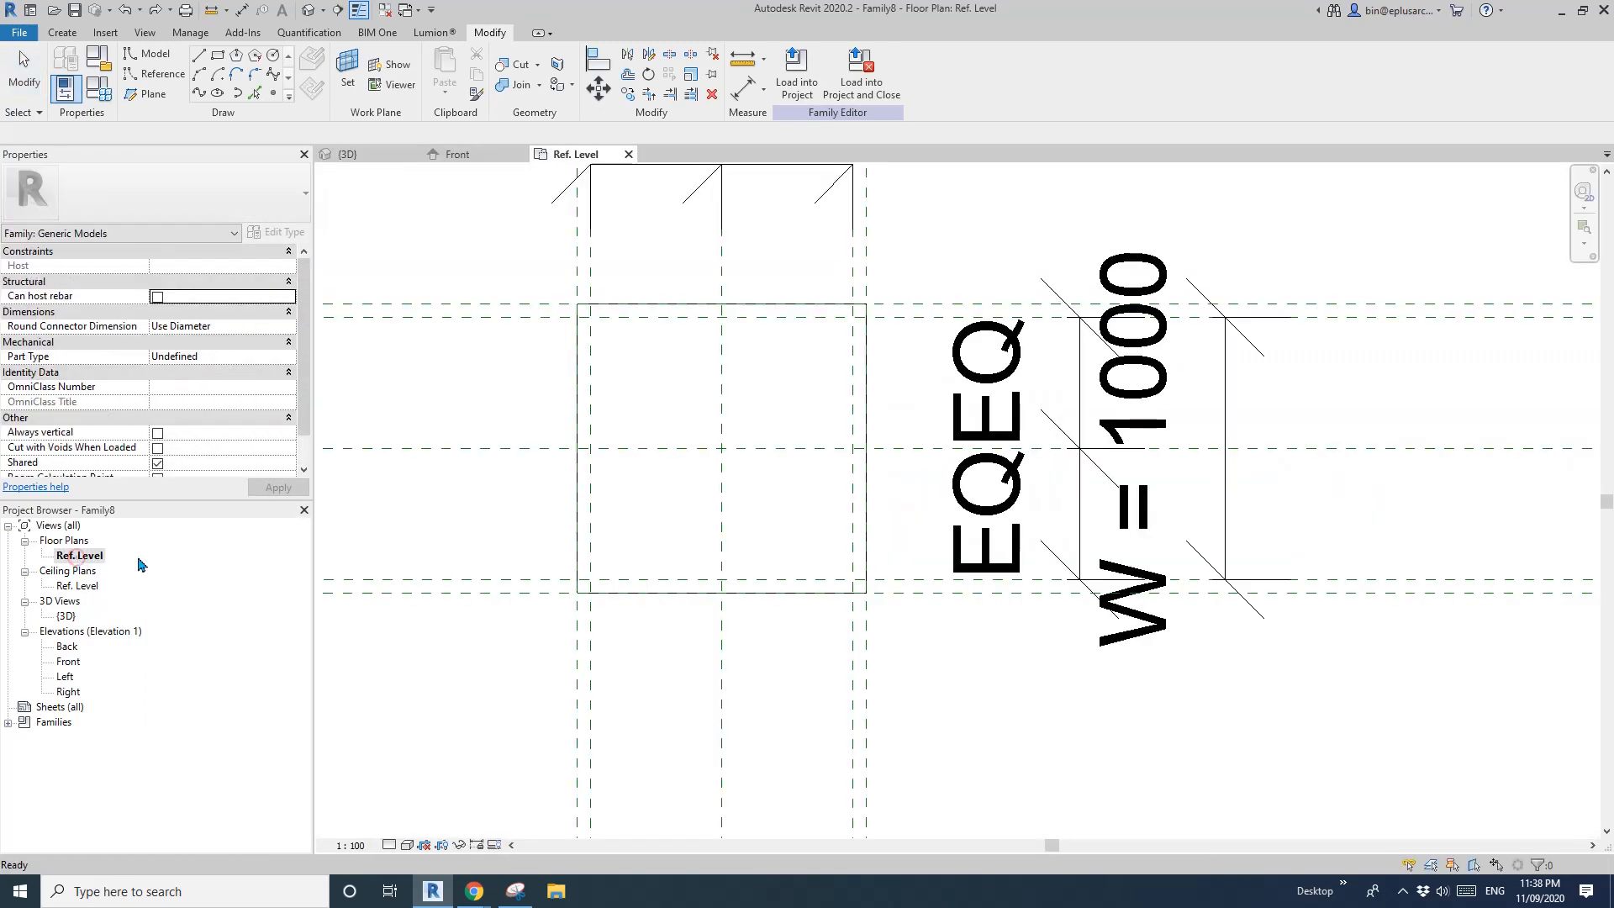
pyautogui.click(795, 73)
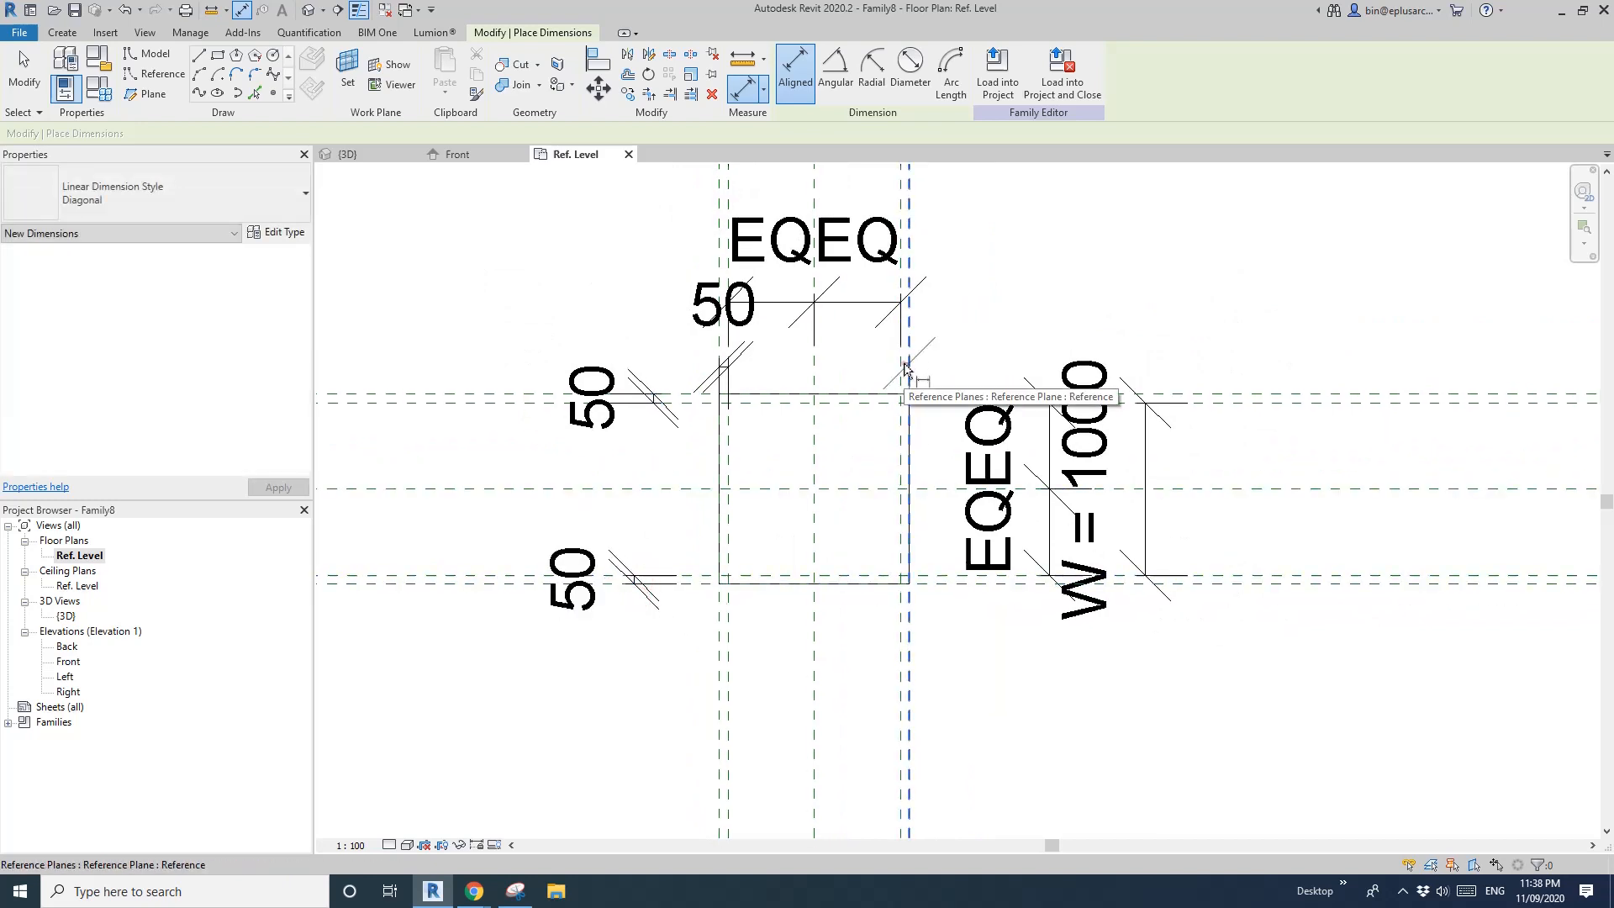
pyautogui.click(907, 370)
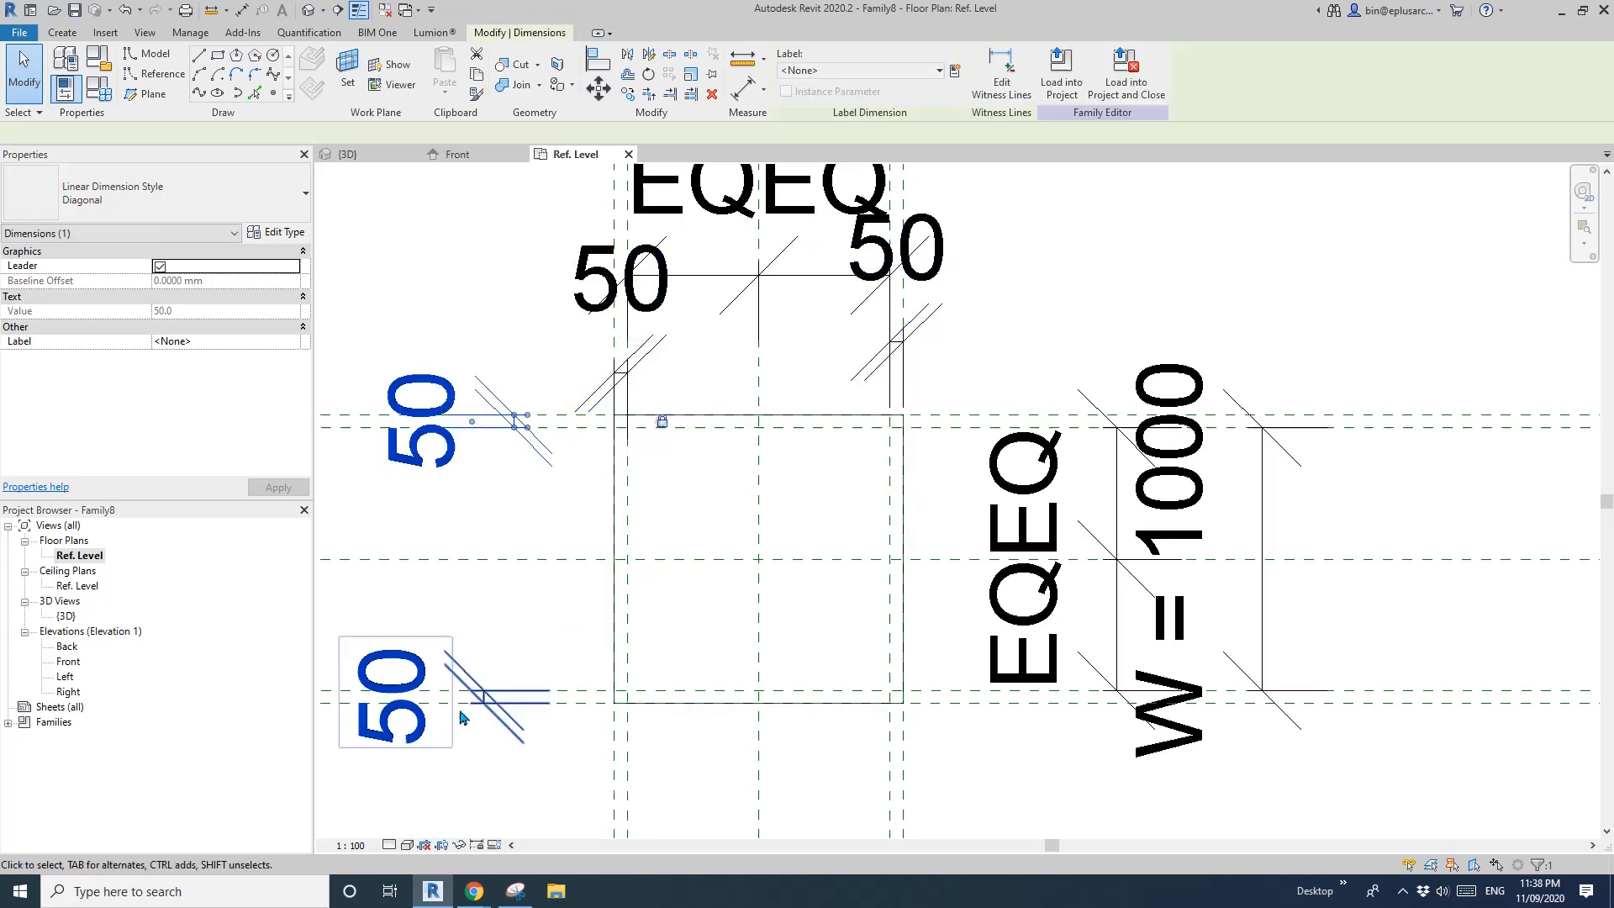
pyautogui.click(622, 286)
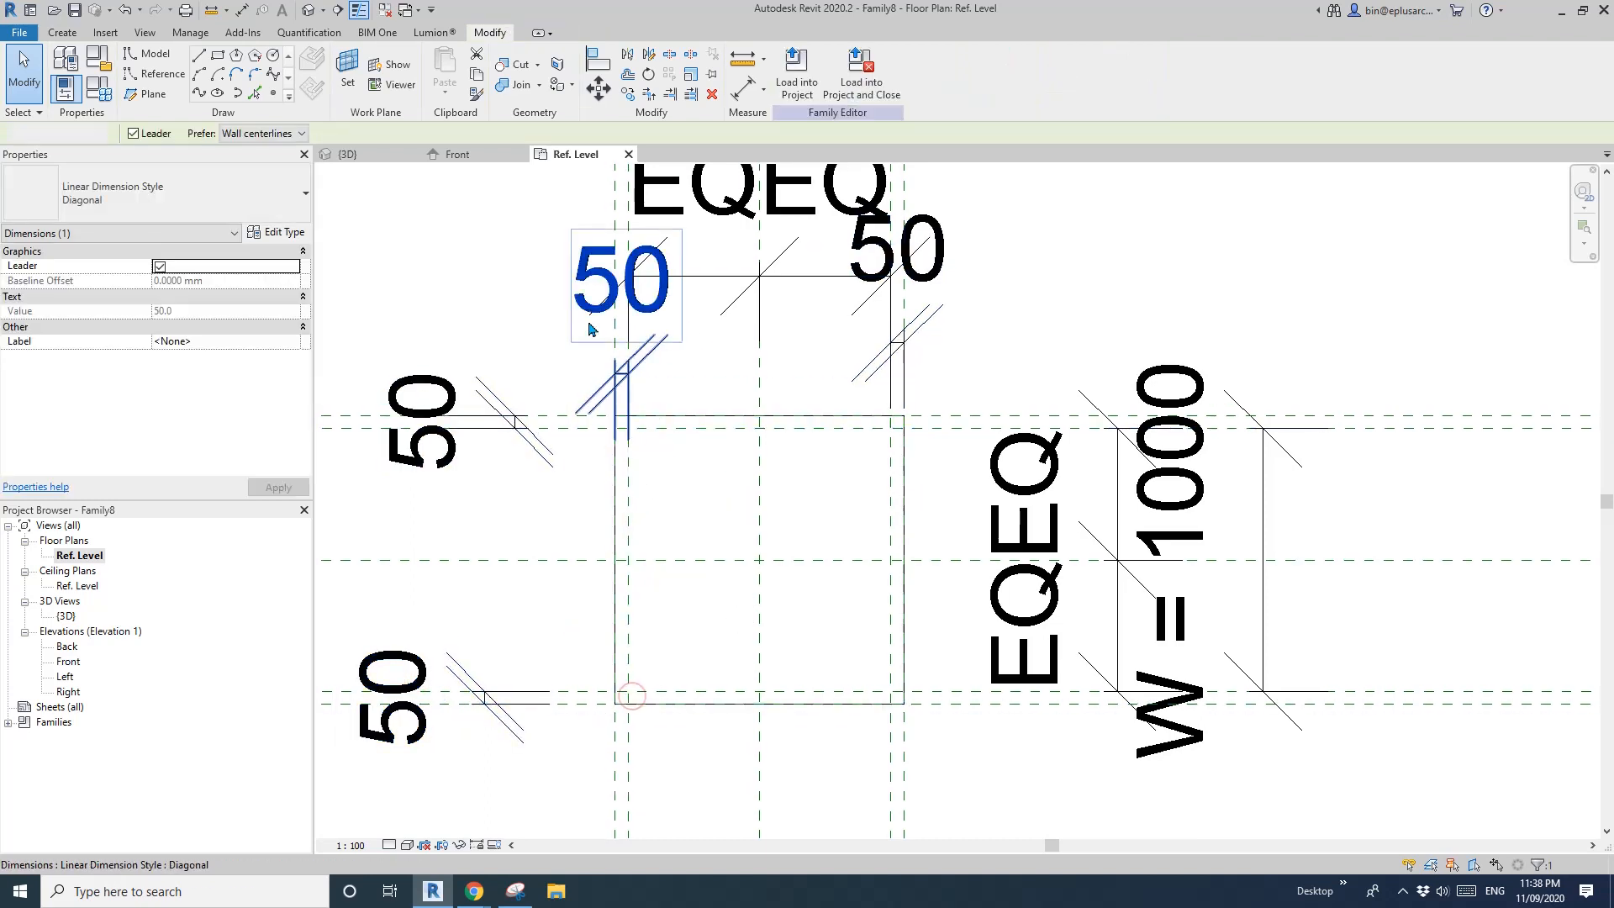
pyautogui.click(349, 153)
pyautogui.write('120')
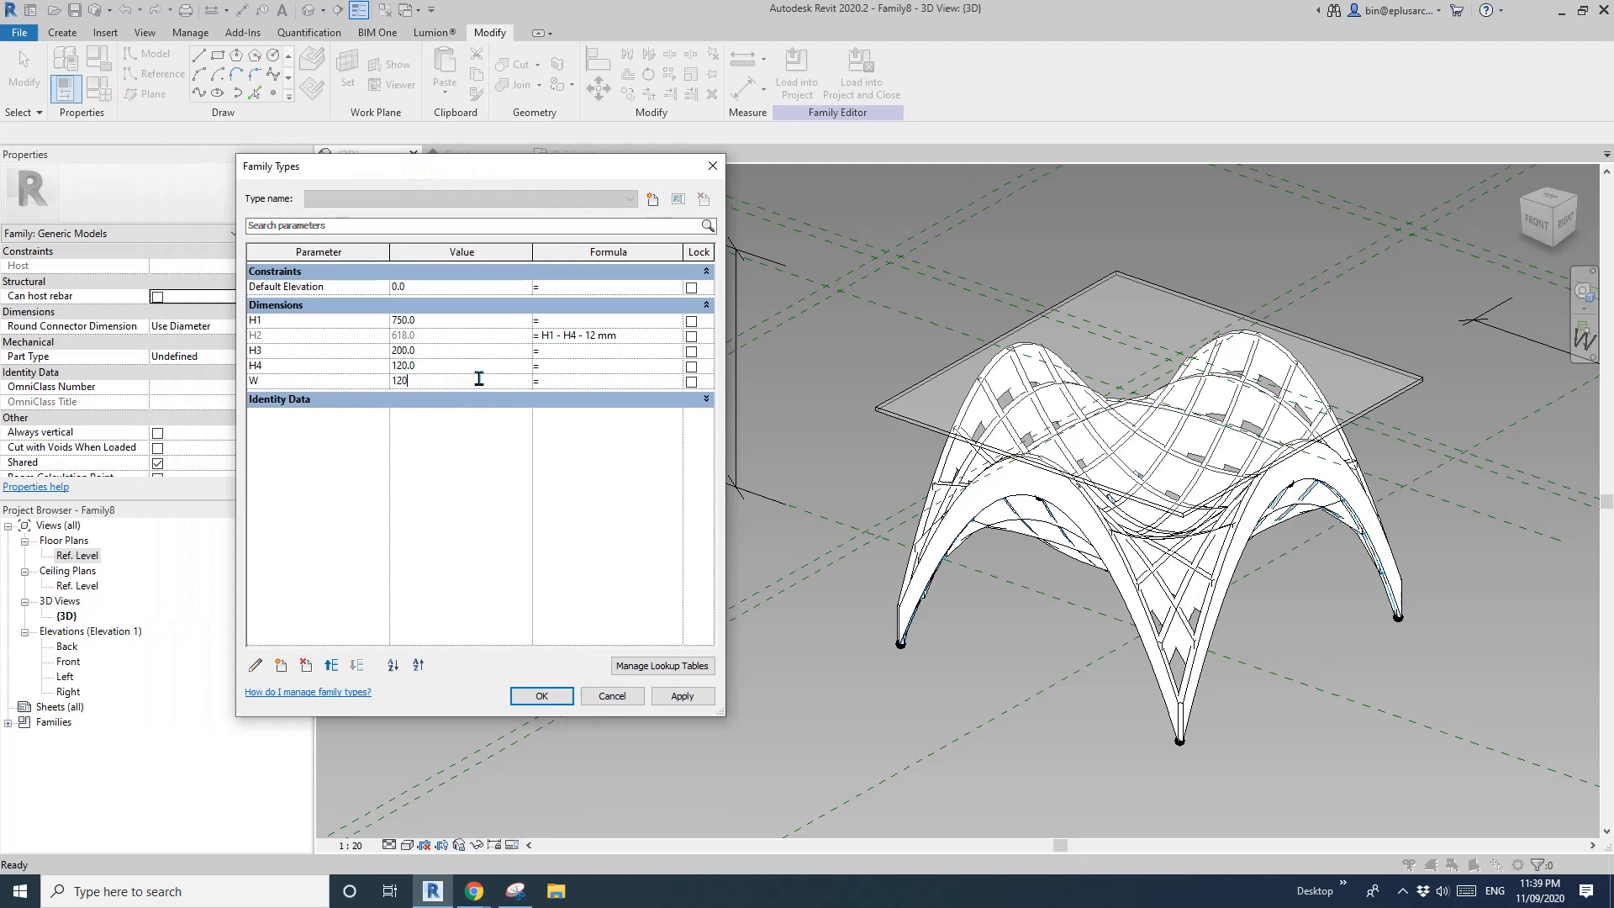
# - Apply W 1200 and change H4 to 90, flattening the ribbed shell
pyautogui.click(683, 696)
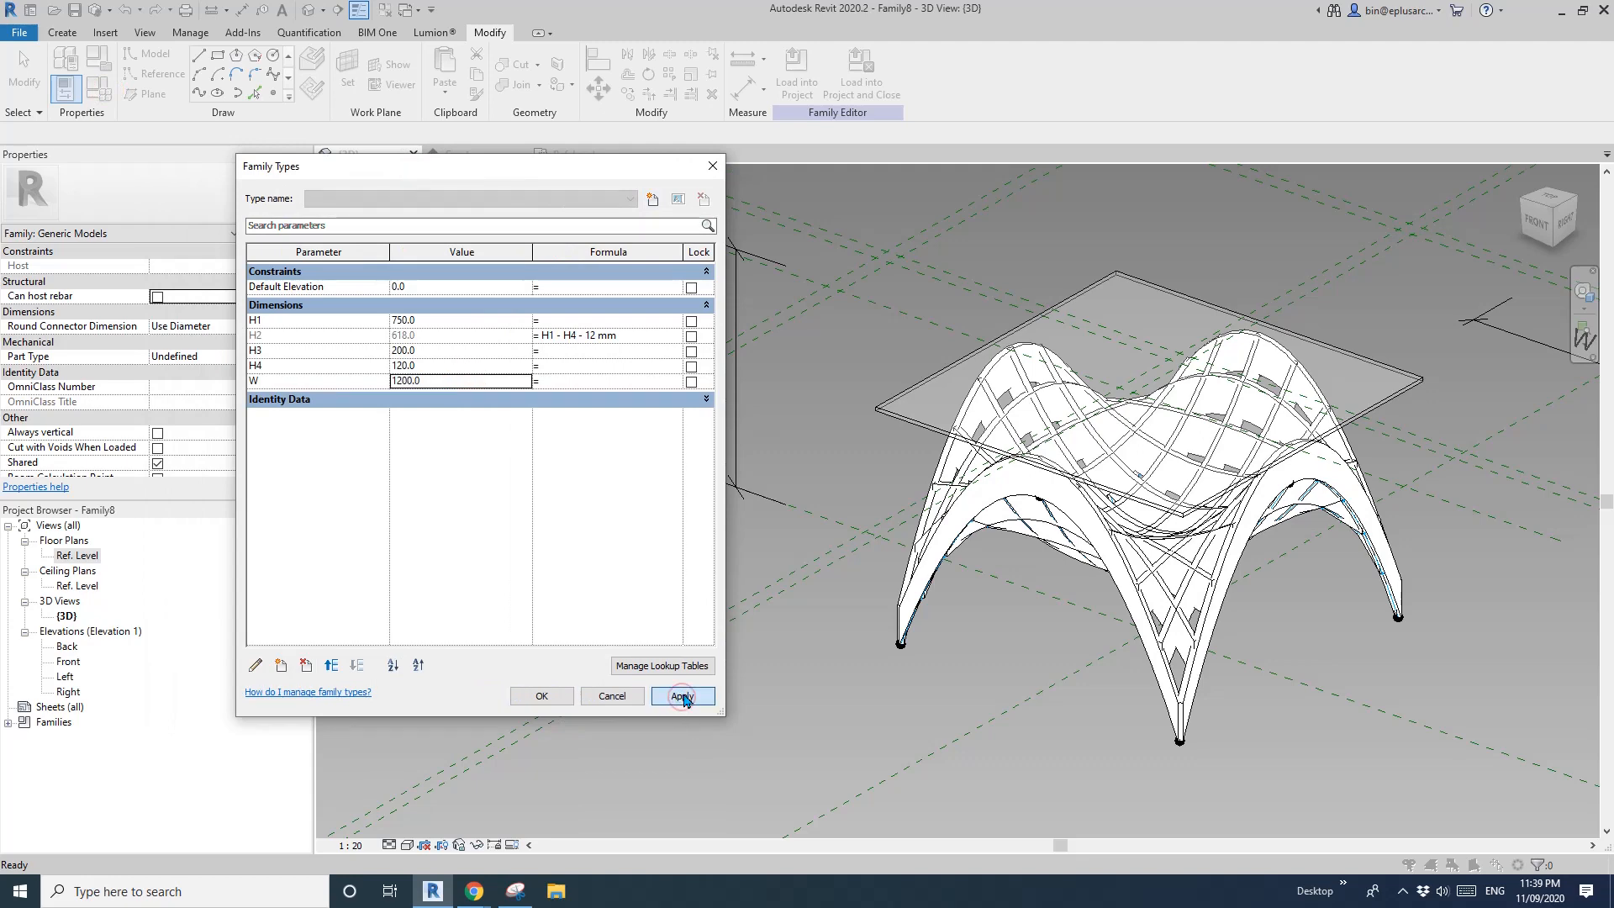
pyautogui.click(680, 696)
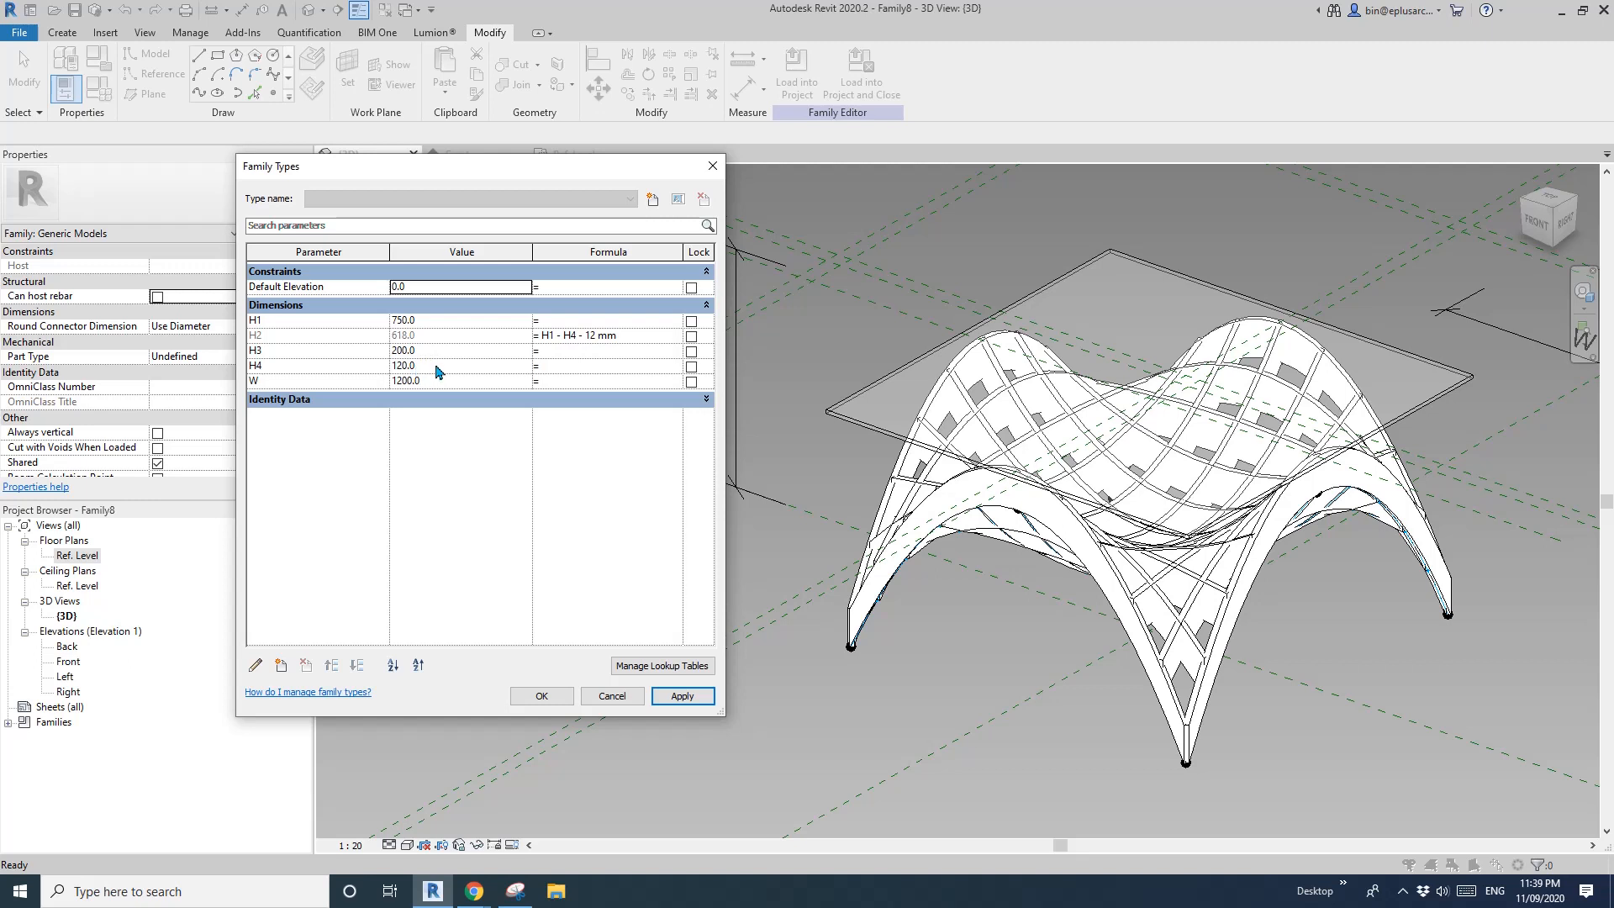
pyautogui.doubleClick(402, 350)
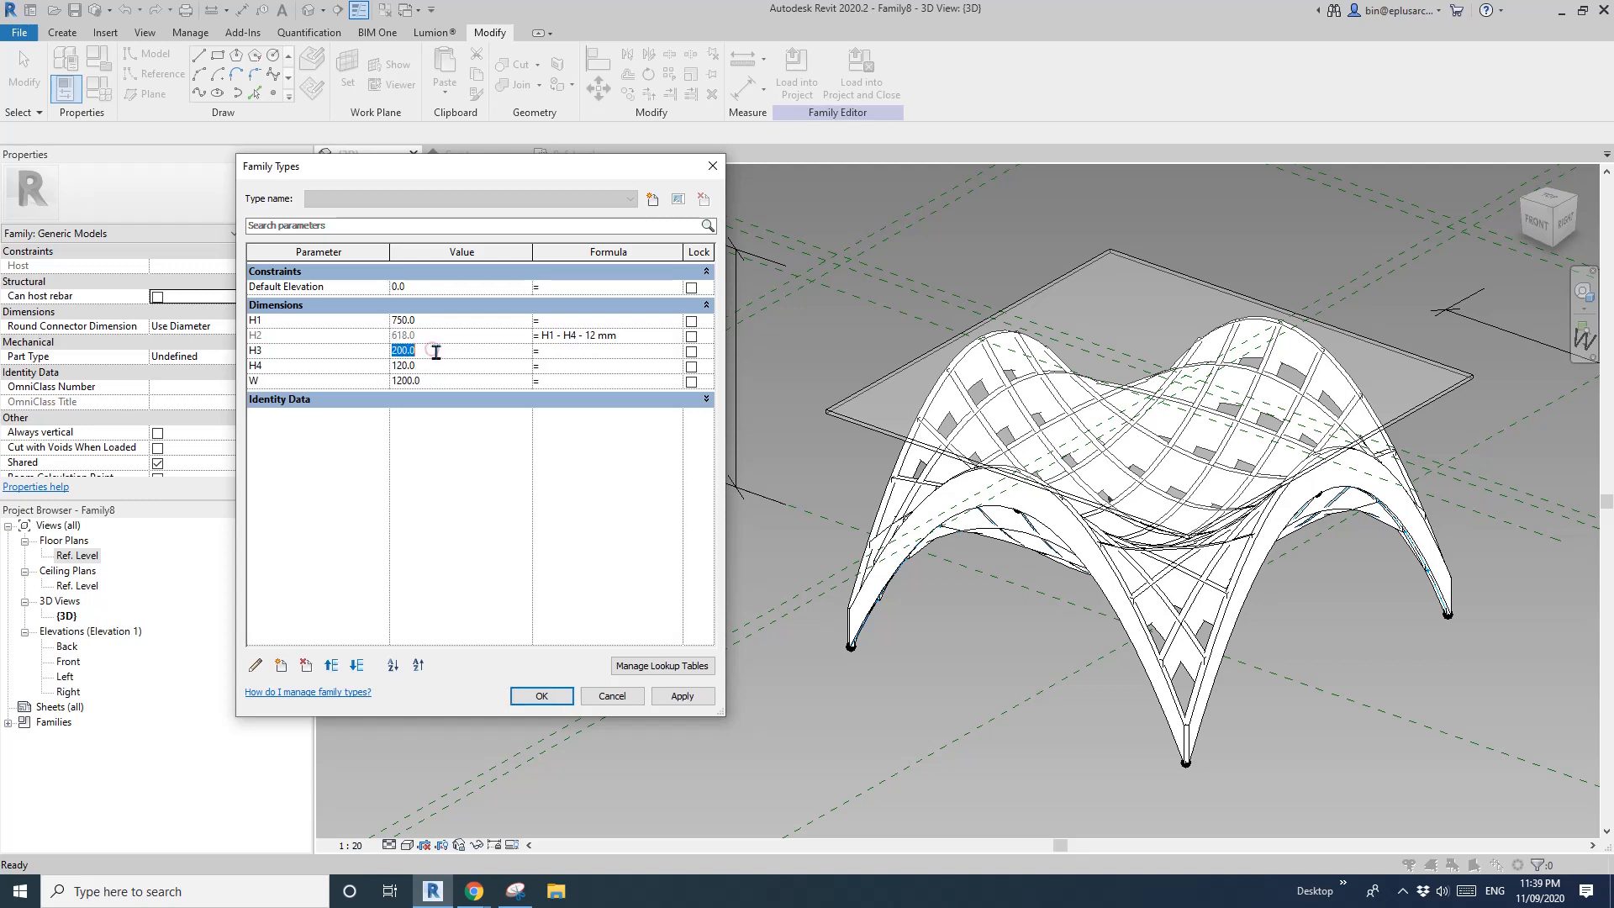
pyautogui.click(432, 365)
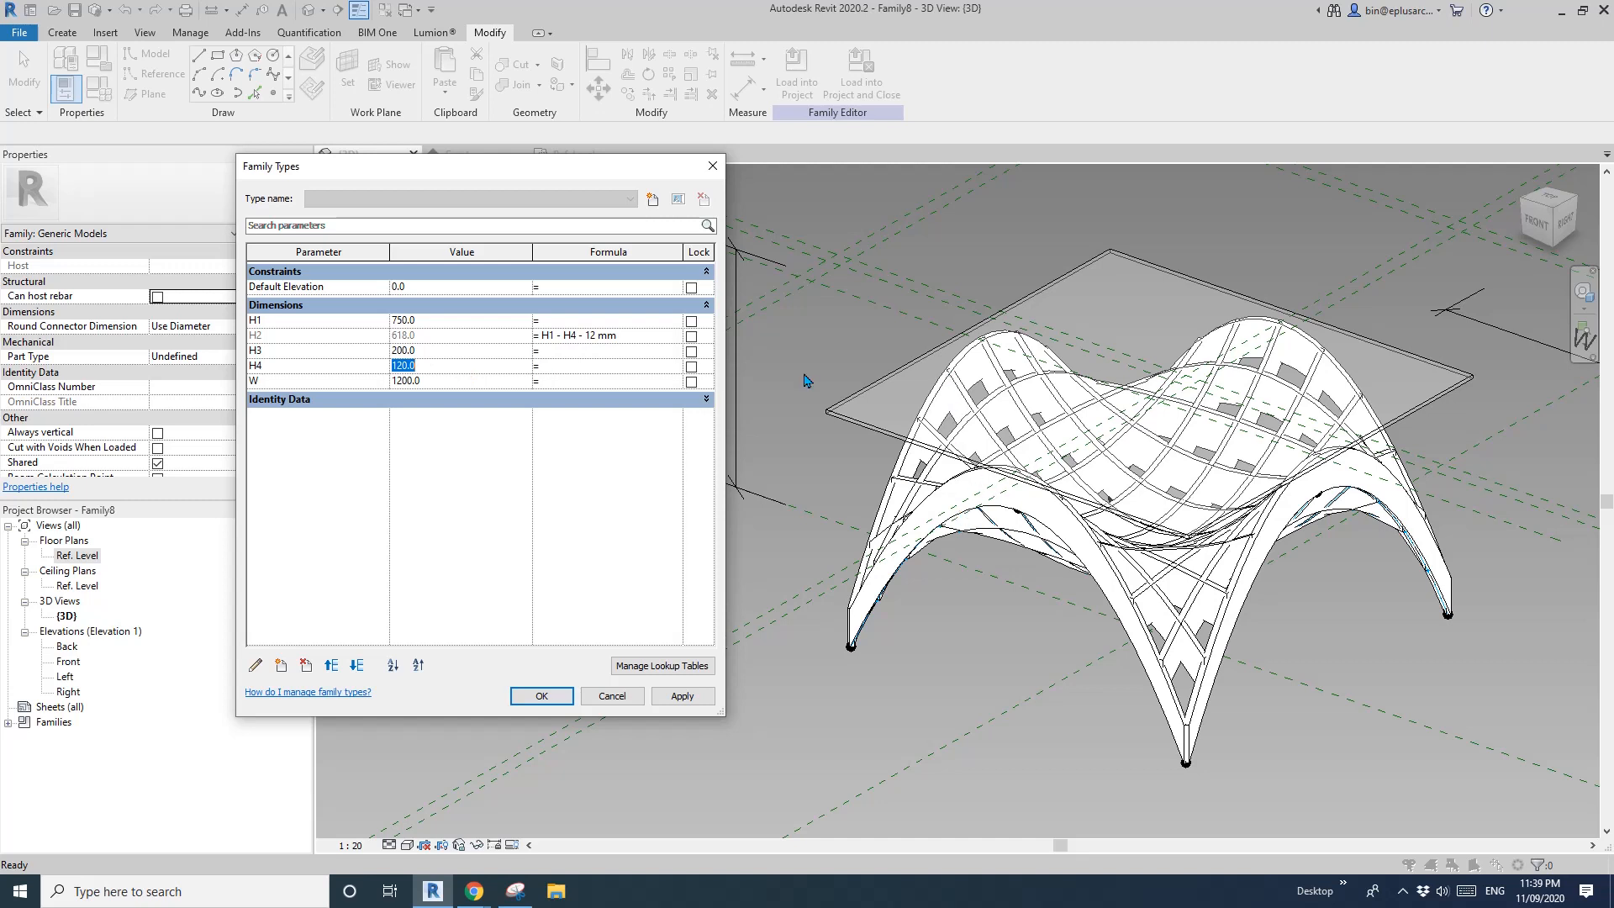
pyautogui.write('90')
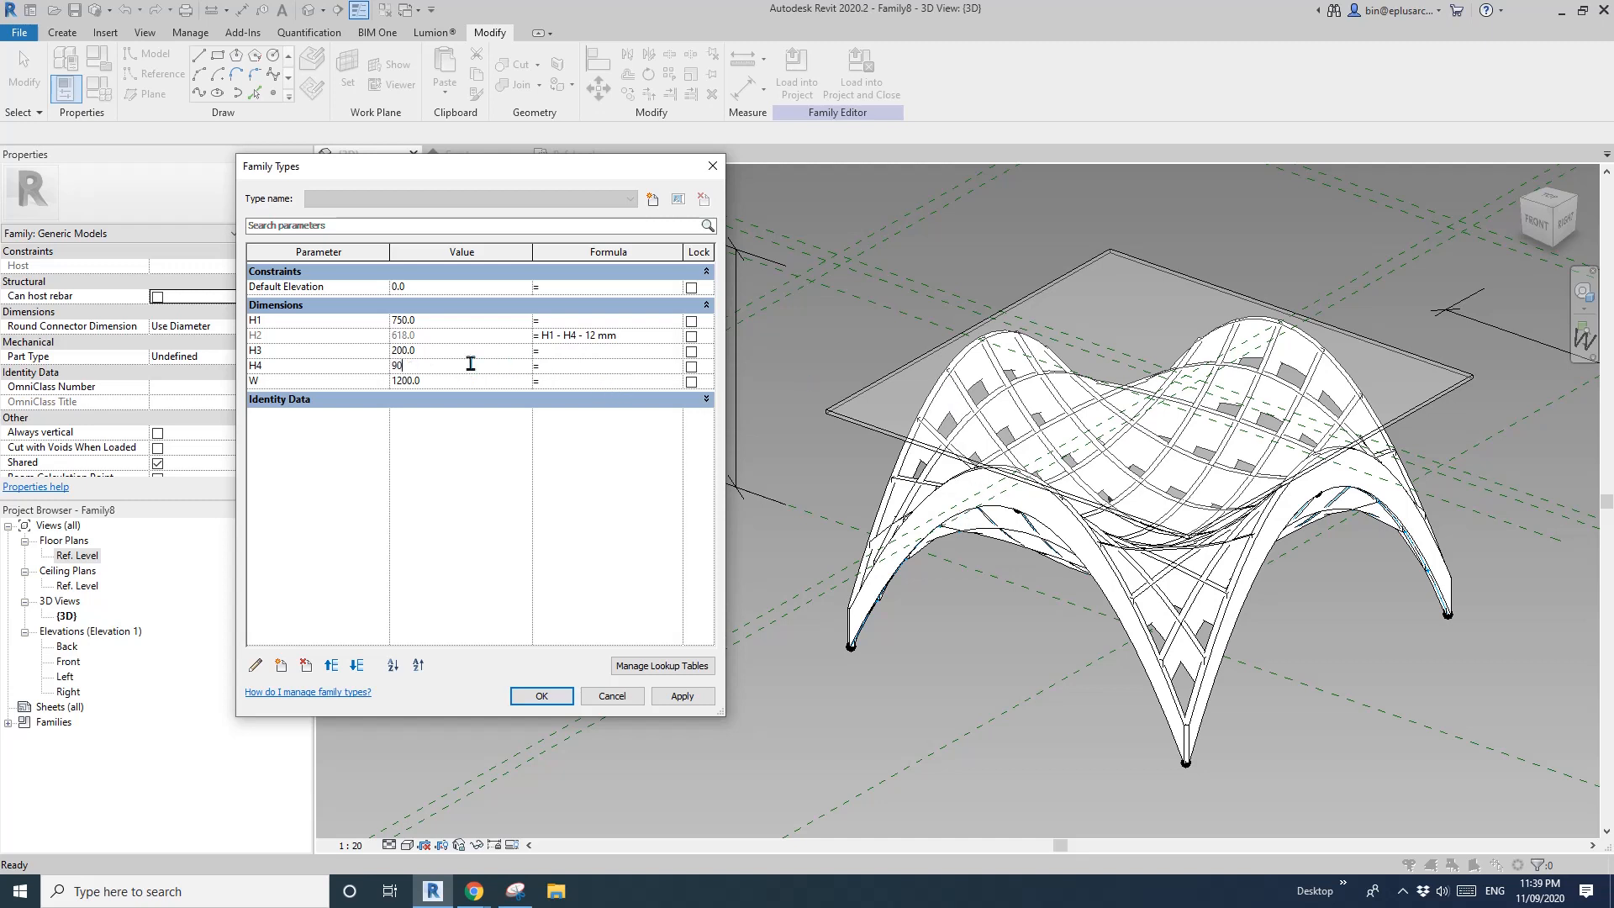
pyautogui.click(680, 696)
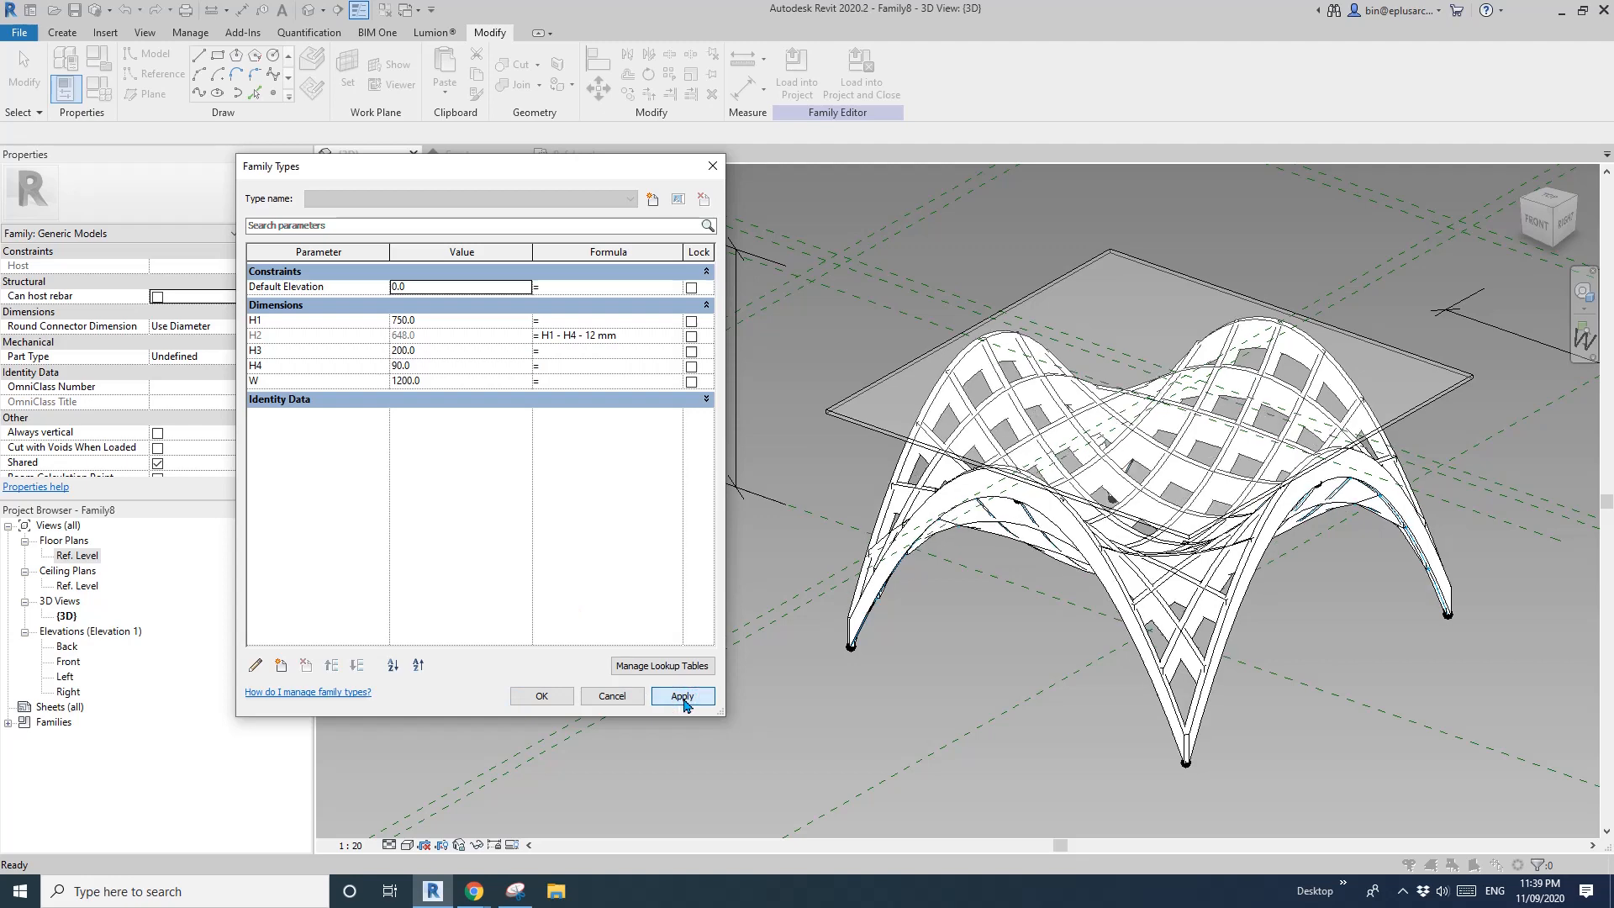
pyautogui.click(681, 696)
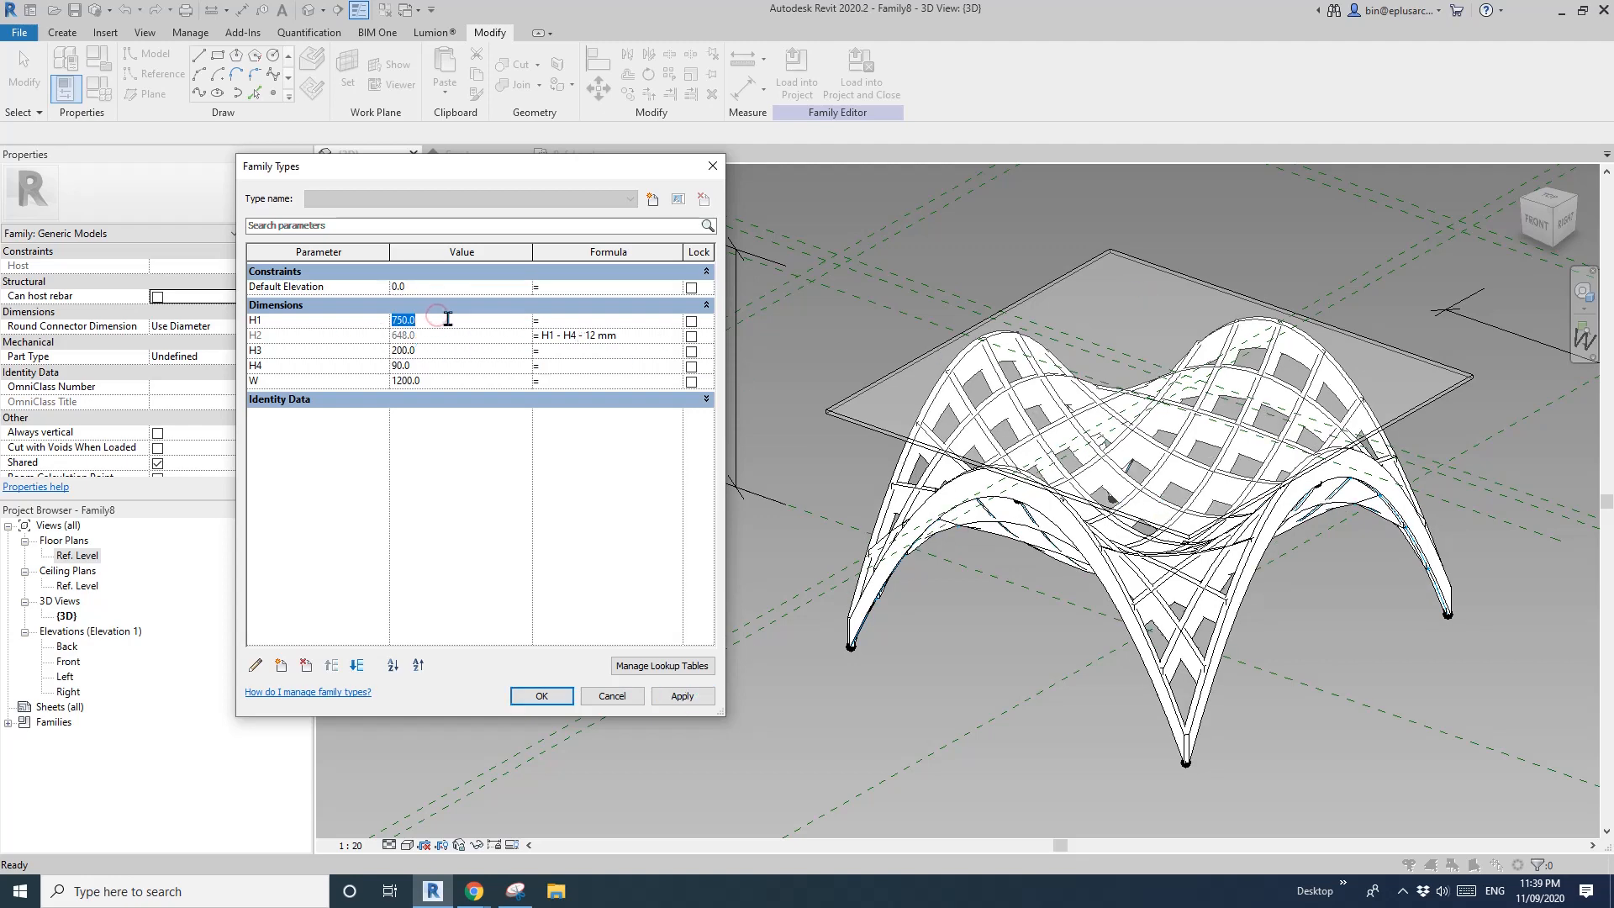
# - Set H1 to 450 and apply it, lowering the table
pyautogui.write('8')
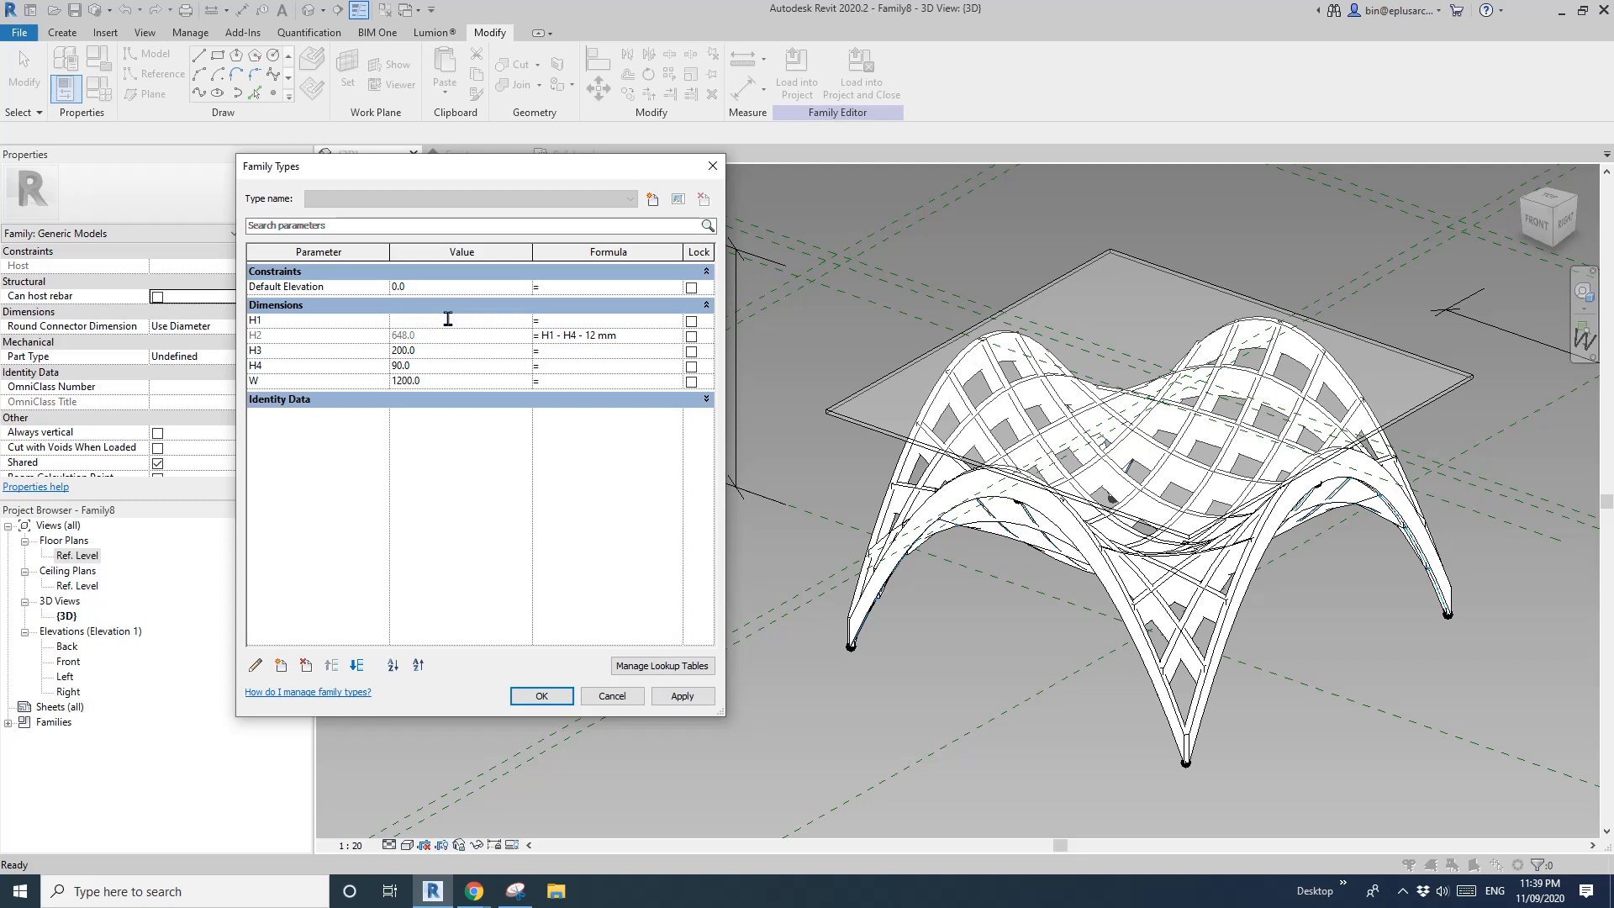
pyautogui.click(681, 694)
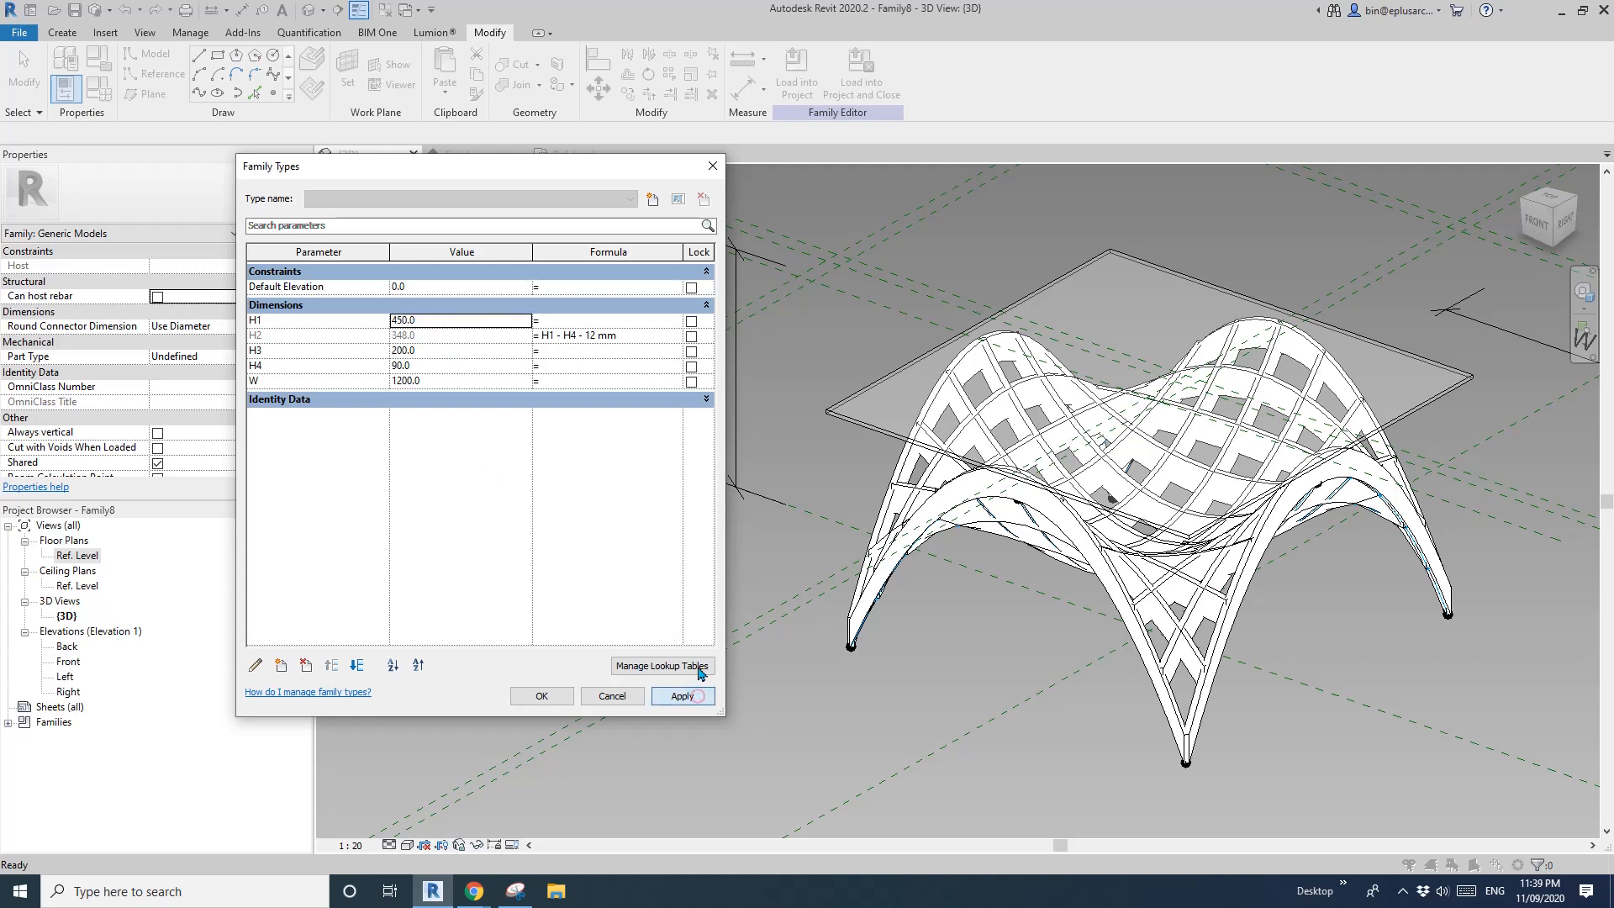
pyautogui.click(680, 696)
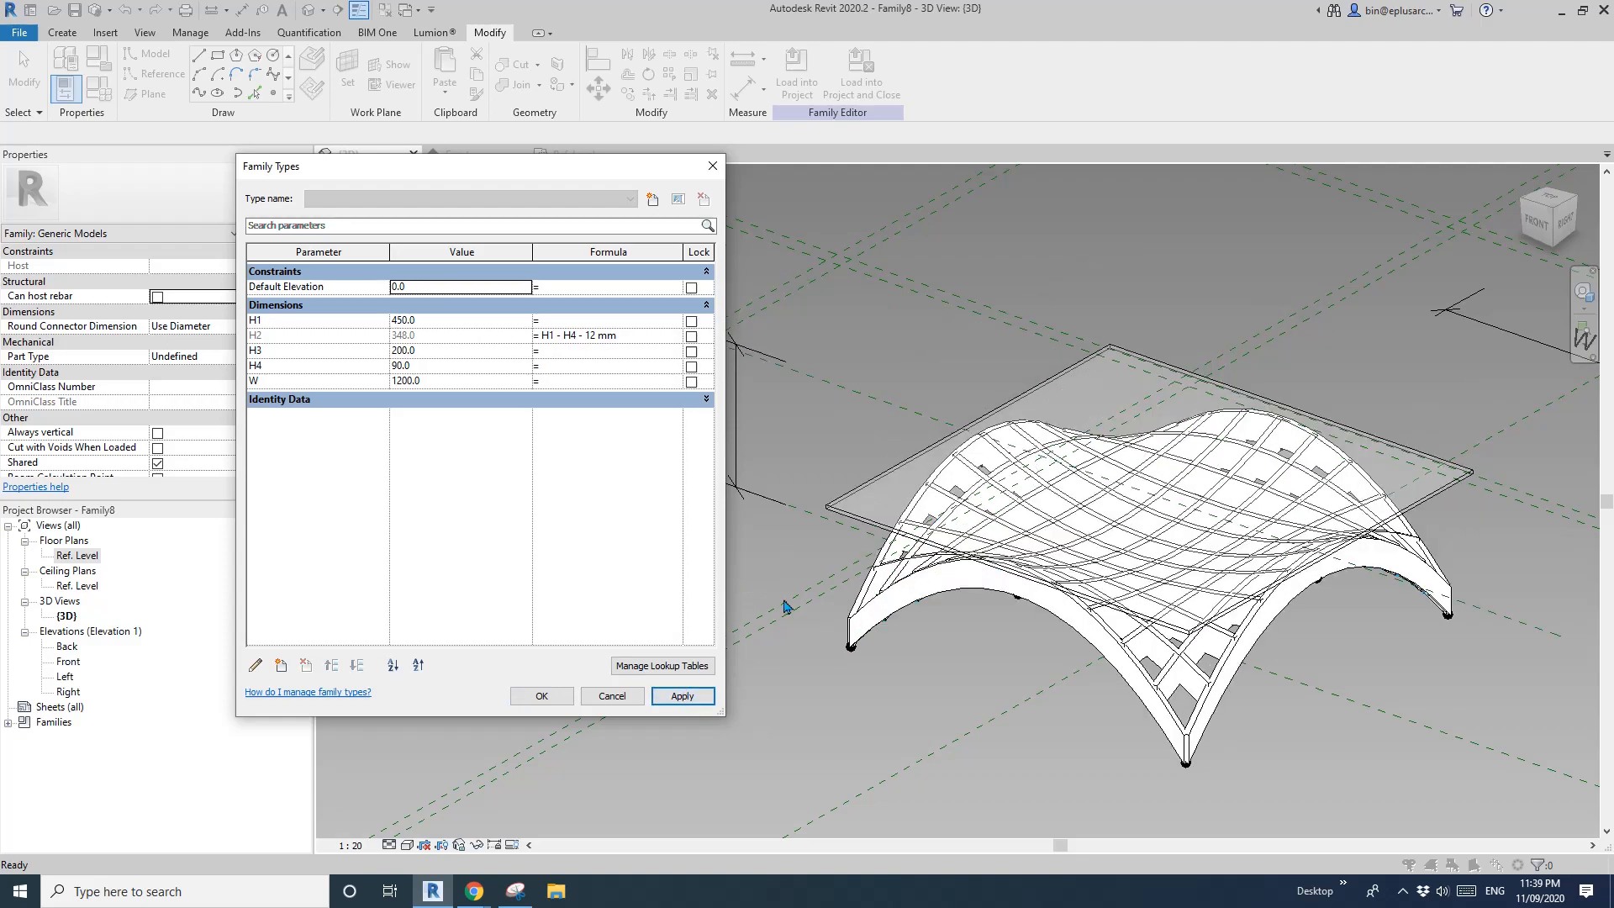
pyautogui.click(540, 696)
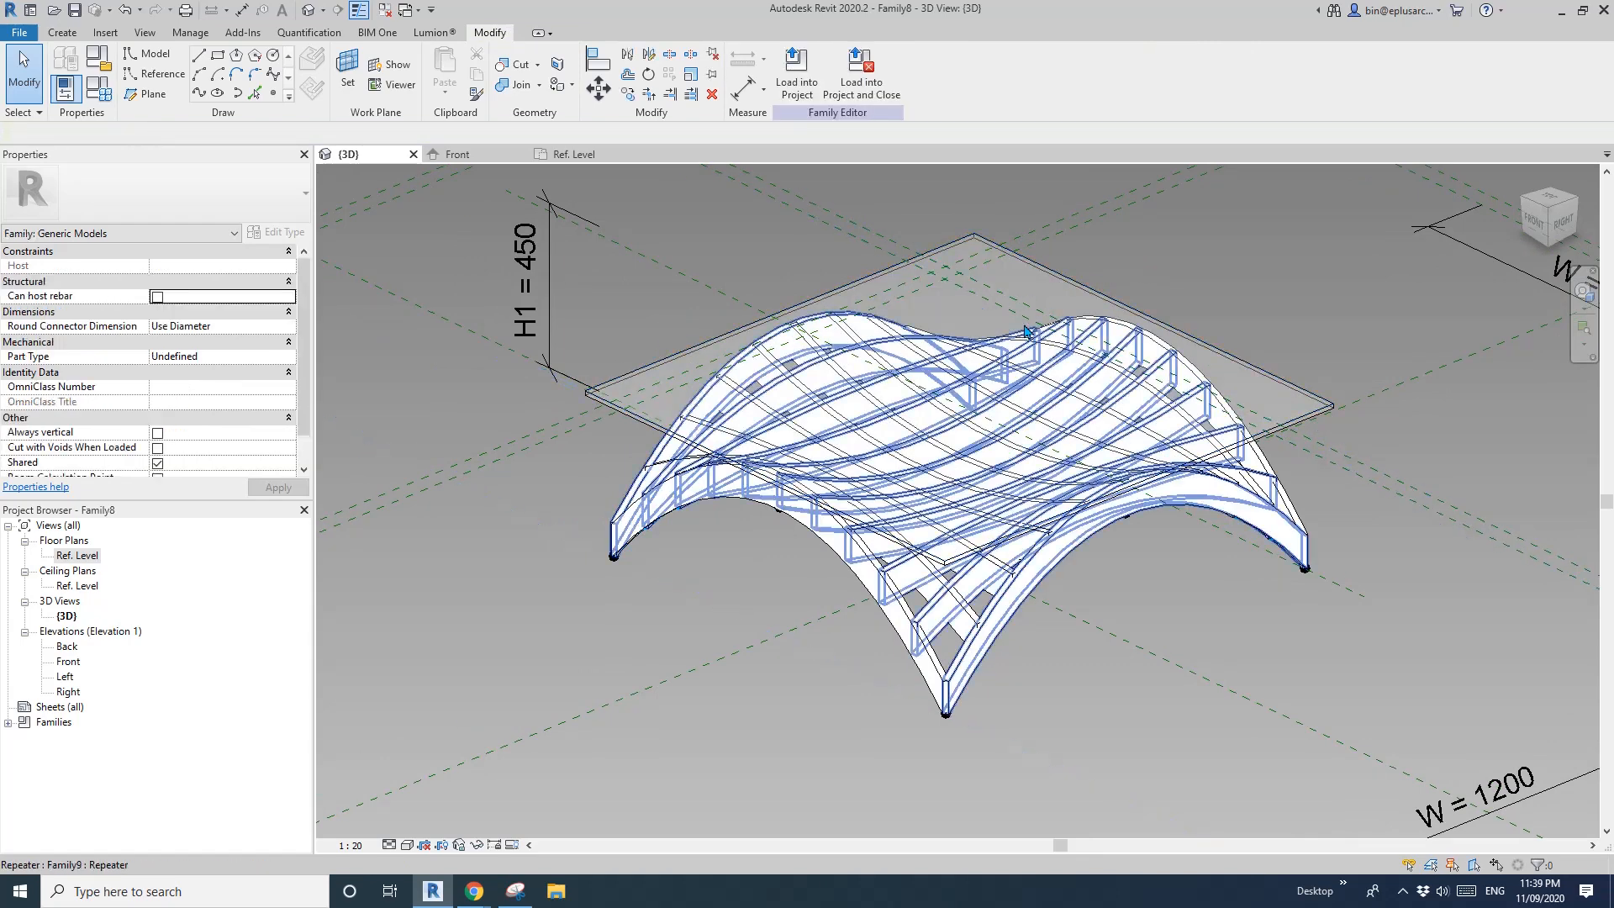
# - Deselect the beam repeater in the 3D view of the H1 = 450 table
pyautogui.click(1194, 285)
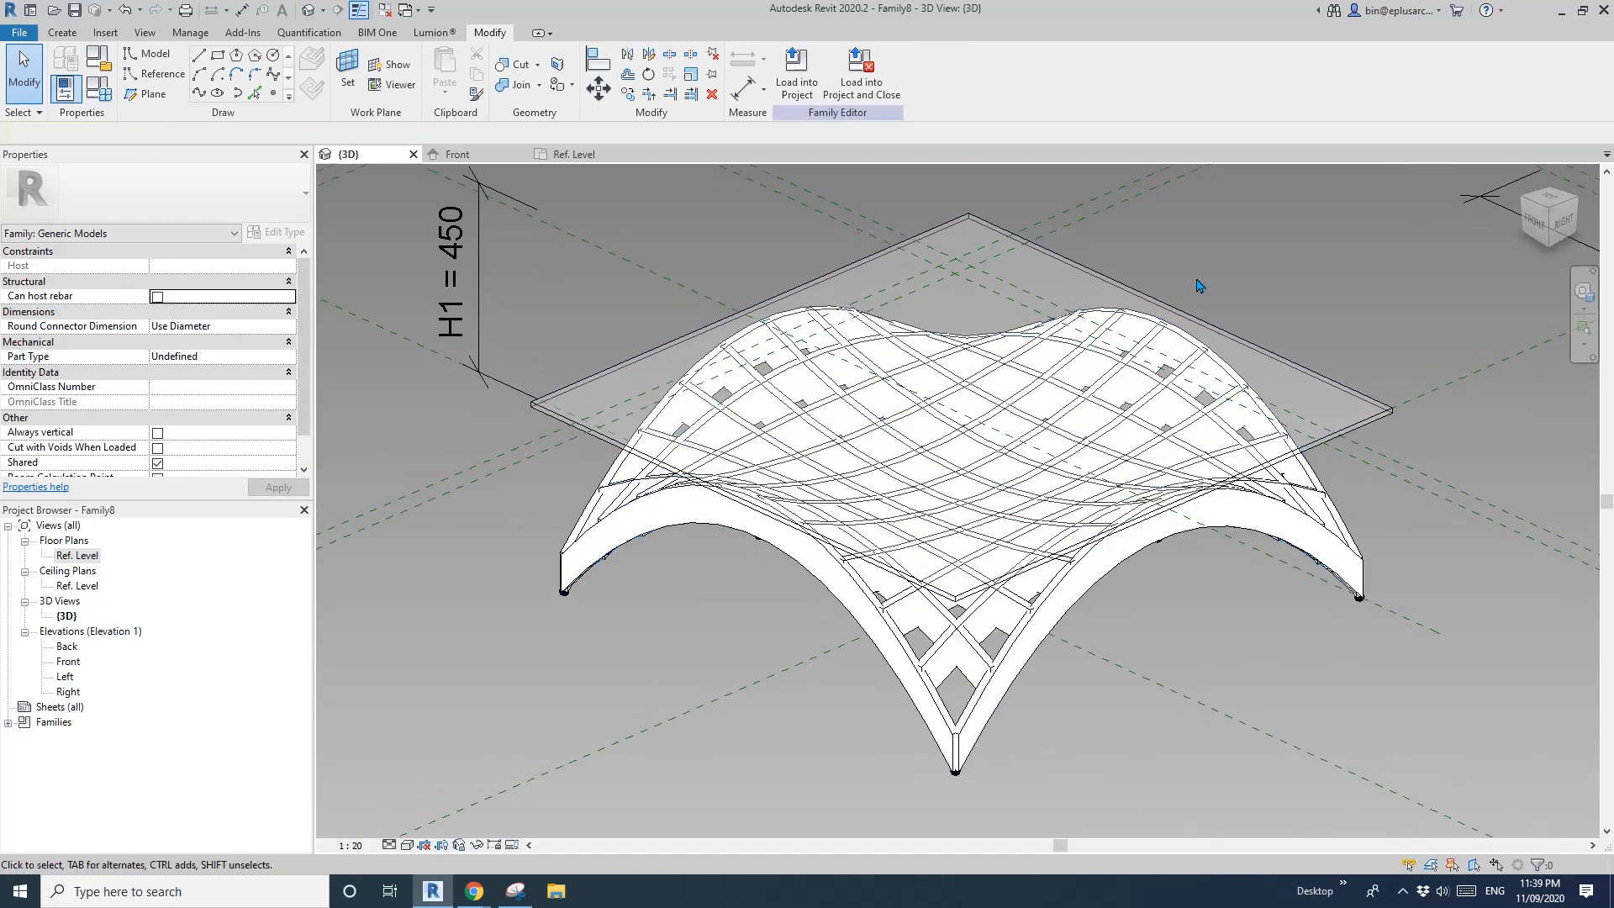